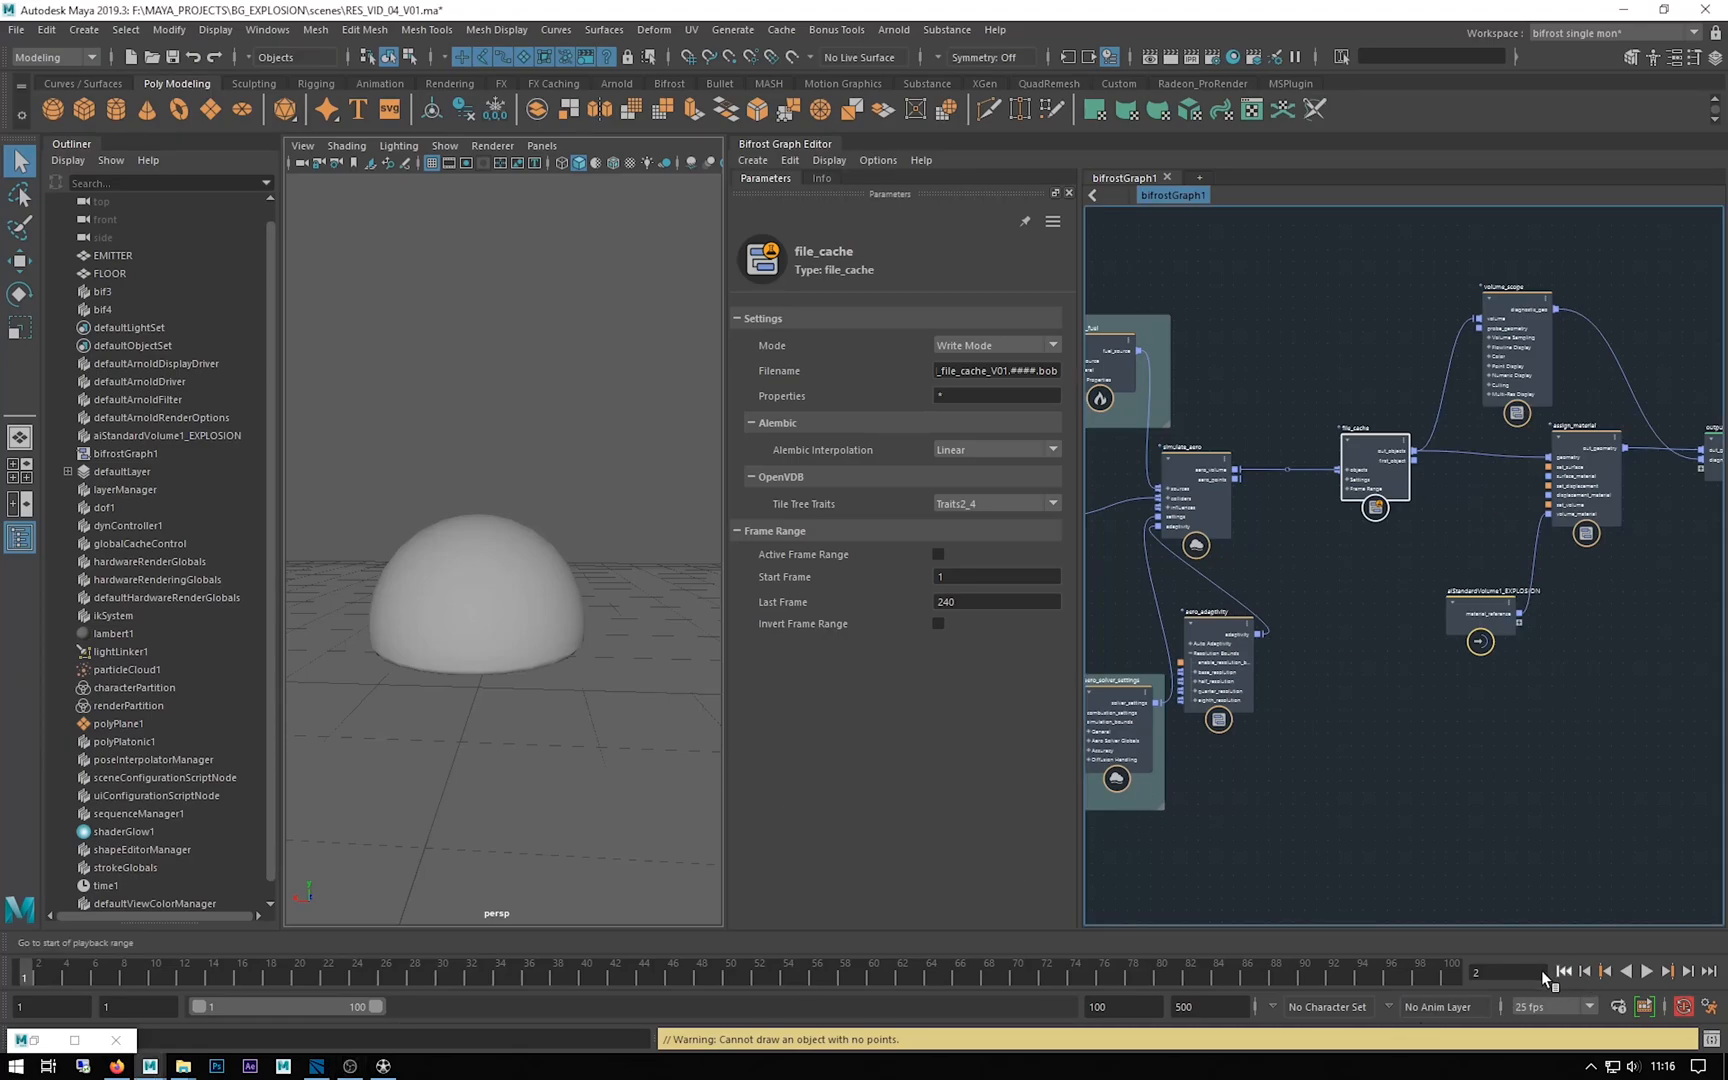
mouse_move(1227, 539)
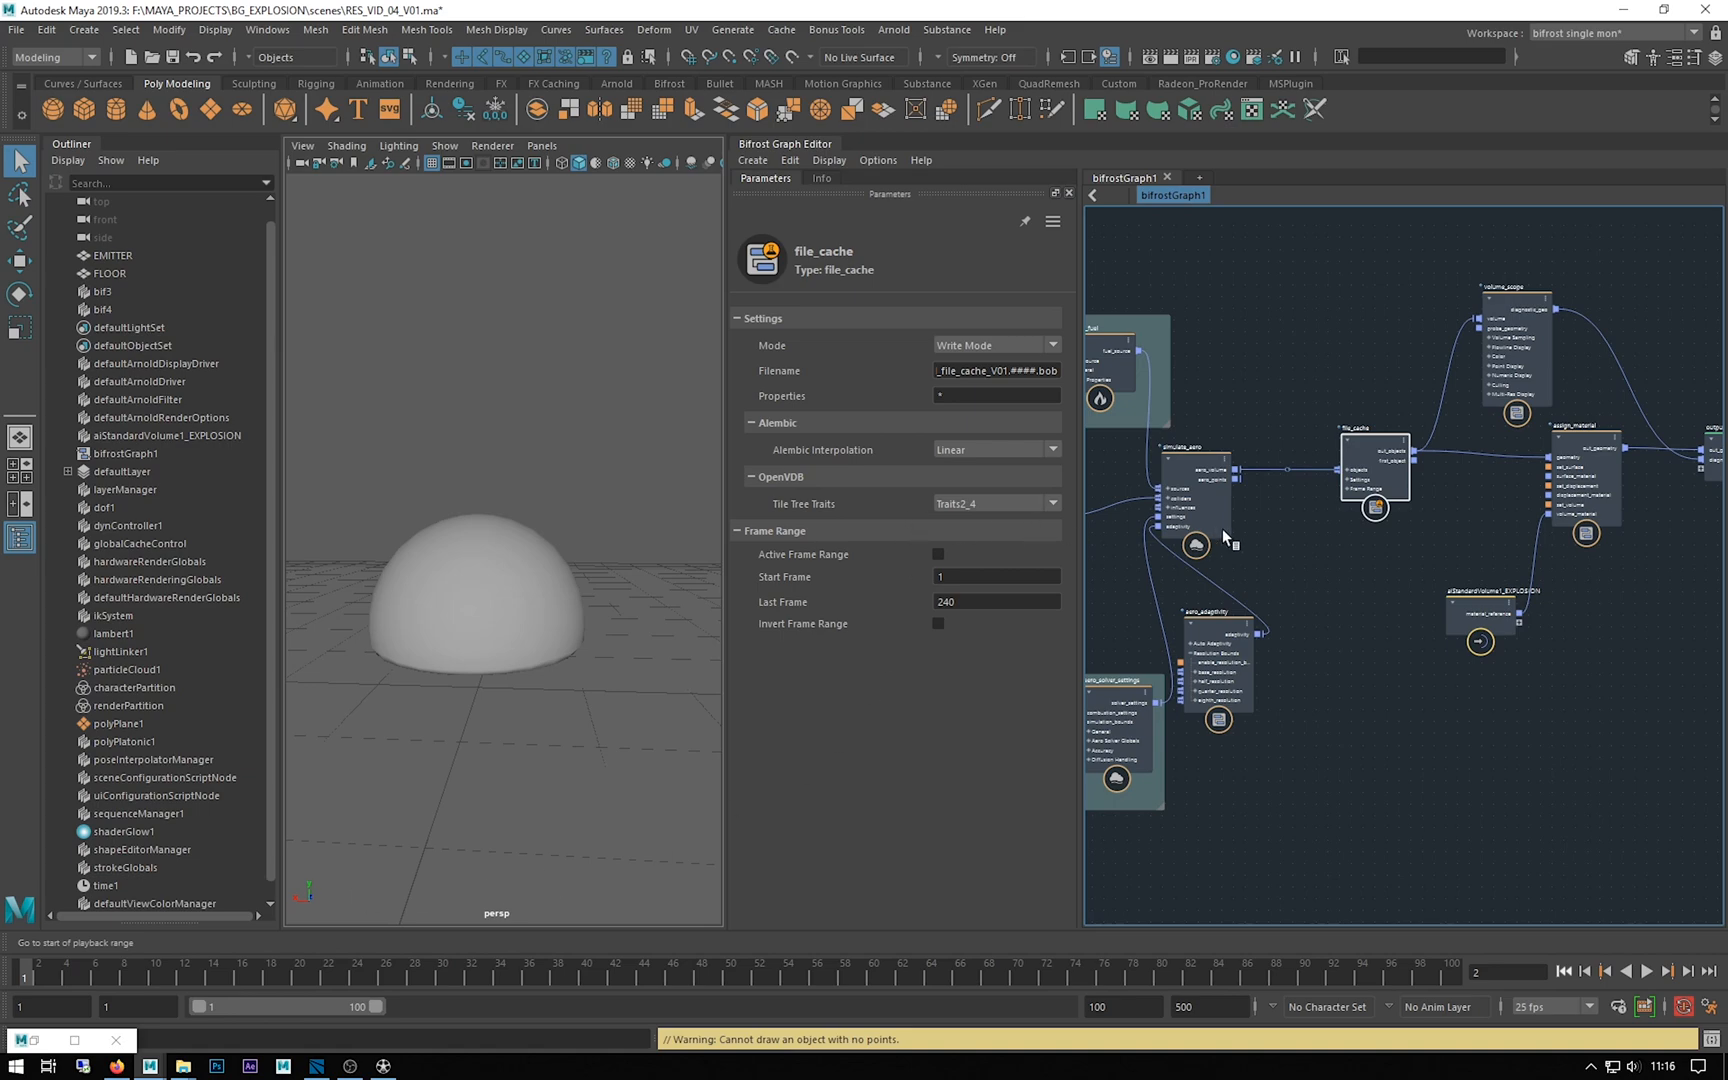
mouse_move(1364, 720)
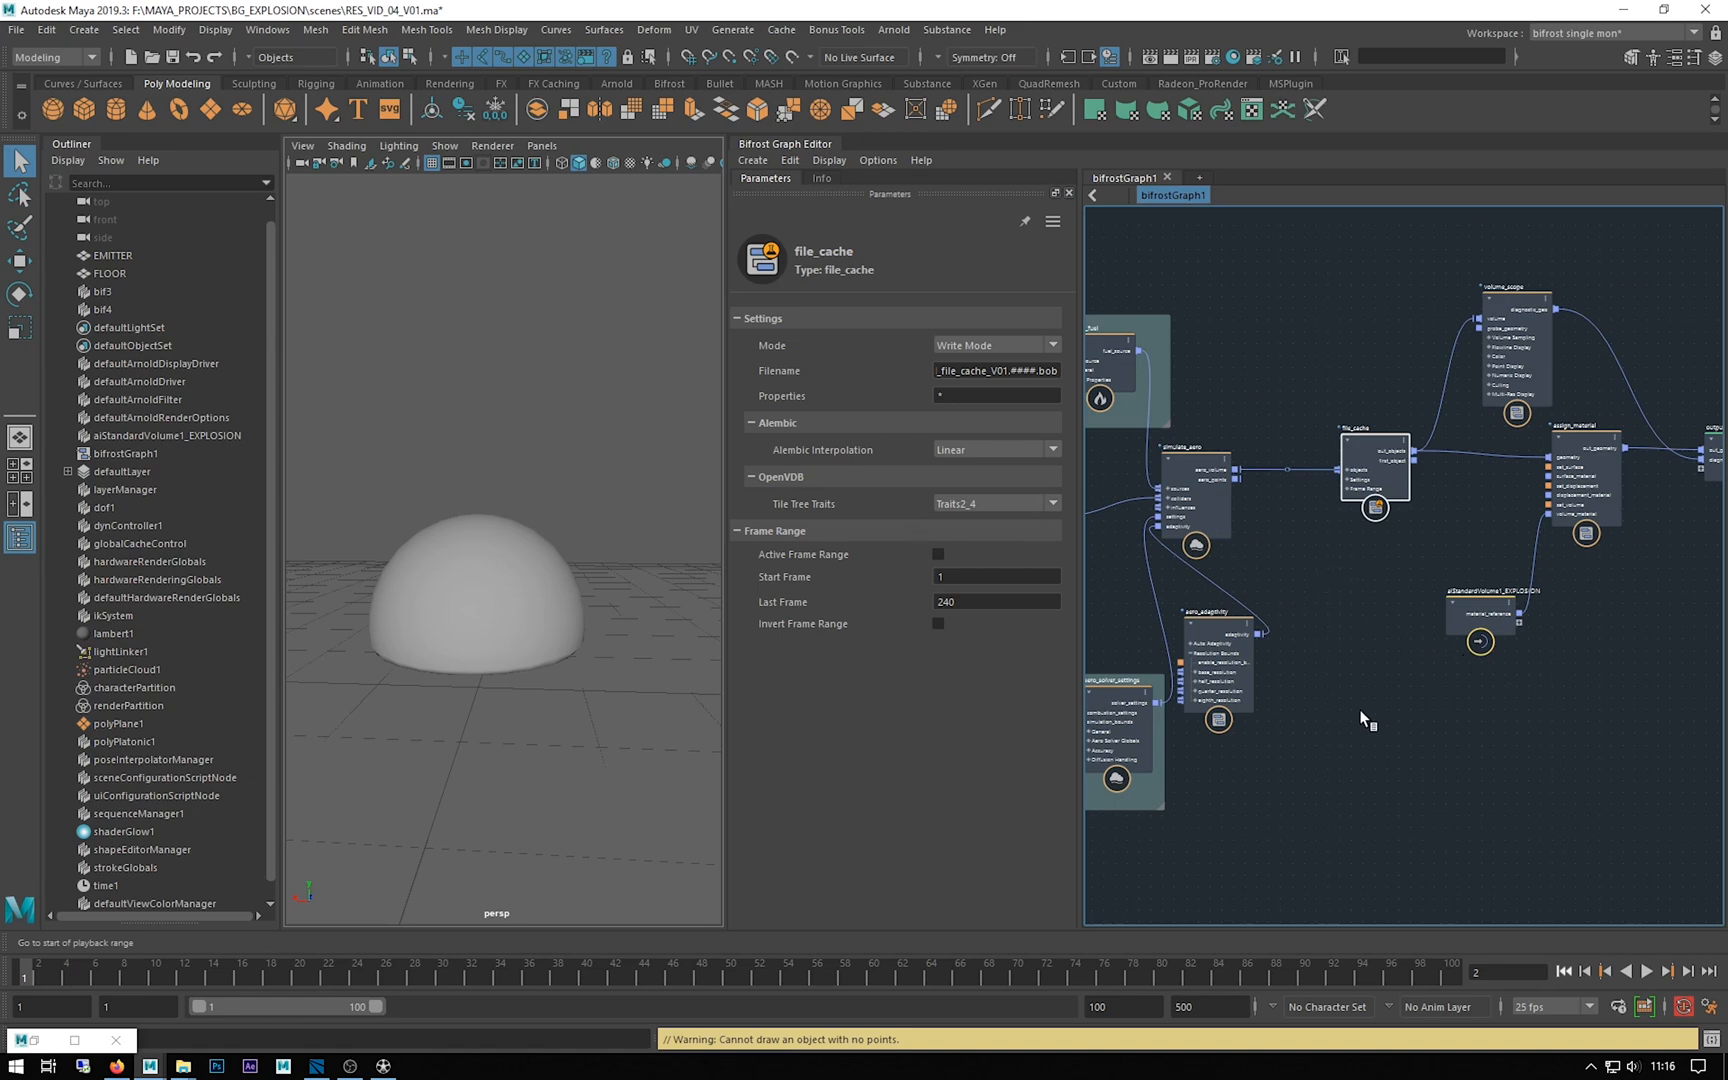
mouse_move(1386, 364)
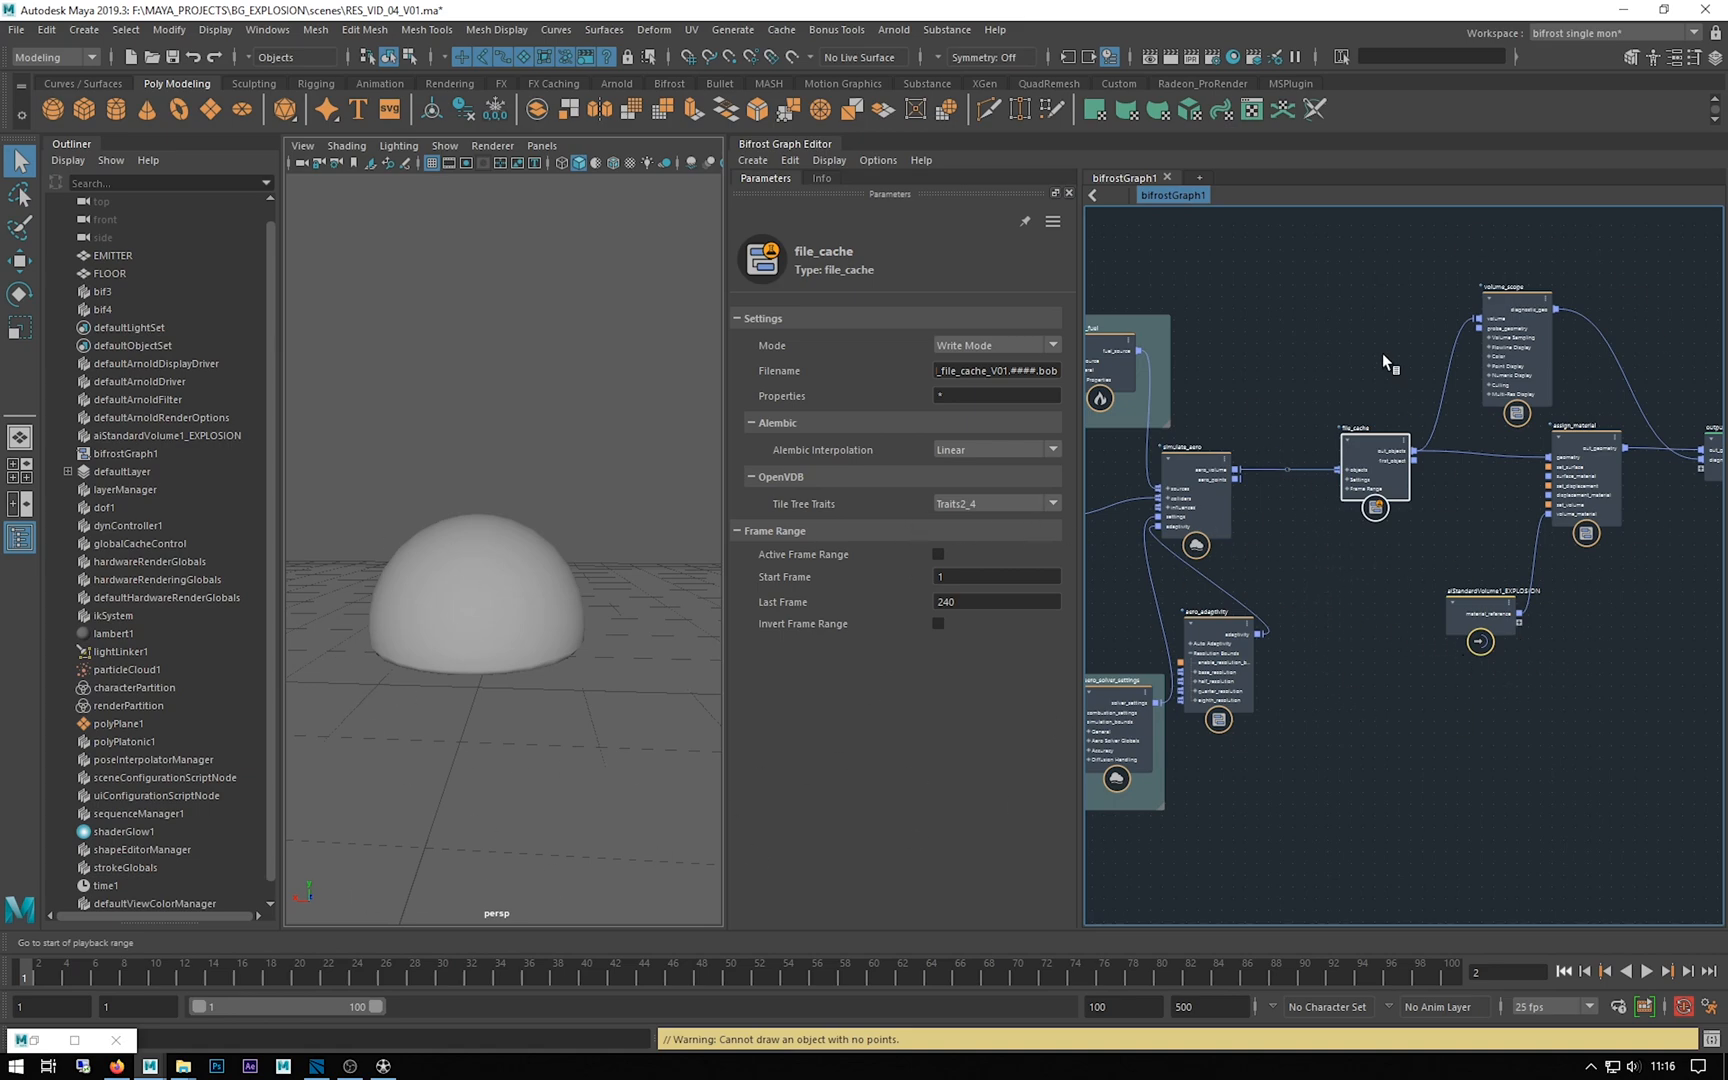
mouse_move(1265, 532)
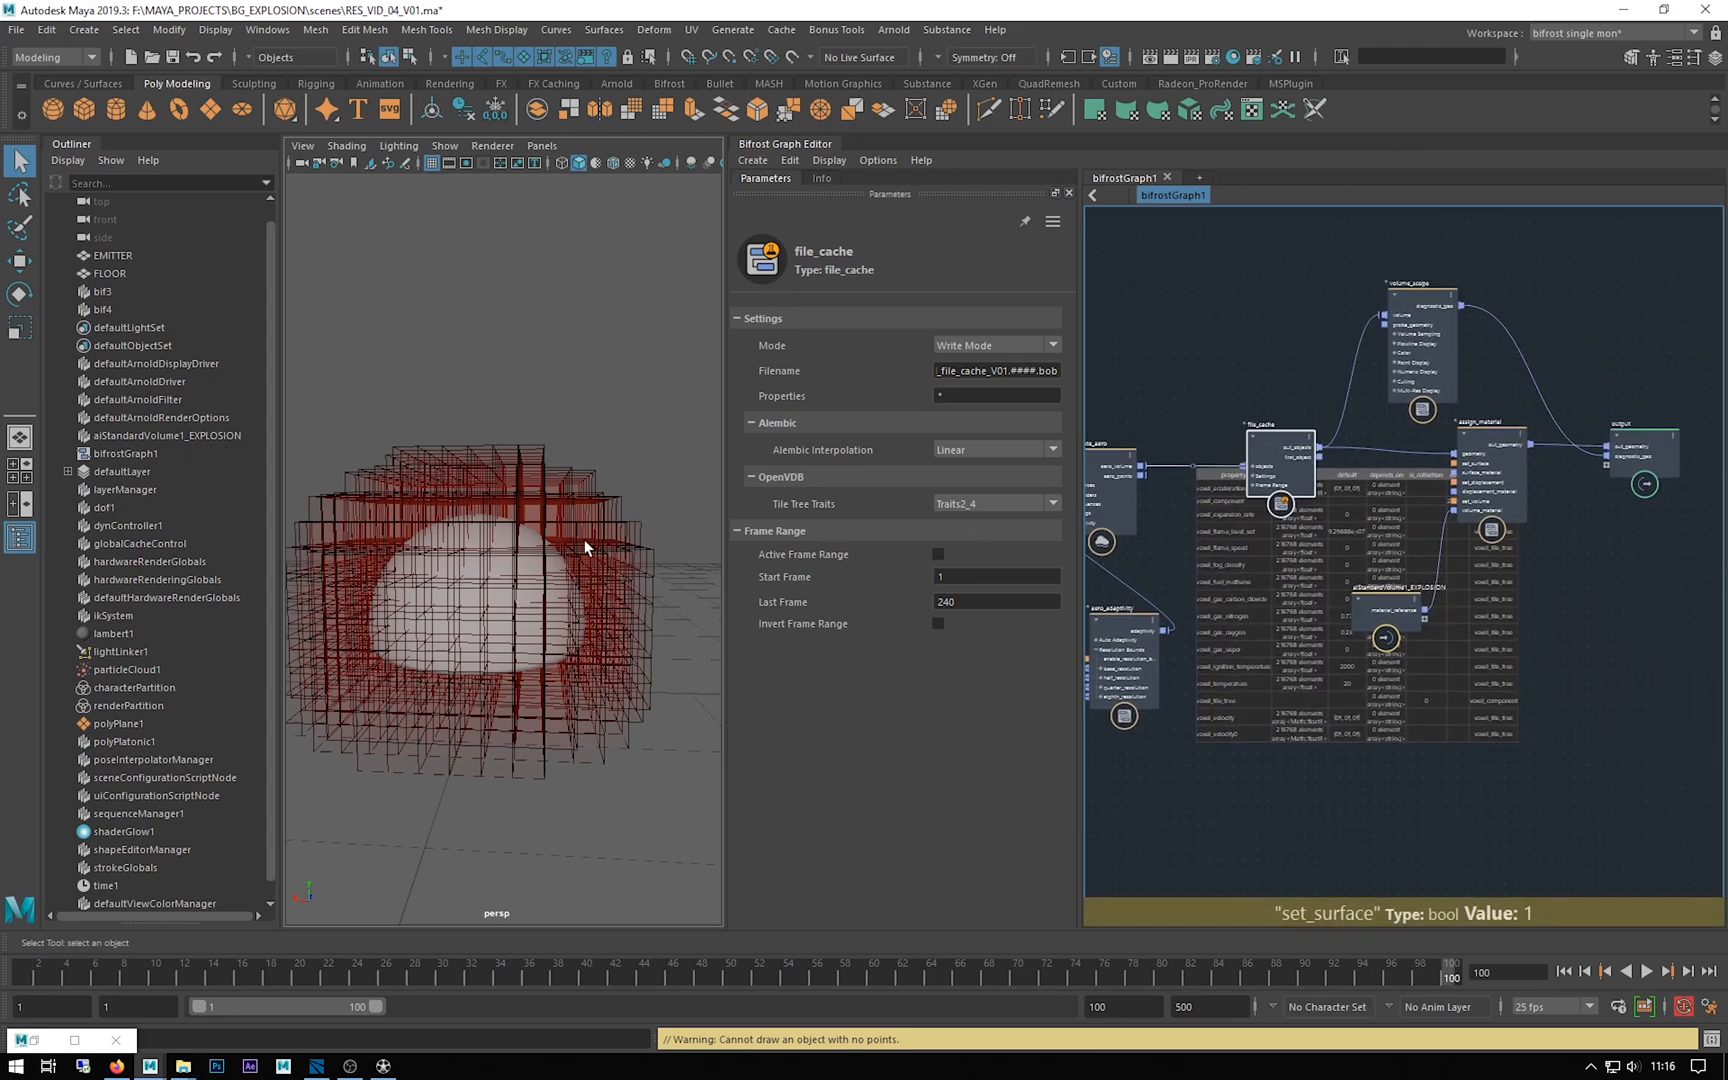
Remove the diagnostic_geo port from the Bifrost graph's output node
left_click(1419, 309)
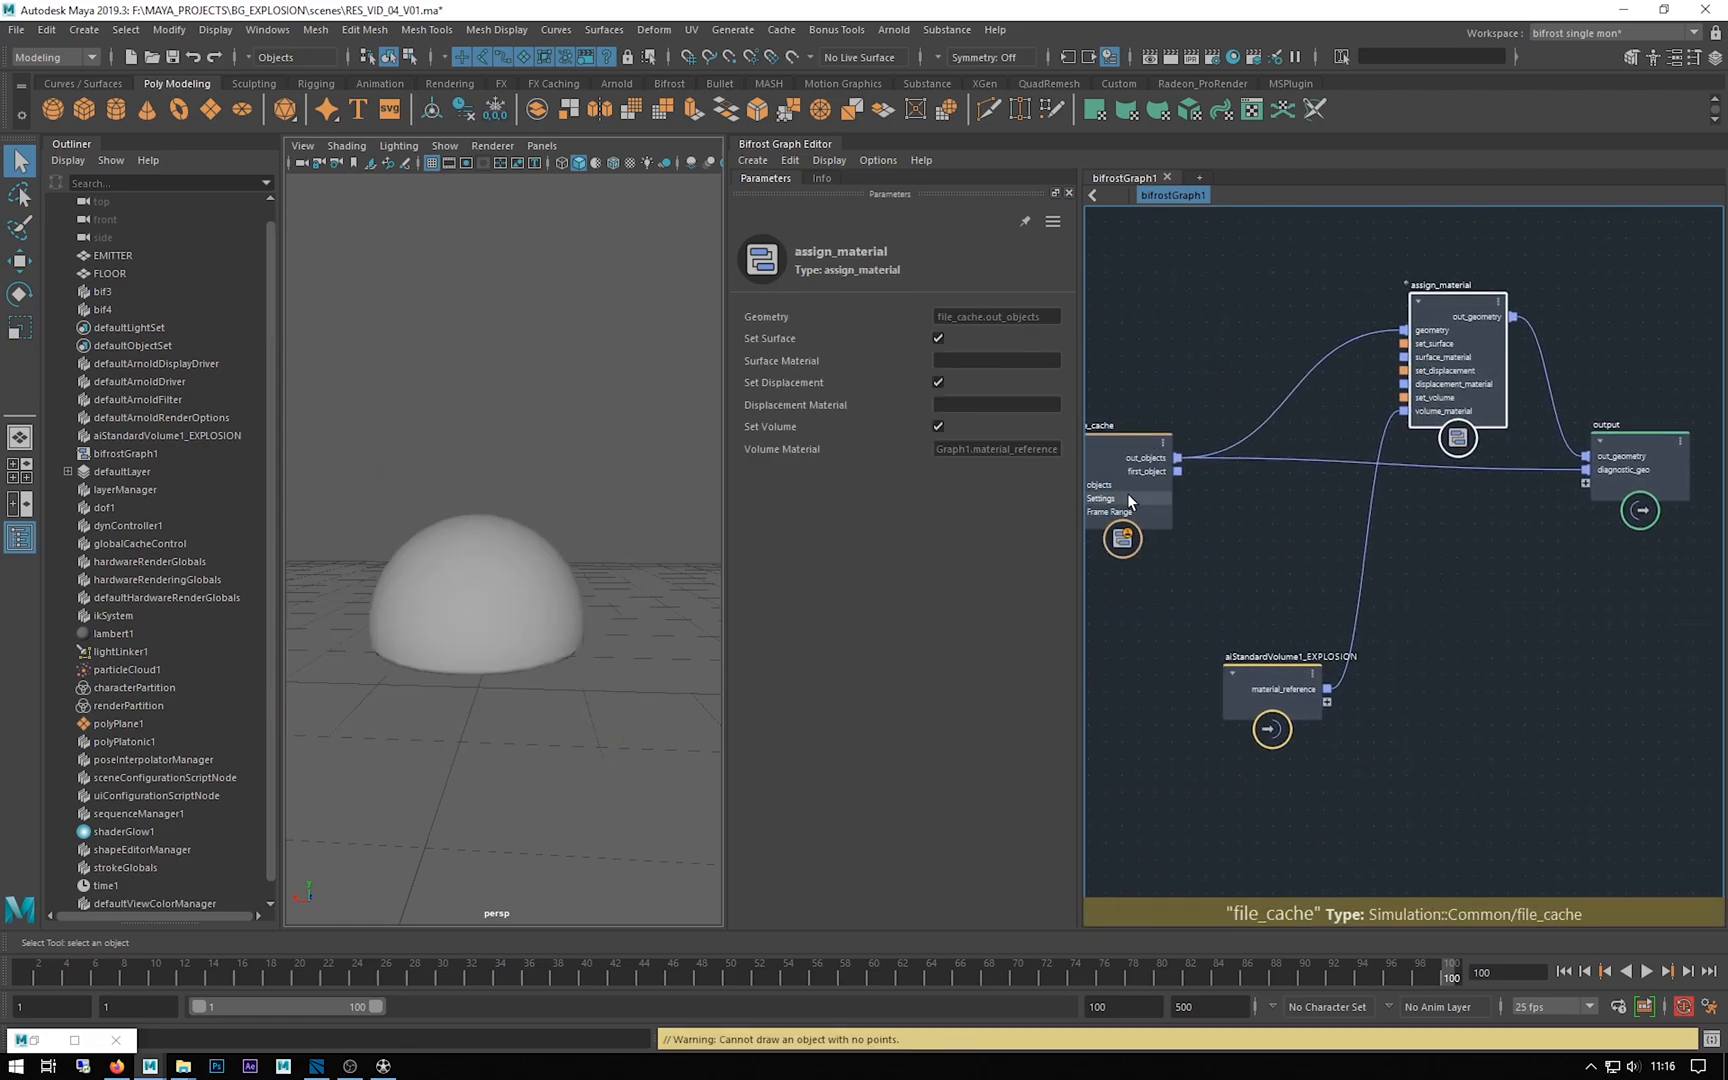
right_click(1622, 468)
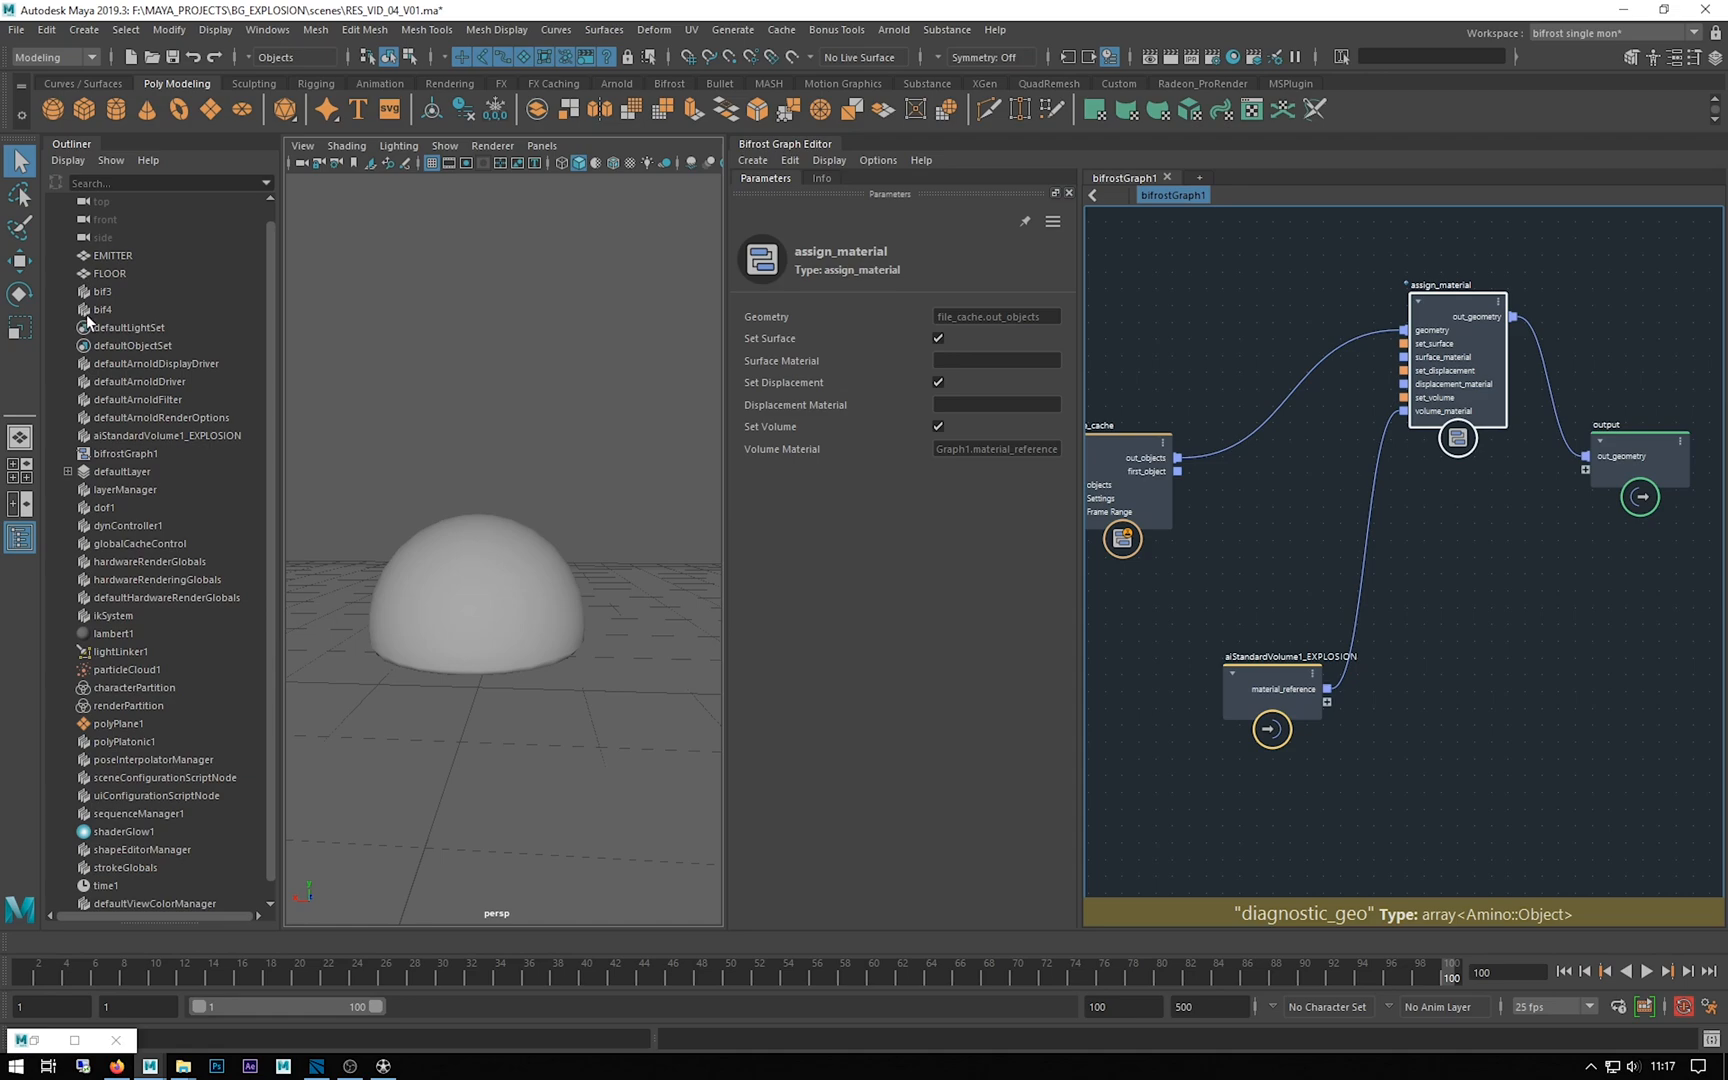
left_click(104, 310)
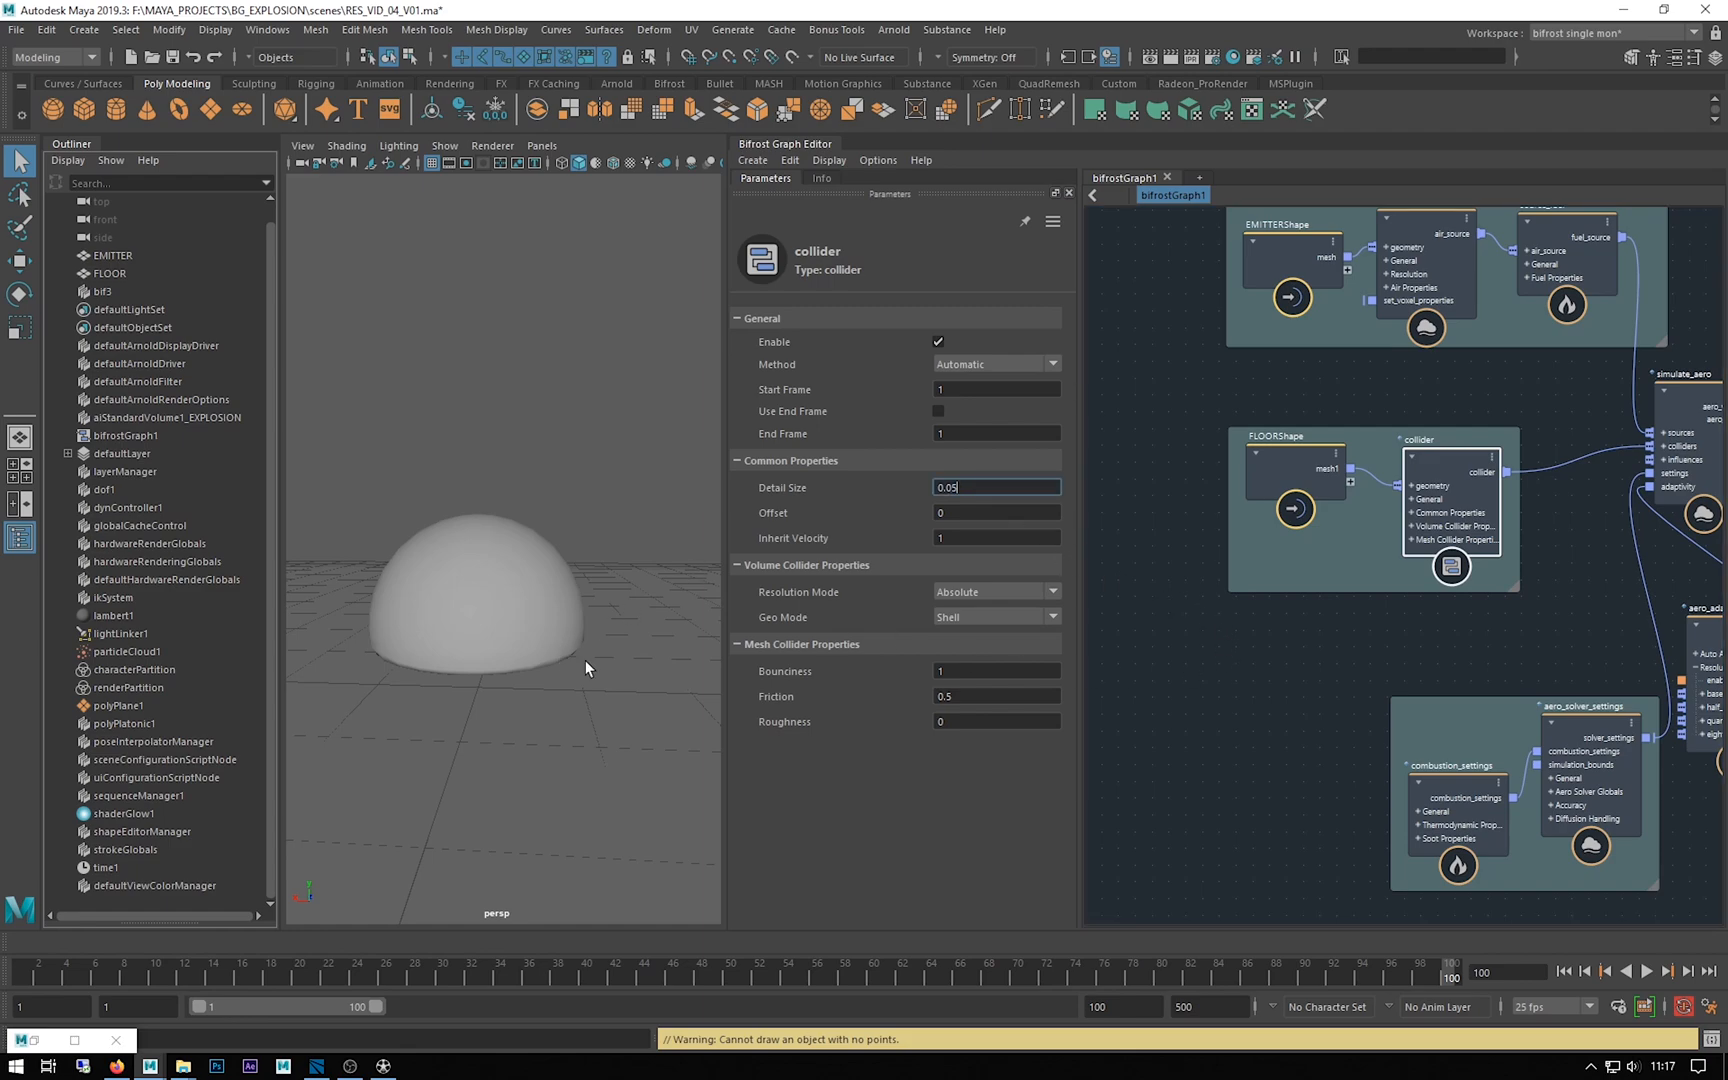
mouse_move(1179, 499)
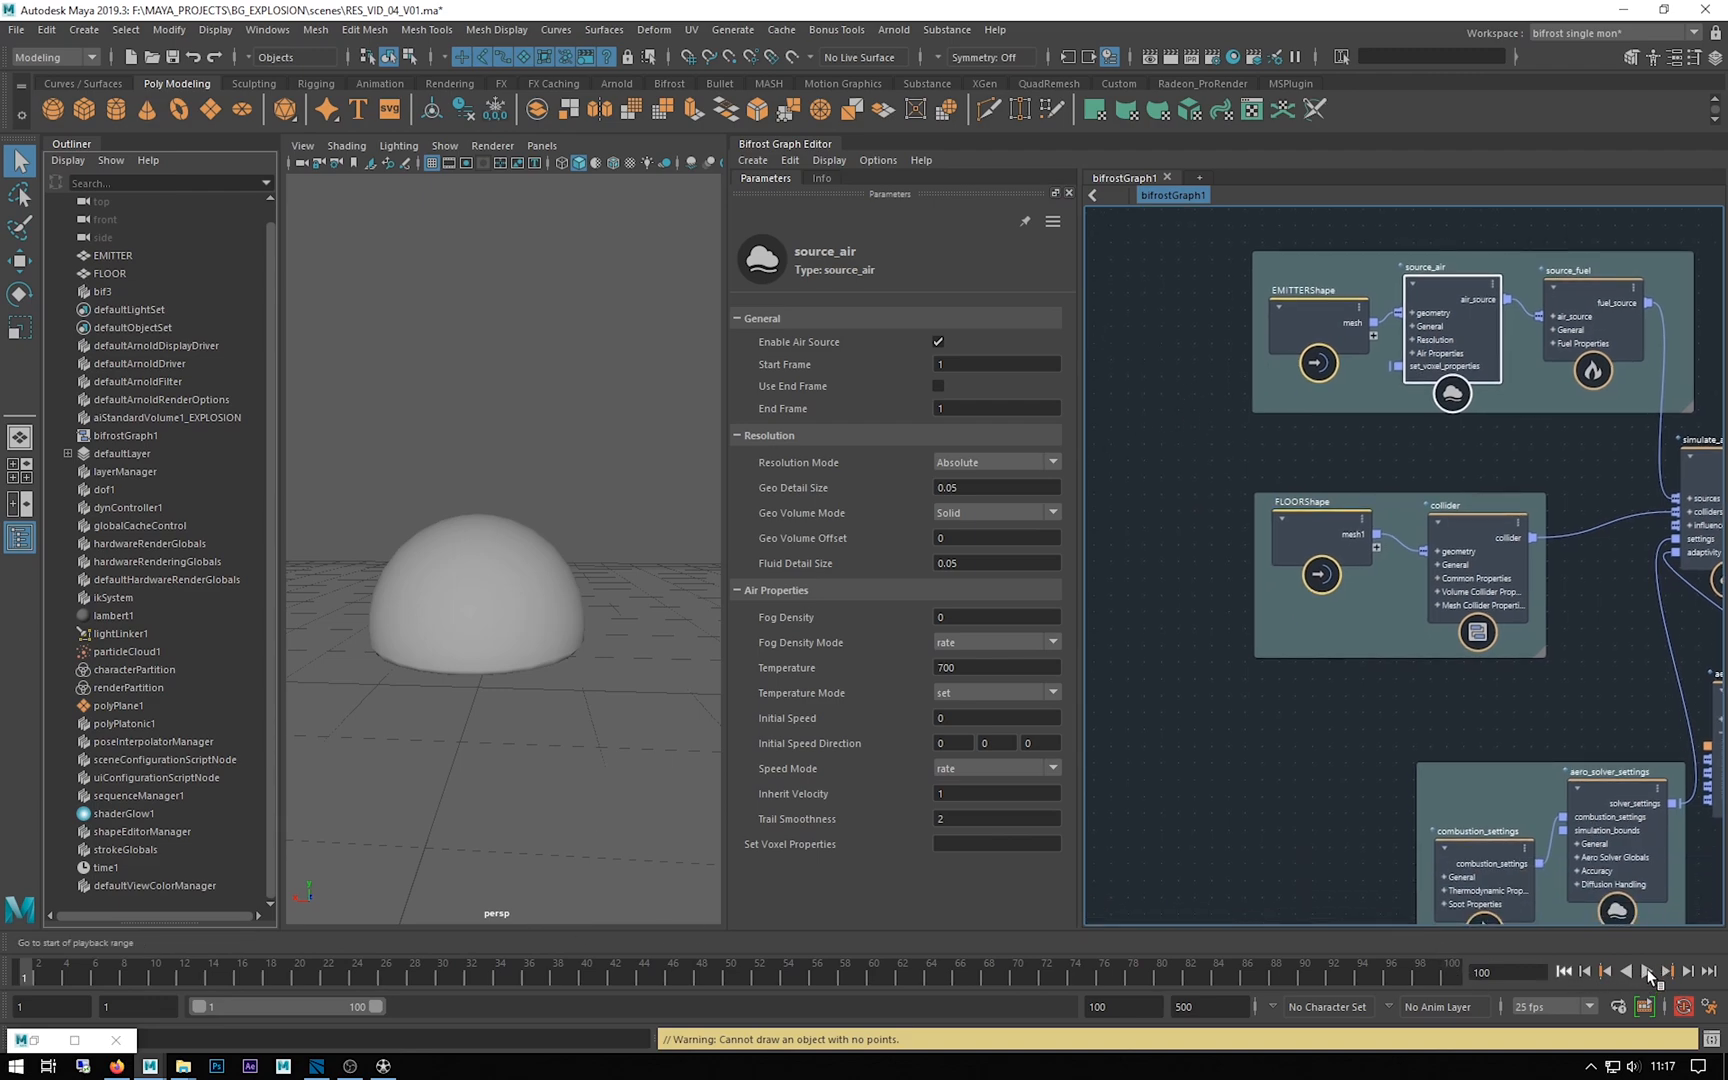
Play the simulation until the glowing explosion volume grows around the dome, then stop
left_click(1649, 972)
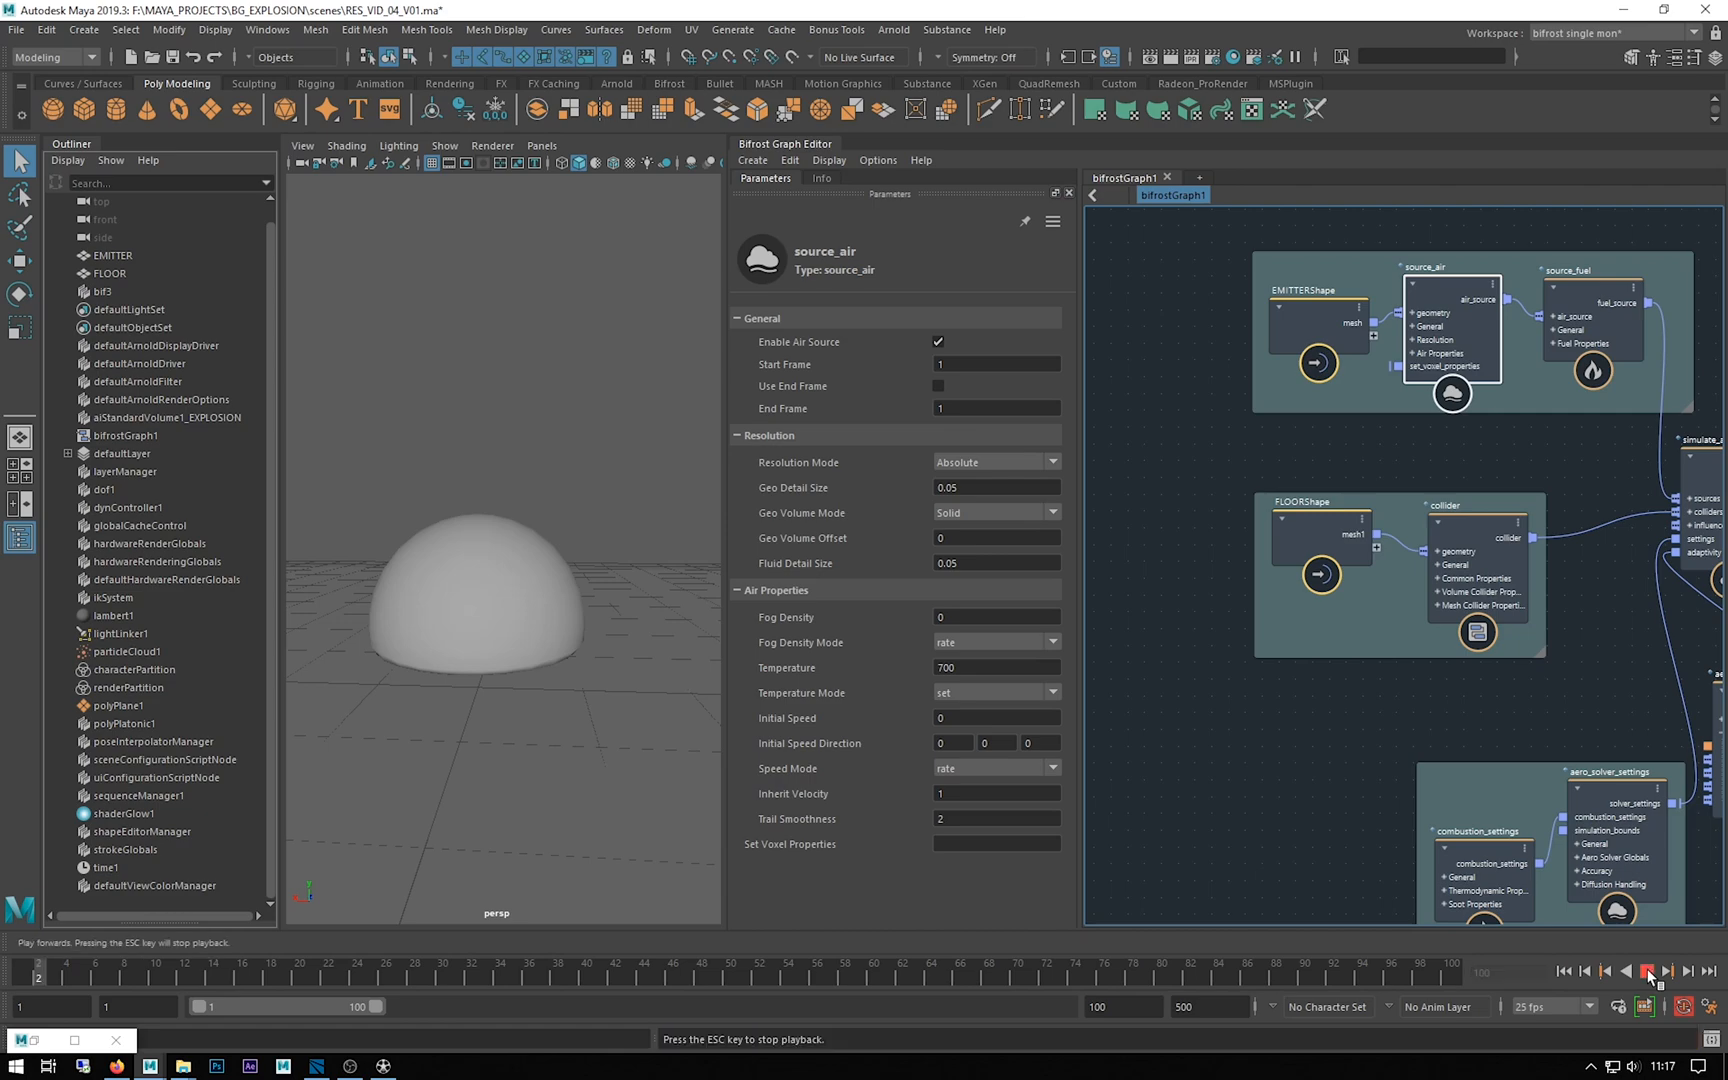
left_click(1649, 971)
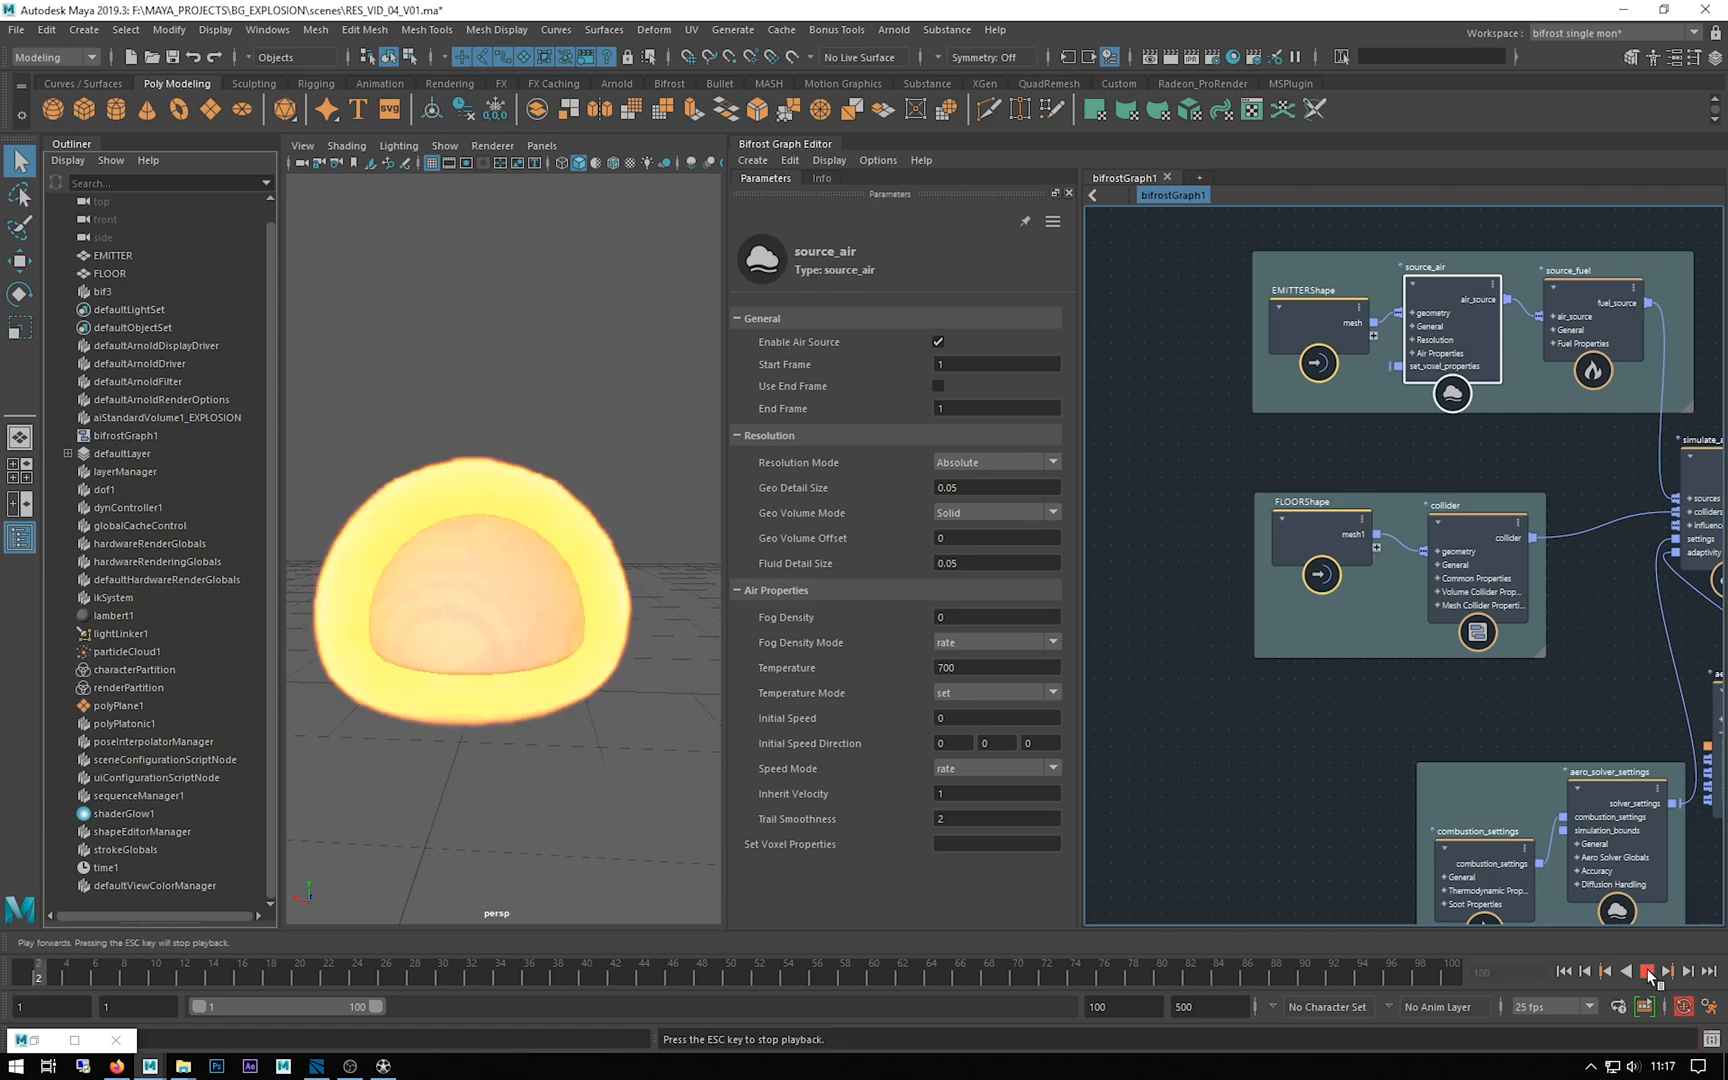
left_click(1646, 972)
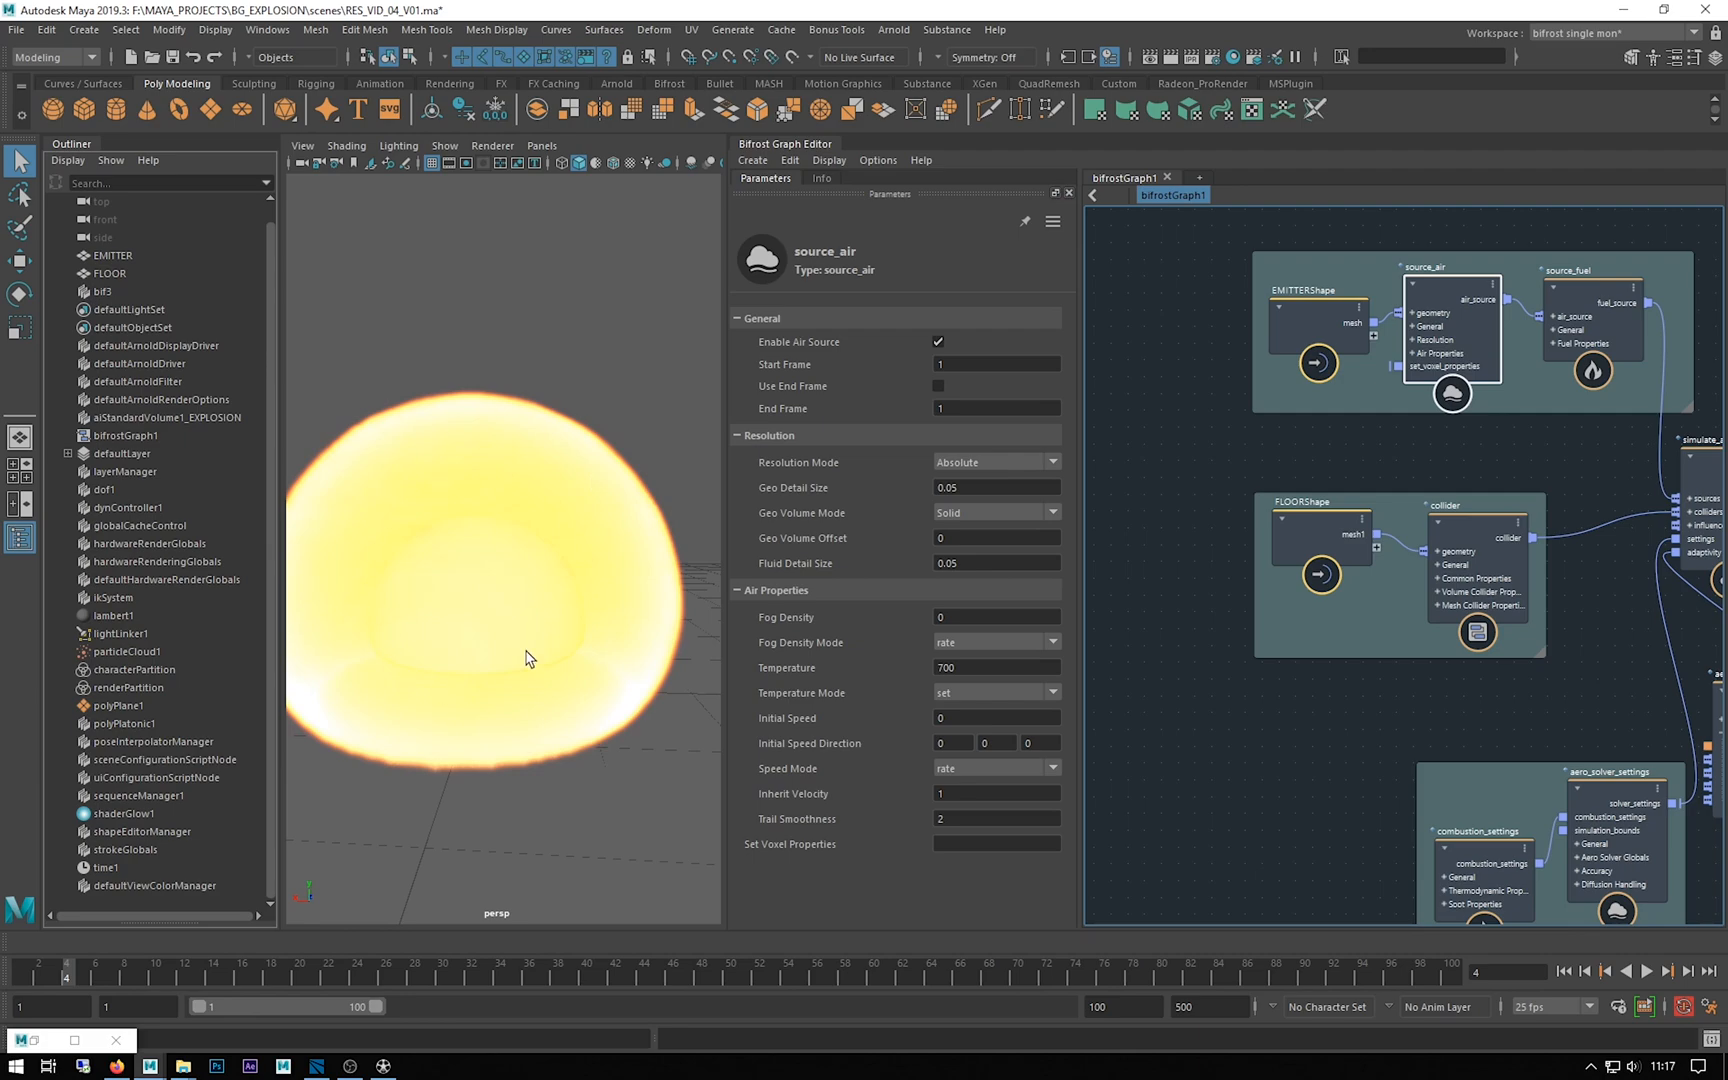
mouse_move(571, 558)
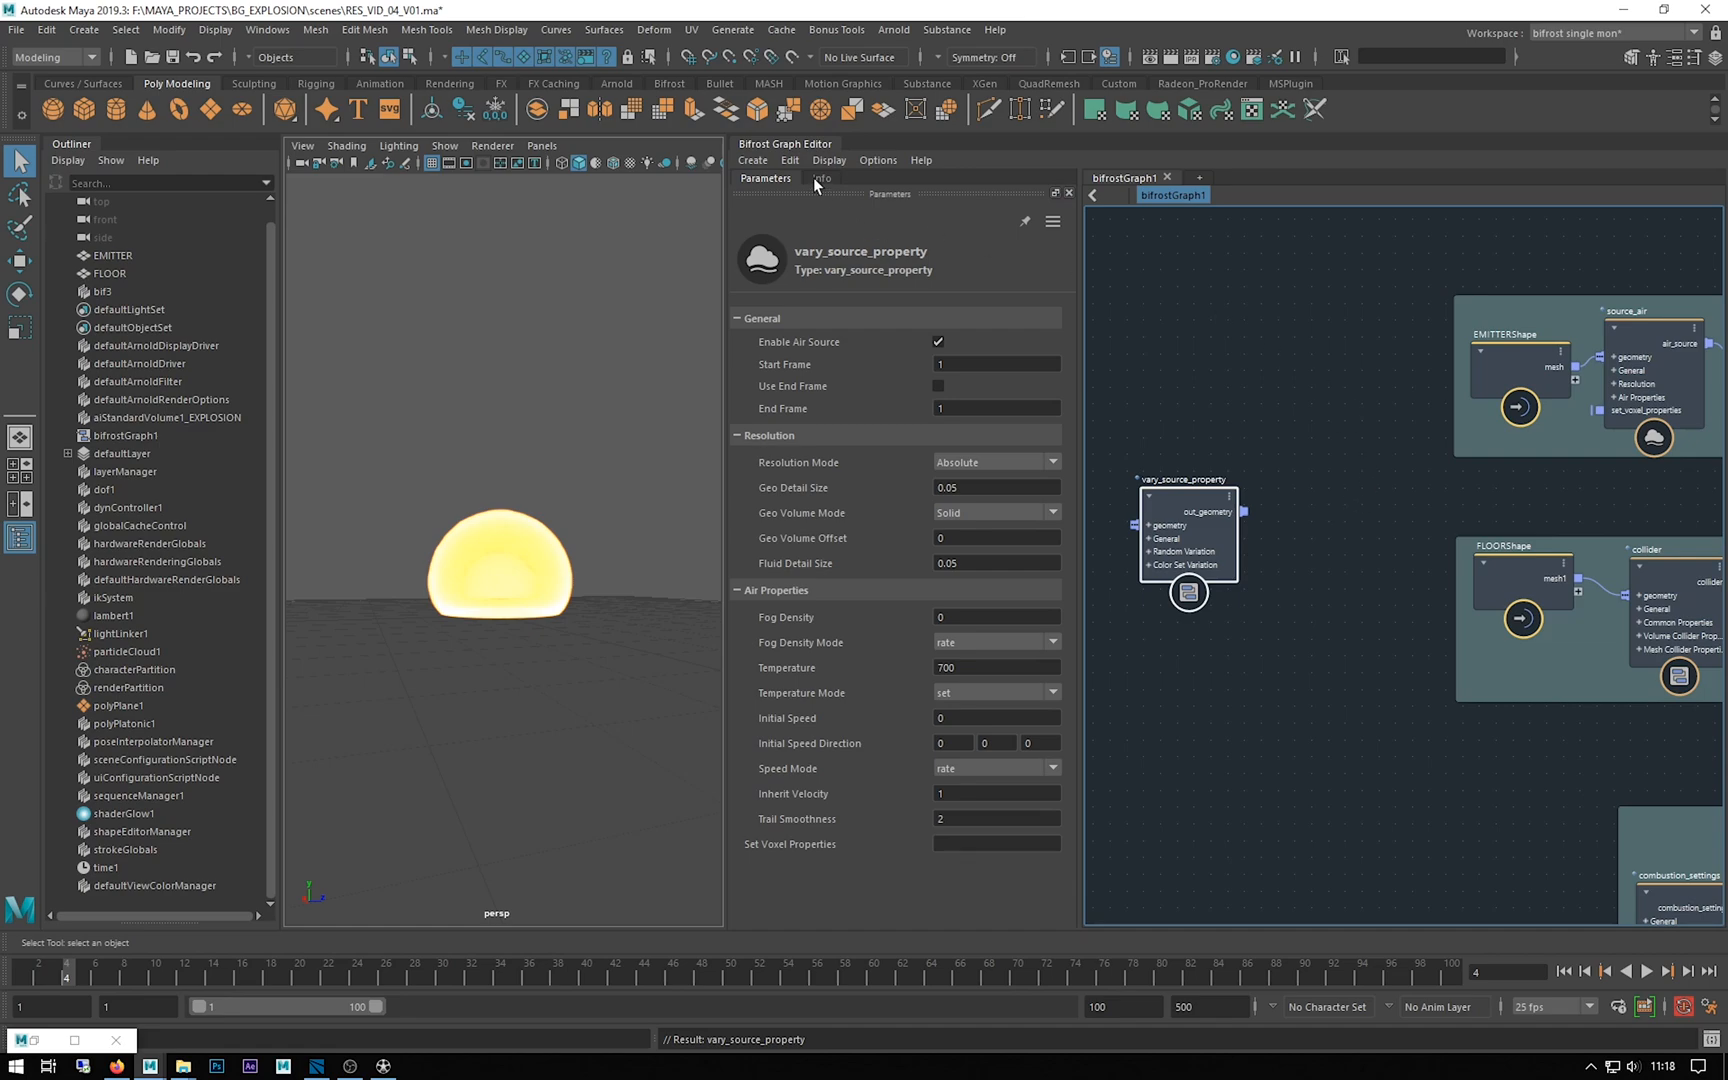
Read the new vary_source_property node's Info tab documentation, then return to its parameters
left_click(821, 177)
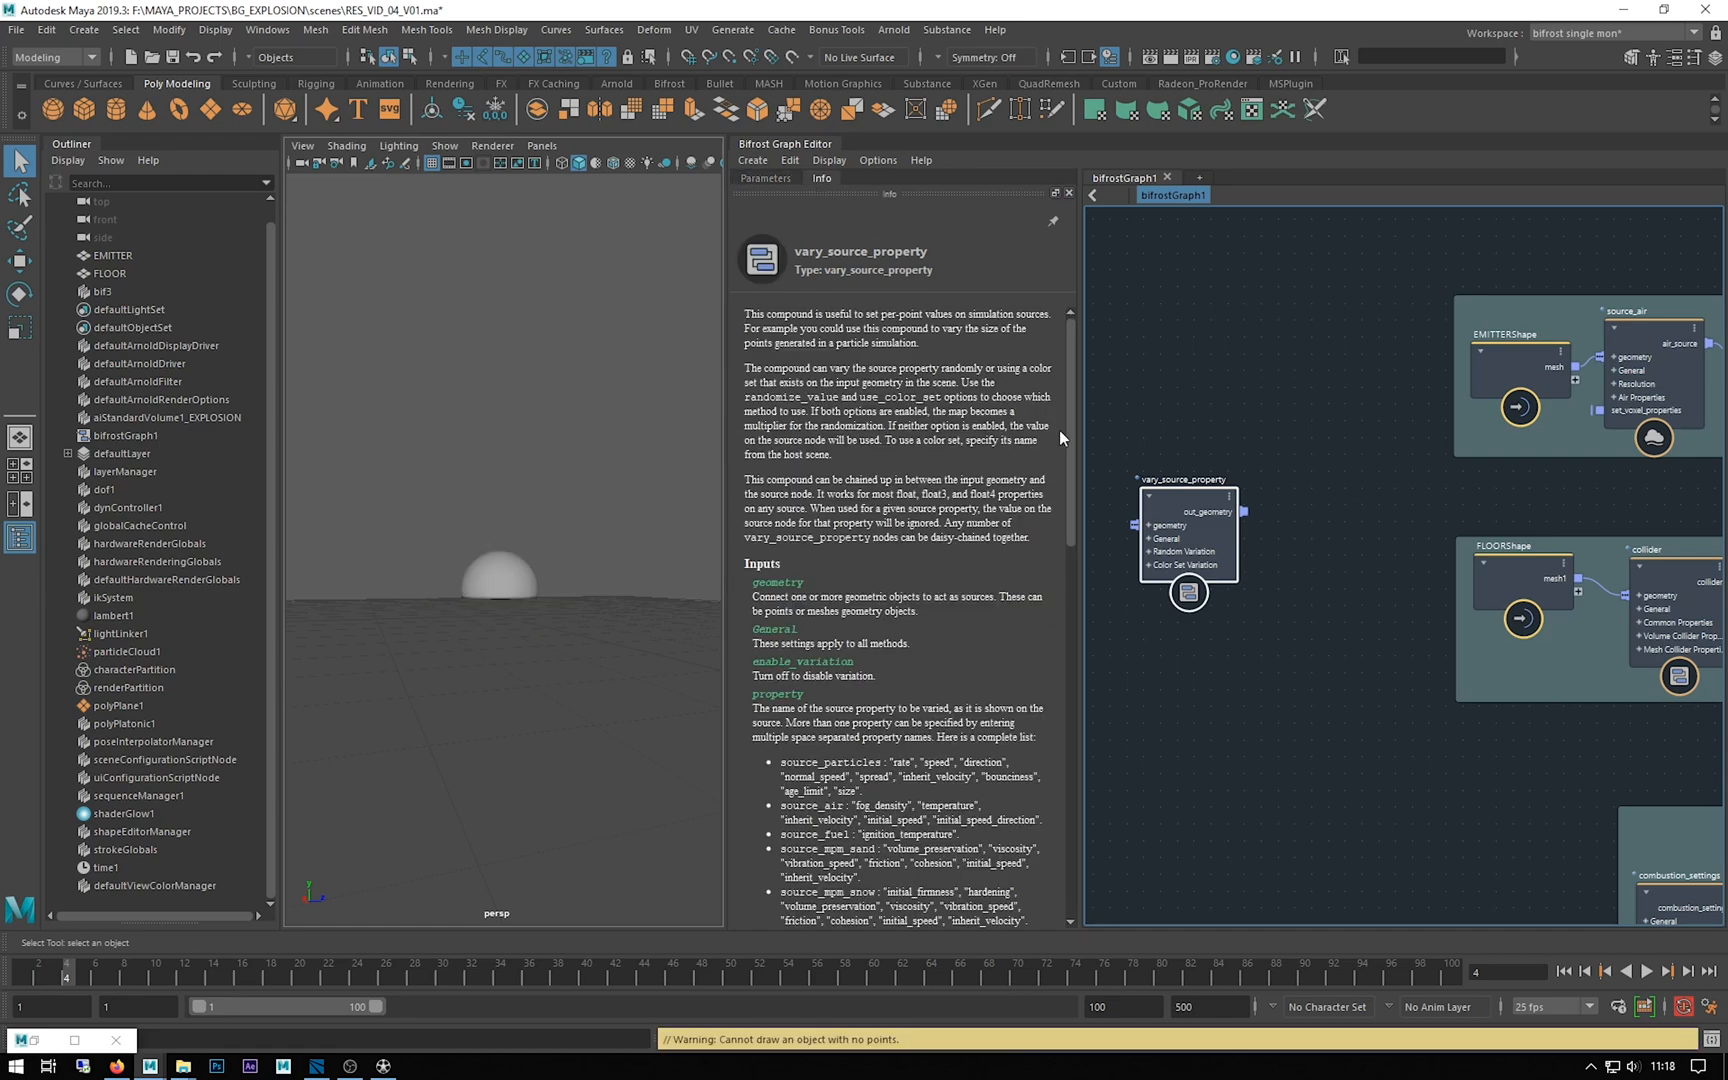
mouse_move(736, 345)
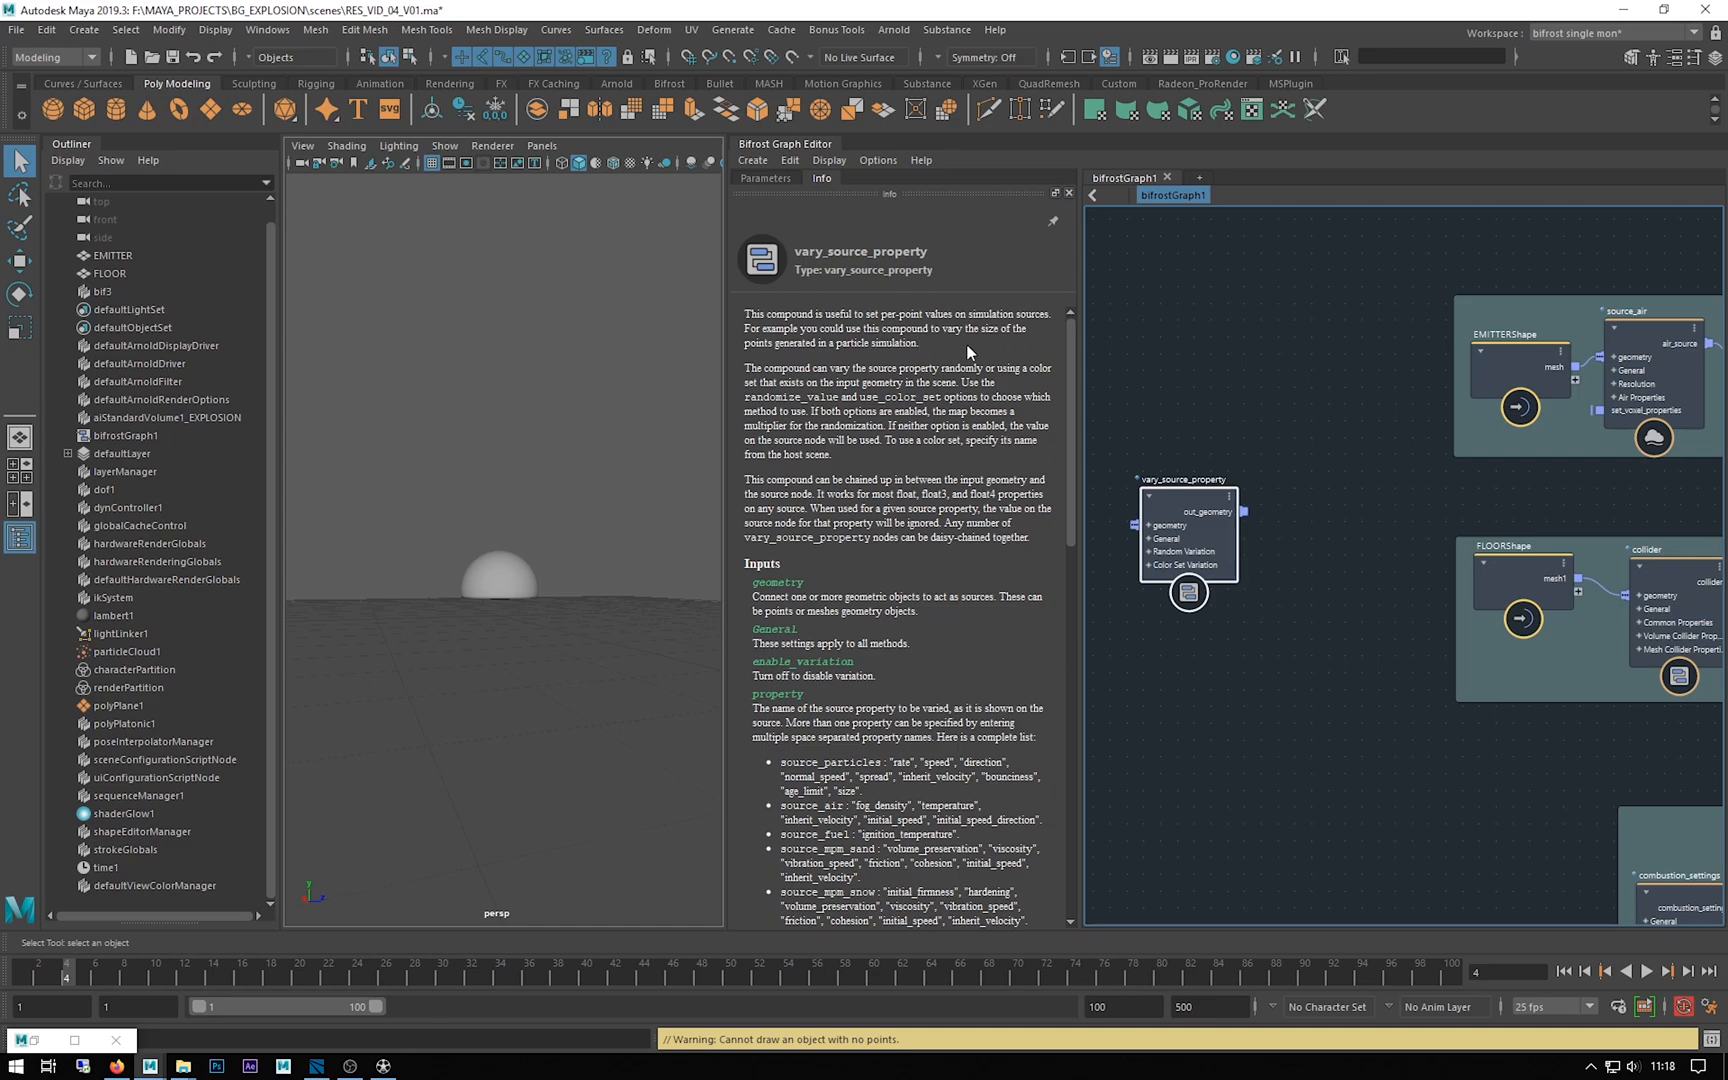
mouse_move(1105, 444)
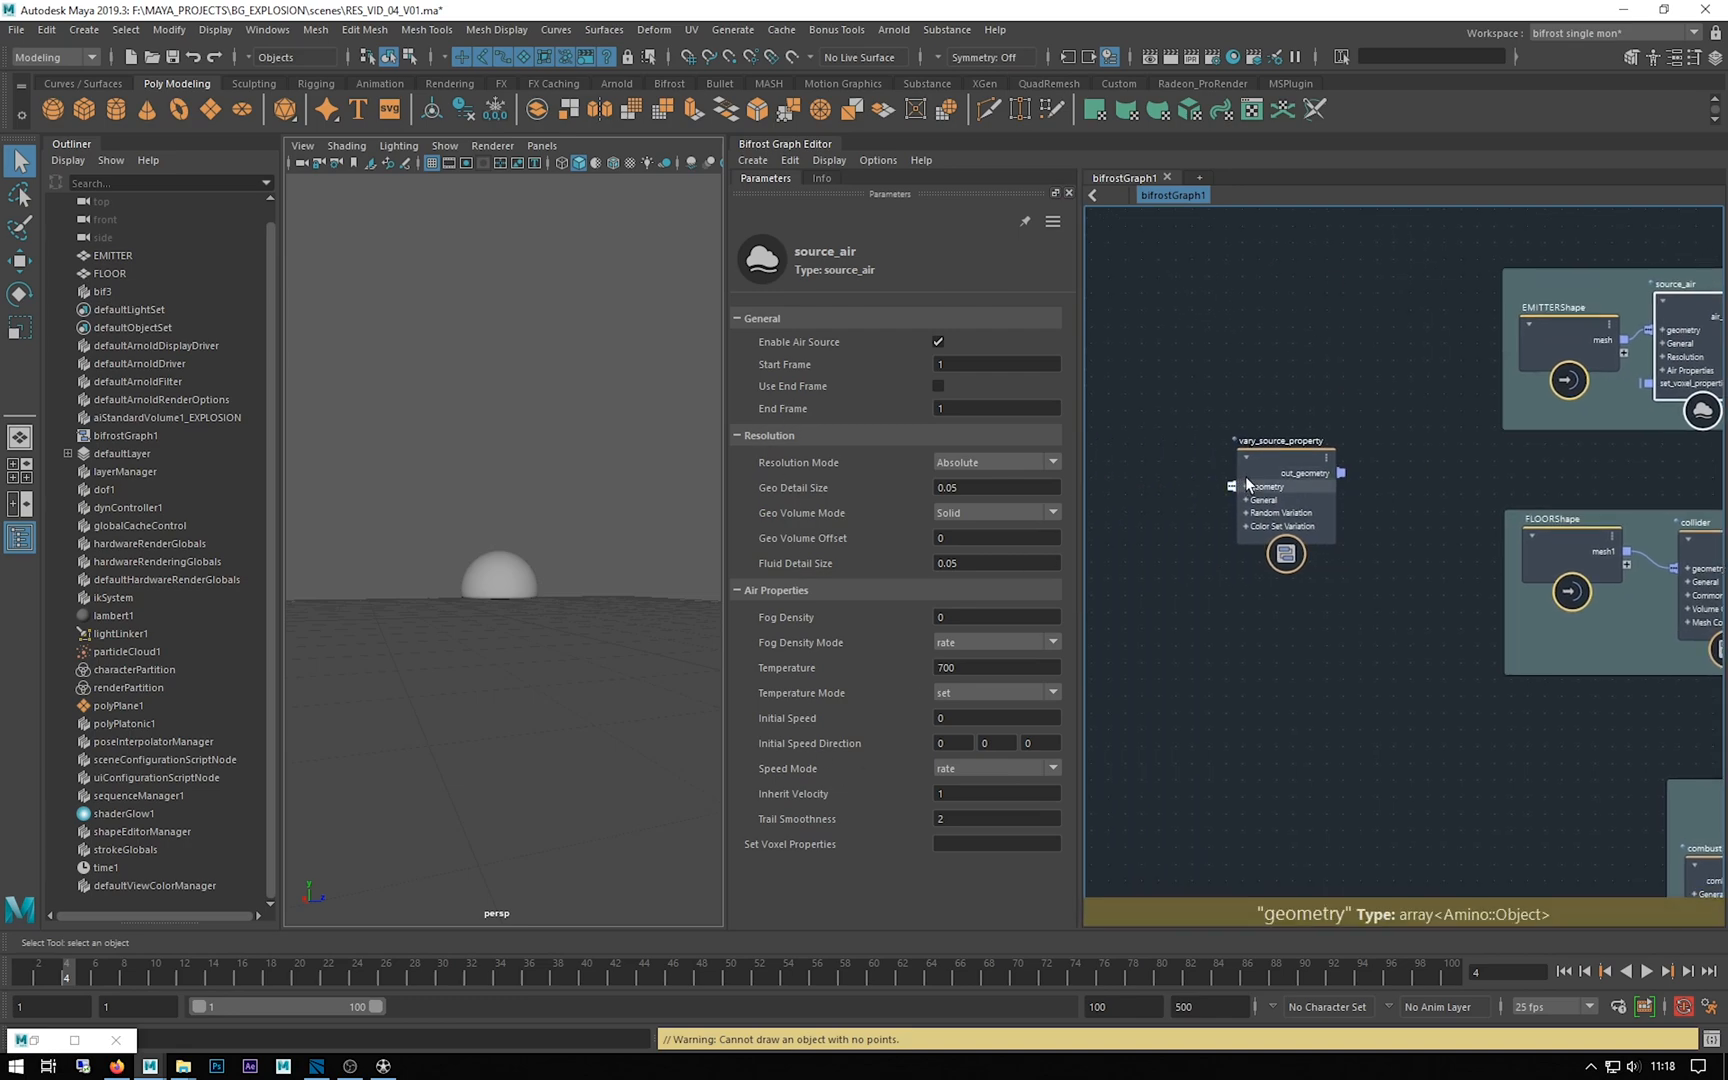
left_click(820, 177)
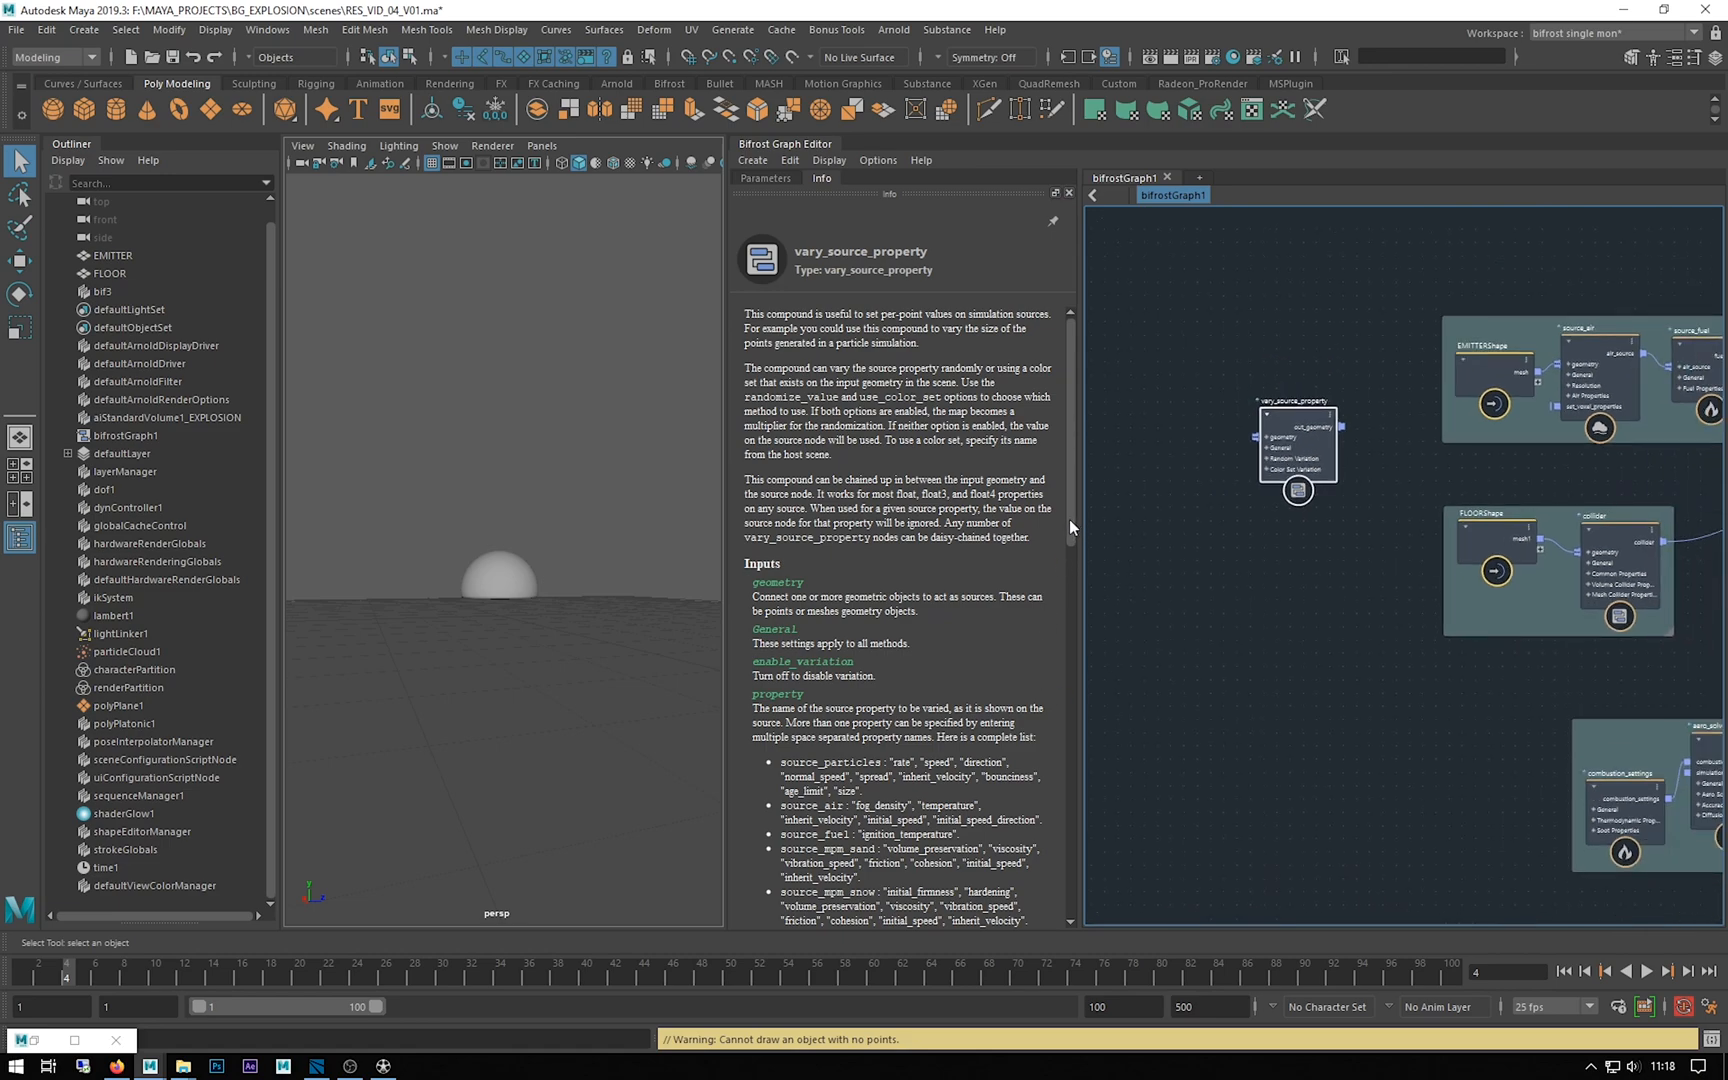
scroll("down", 3)
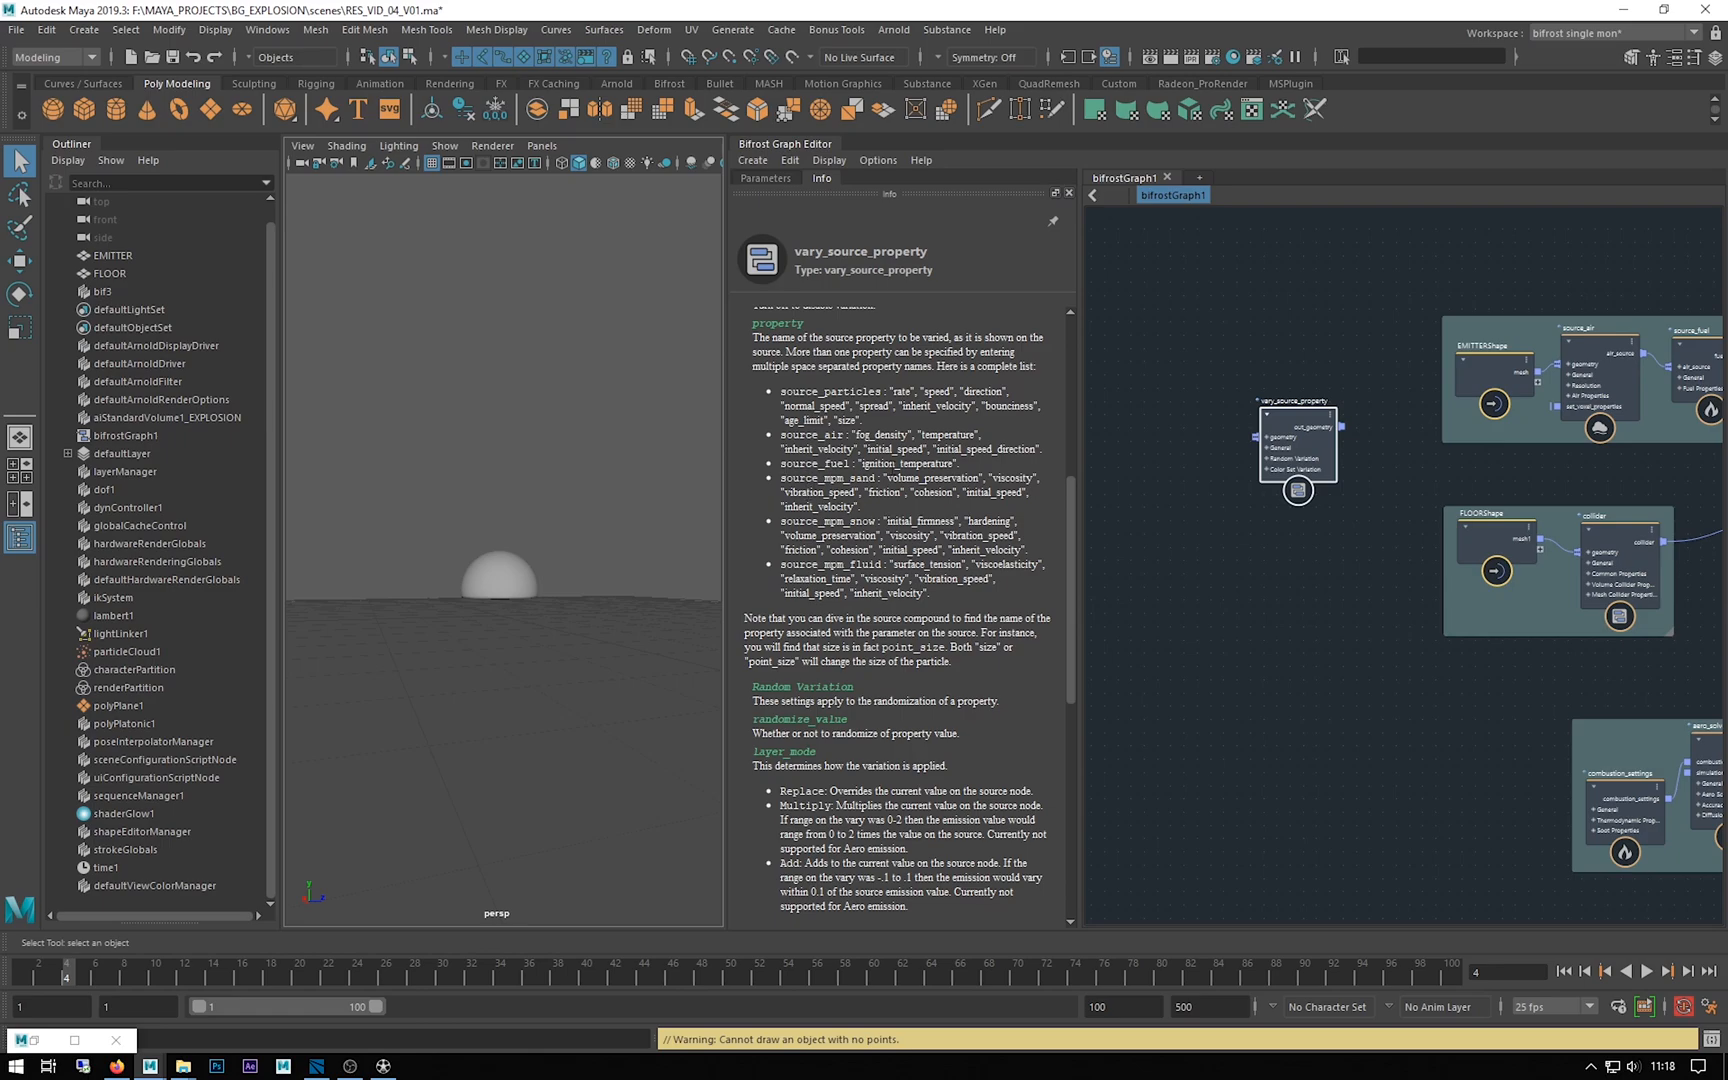
mouse_move(1209, 277)
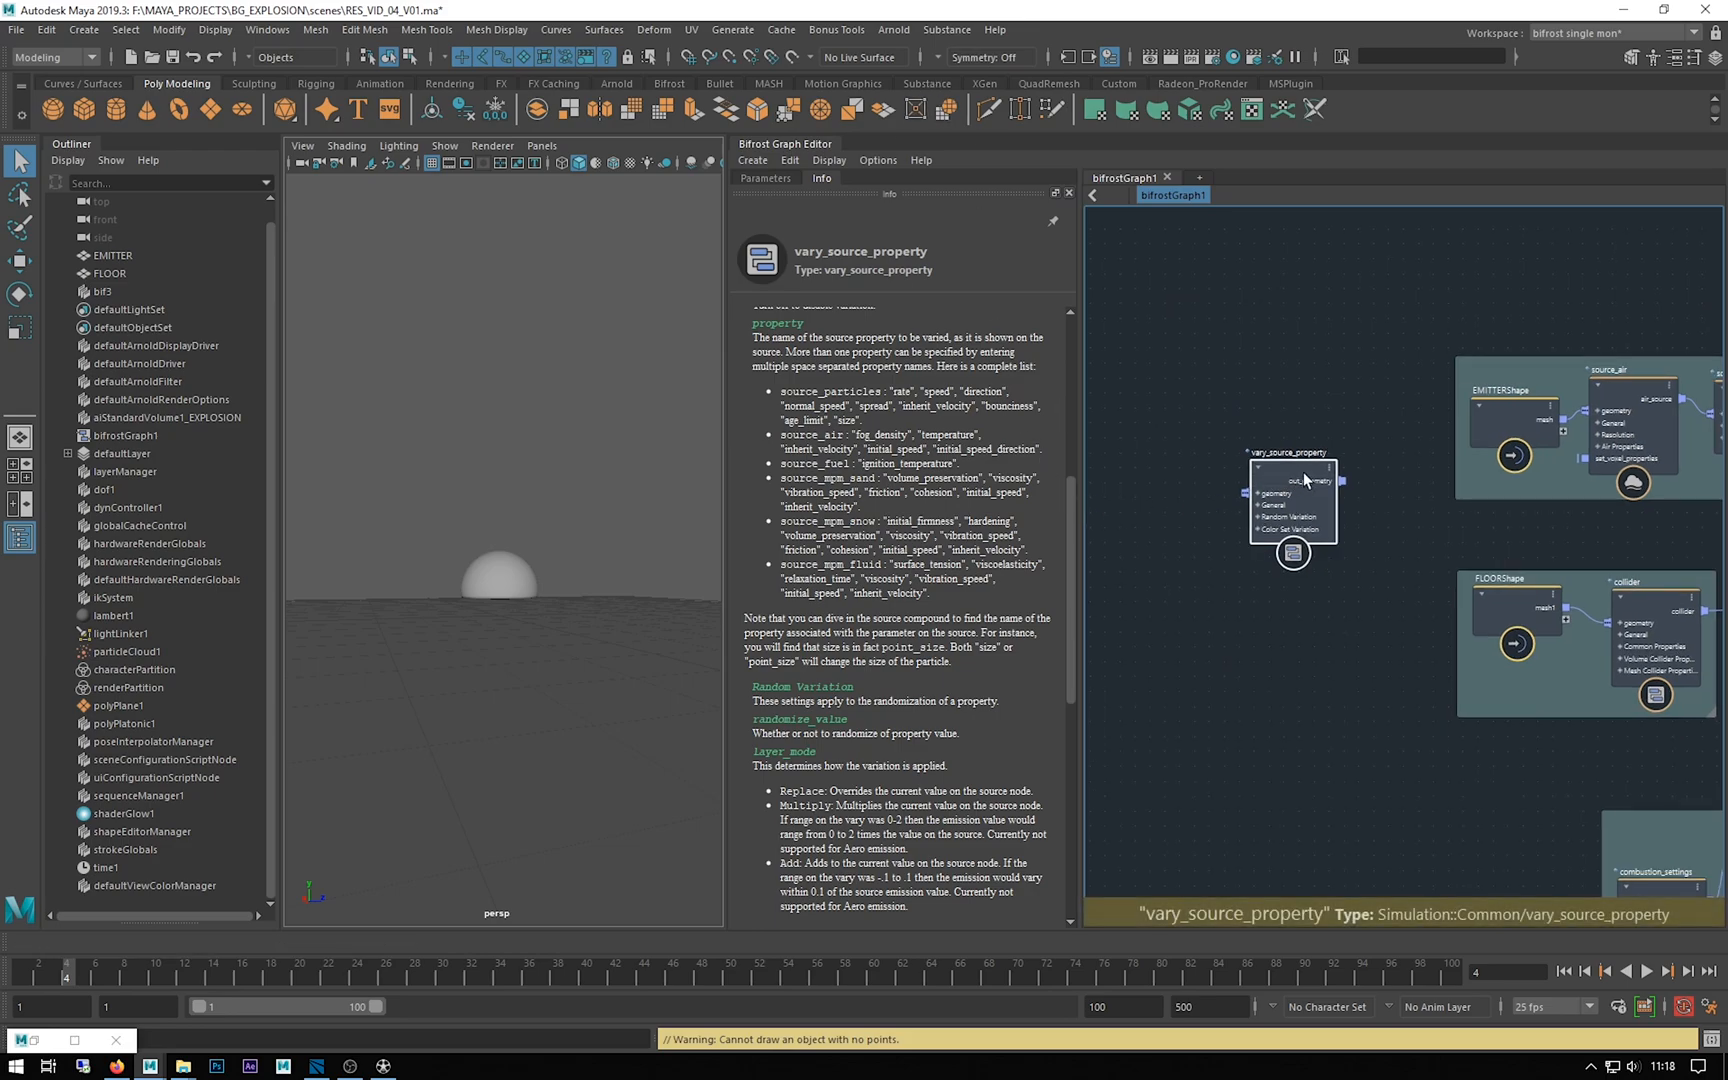
left_click(764, 177)
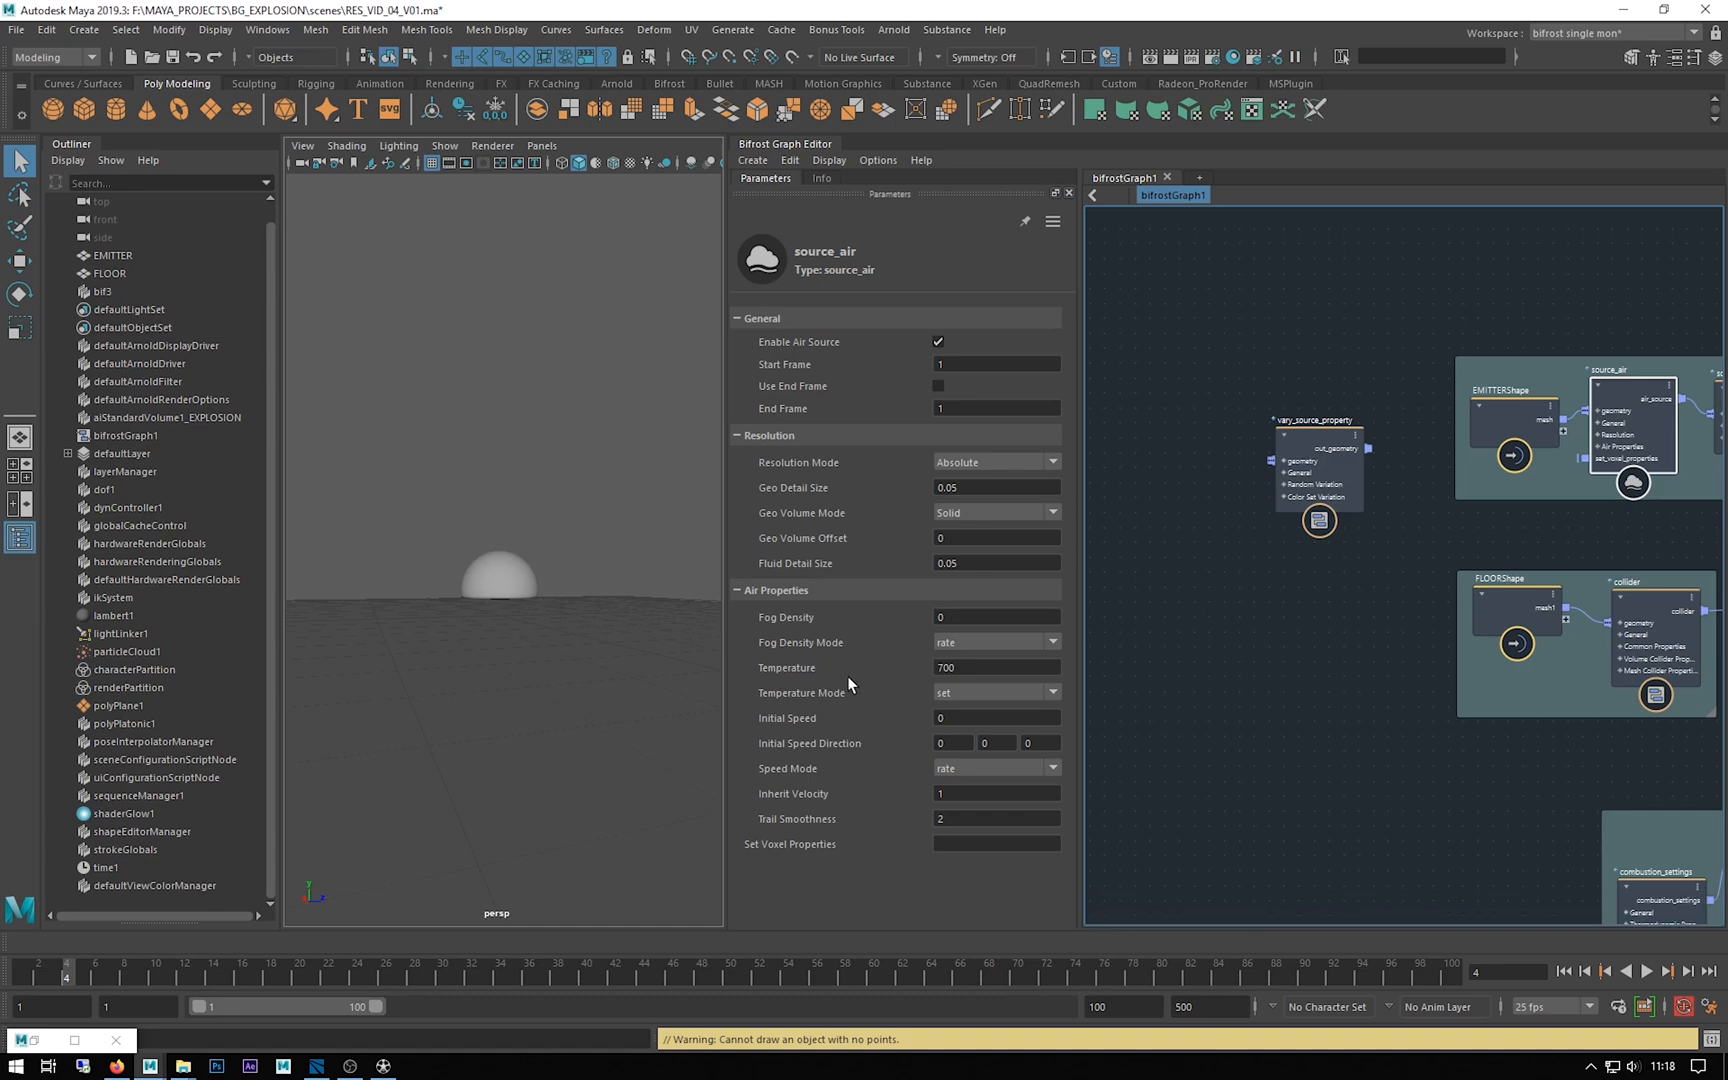
triple_click(995, 667)
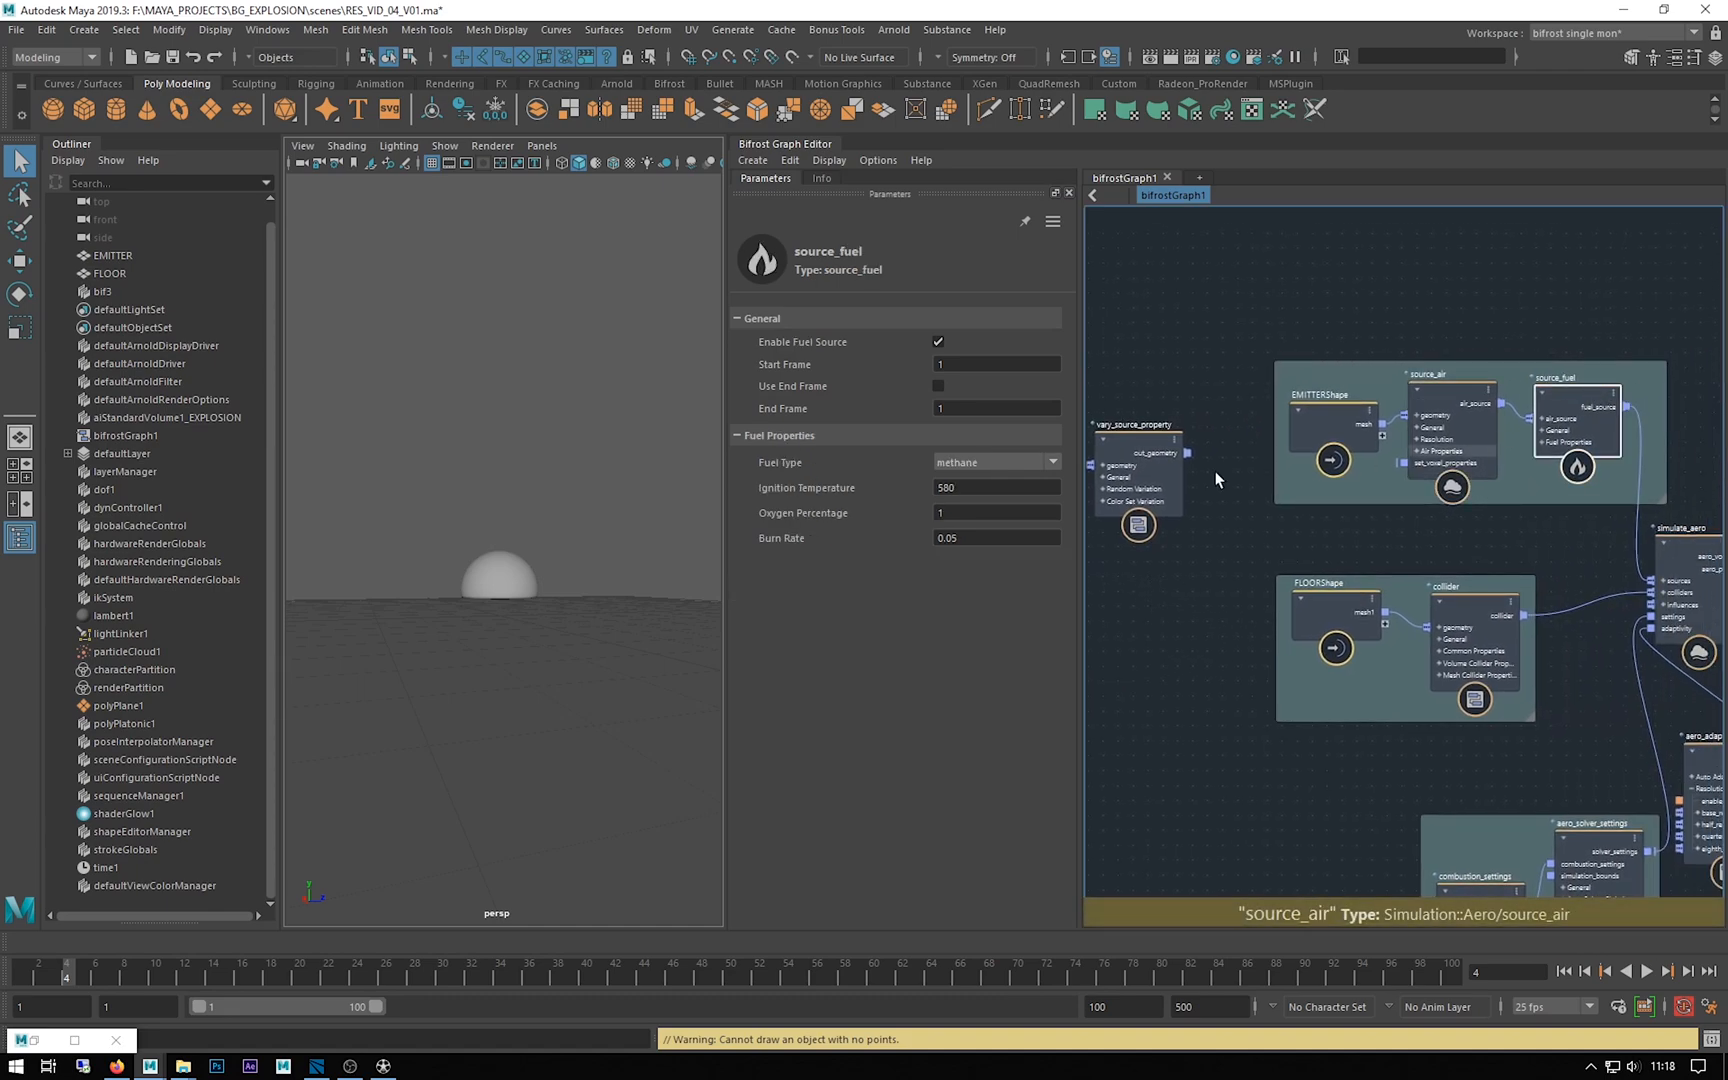
left_click(1429, 430)
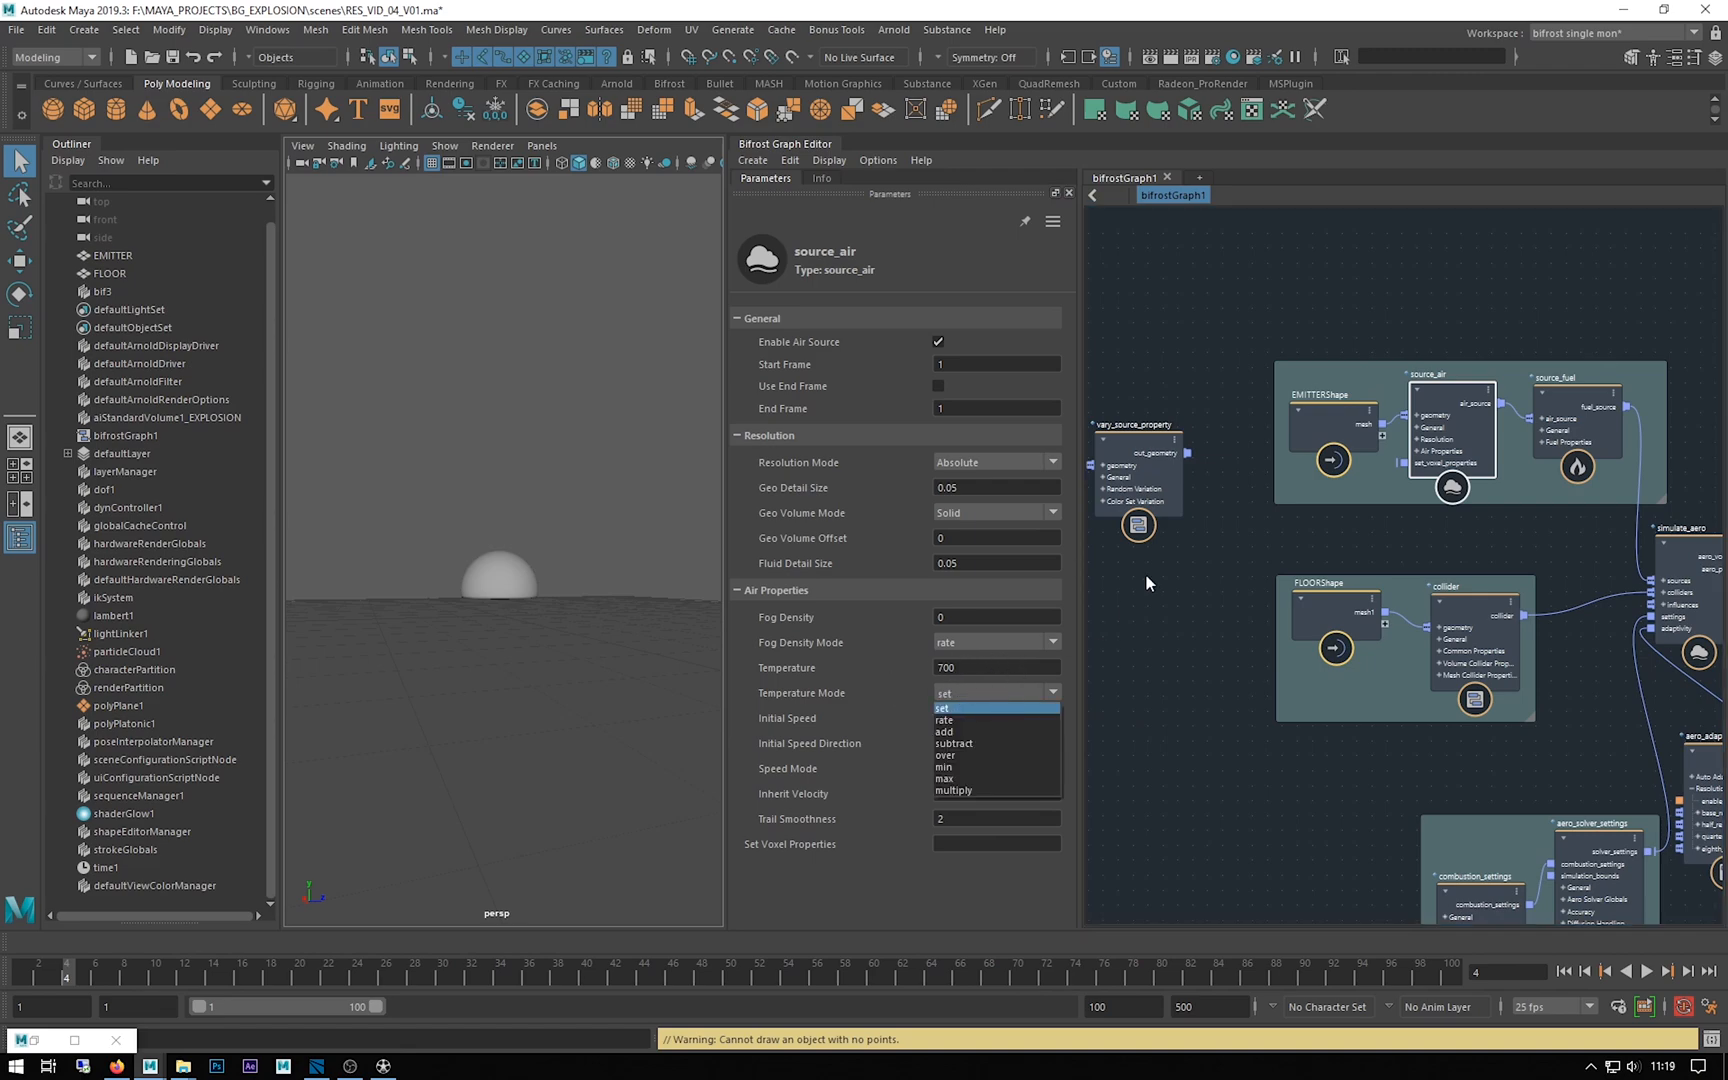
mouse_move(604, 602)
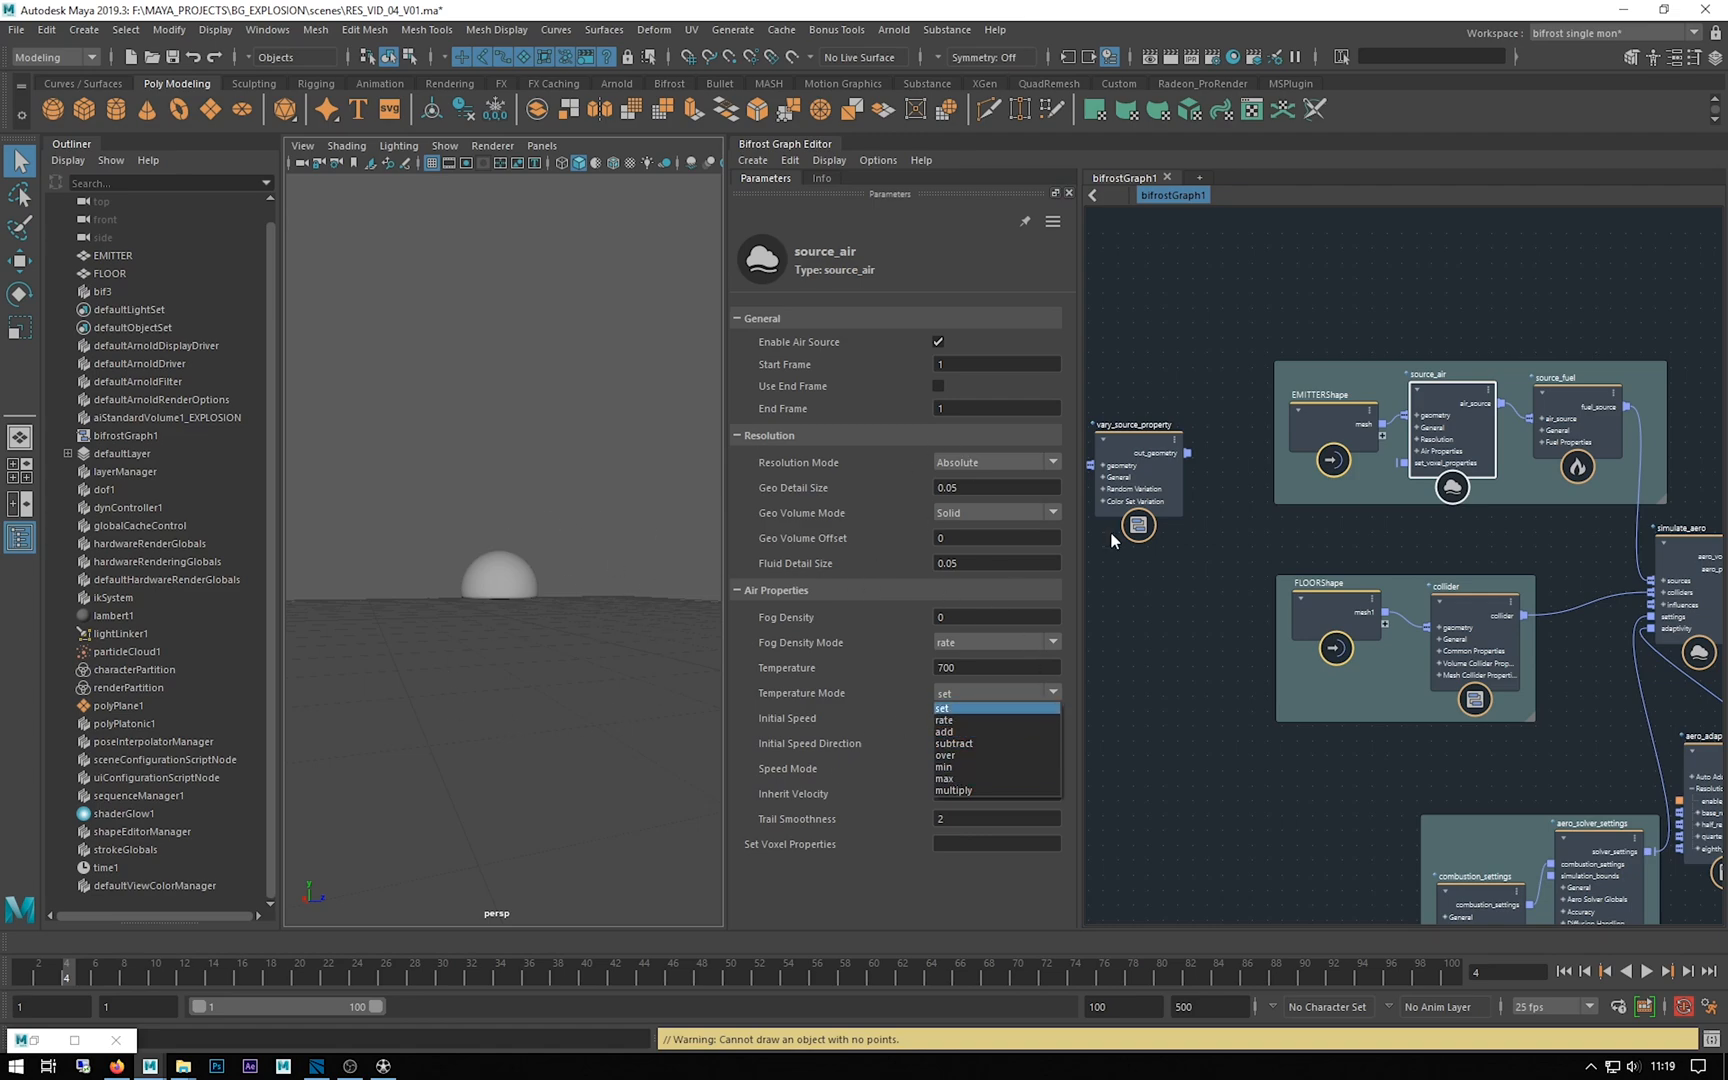
mouse_move(793, 678)
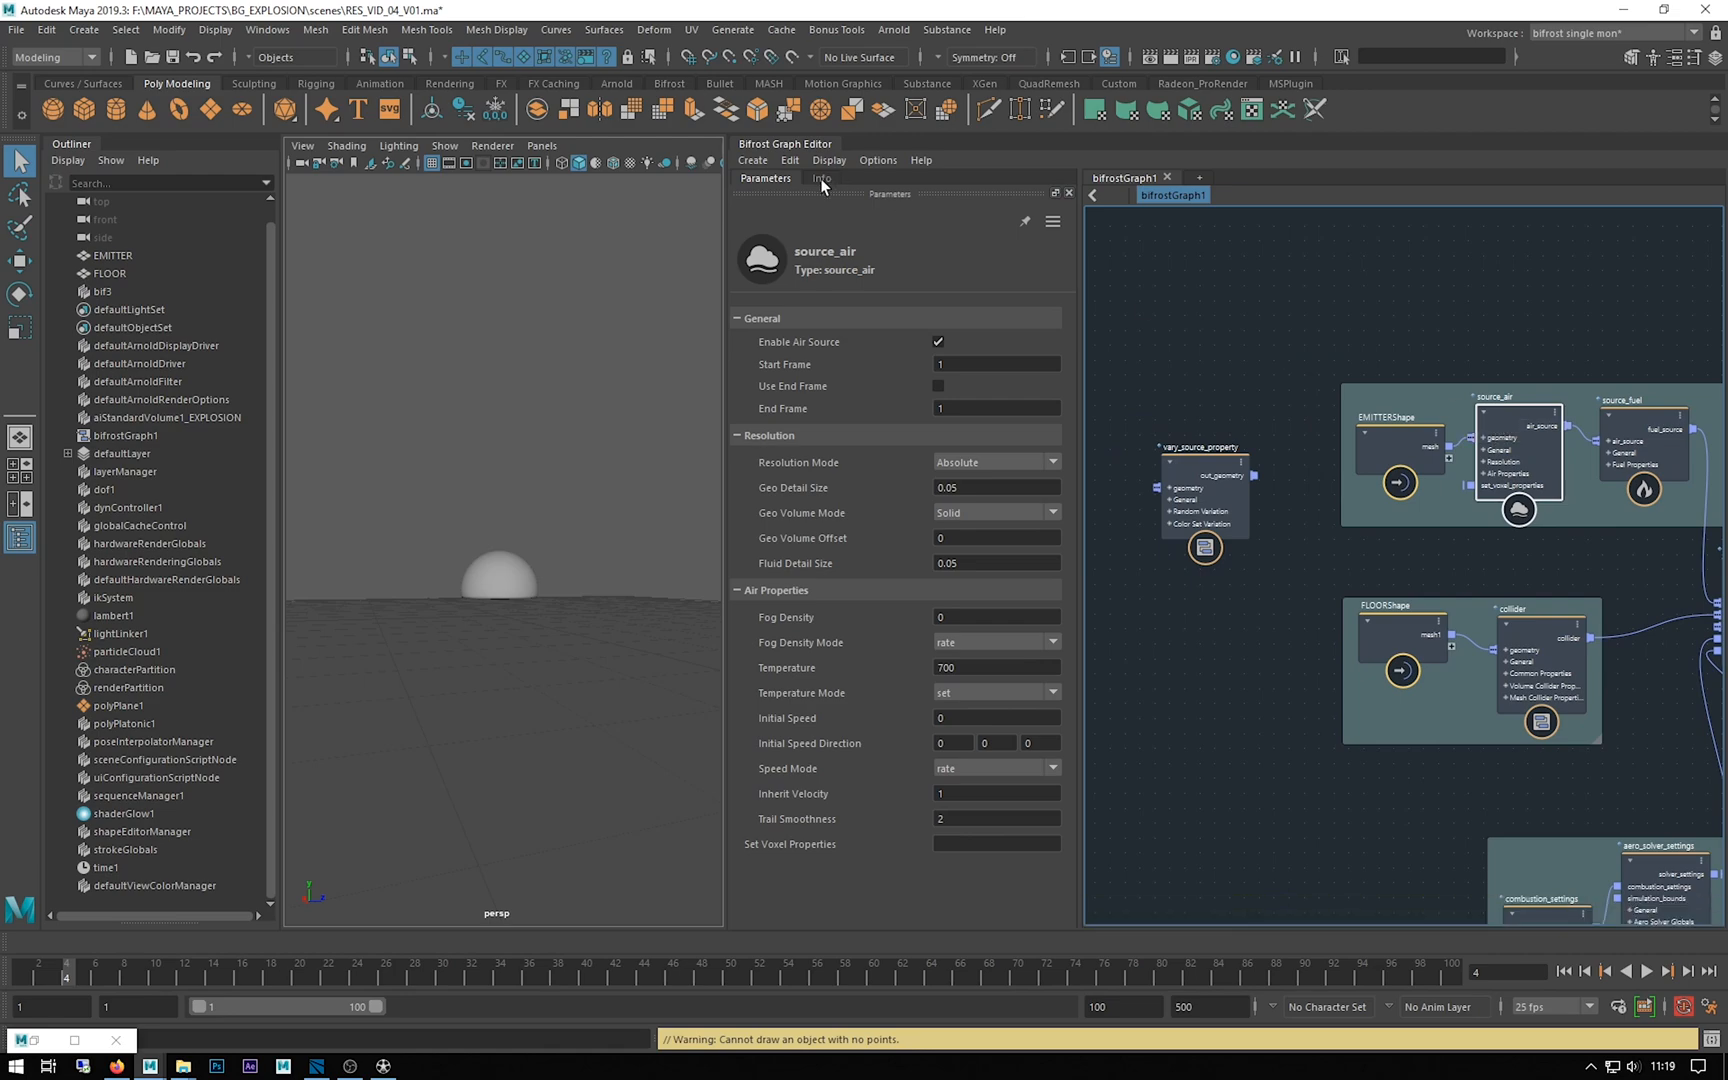
View the source_air node's Info tab documentation describing its inputs
left_click(821, 179)
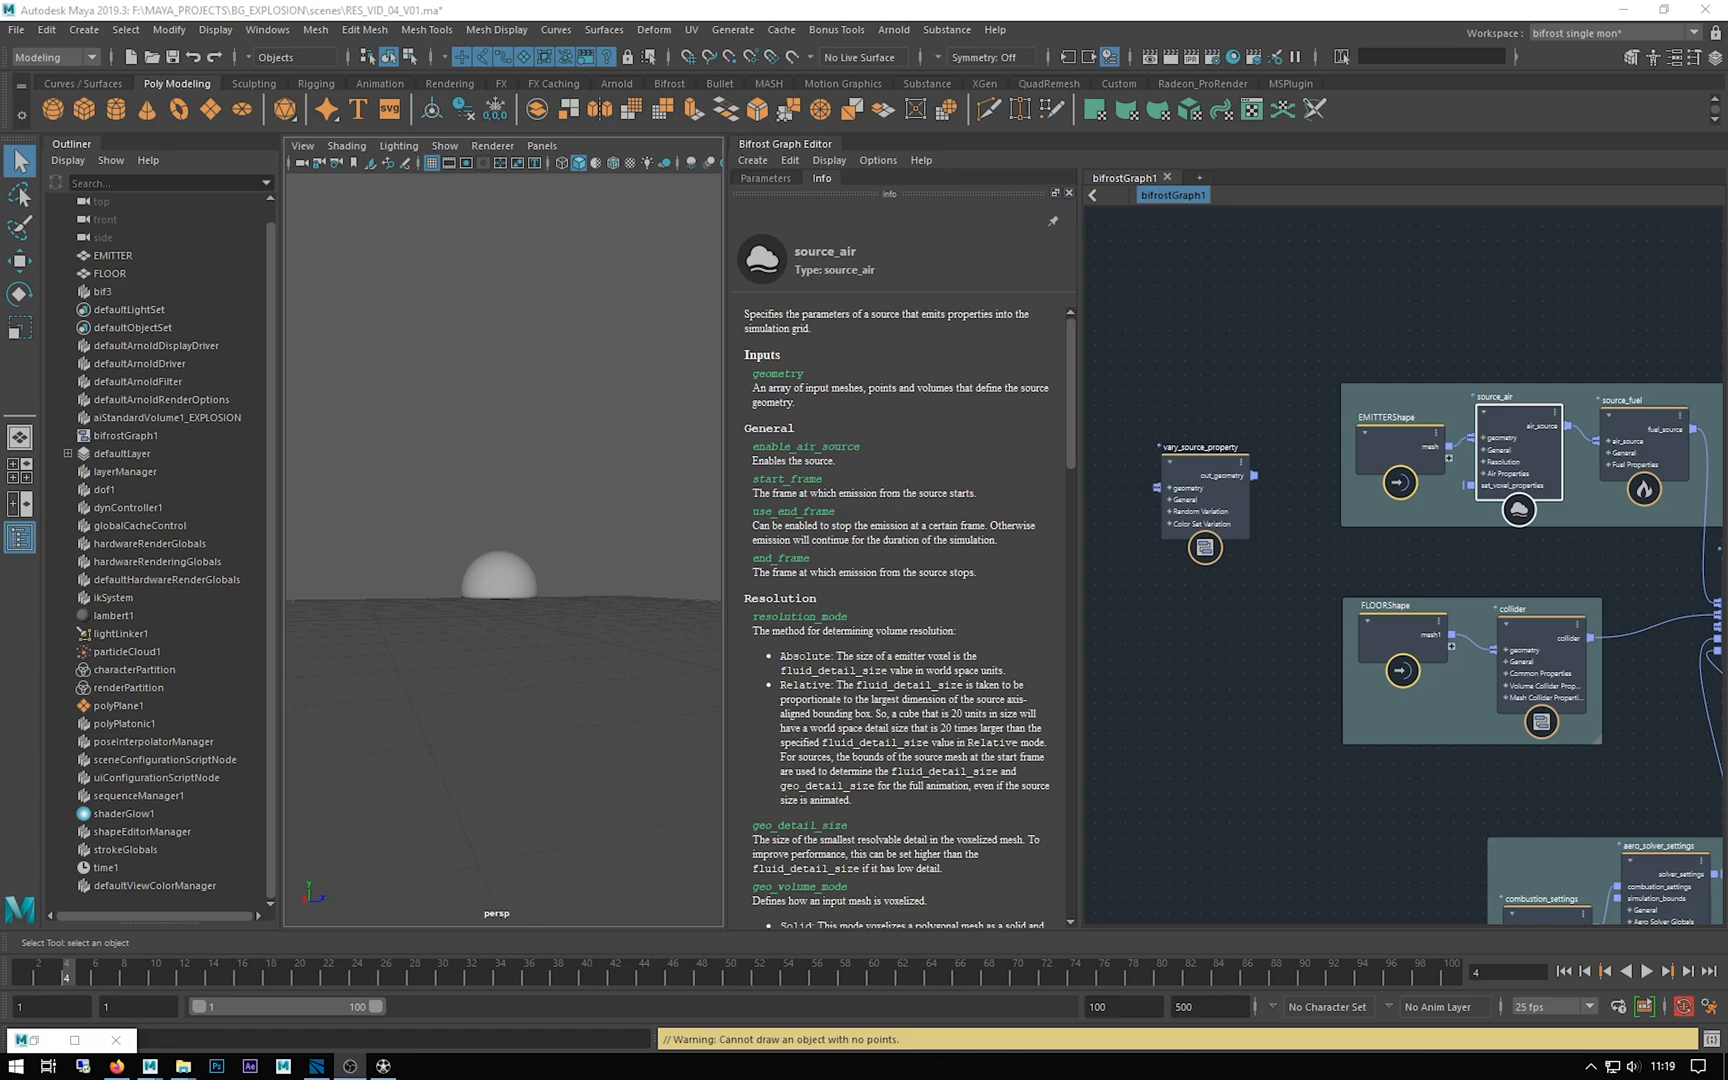
left_click(1203, 493)
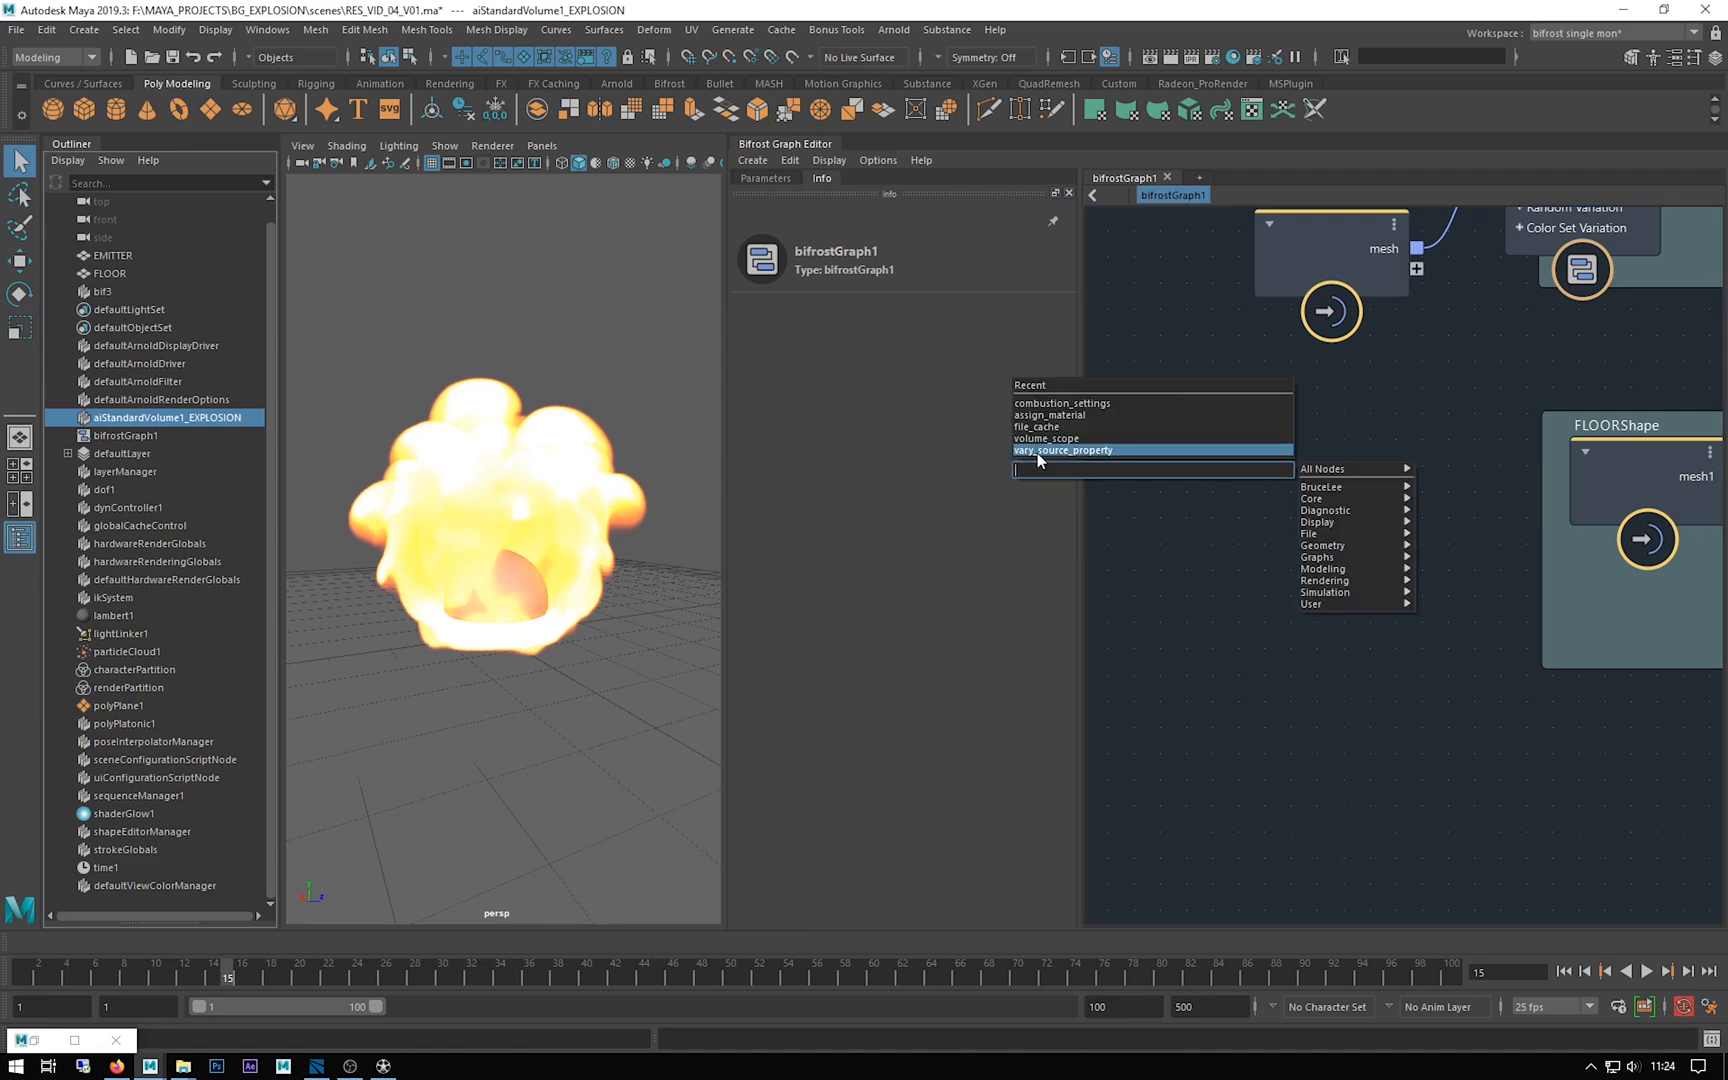
Show the vary_source_property node's Parameters tab in the side panel
left_click(1062, 450)
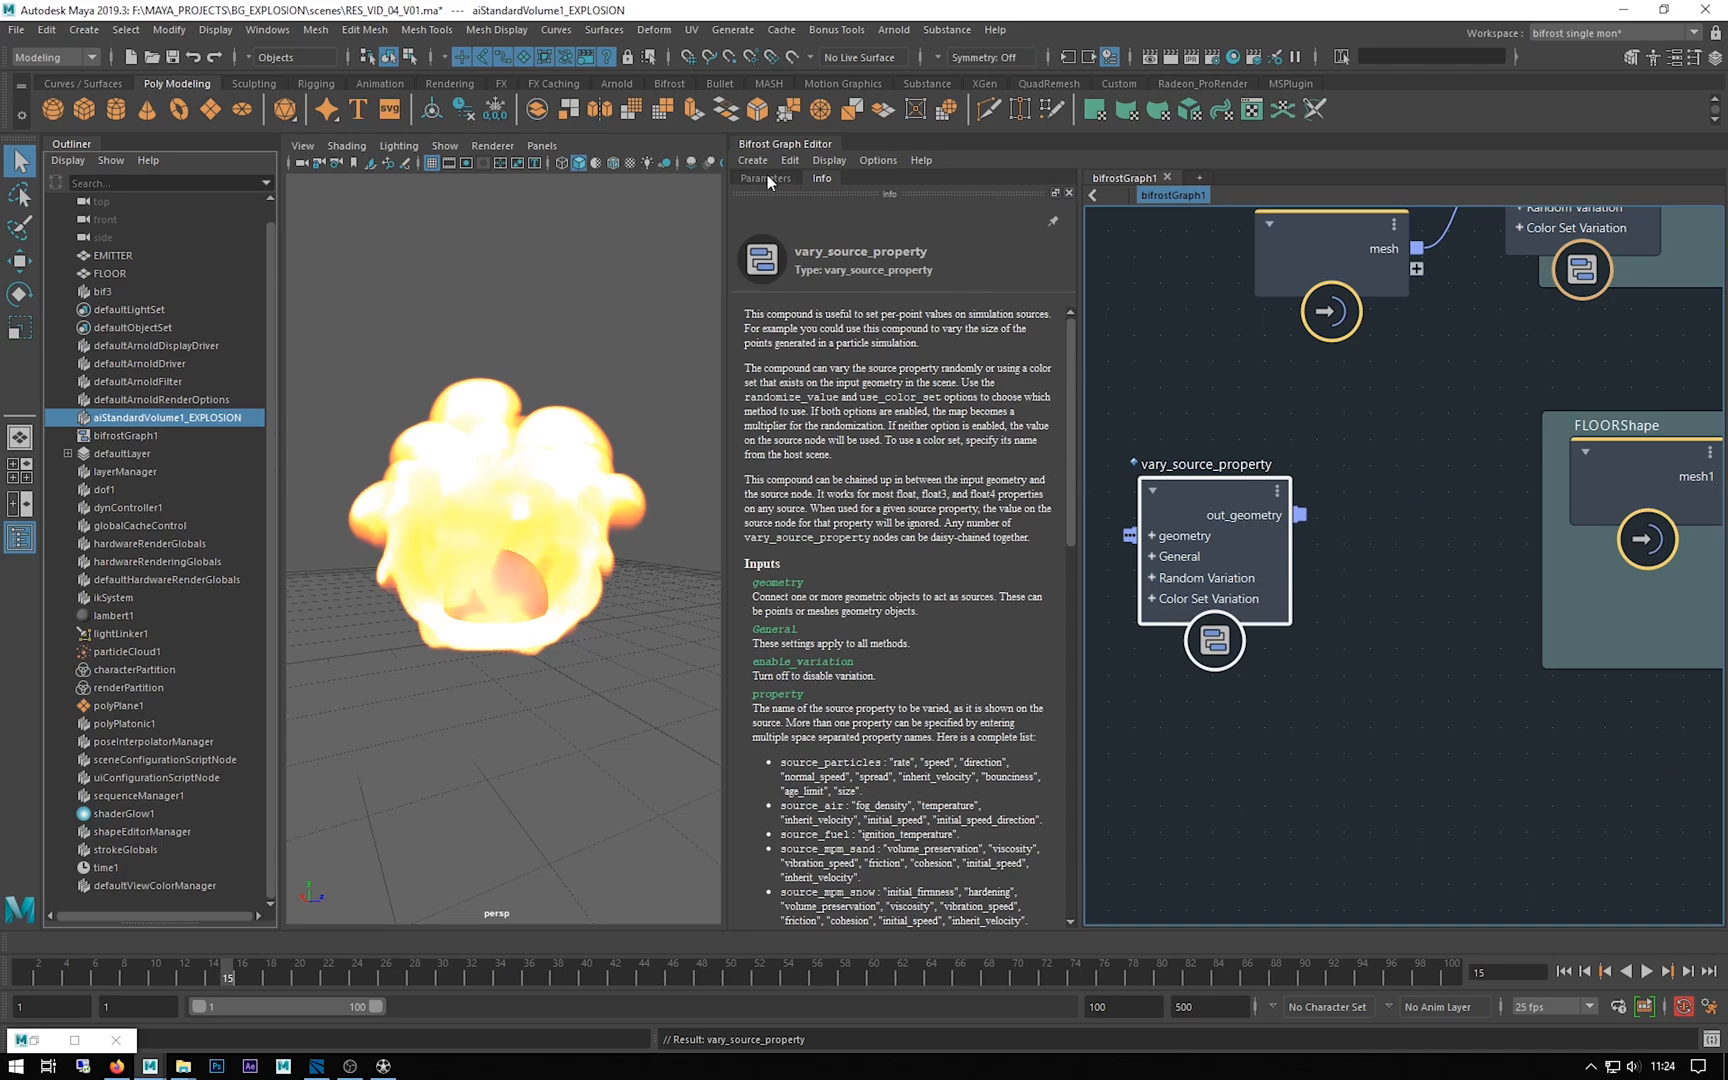
left_click(764, 177)
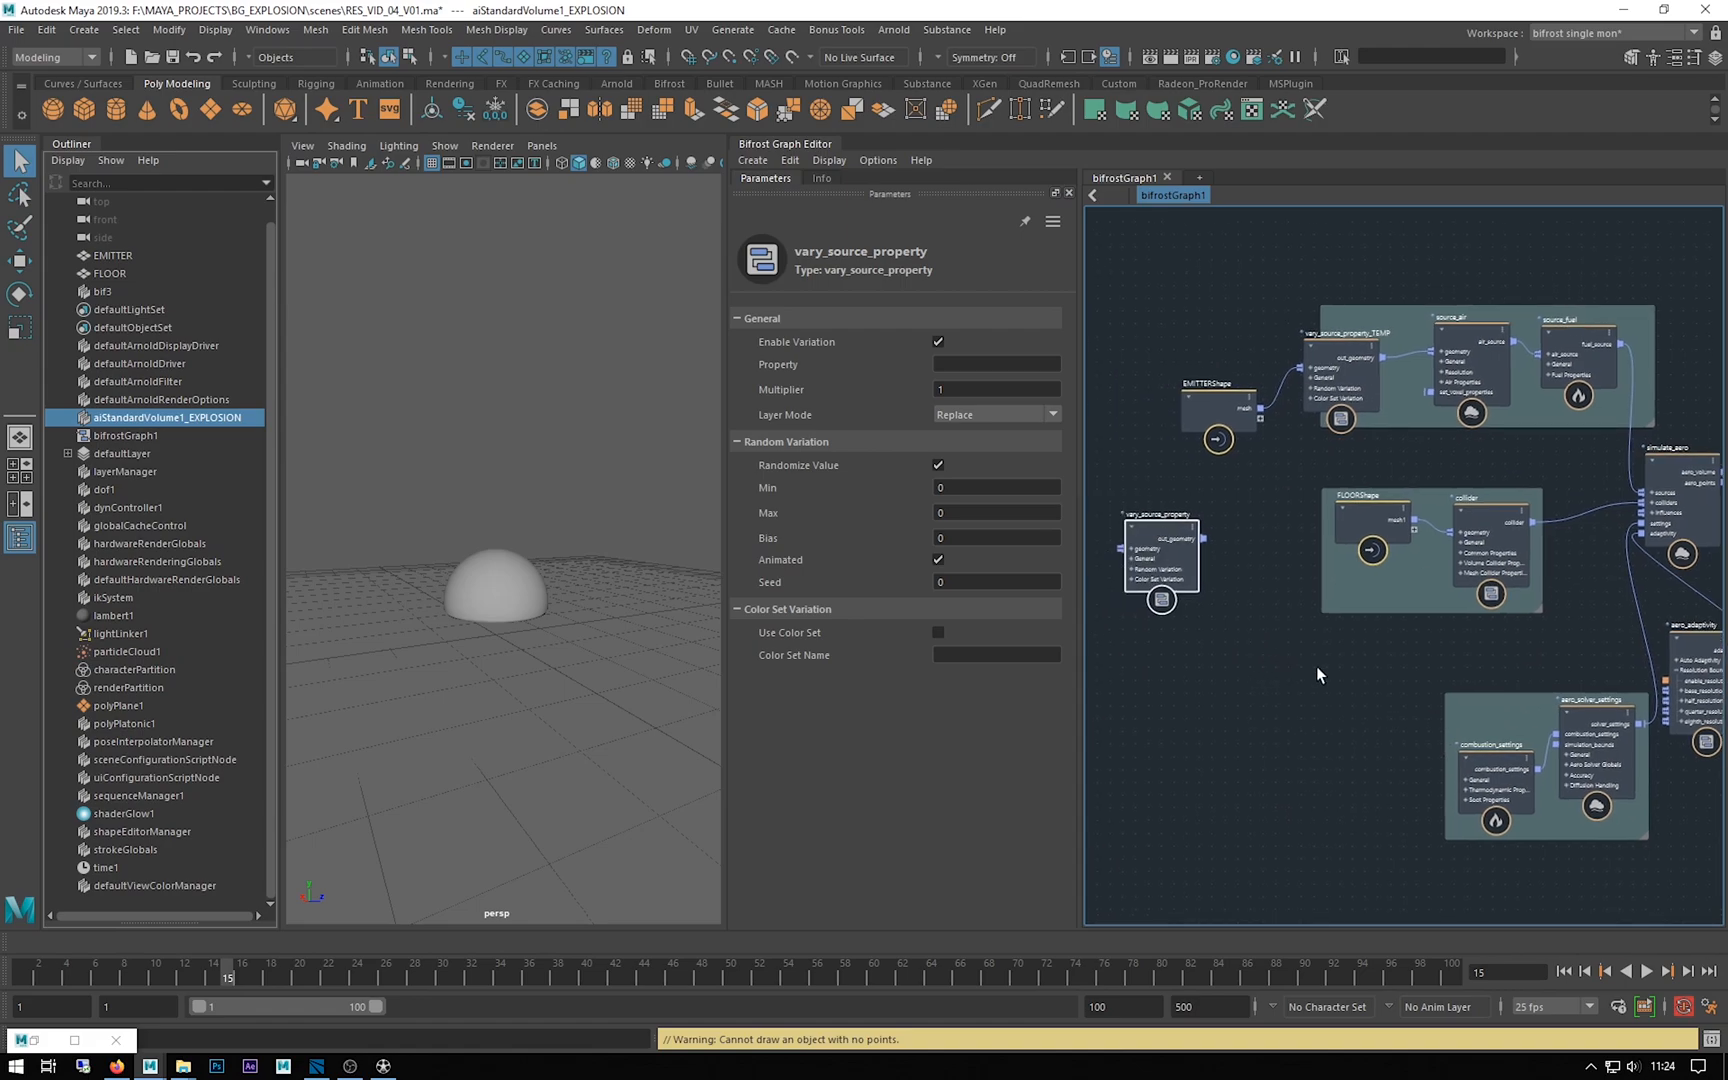
mouse_move(1236, 616)
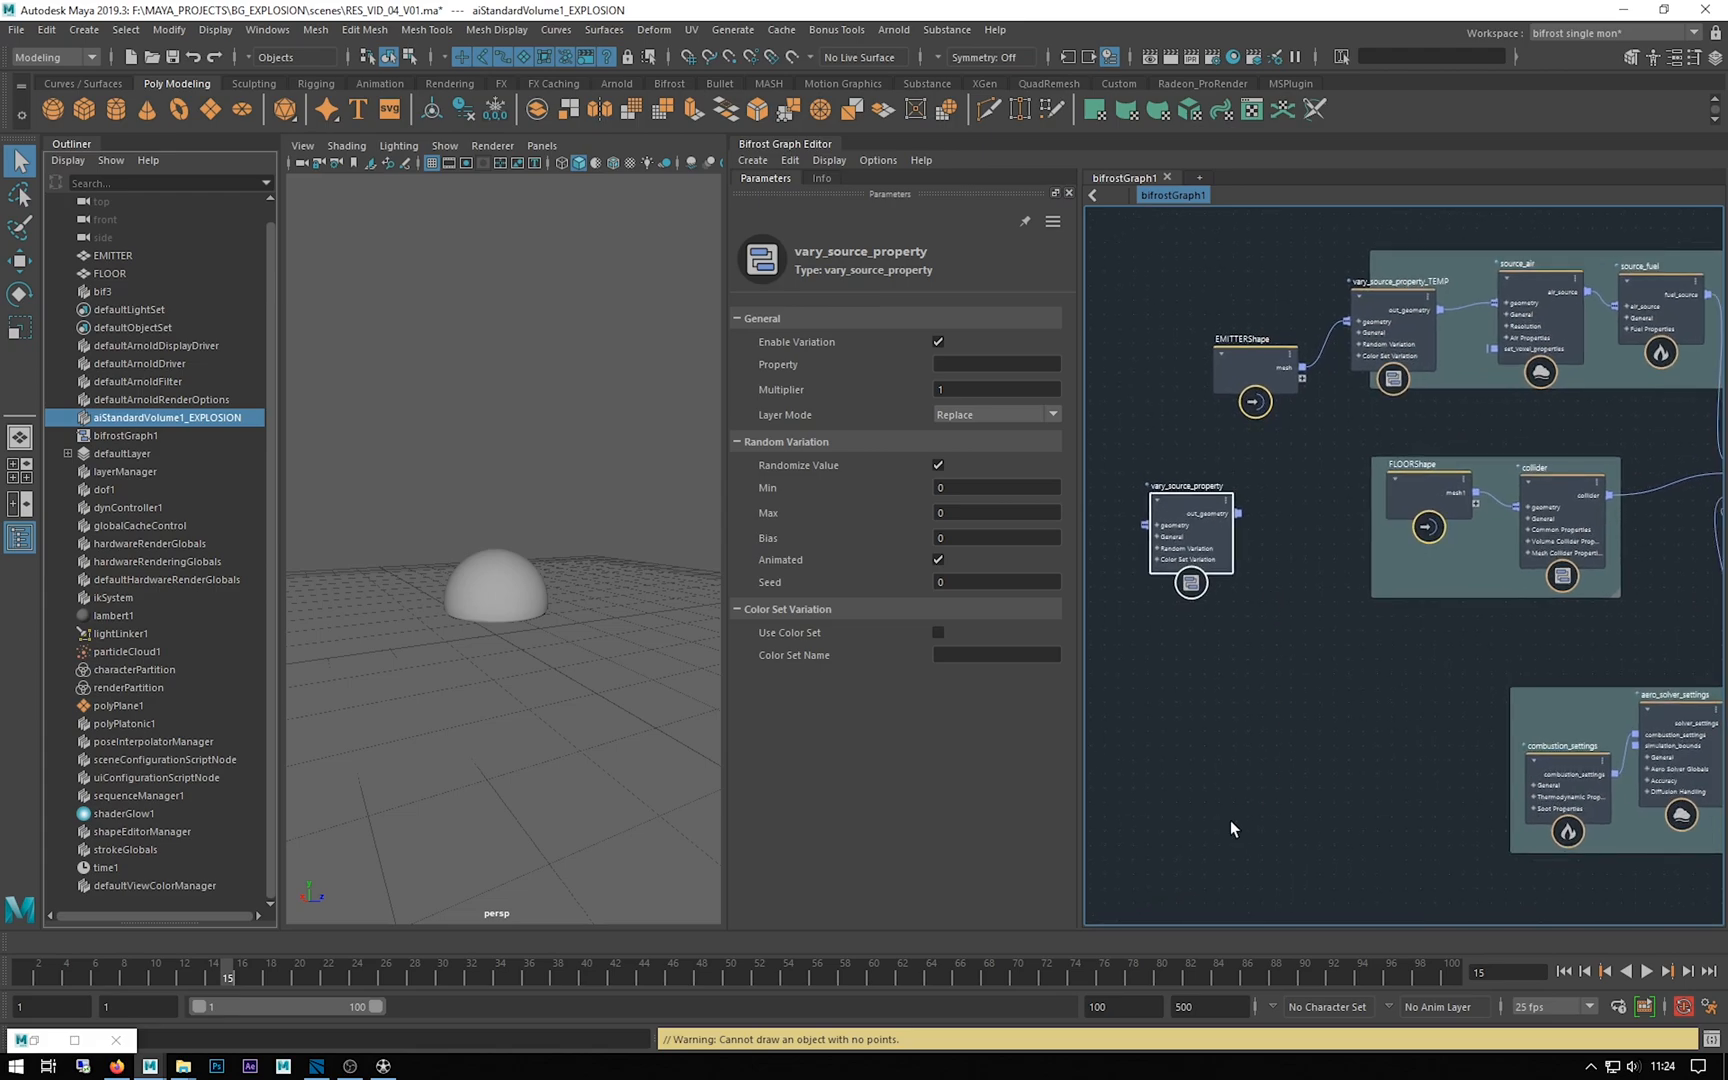
Choose Pause Graph Execution from the Bifrost Graph Editor's Edit menu
left_click(789, 160)
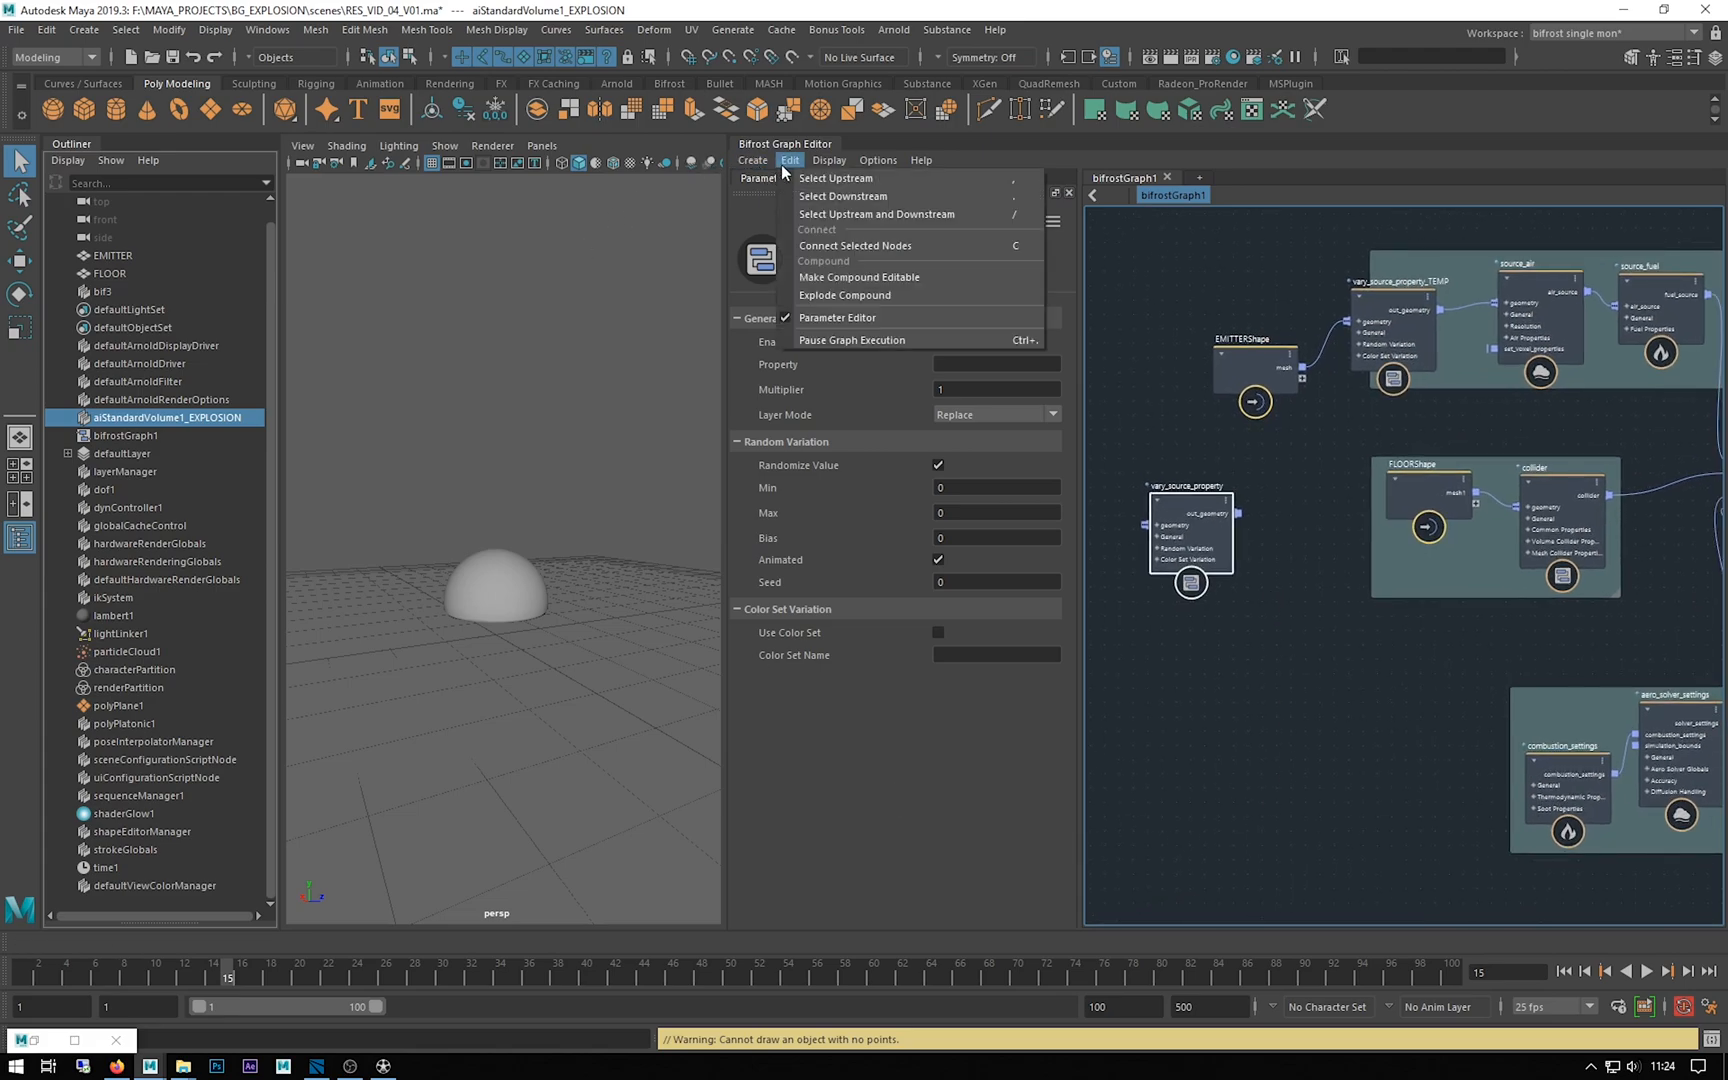
mouse_move(849, 339)
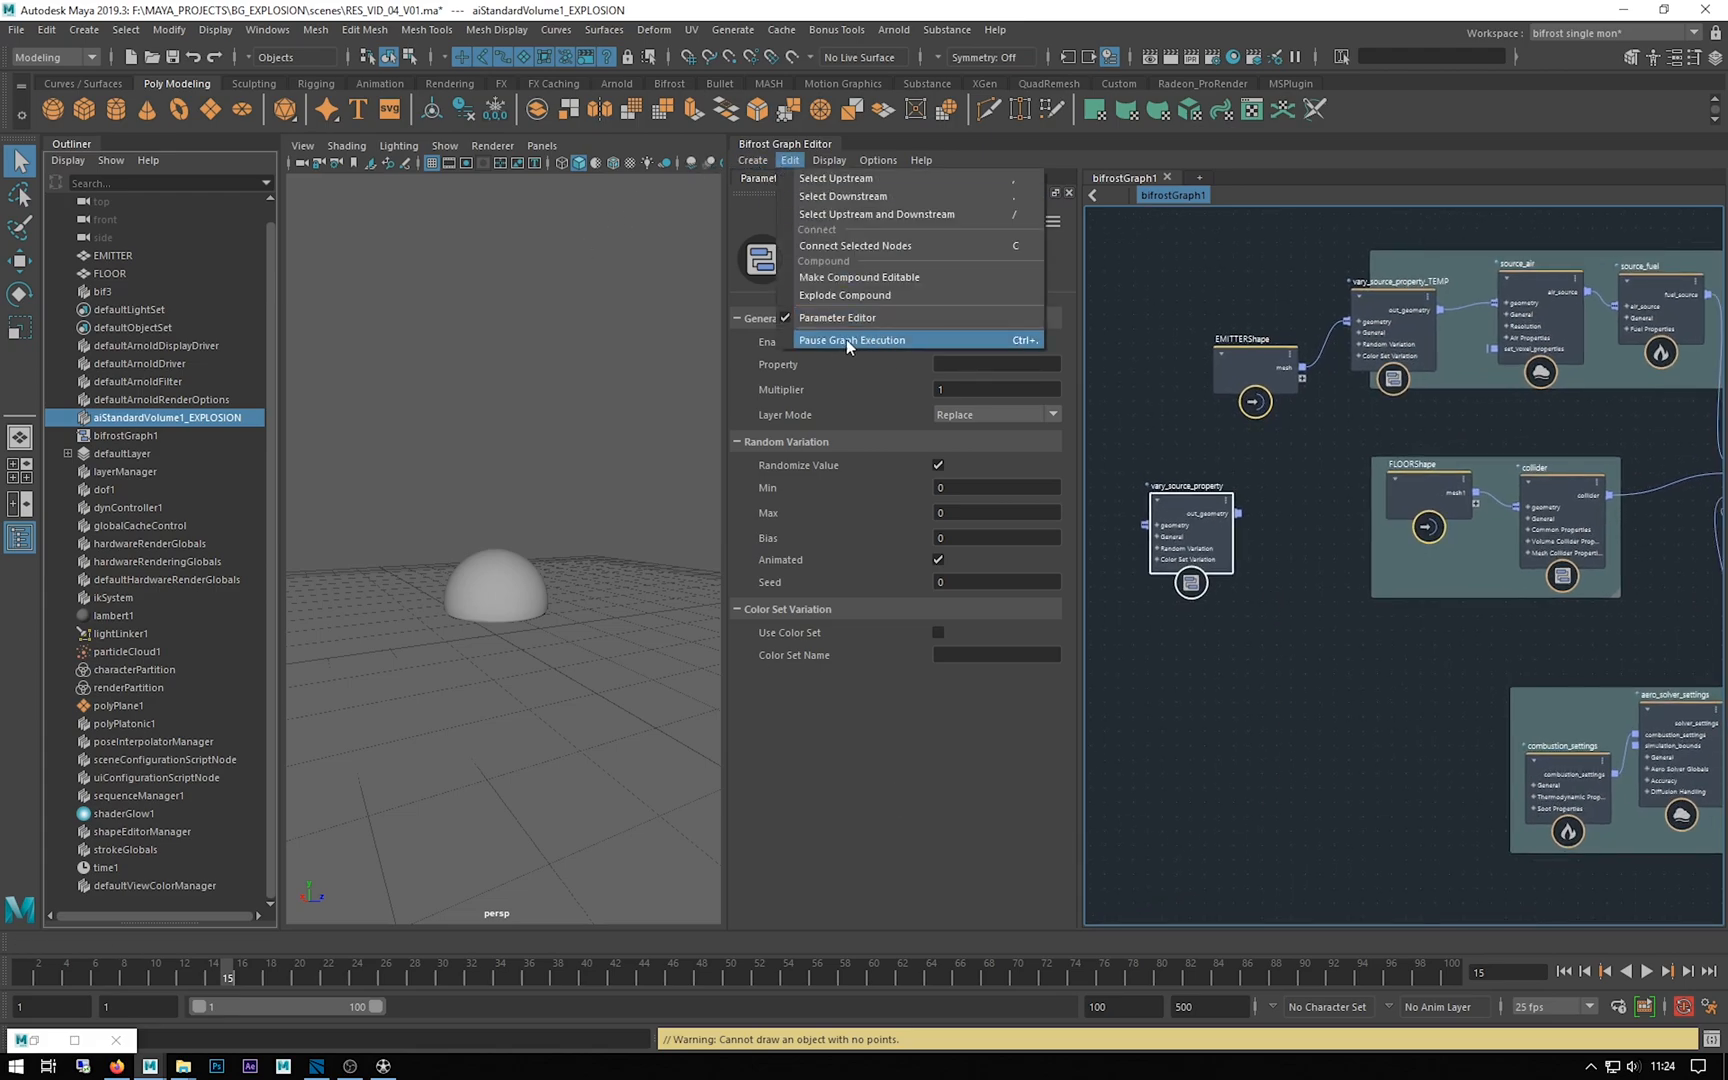
left_click(851, 339)
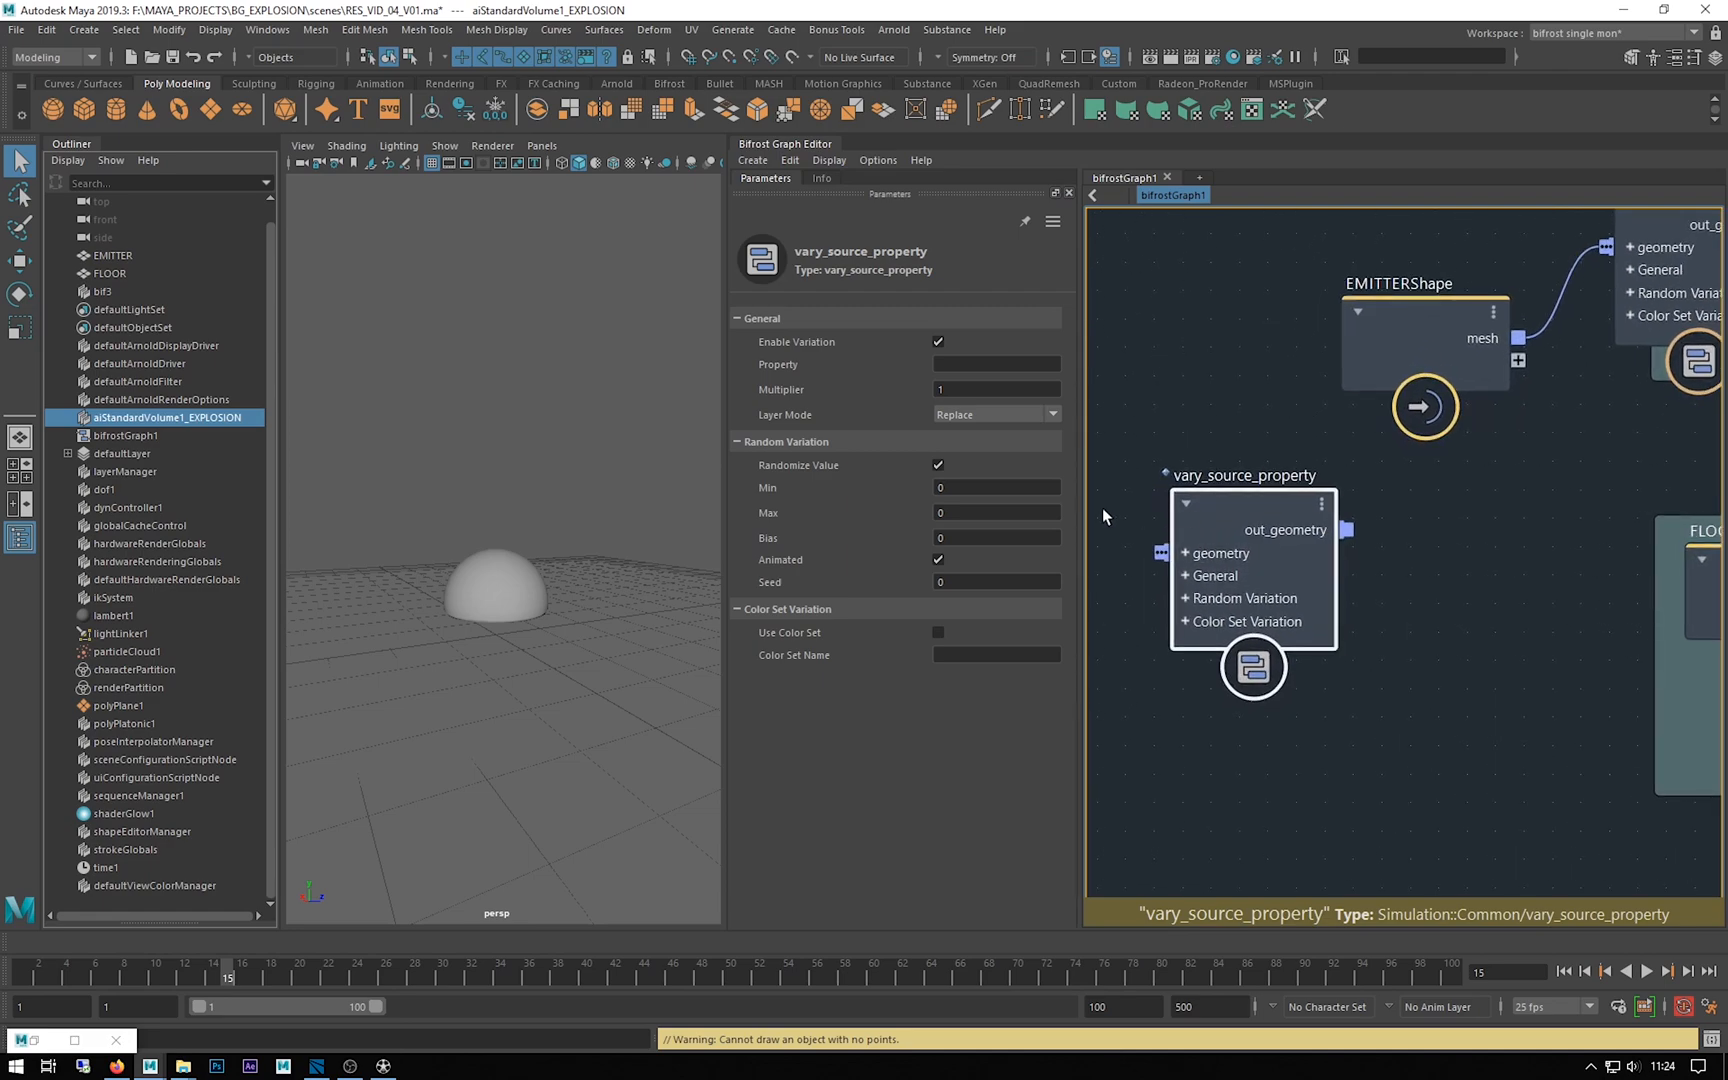
Set the node to vary initial_speed with minimum 4 and maximum 8
left_click(995, 365)
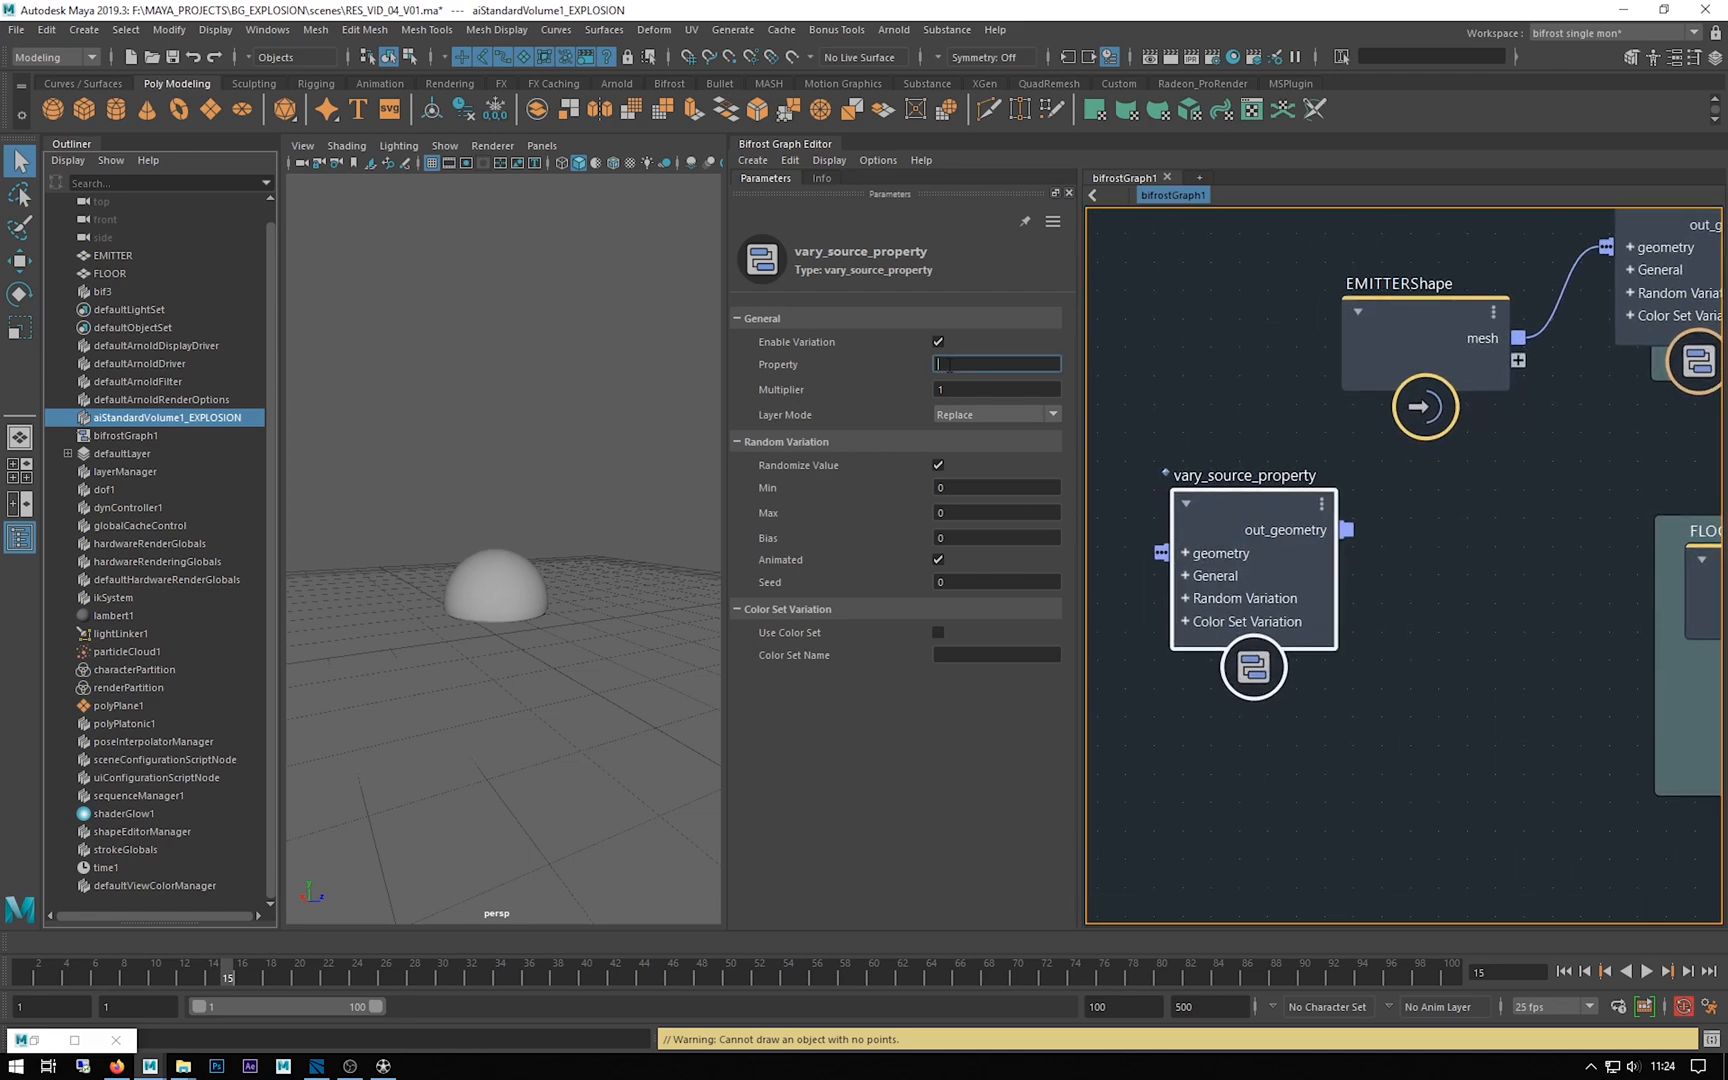
type("initial_speed")
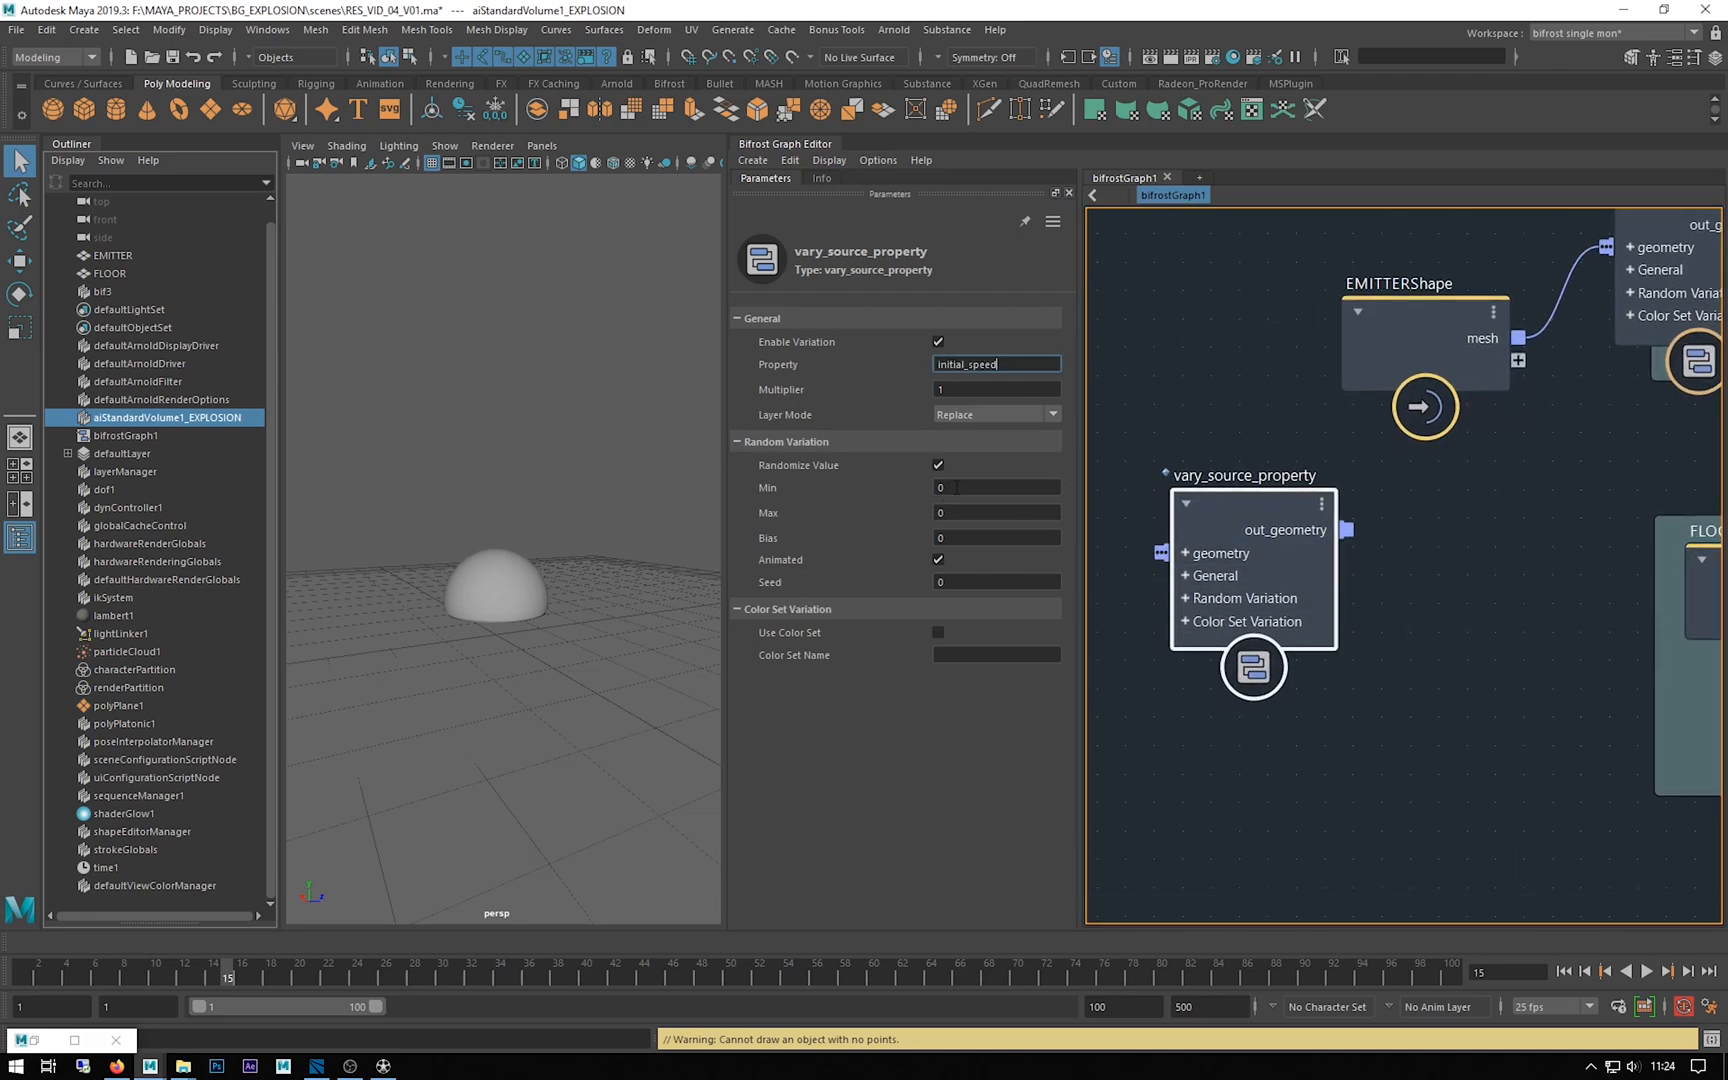
left_click(995, 487)
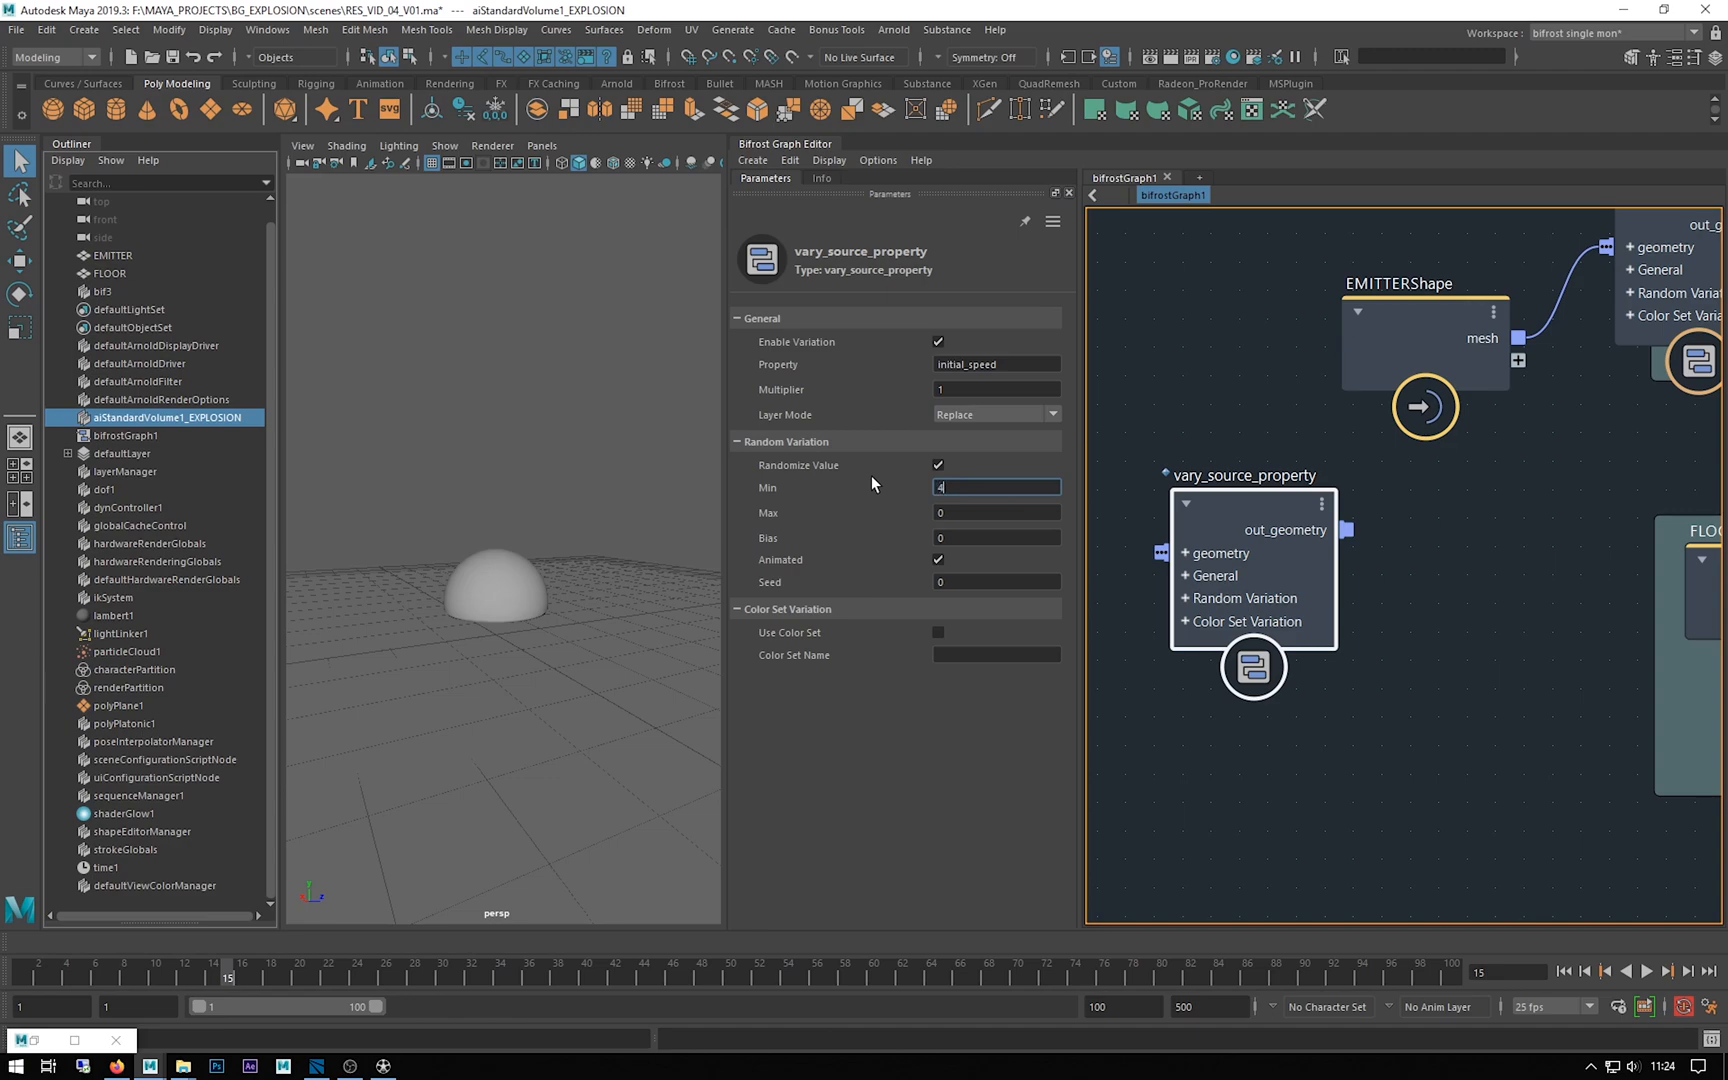
left_click(995, 511)
type("8")
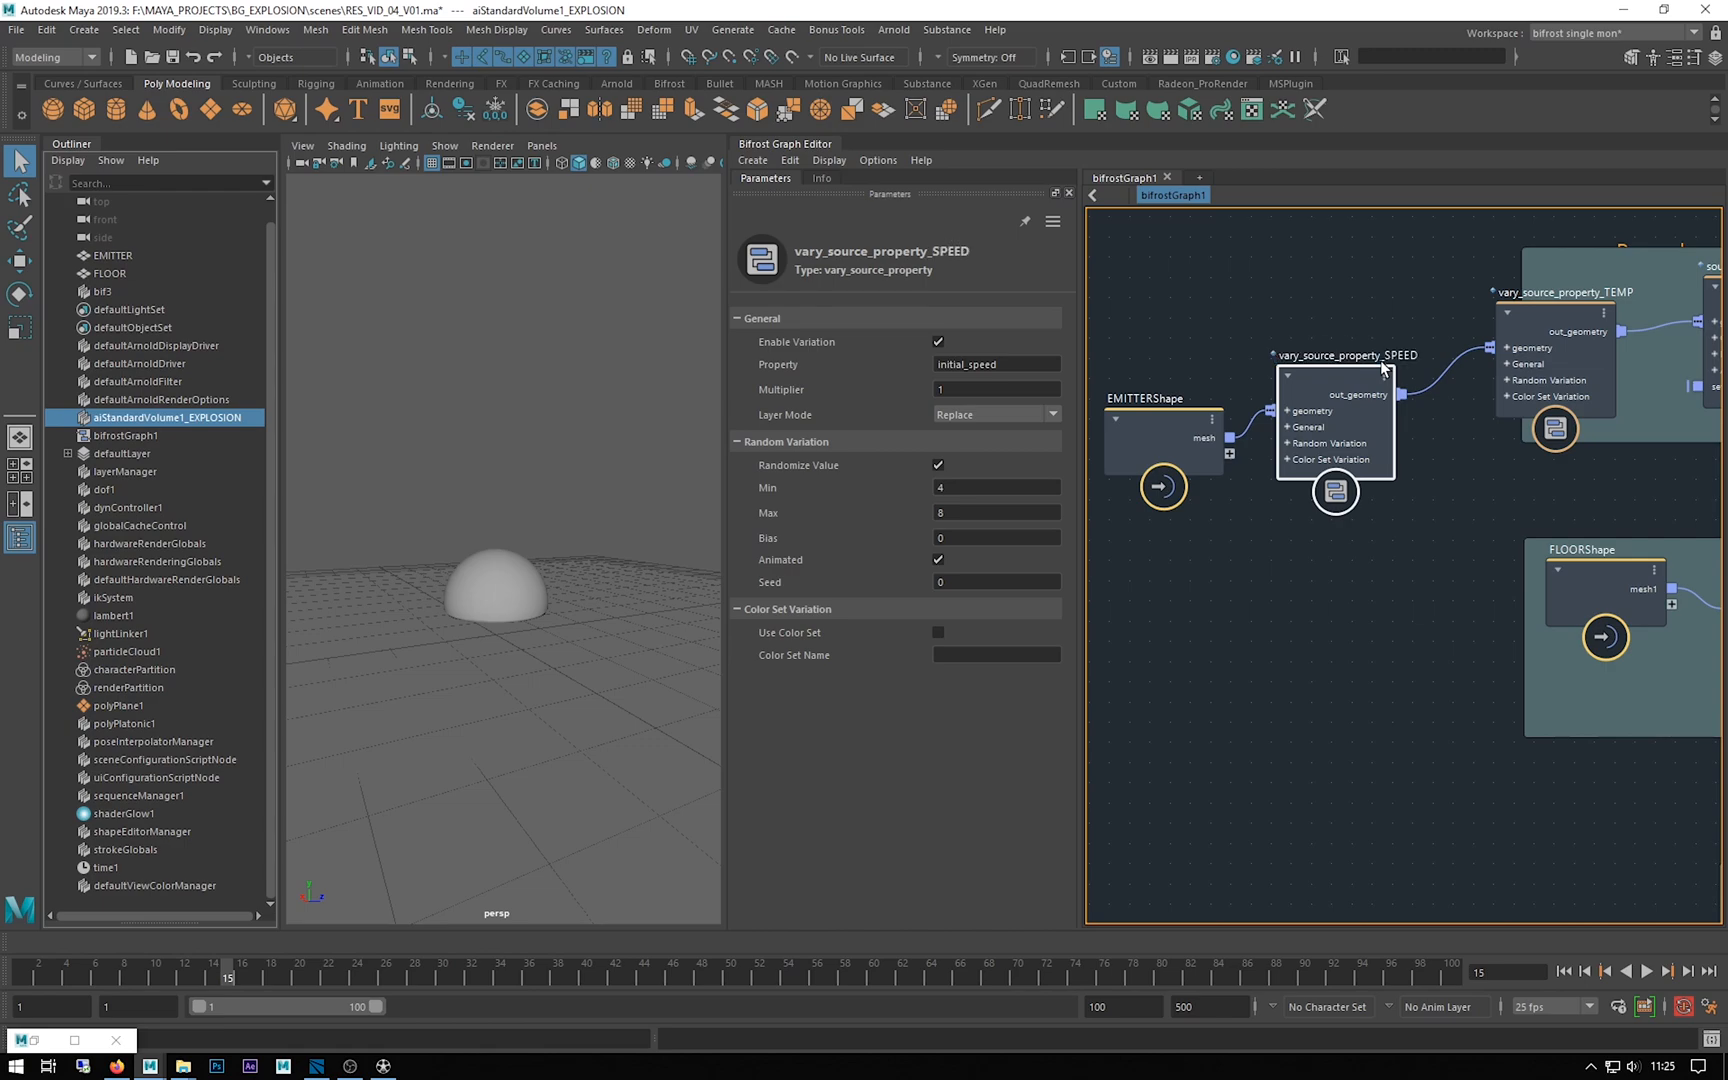
mouse_move(1435, 591)
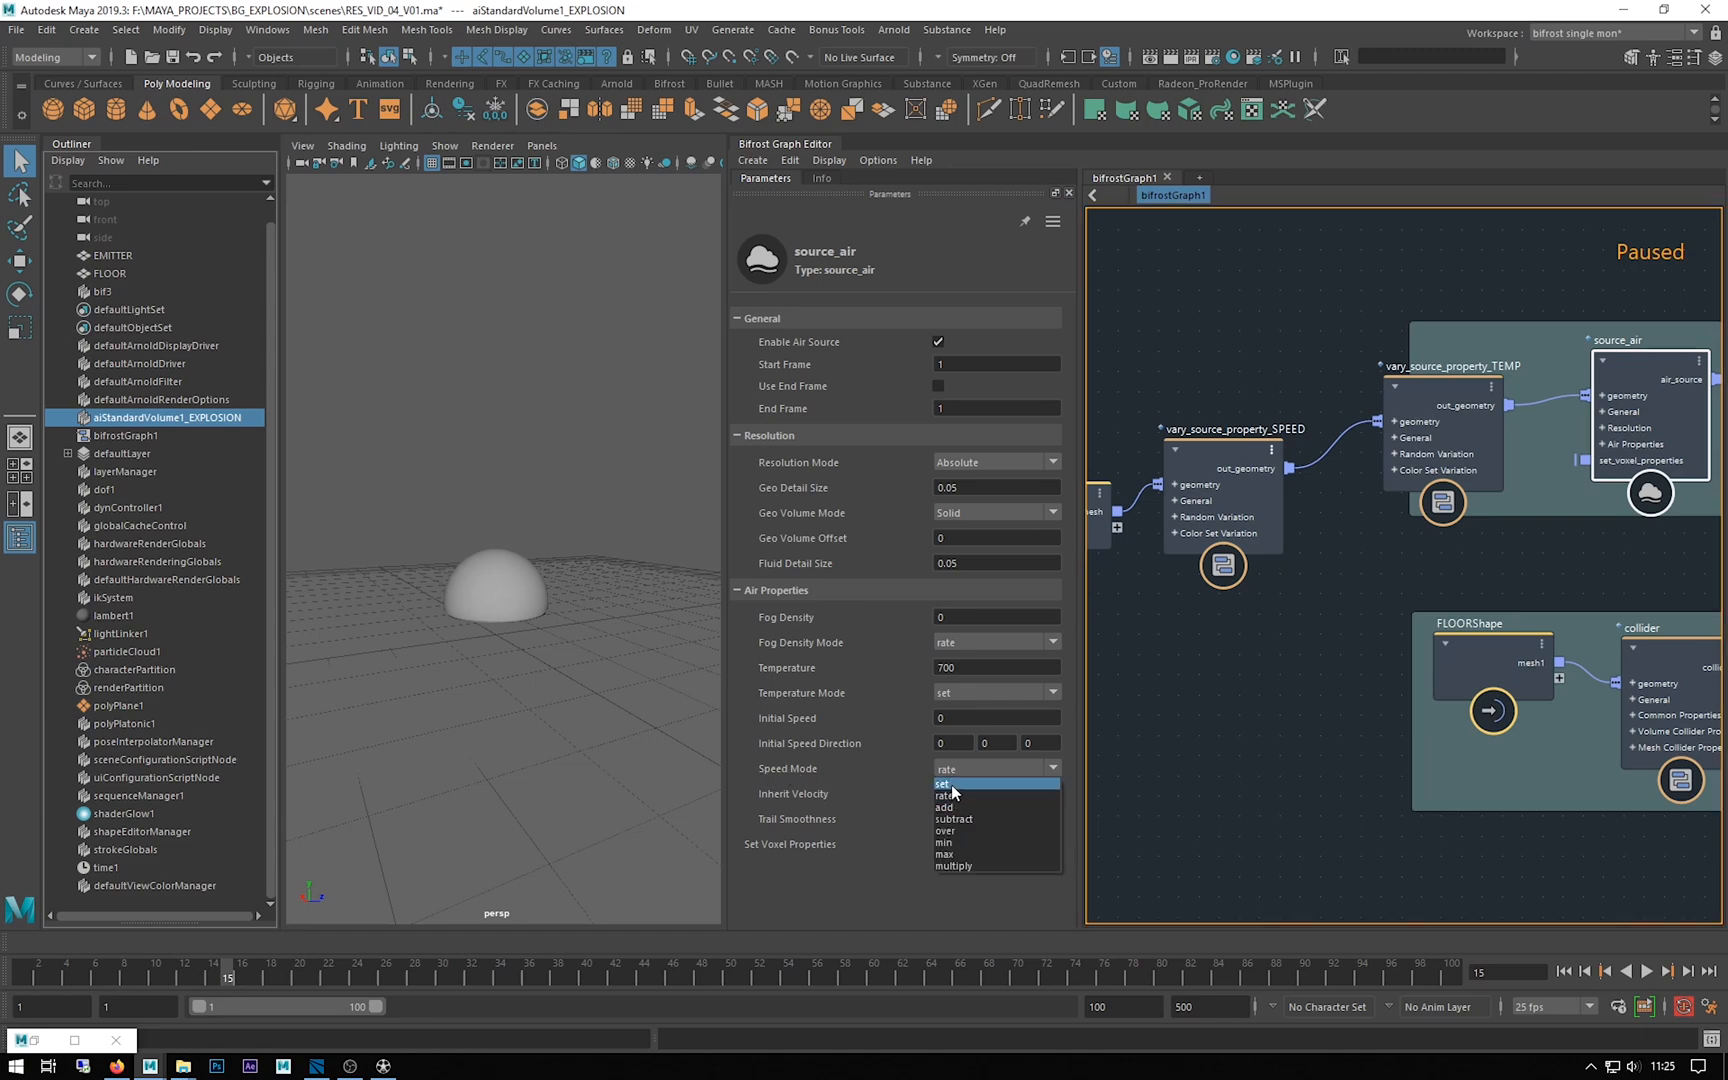
Switch source_air's Speed Mode from rate to set
left_click(942, 784)
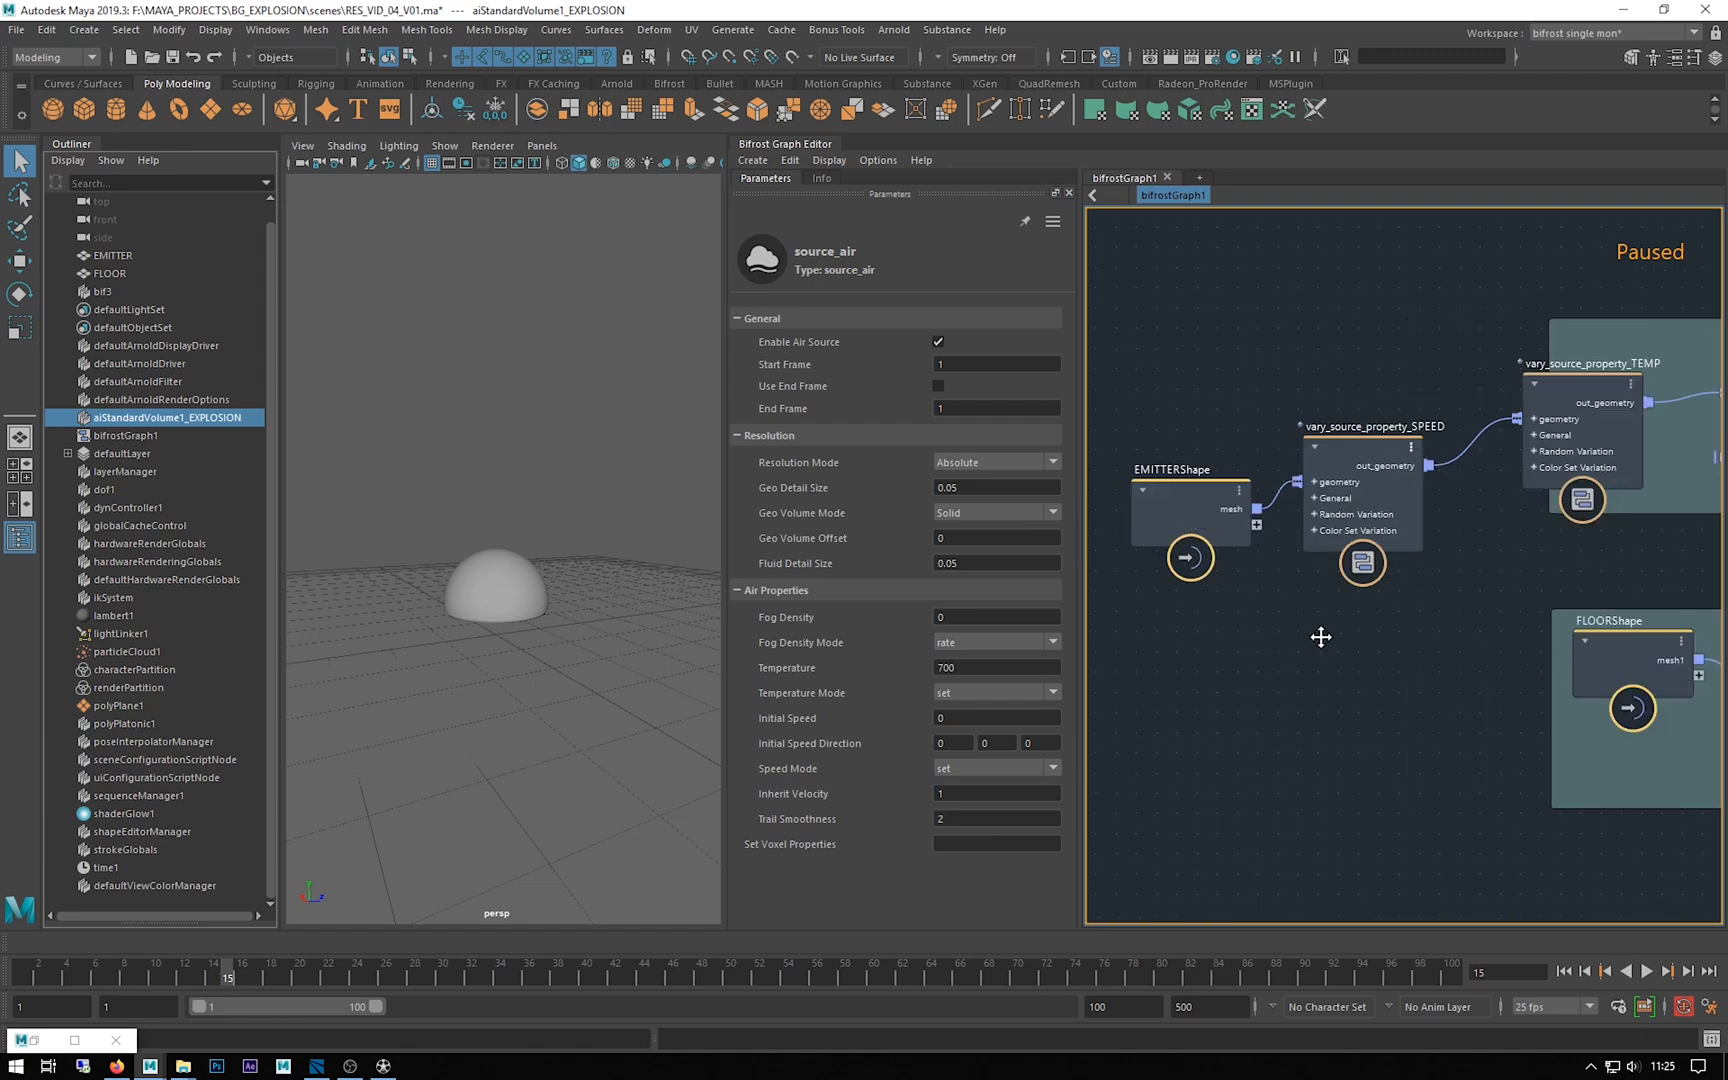
mouse_move(1158, 696)
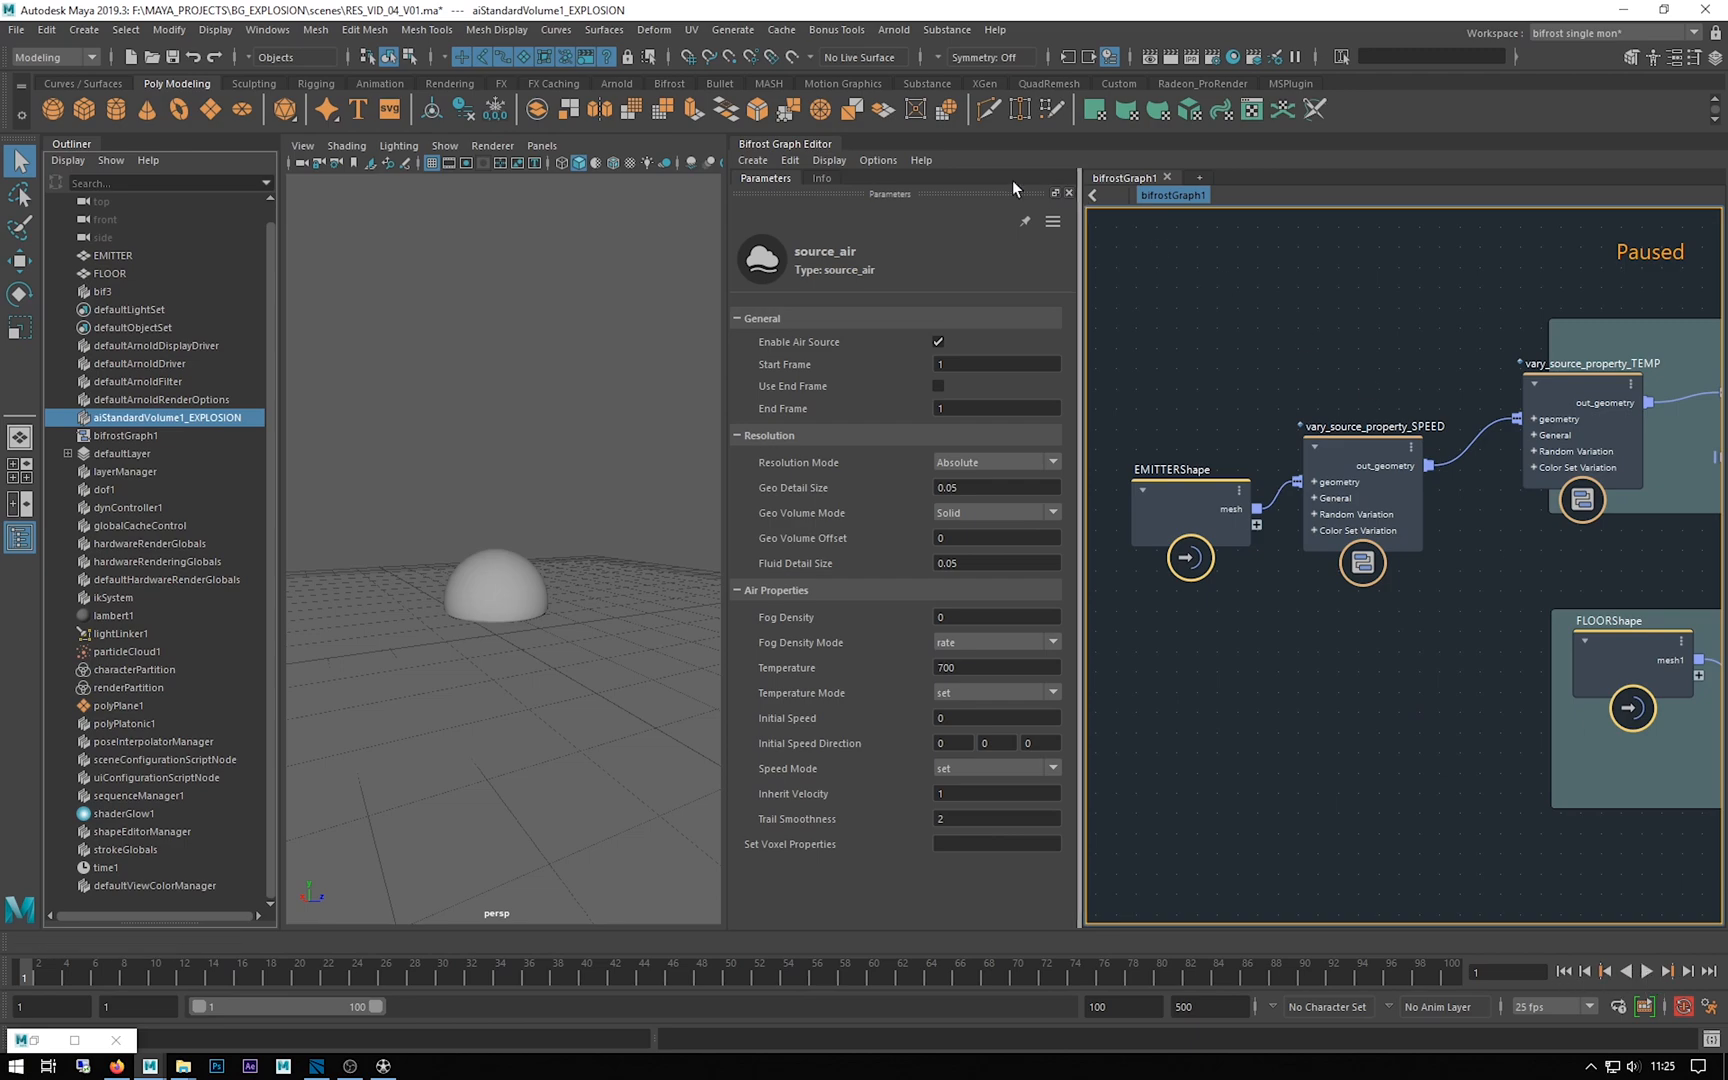
left_click(789, 160)
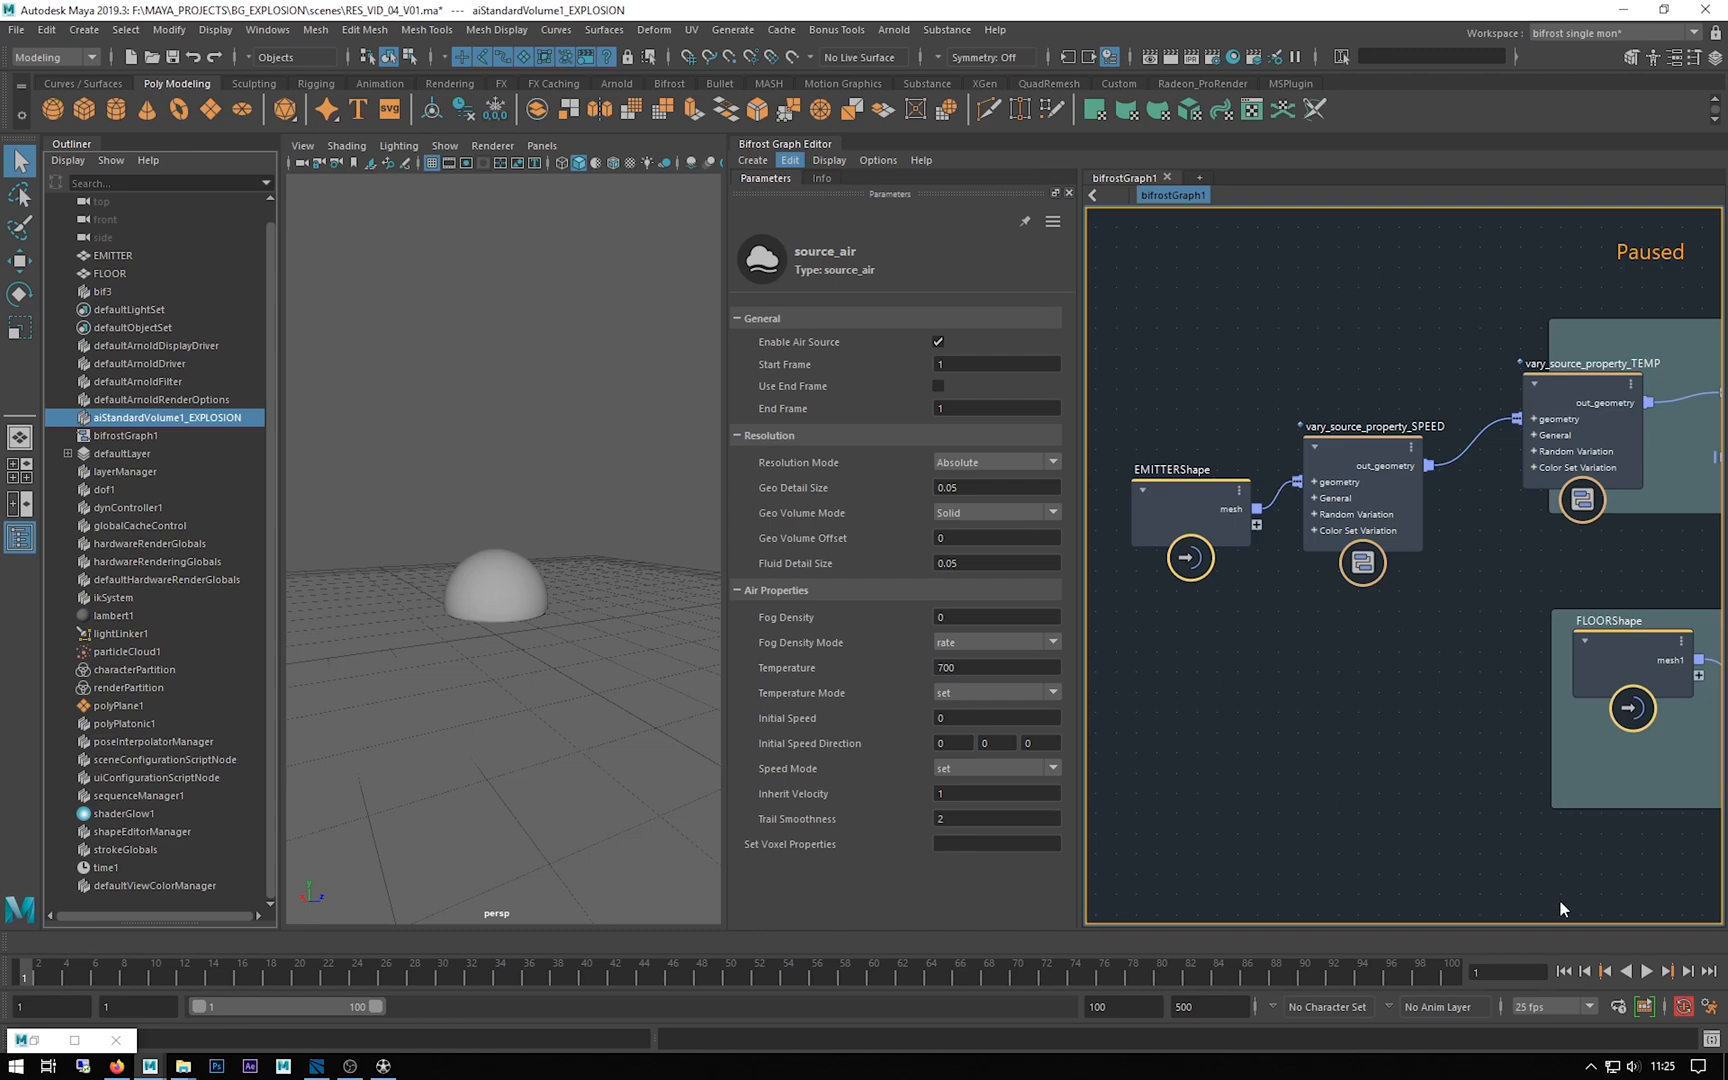
Resume graph execution and play the randomized-speed explosion to about frame 14
left_click(1645, 971)
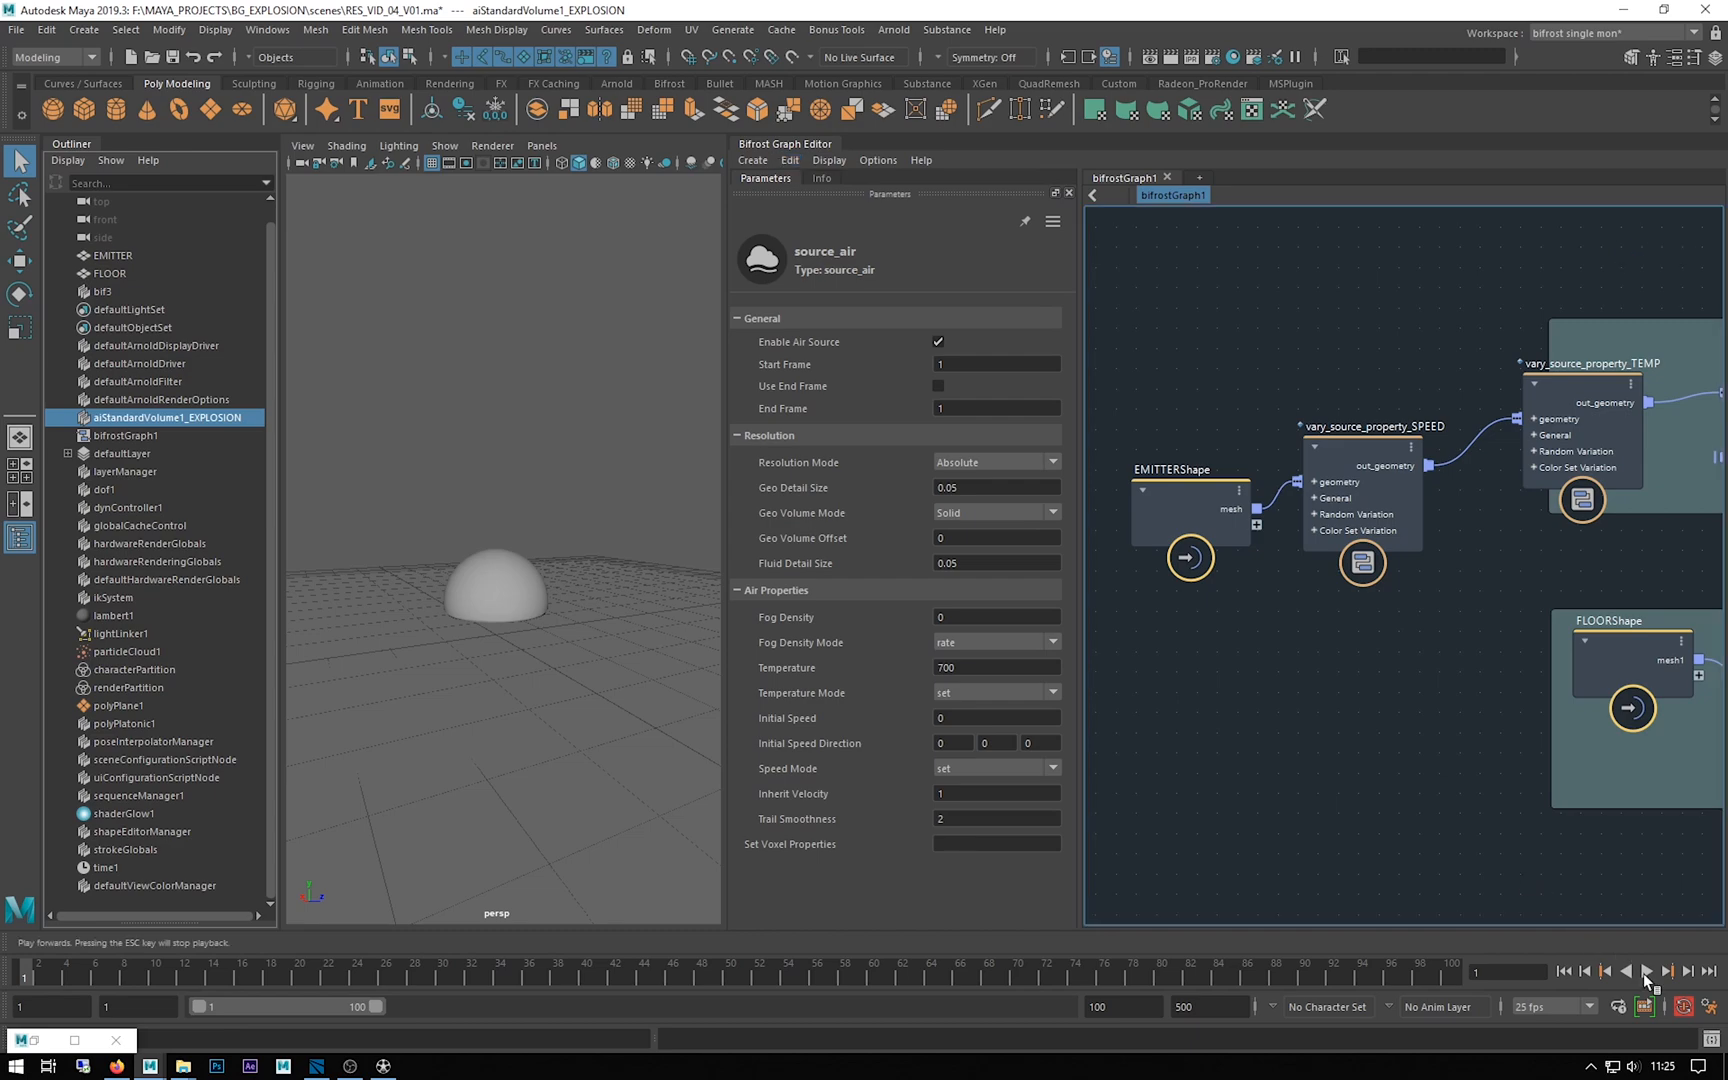
left_click(1646, 971)
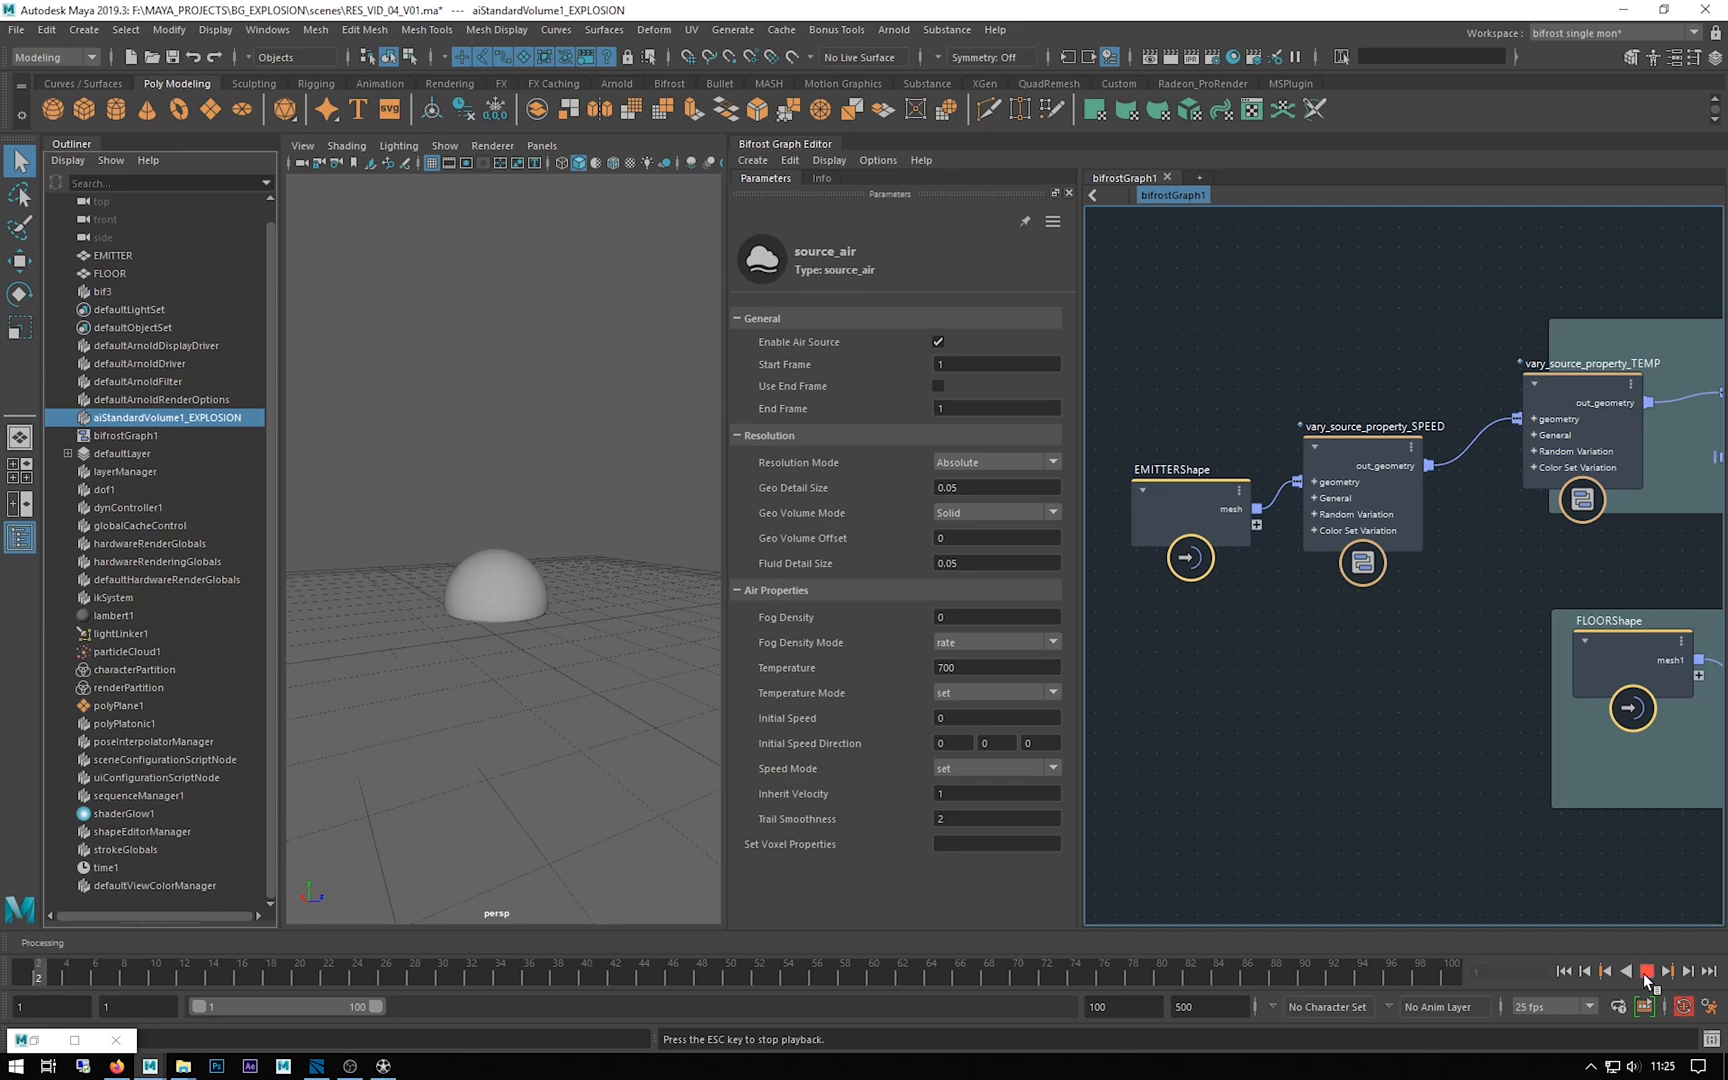
left_click(1667, 971)
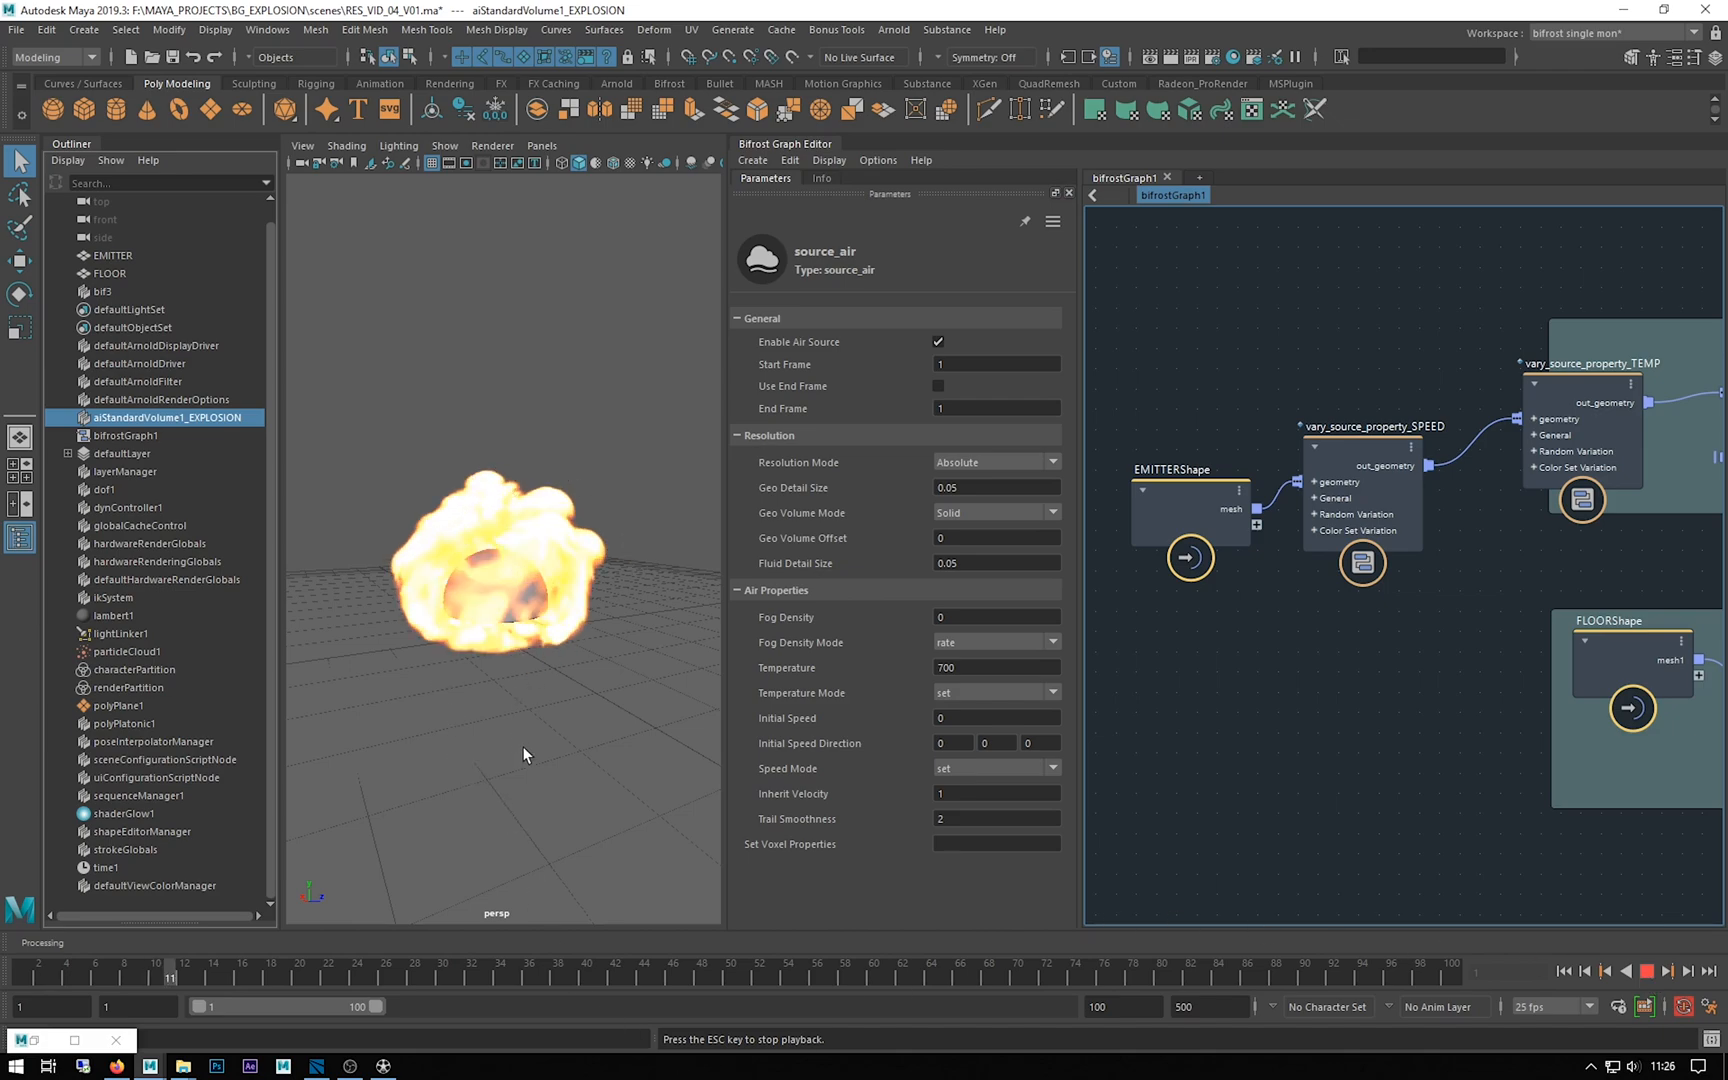
left_click(1645, 971)
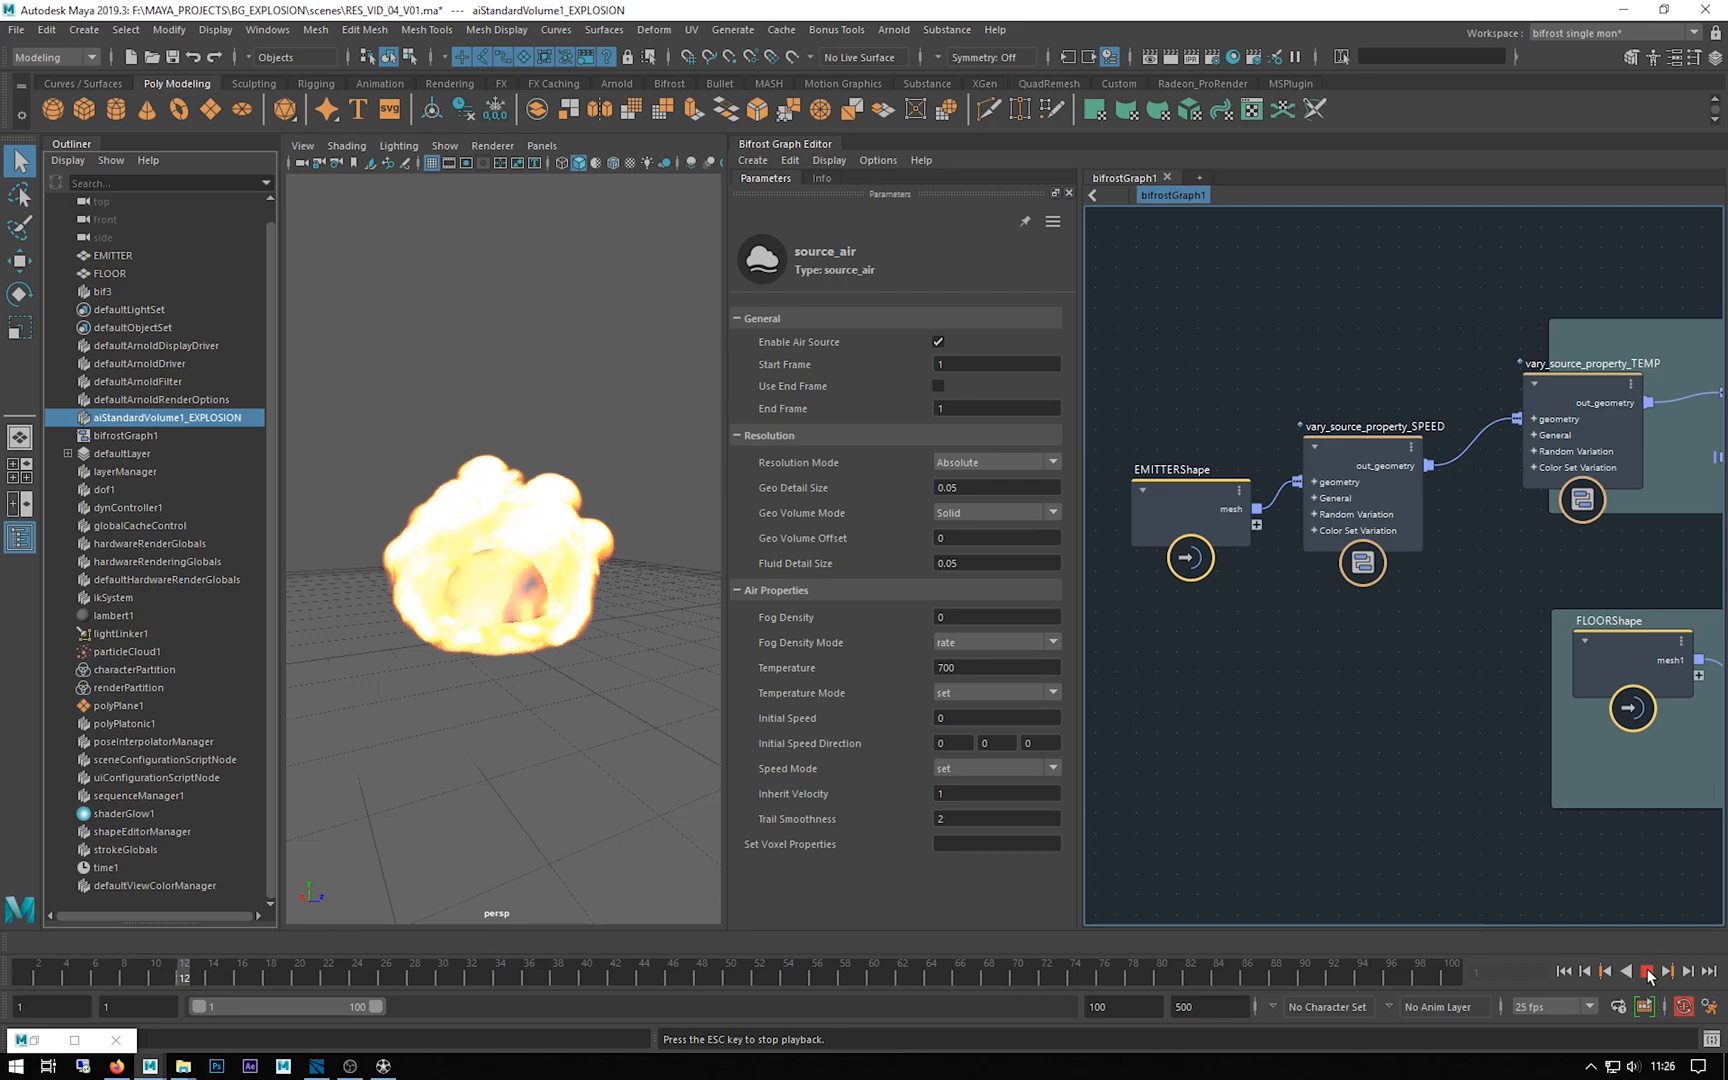
left_click(1648, 971)
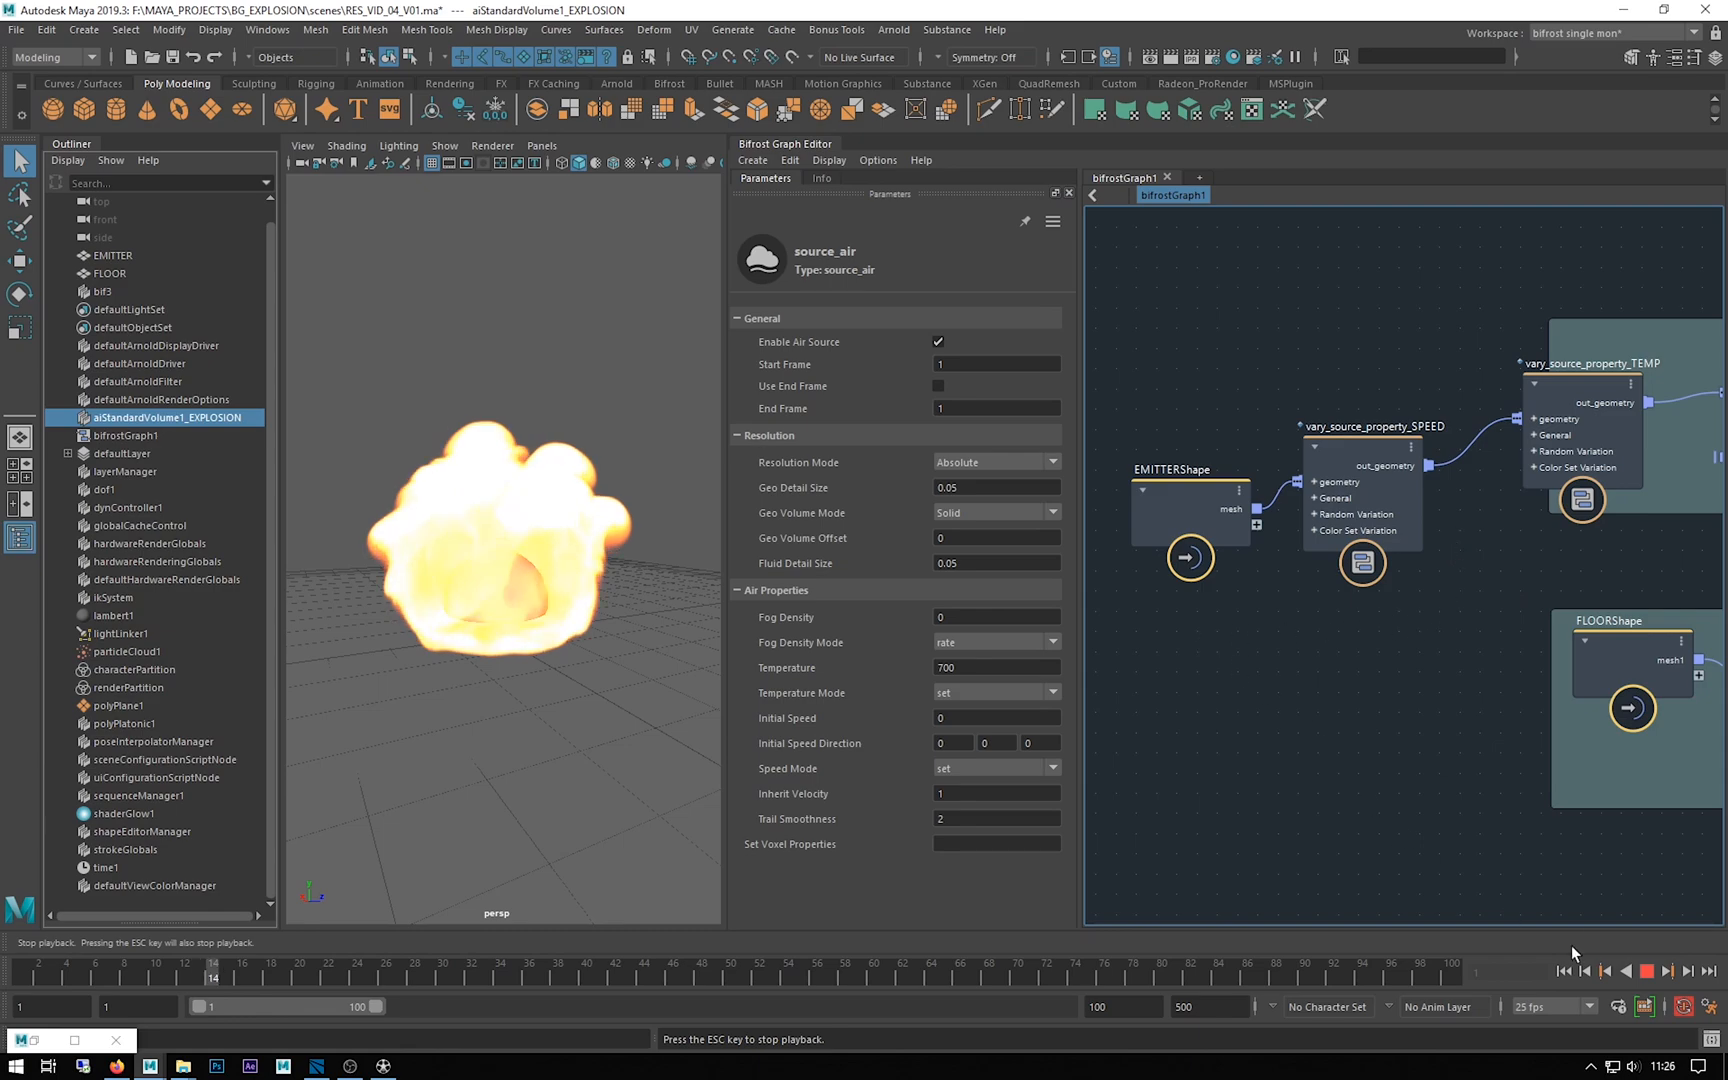
mouse_move(1223, 680)
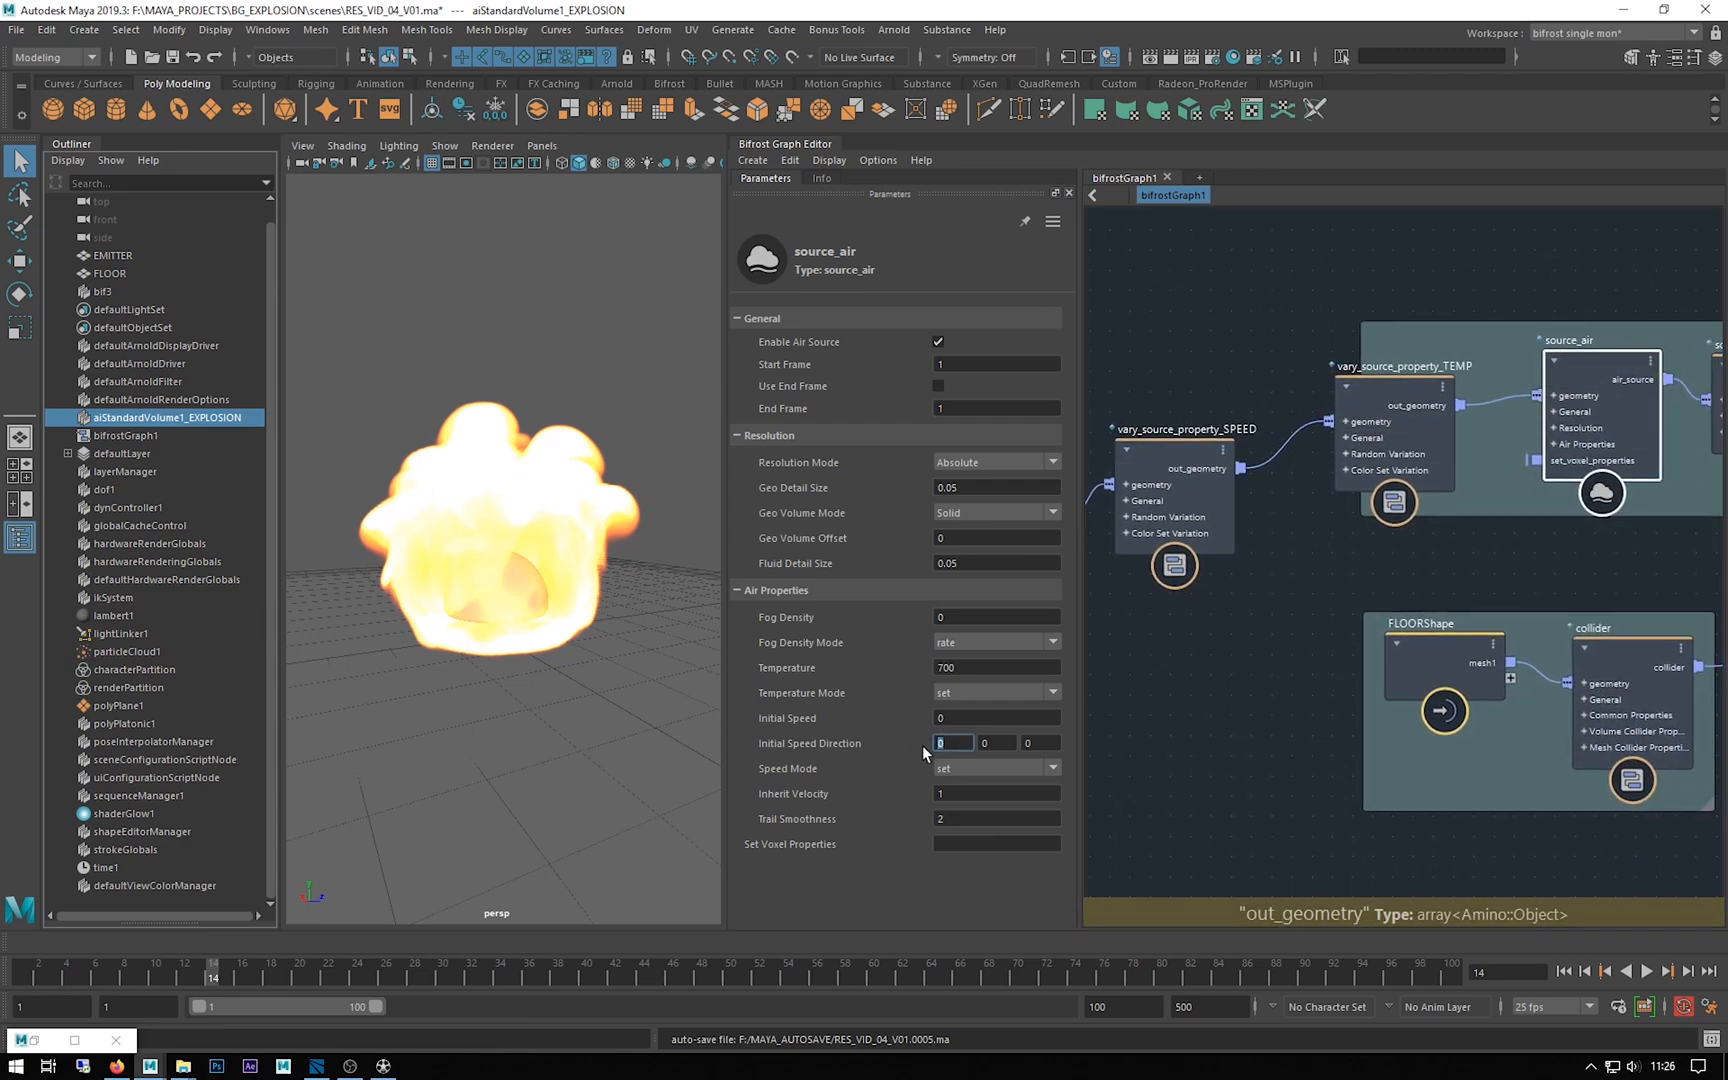
Edit the initial speed direction X and Z fields, then read the initial_speed_direction documentation
left_click(1037, 742)
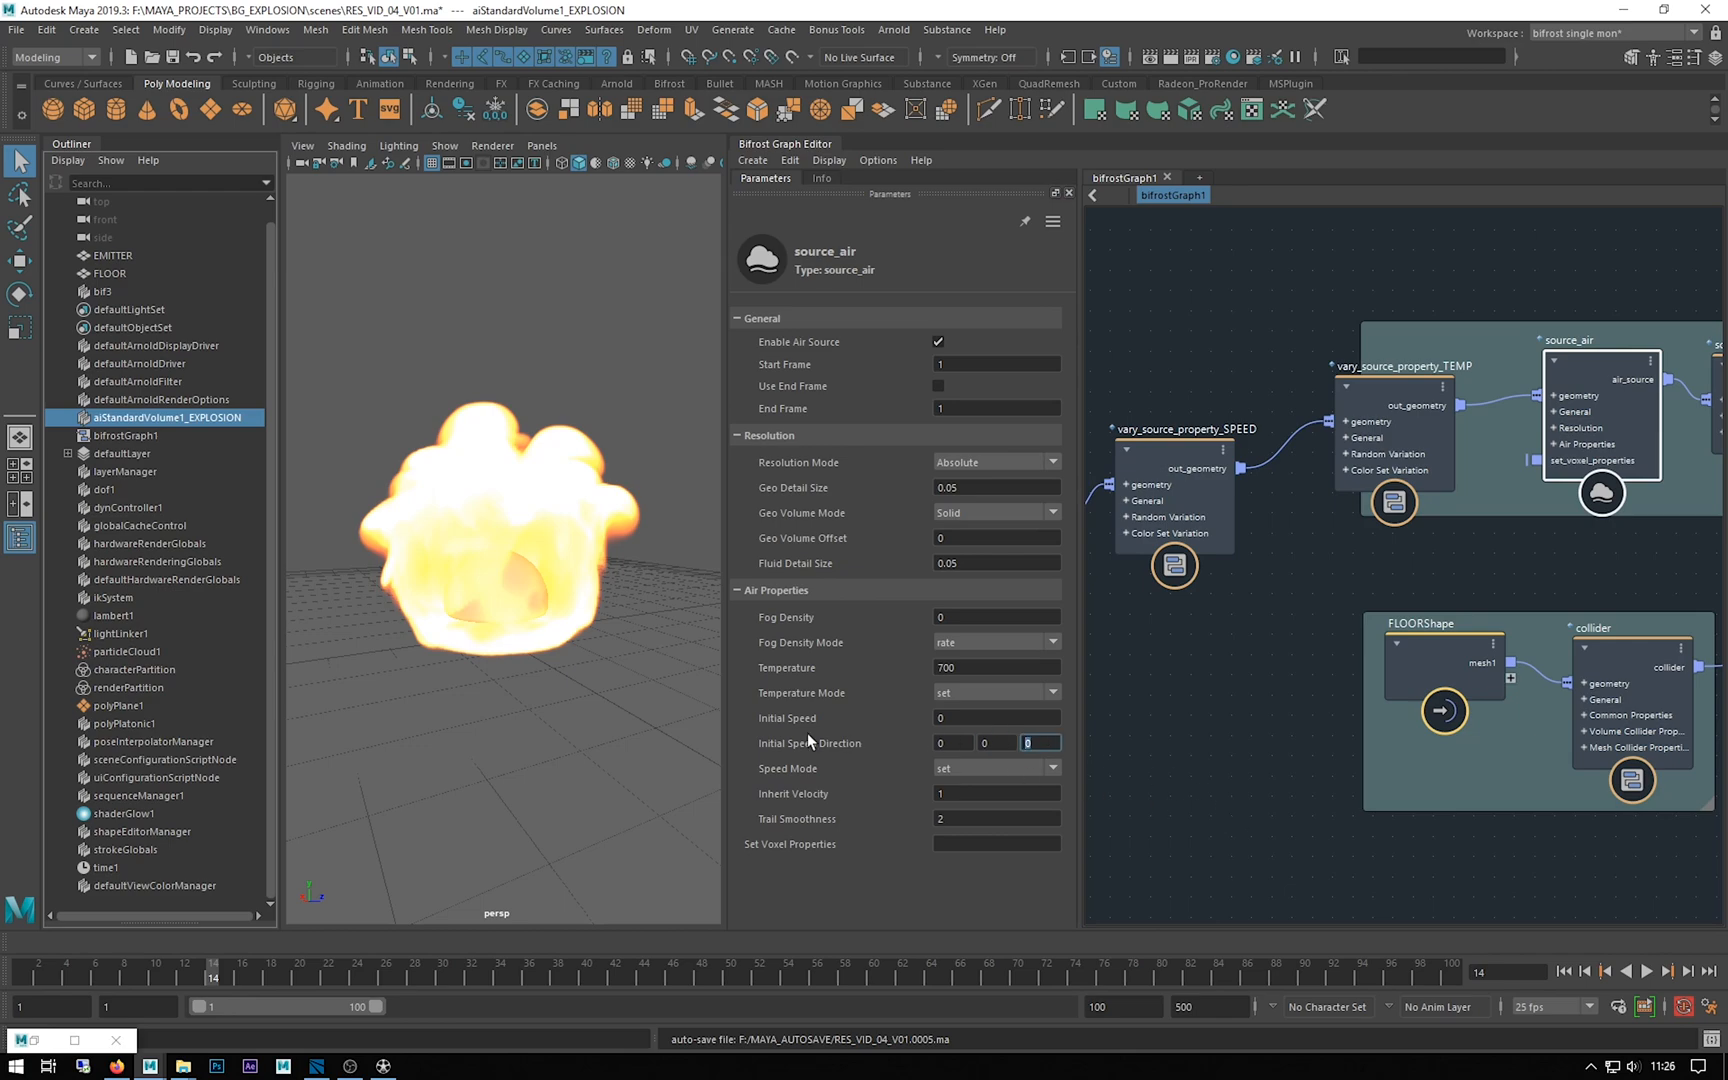
left_click(953, 743)
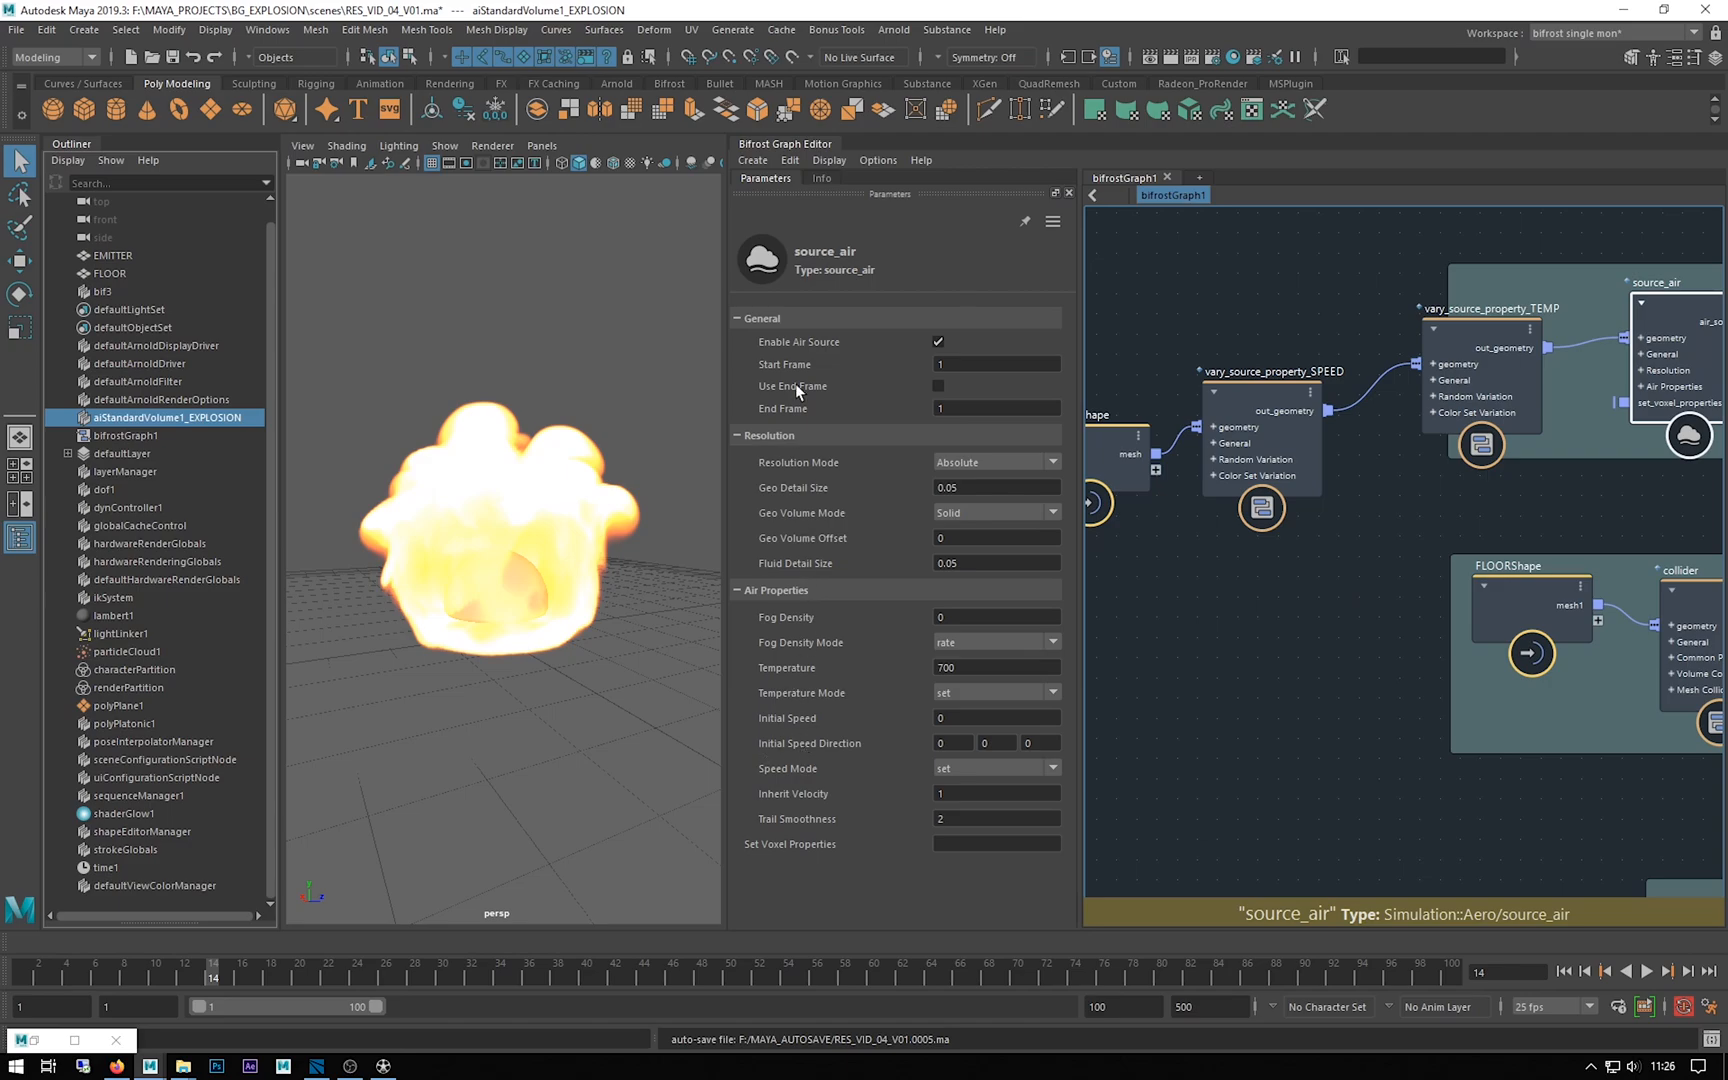
left_click(820, 177)
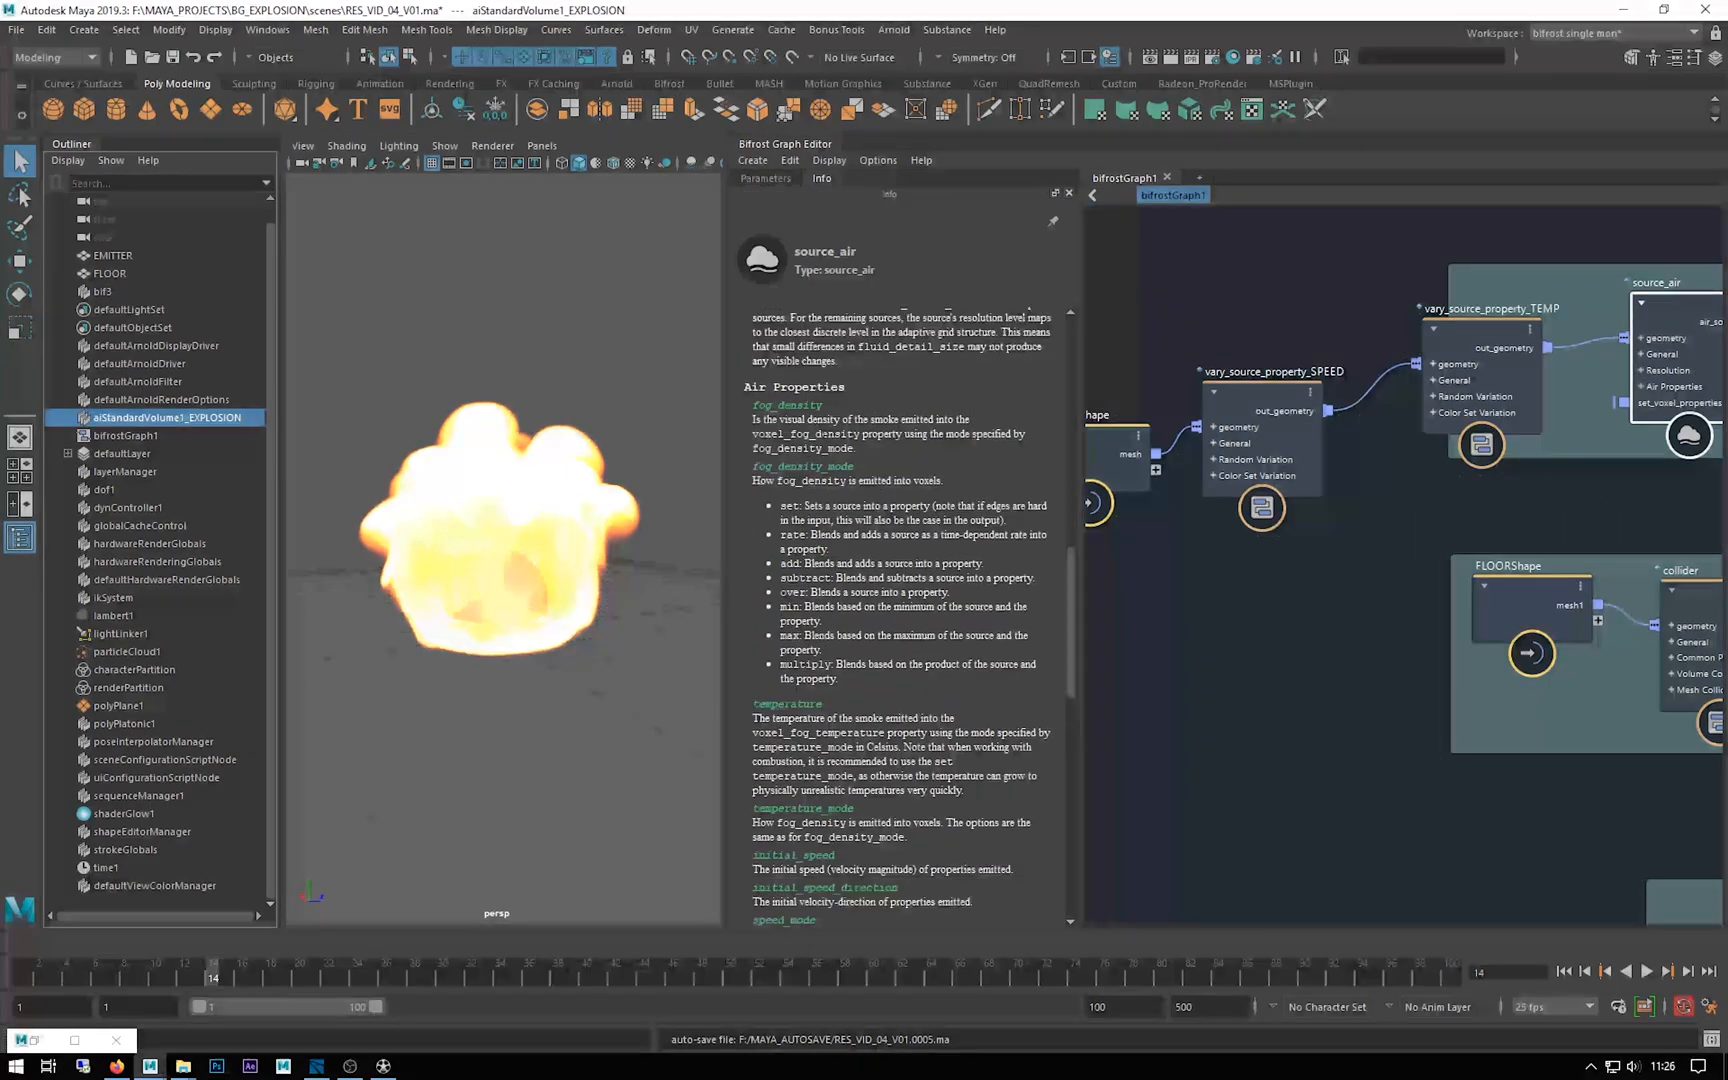
scroll("down", 3)
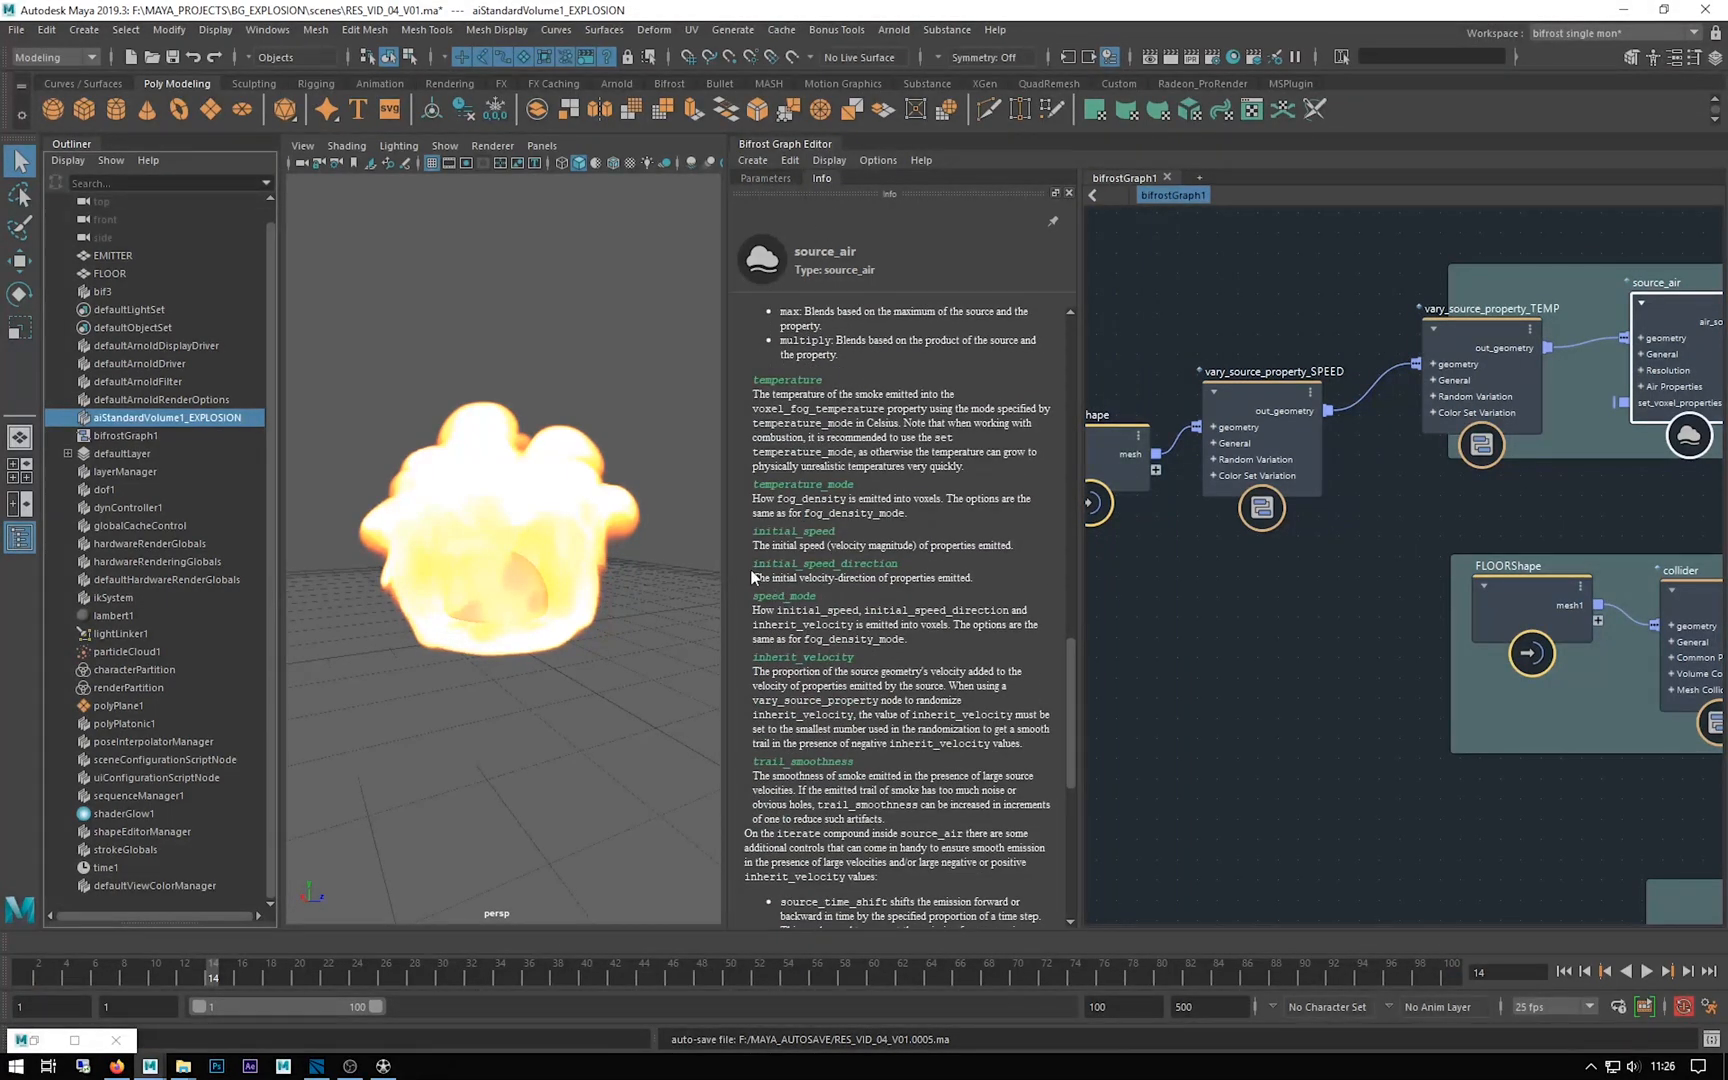
double_click(824, 563)
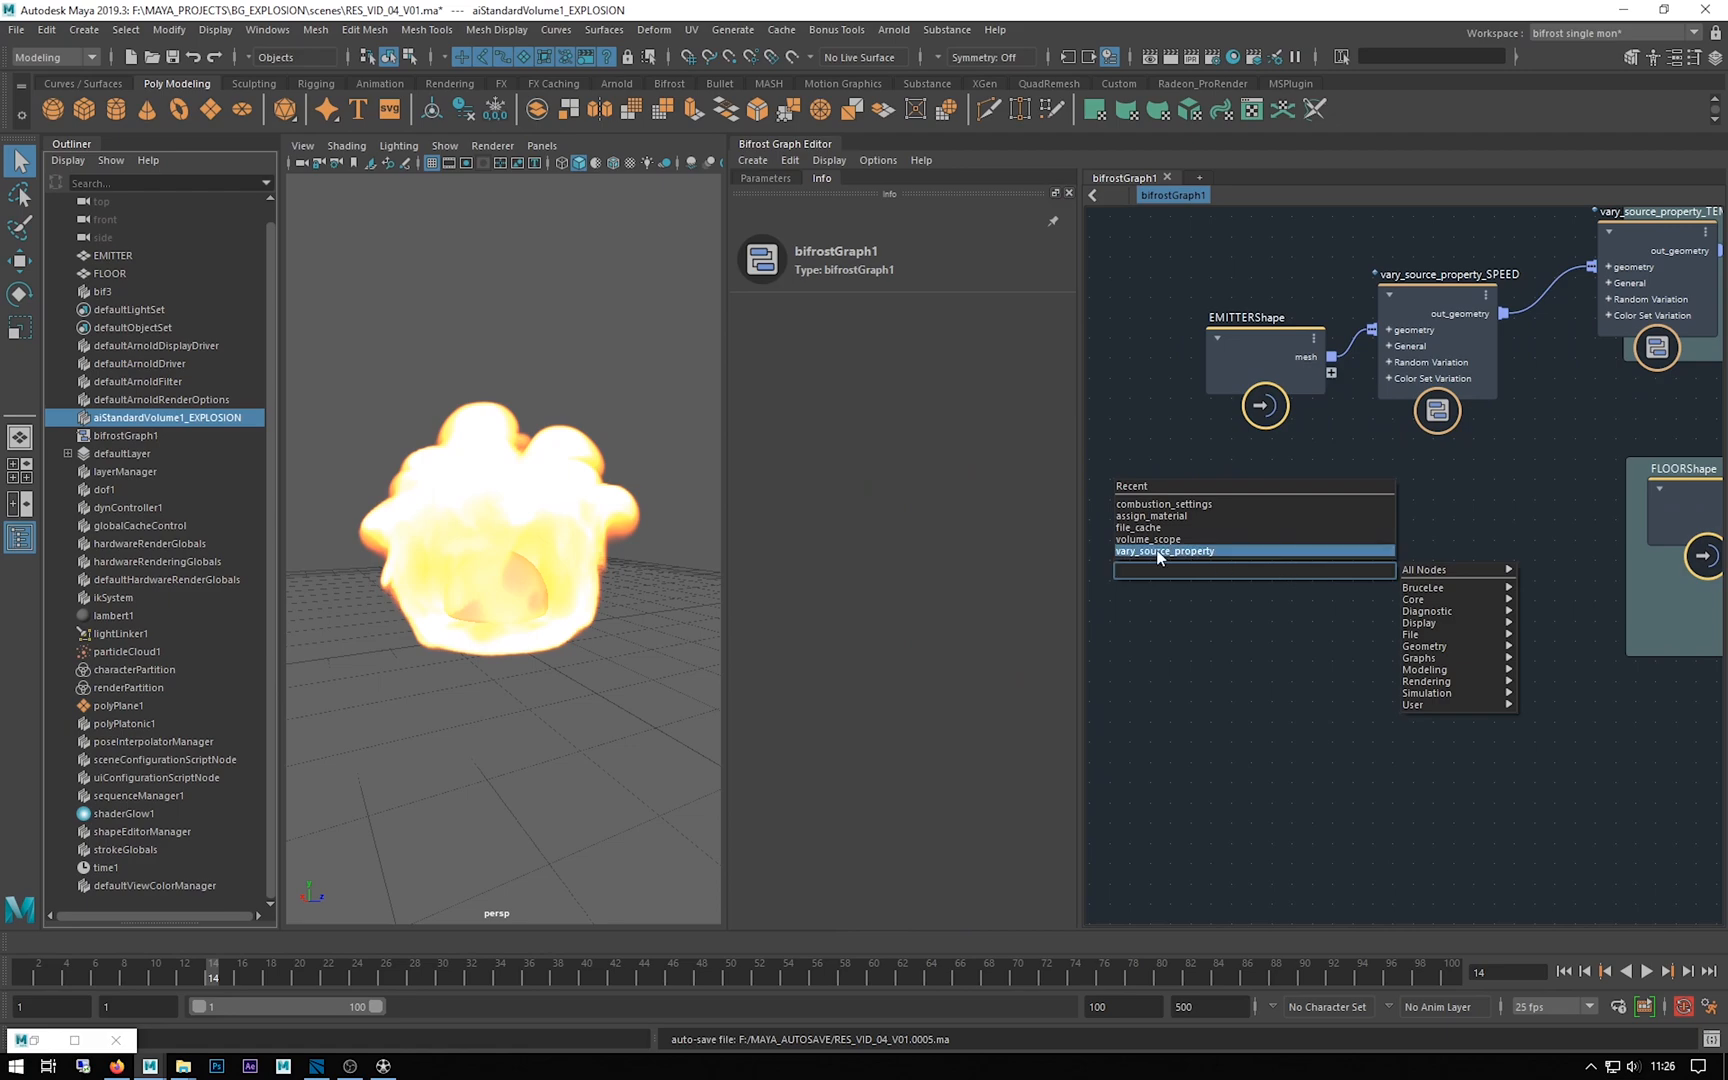
Add a third vary_source_property node and set its Property to initial_speed_direction
left_click(1164, 551)
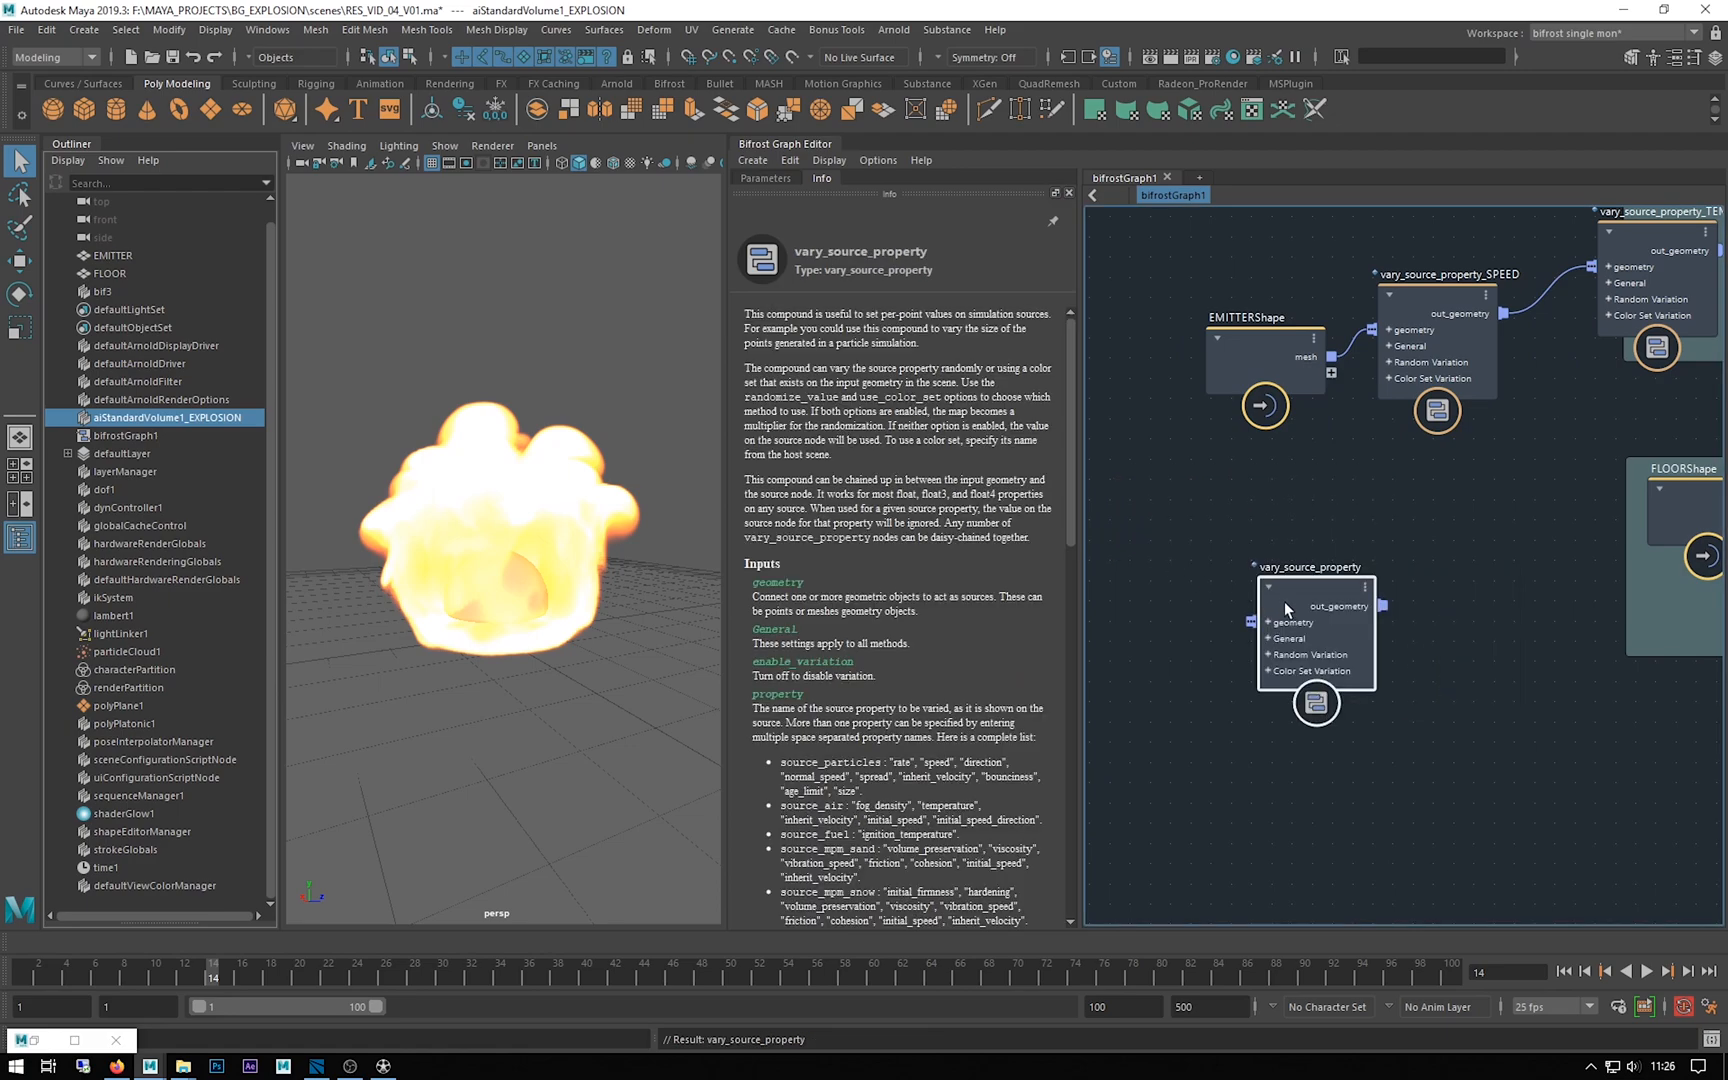
left_click(765, 177)
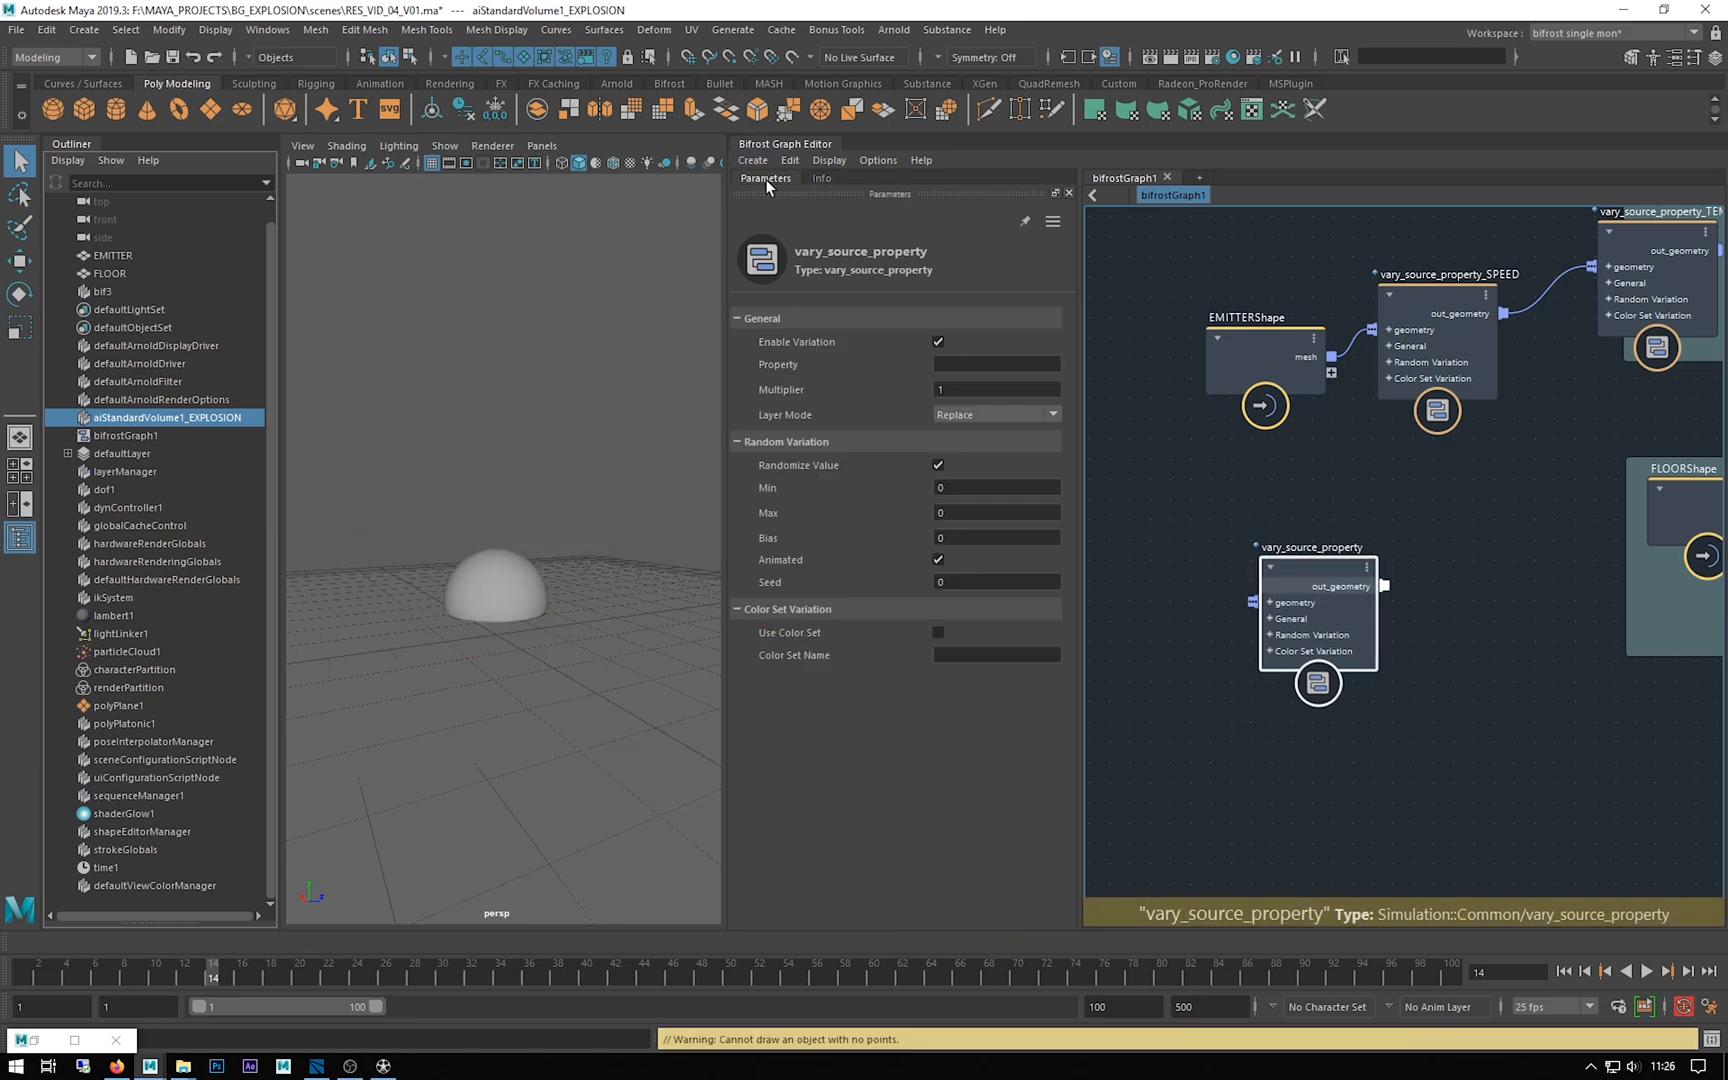
left_click(995, 364)
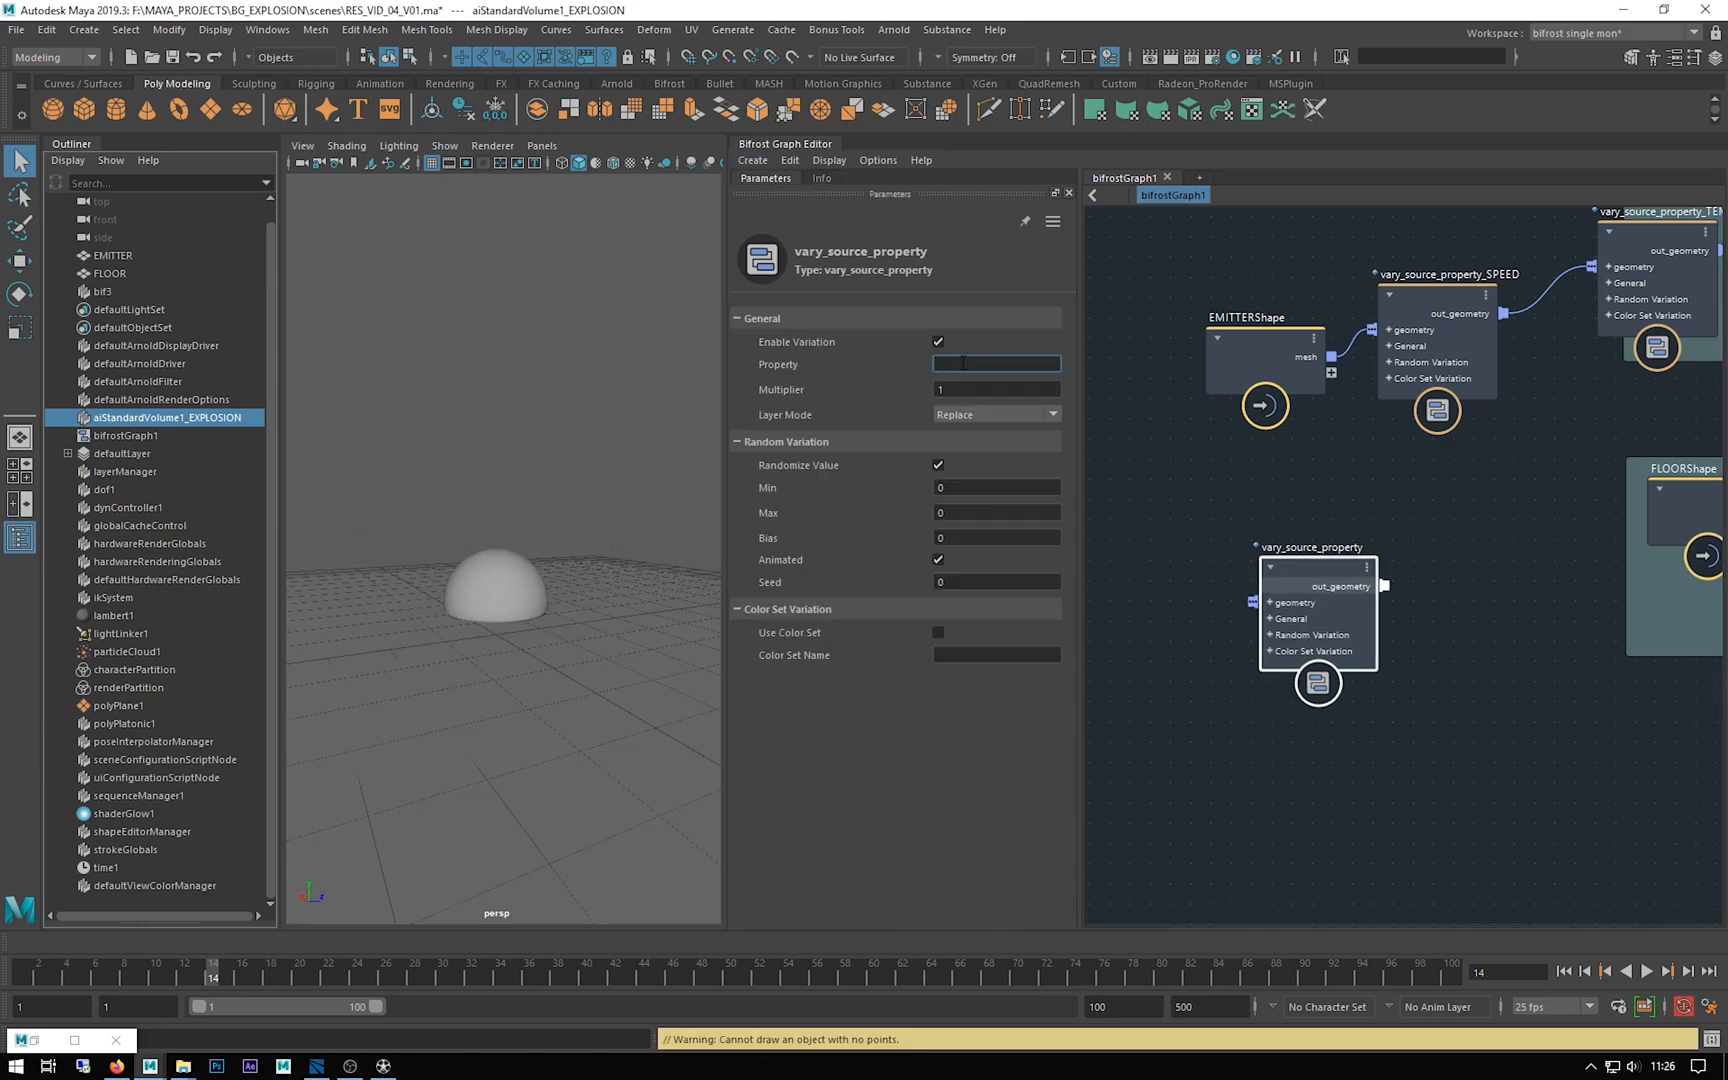
type("initial_speed_direction")
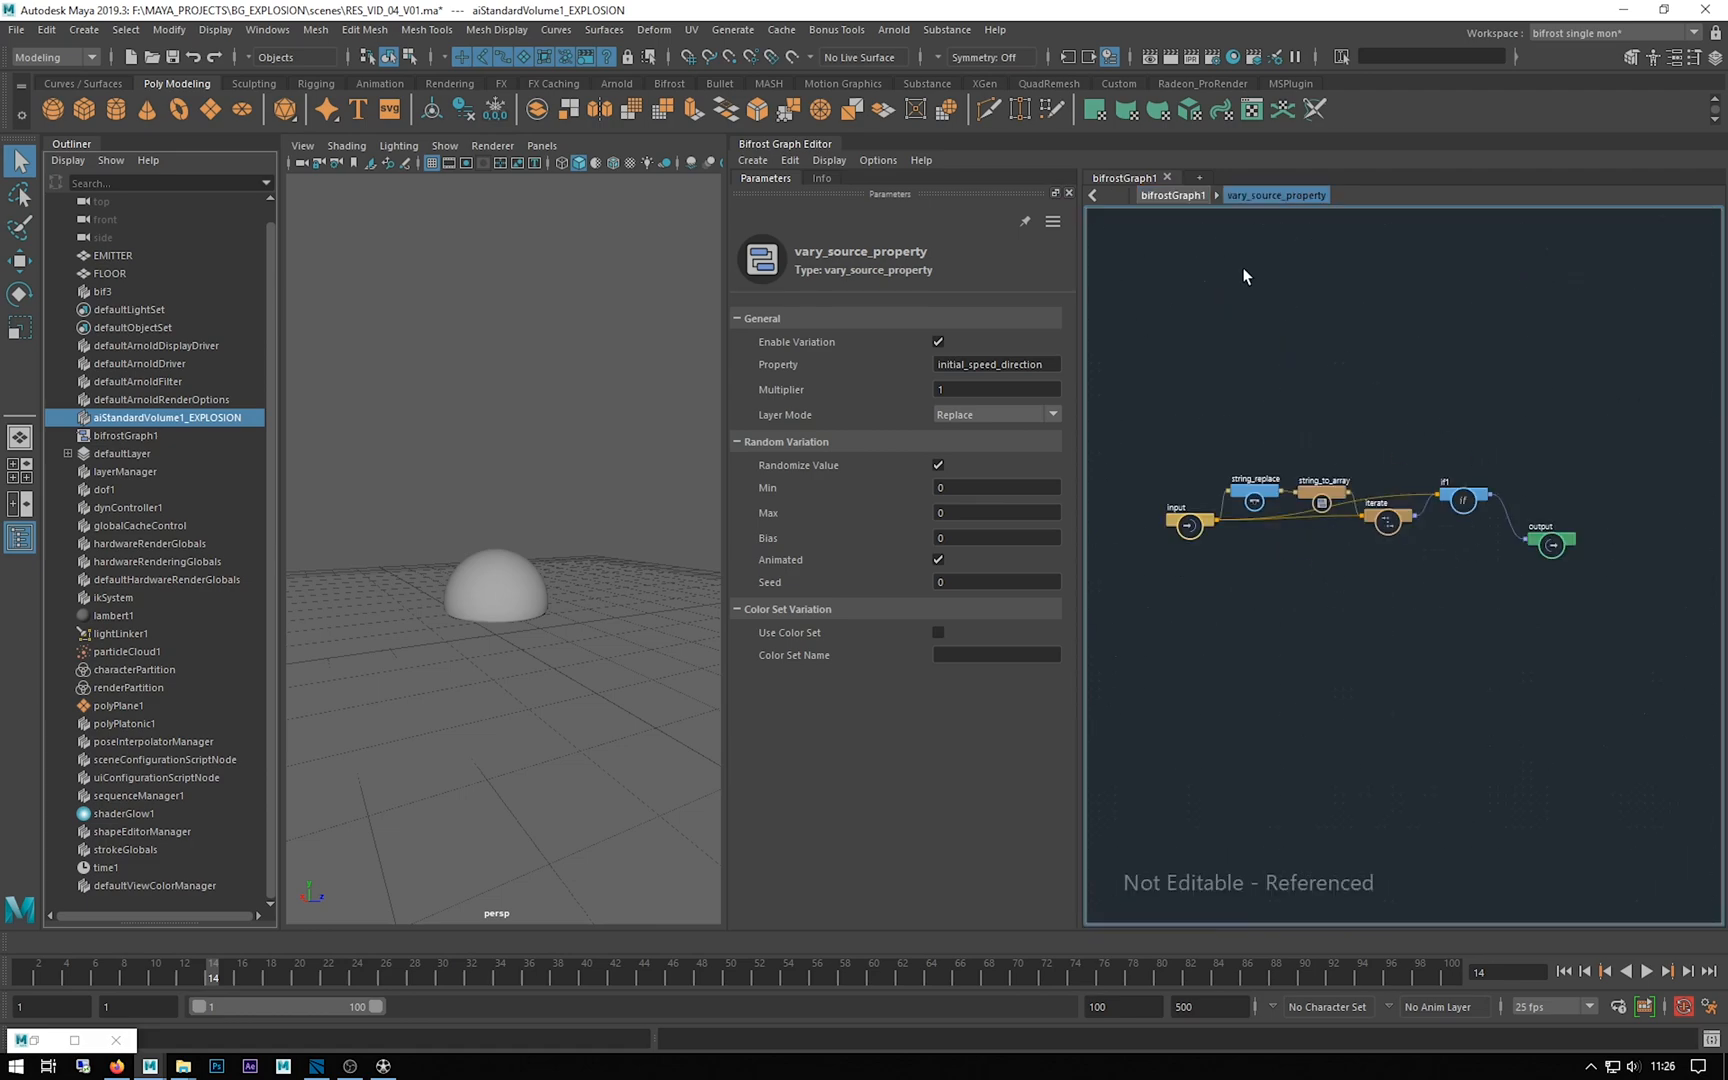
Set the direction node's Max to 2 and view source_air's settings
left_click(1170, 195)
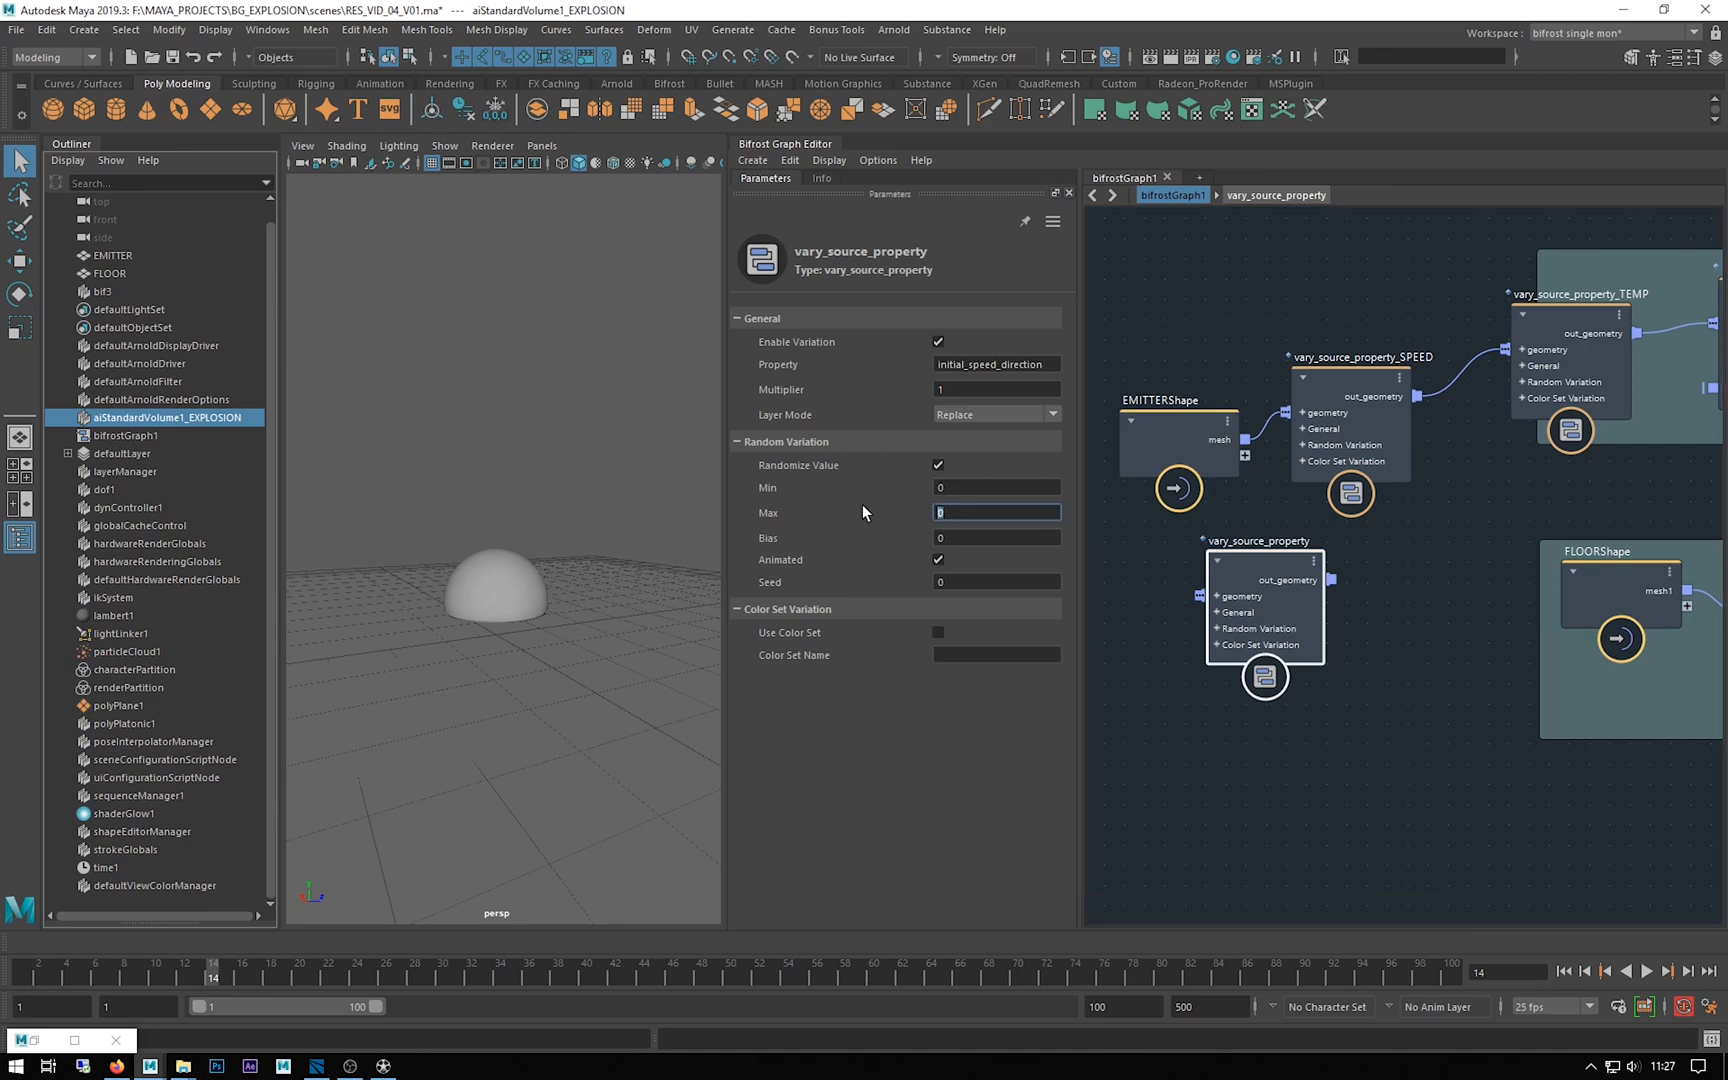
type("2")
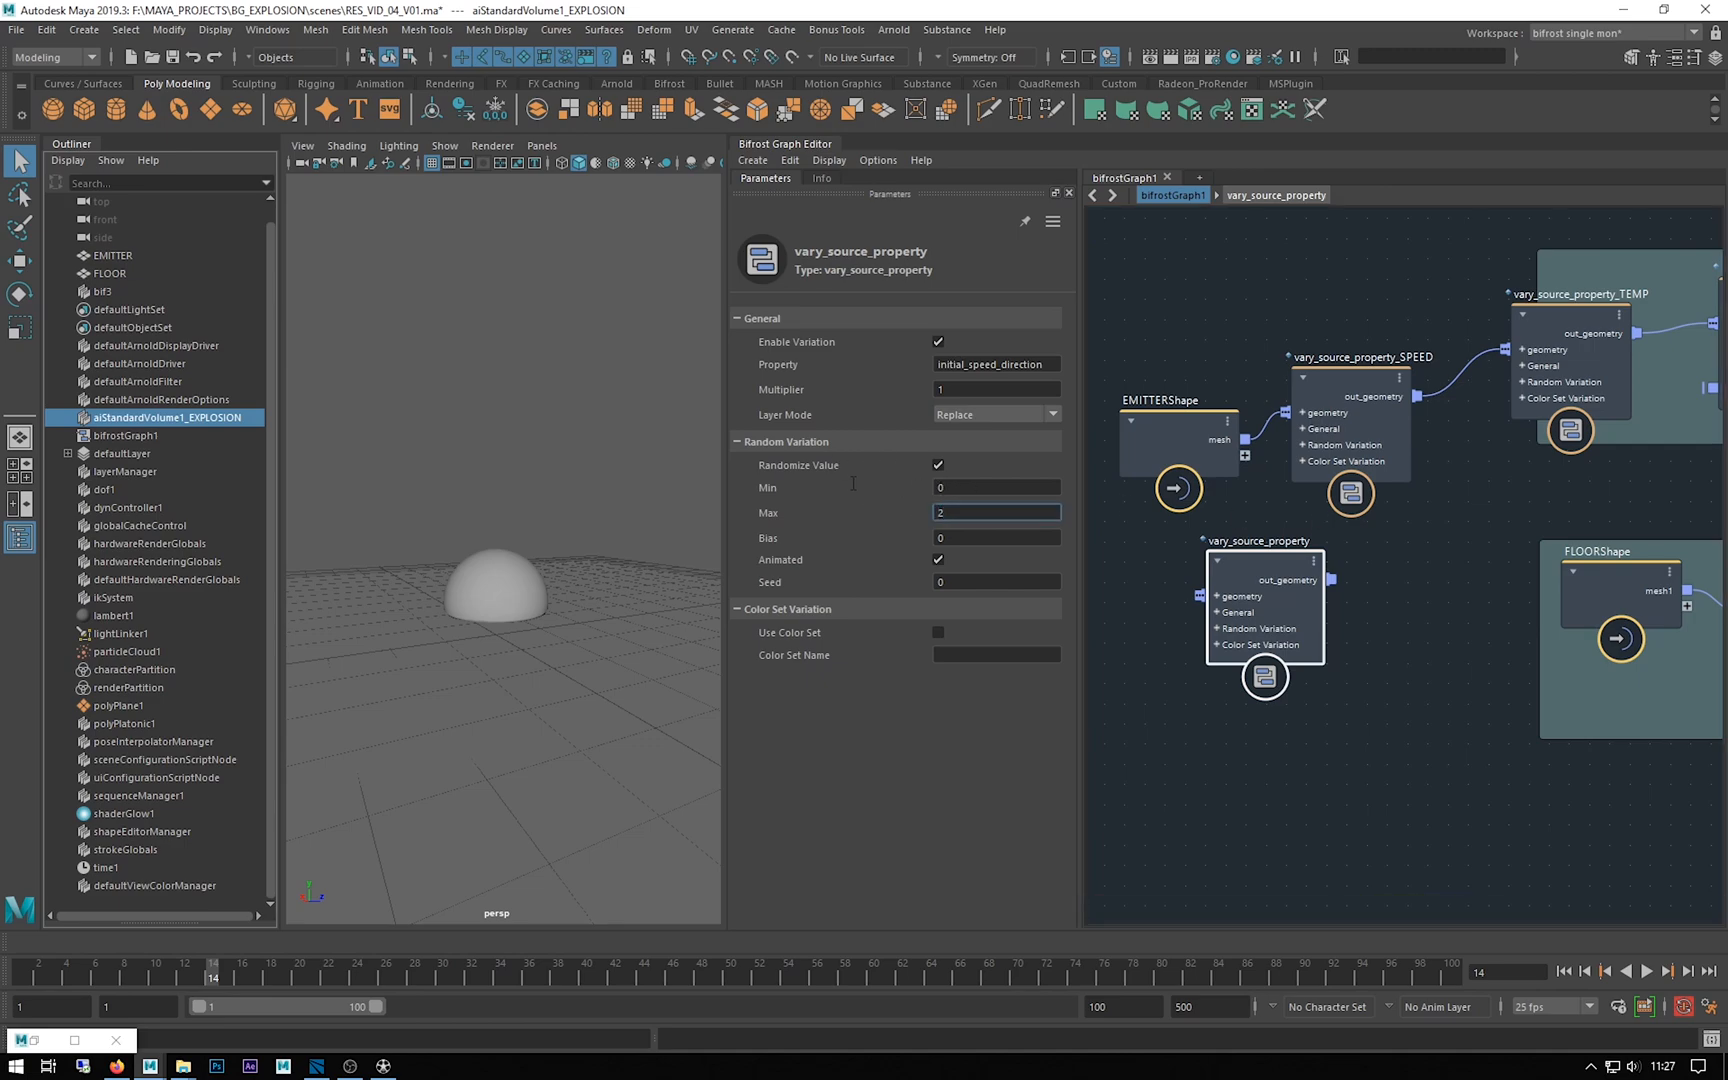
left_click(995, 487)
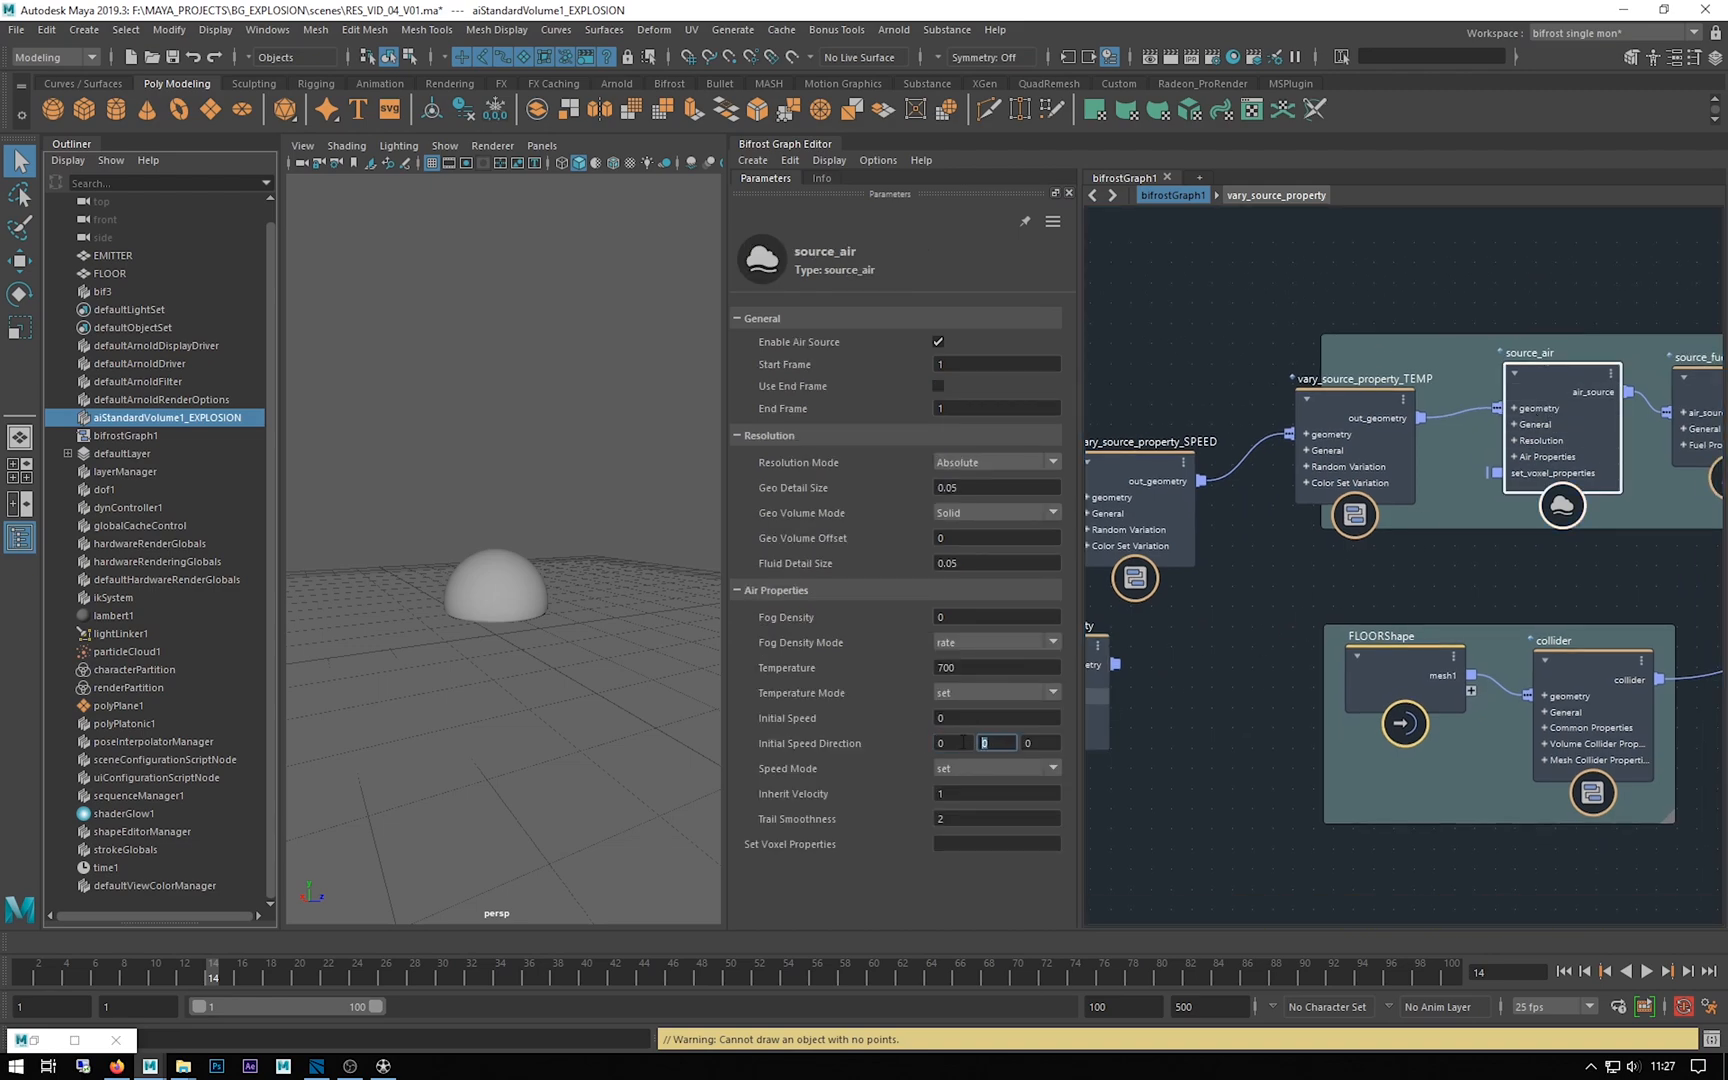
Inspect source_air's Initial Speed Direction components, then set the direction node's Min to -2
left_click(1036, 742)
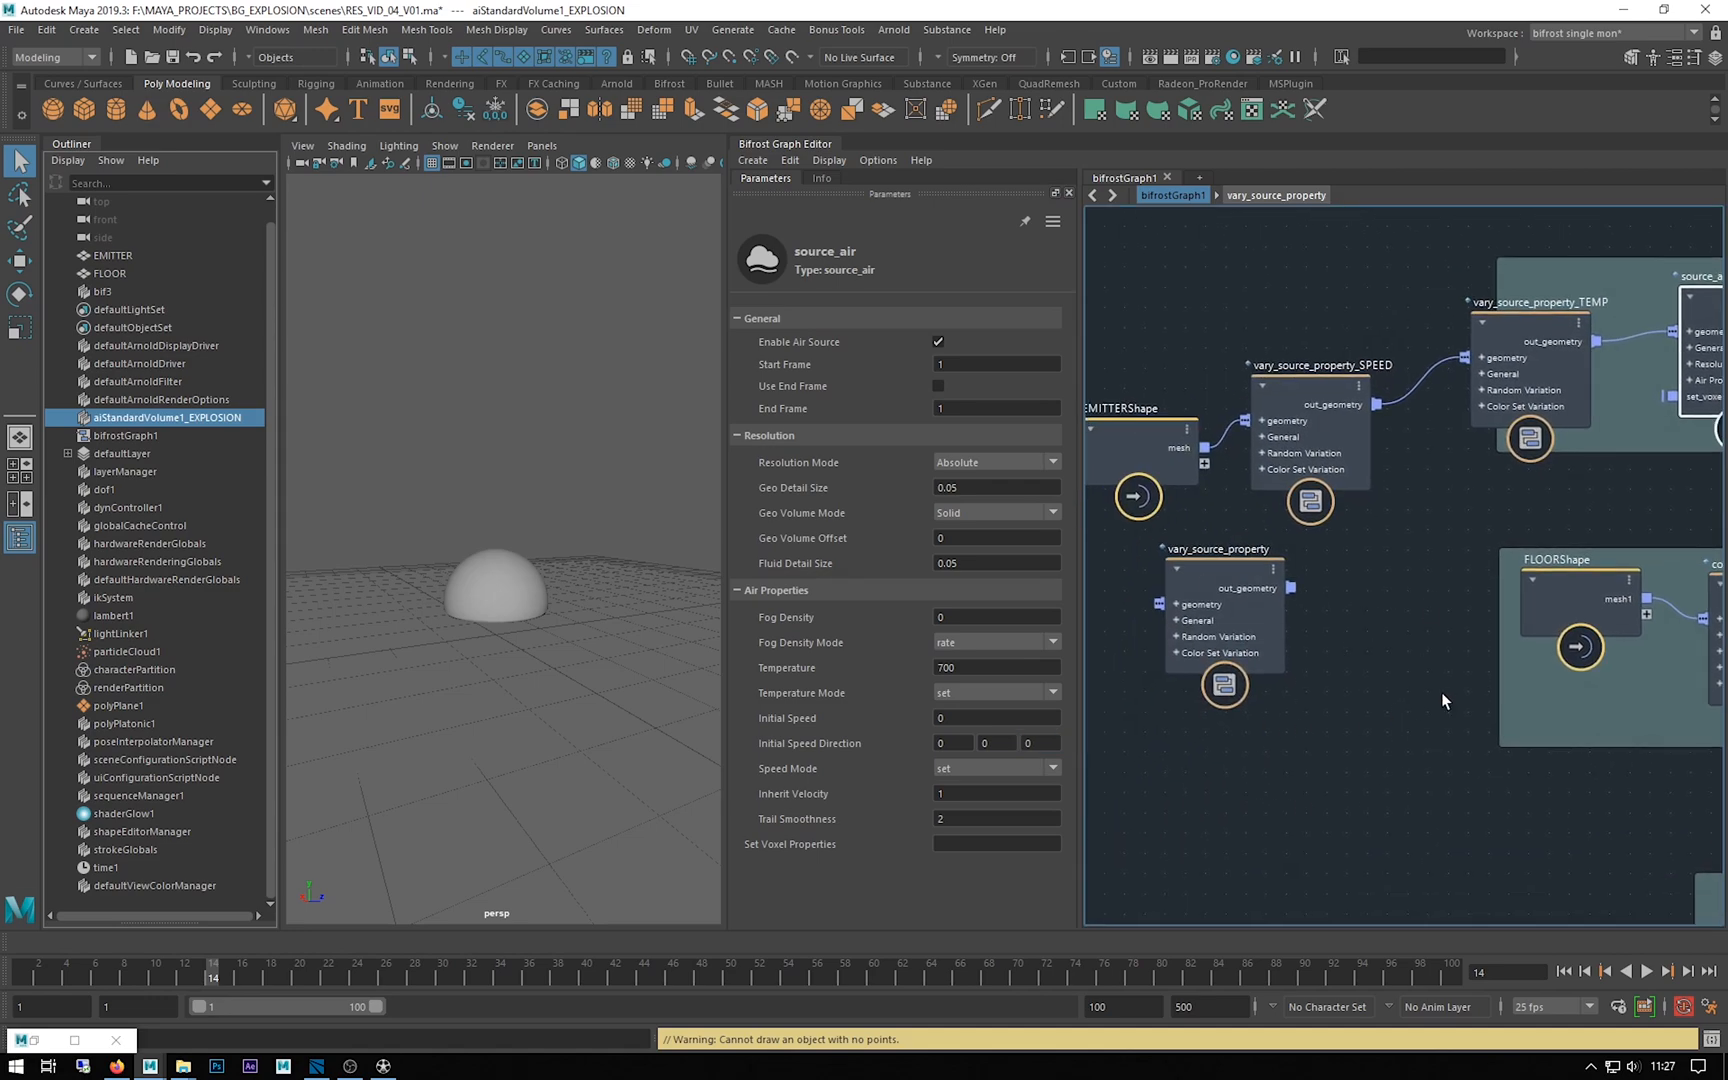
left_click(950, 742)
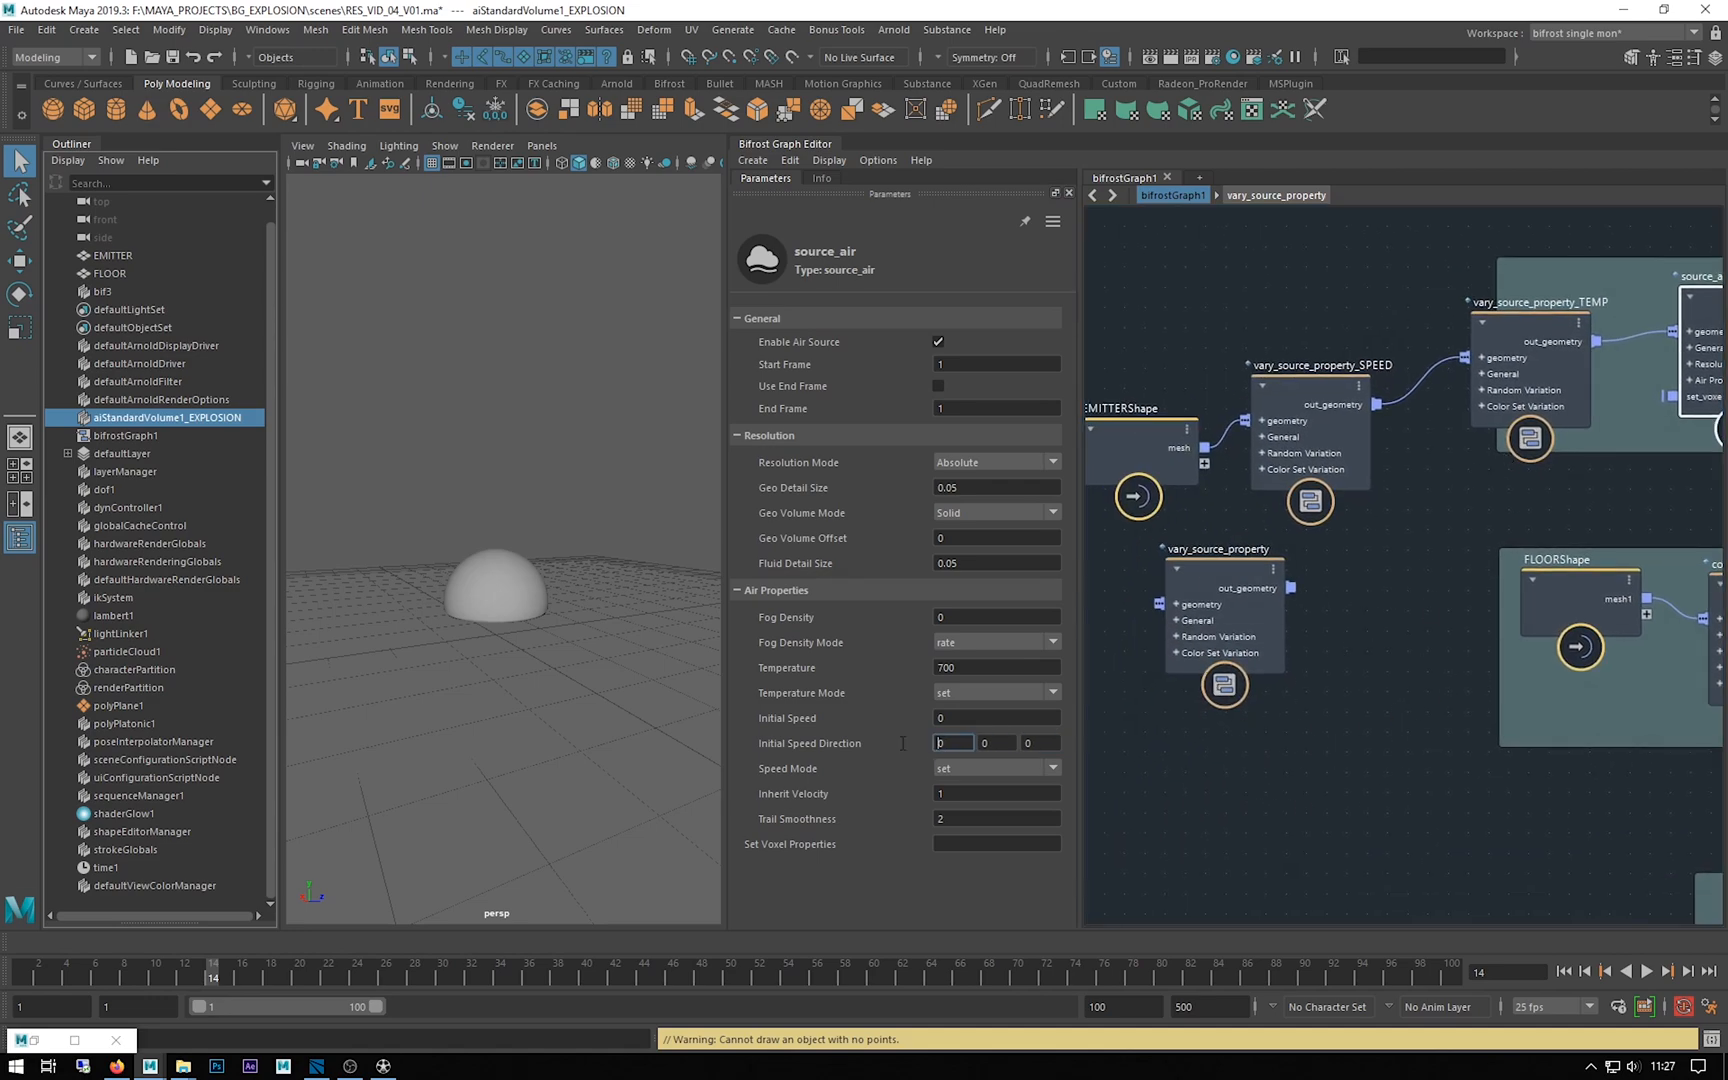
left_click(1038, 742)
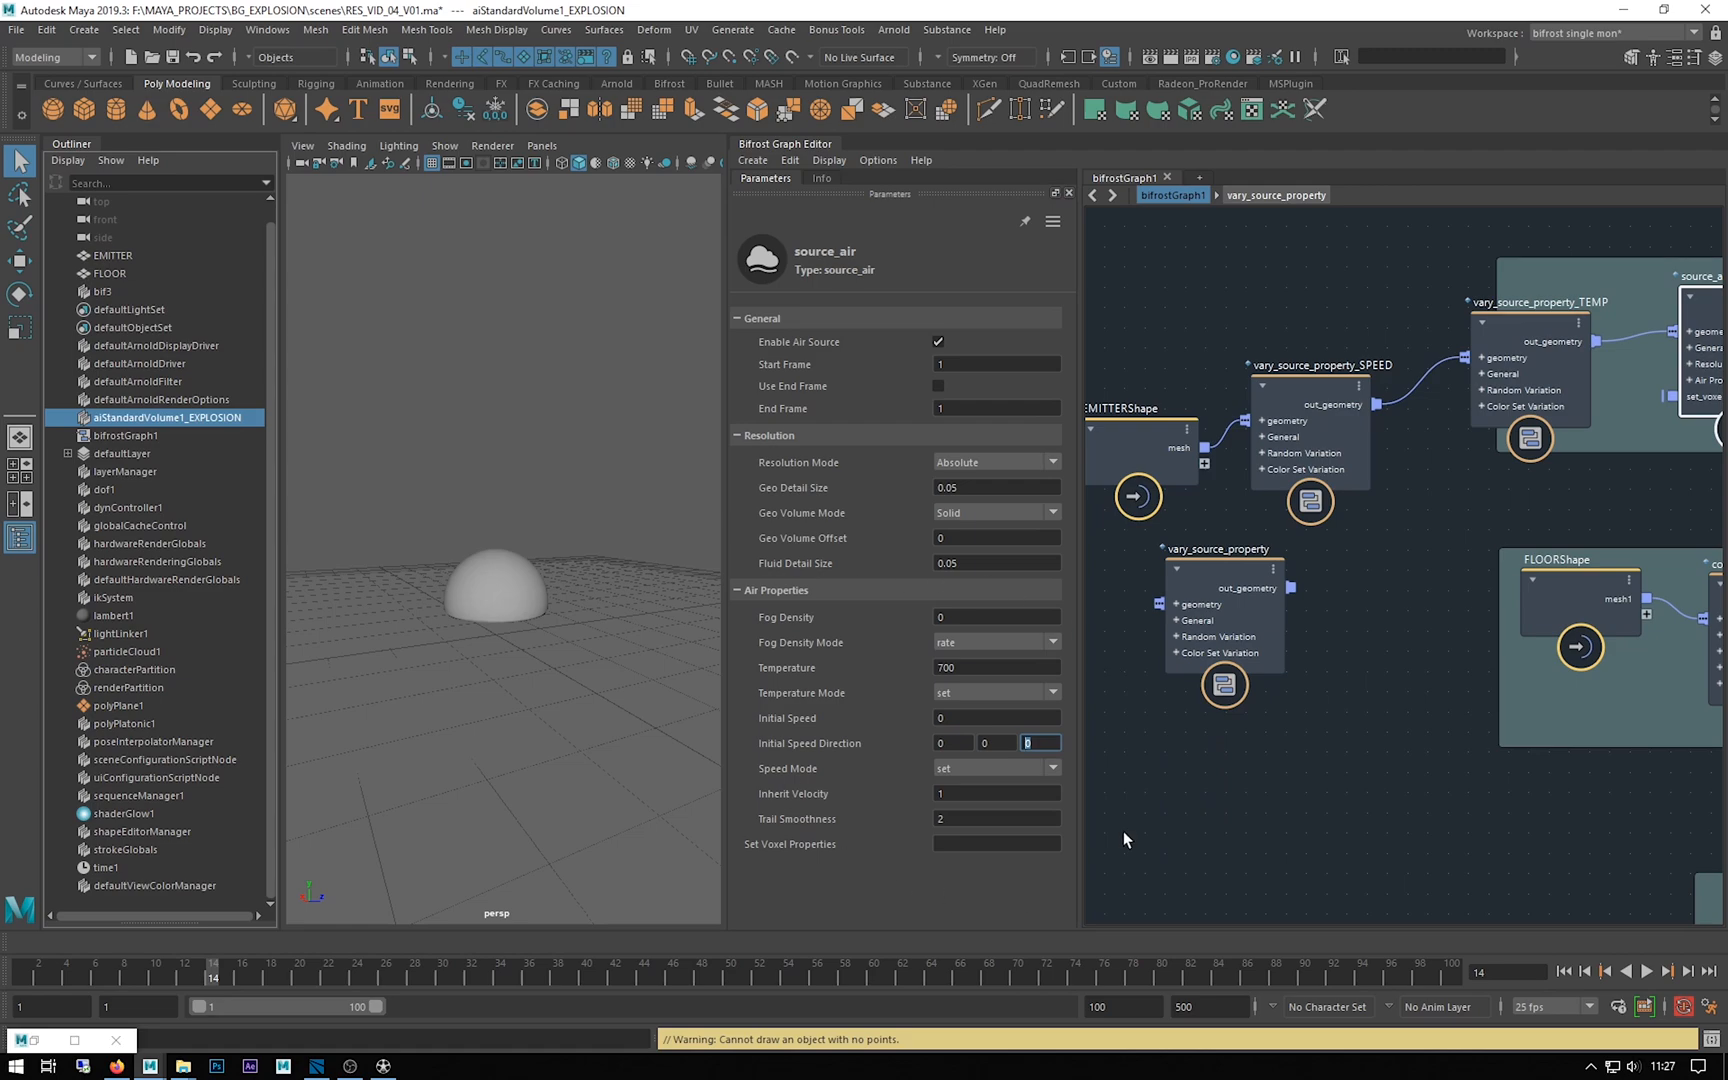
mouse_move(1382, 705)
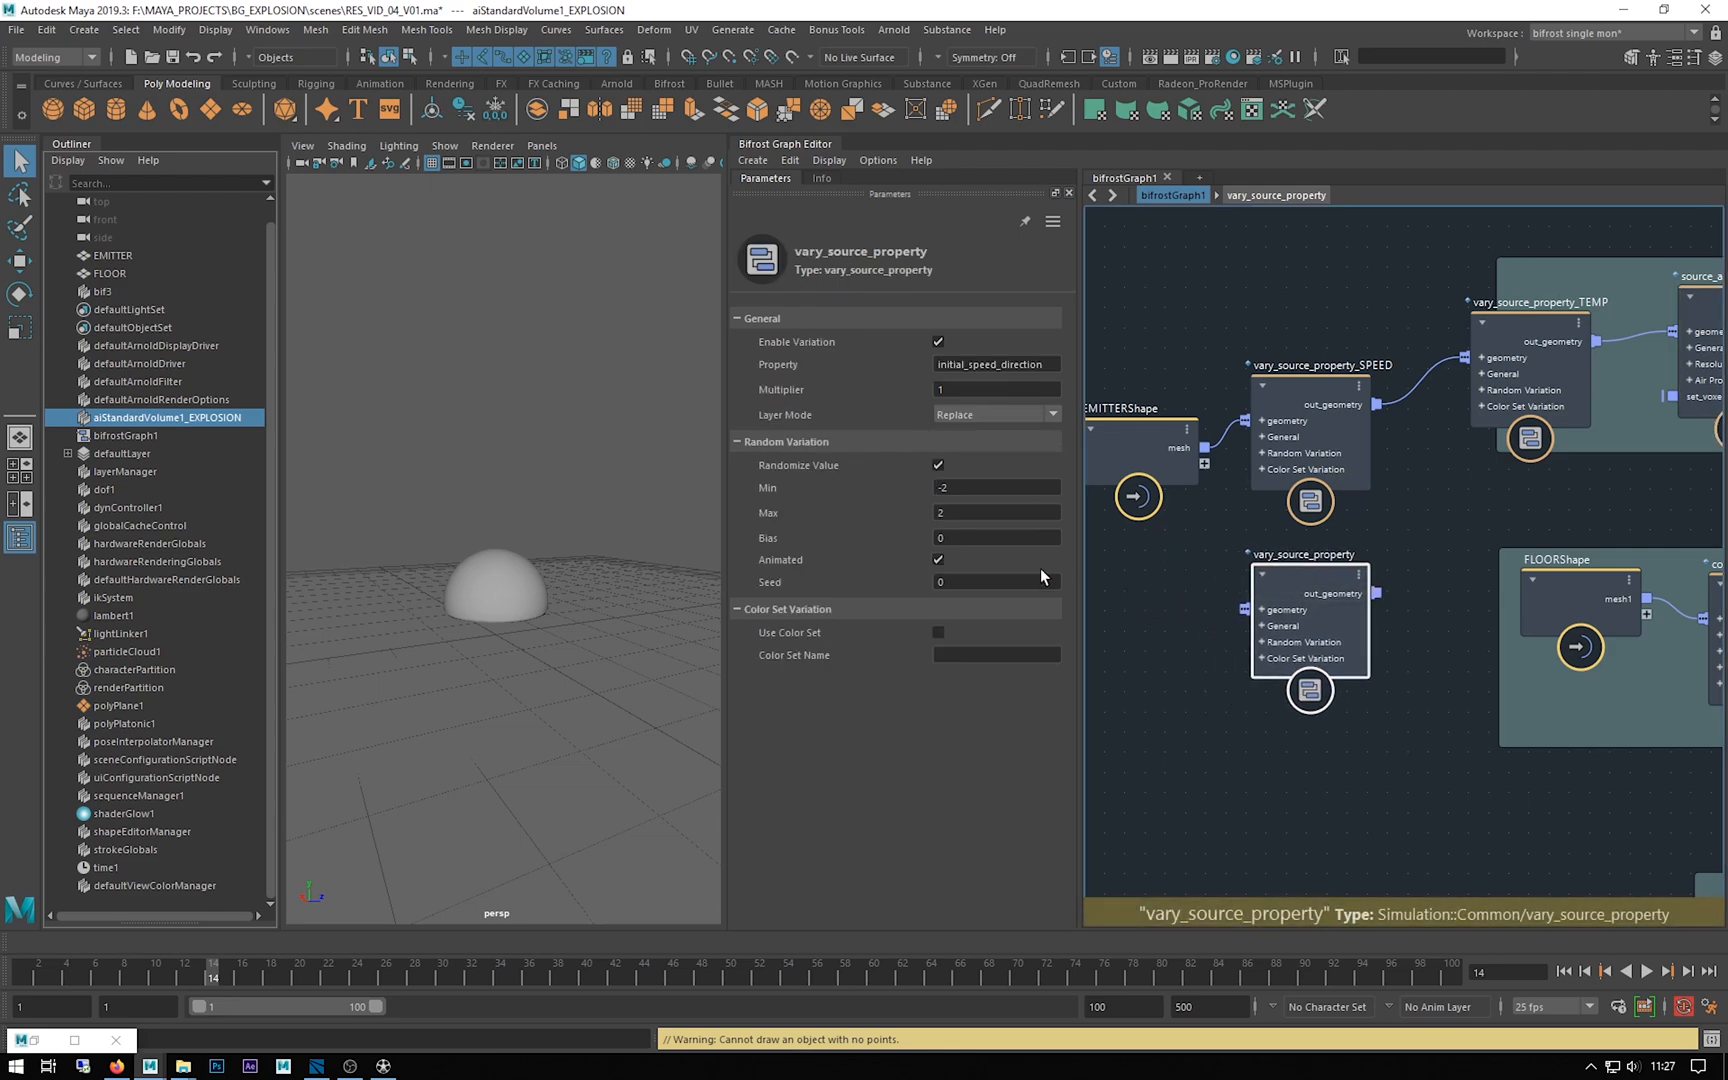
triple_click(995, 487)
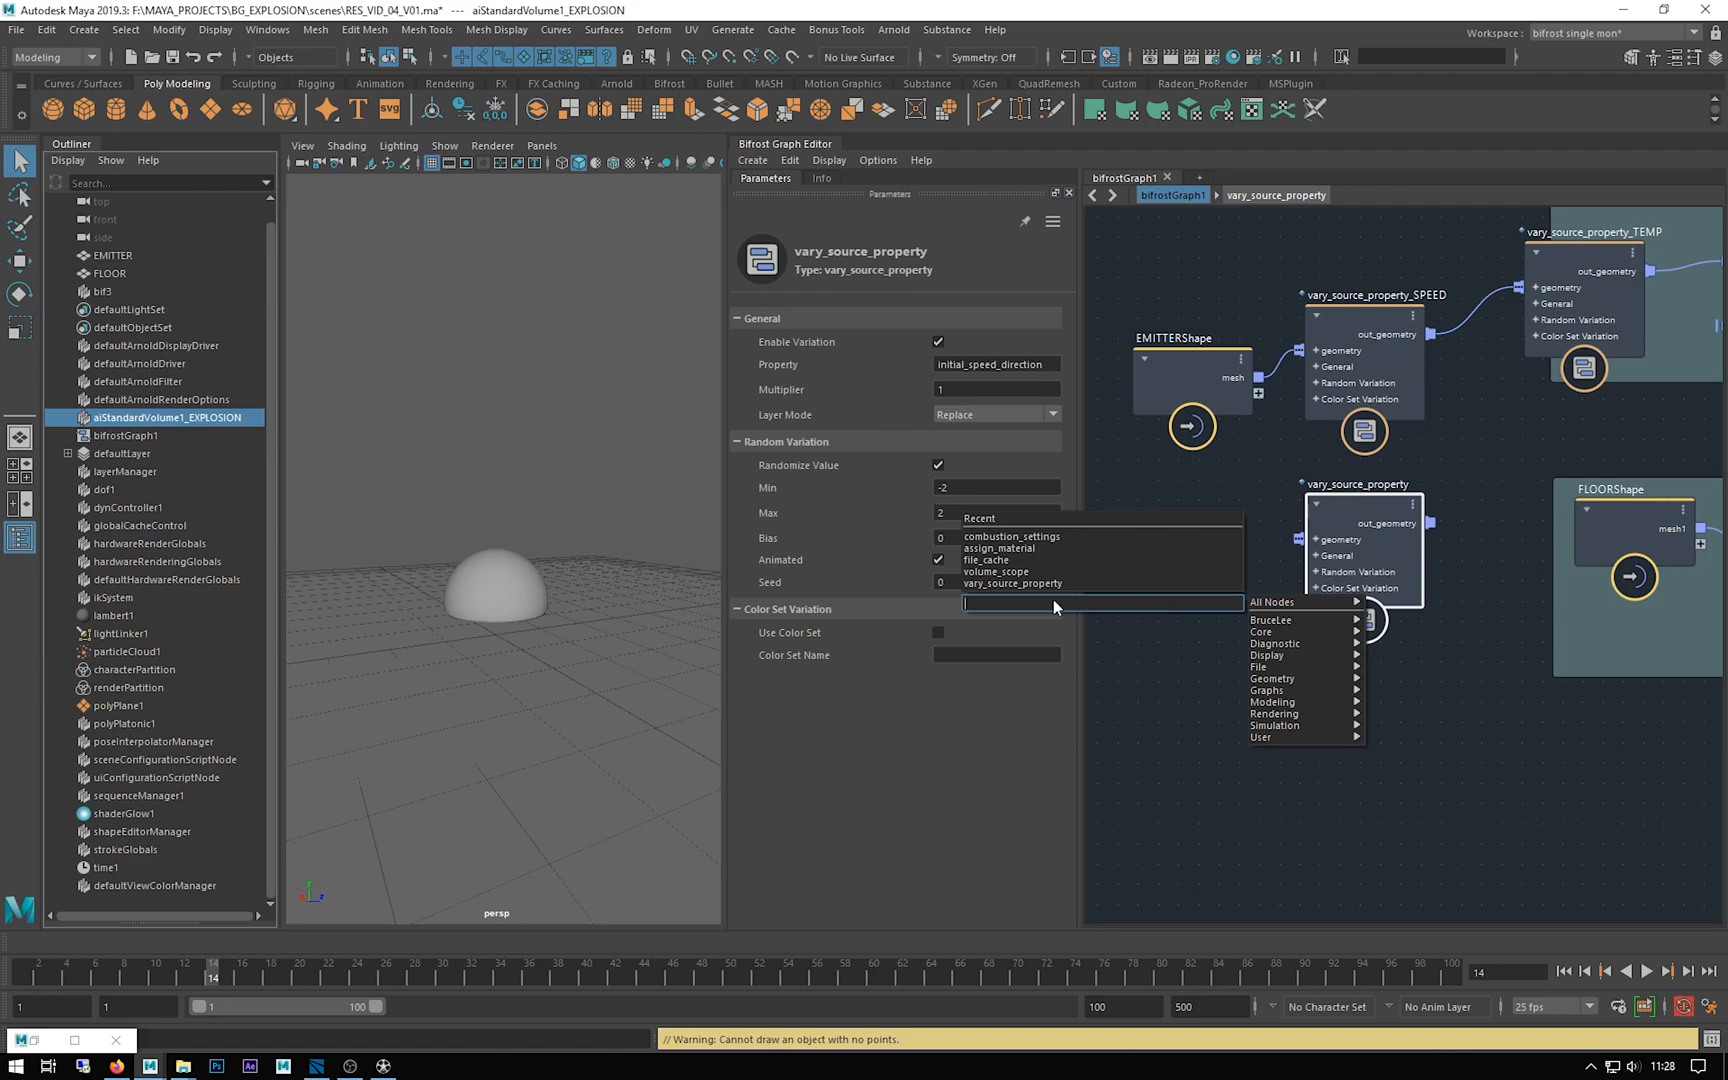
Create a value node with the VA search, entering 1.2 then replacing it with 0
type("VA")
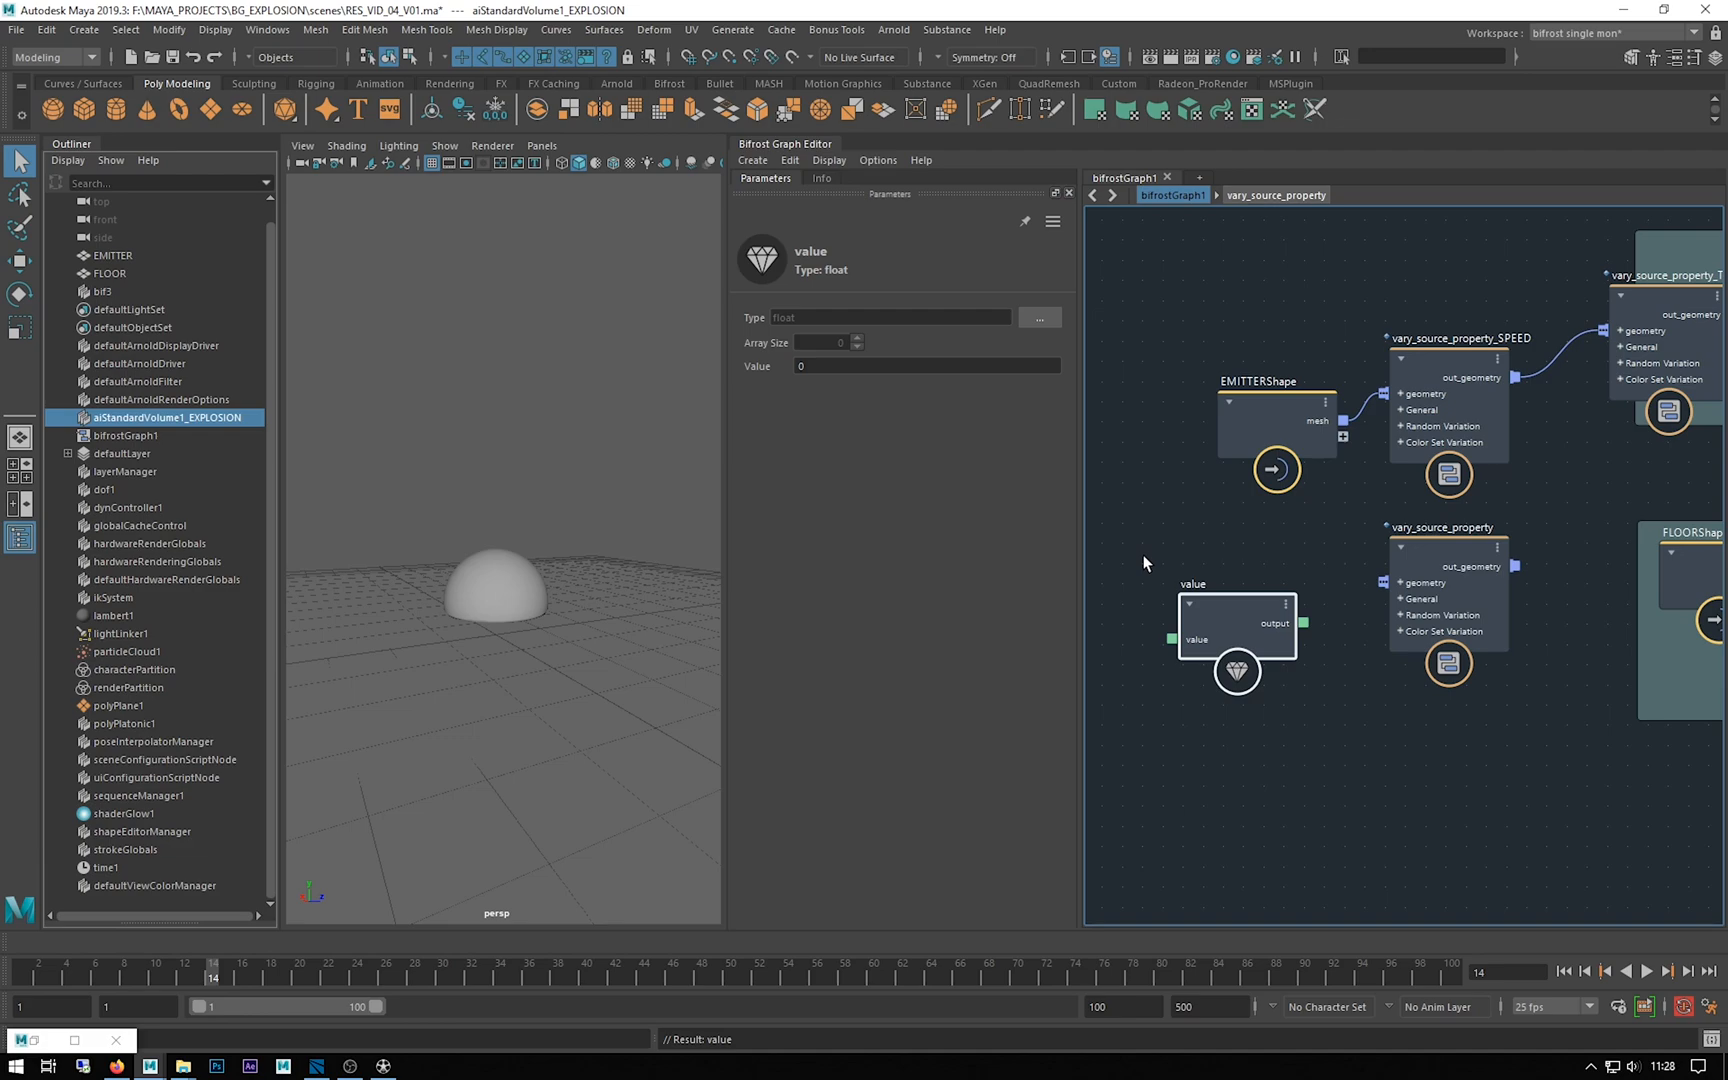
mouse_move(1229, 625)
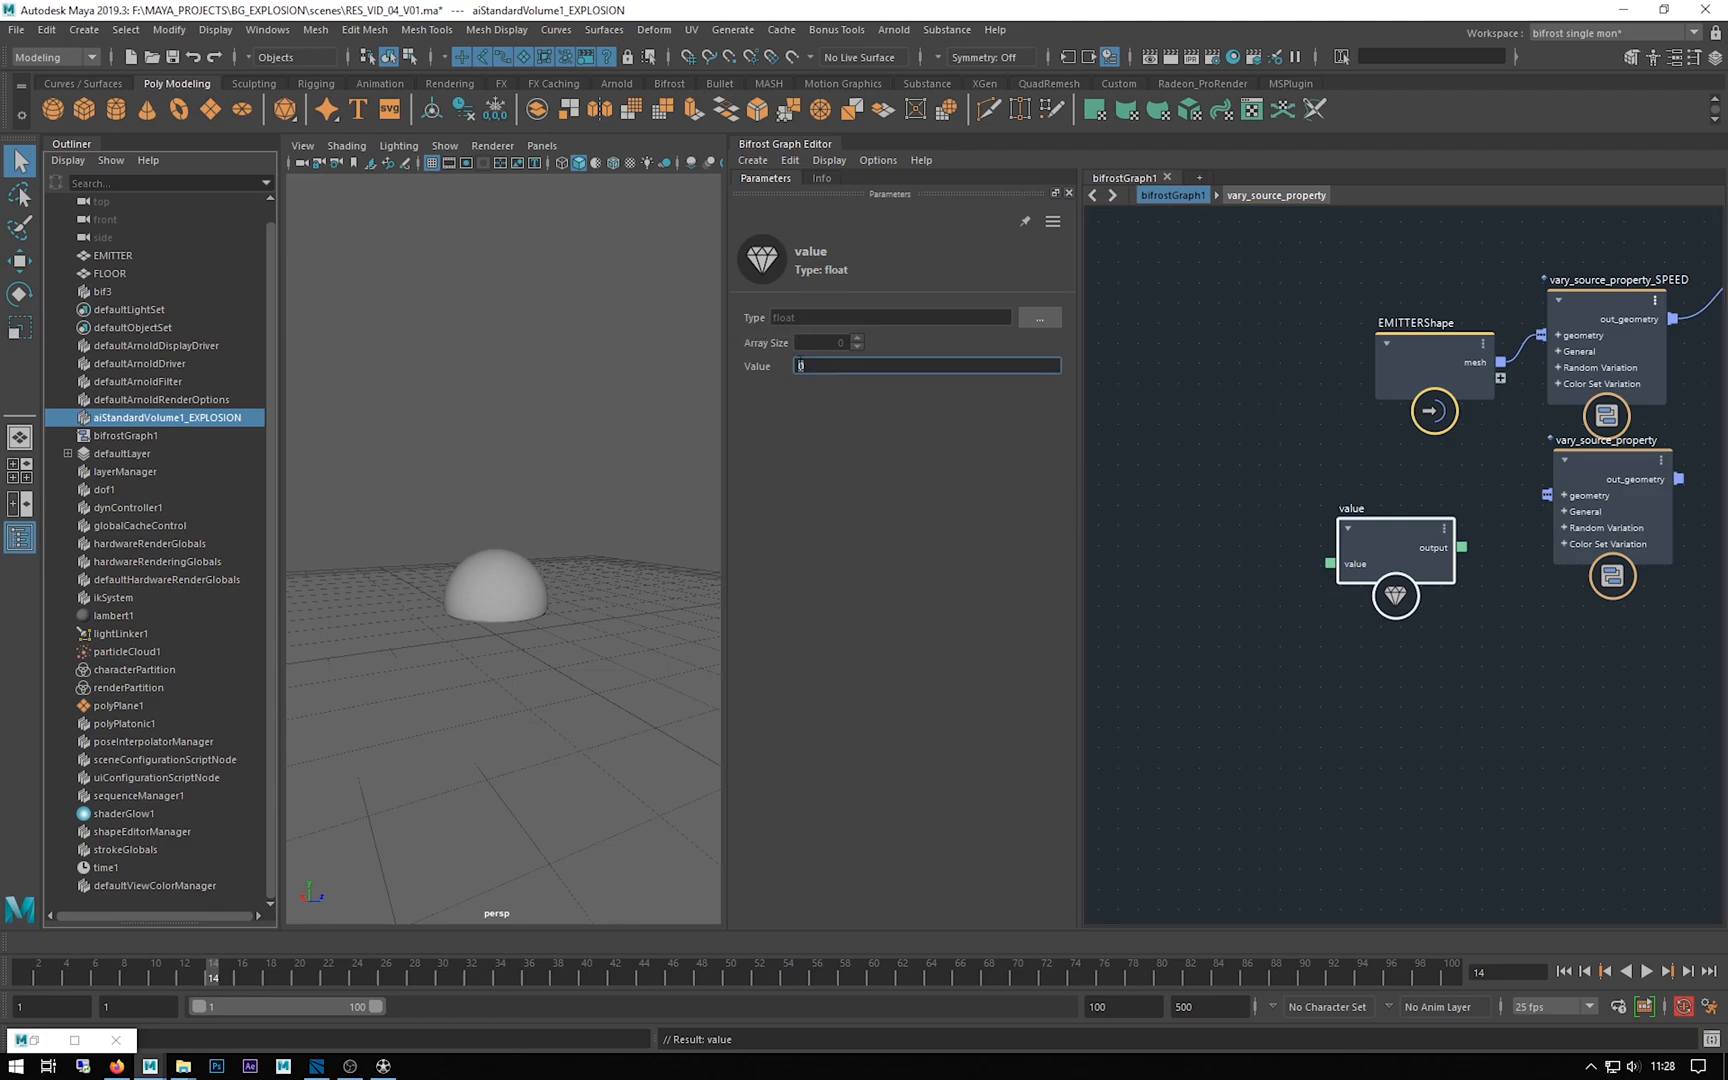
type("1.2")
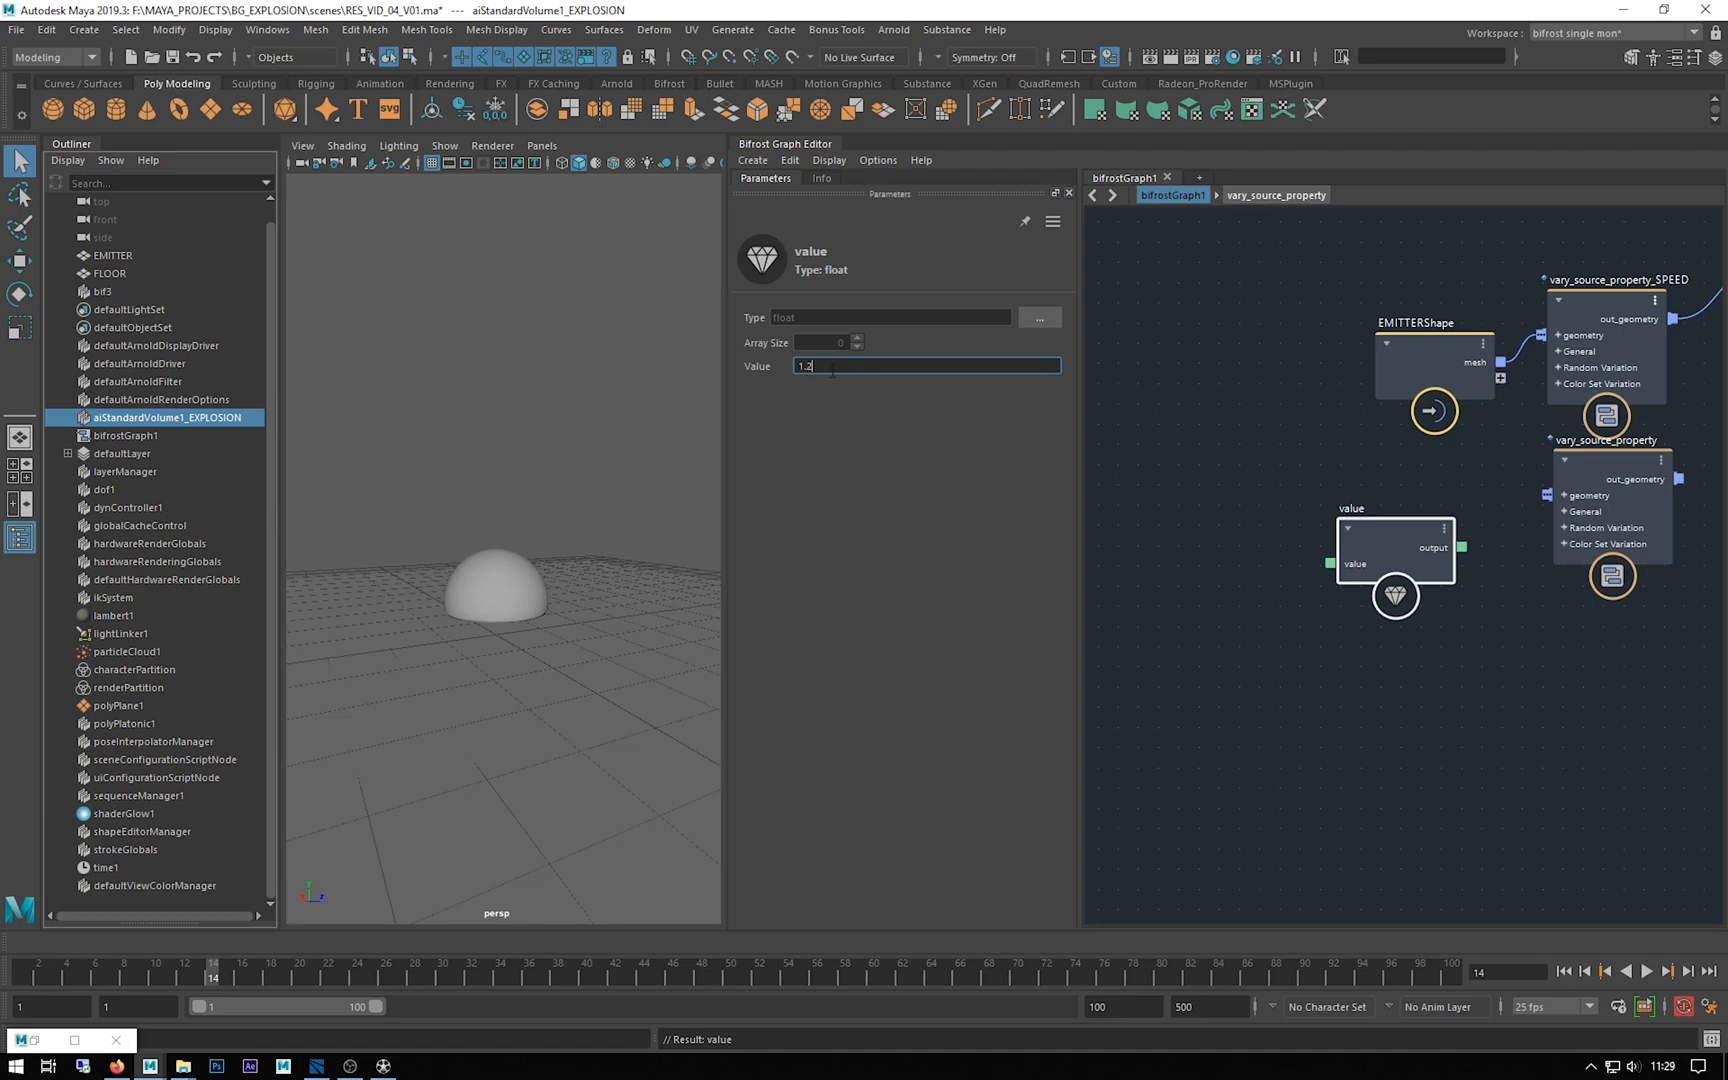
triple_click(926, 366)
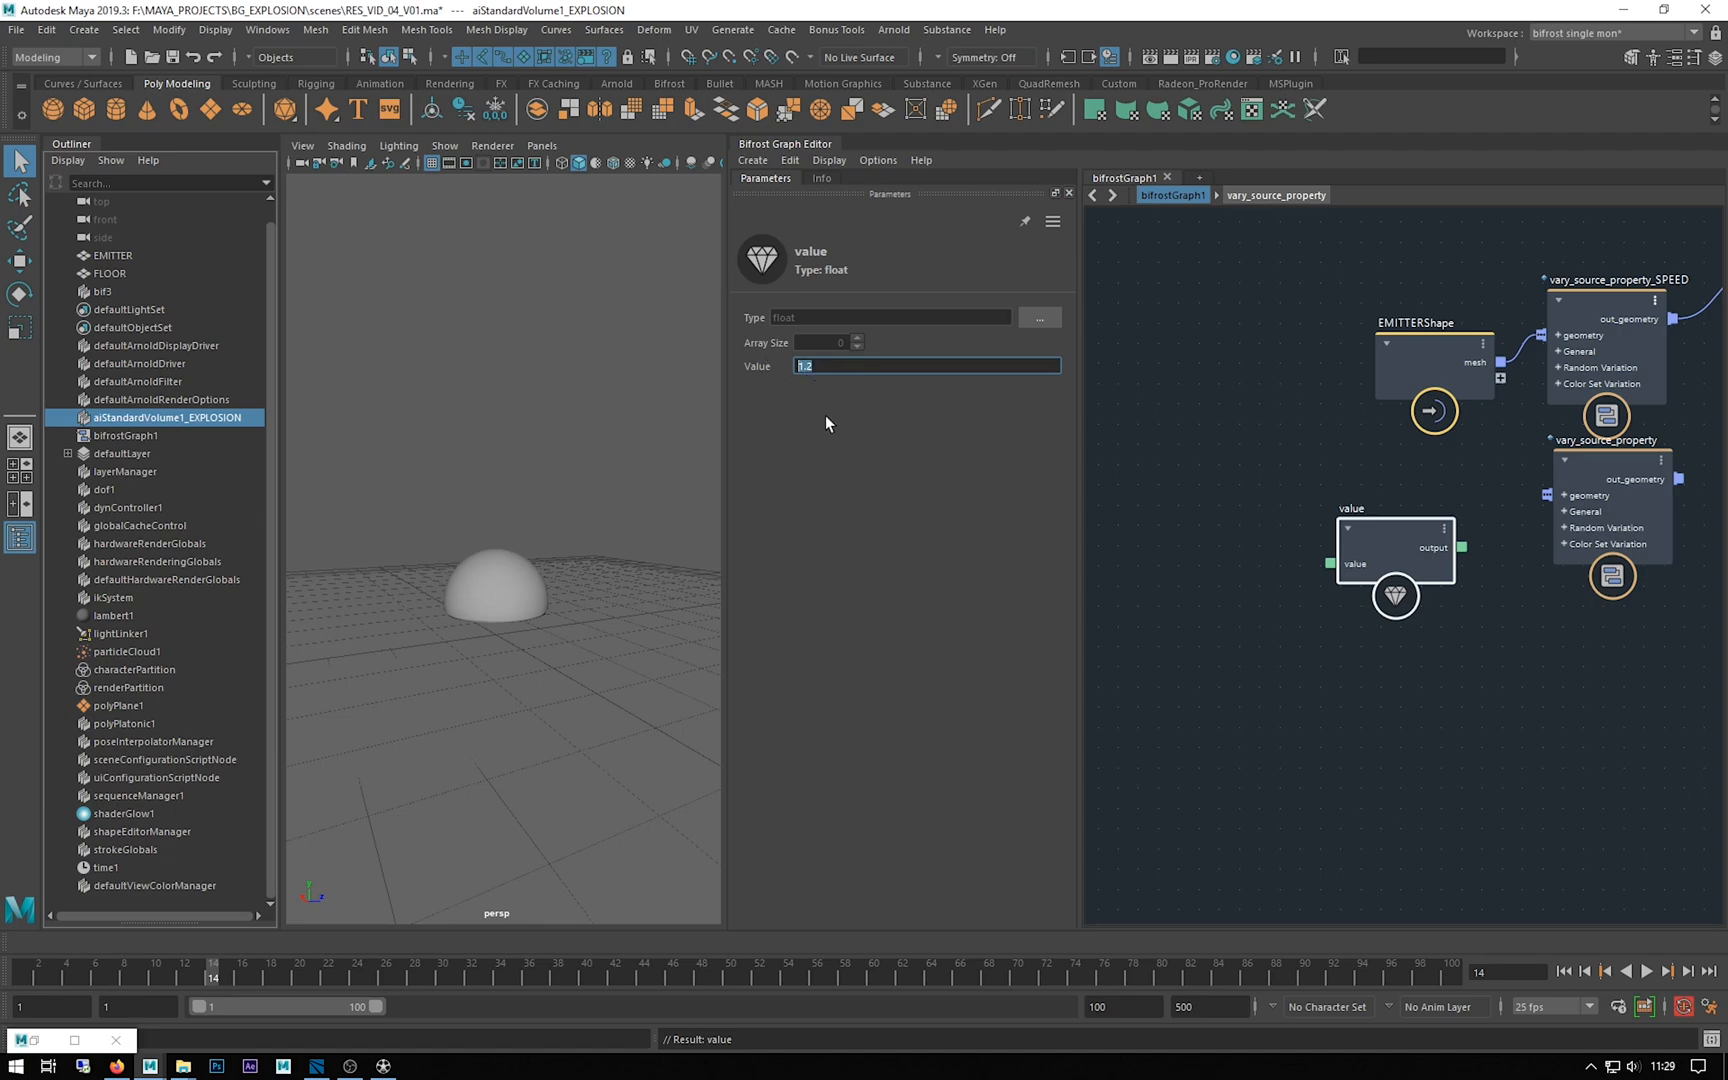
type("0")
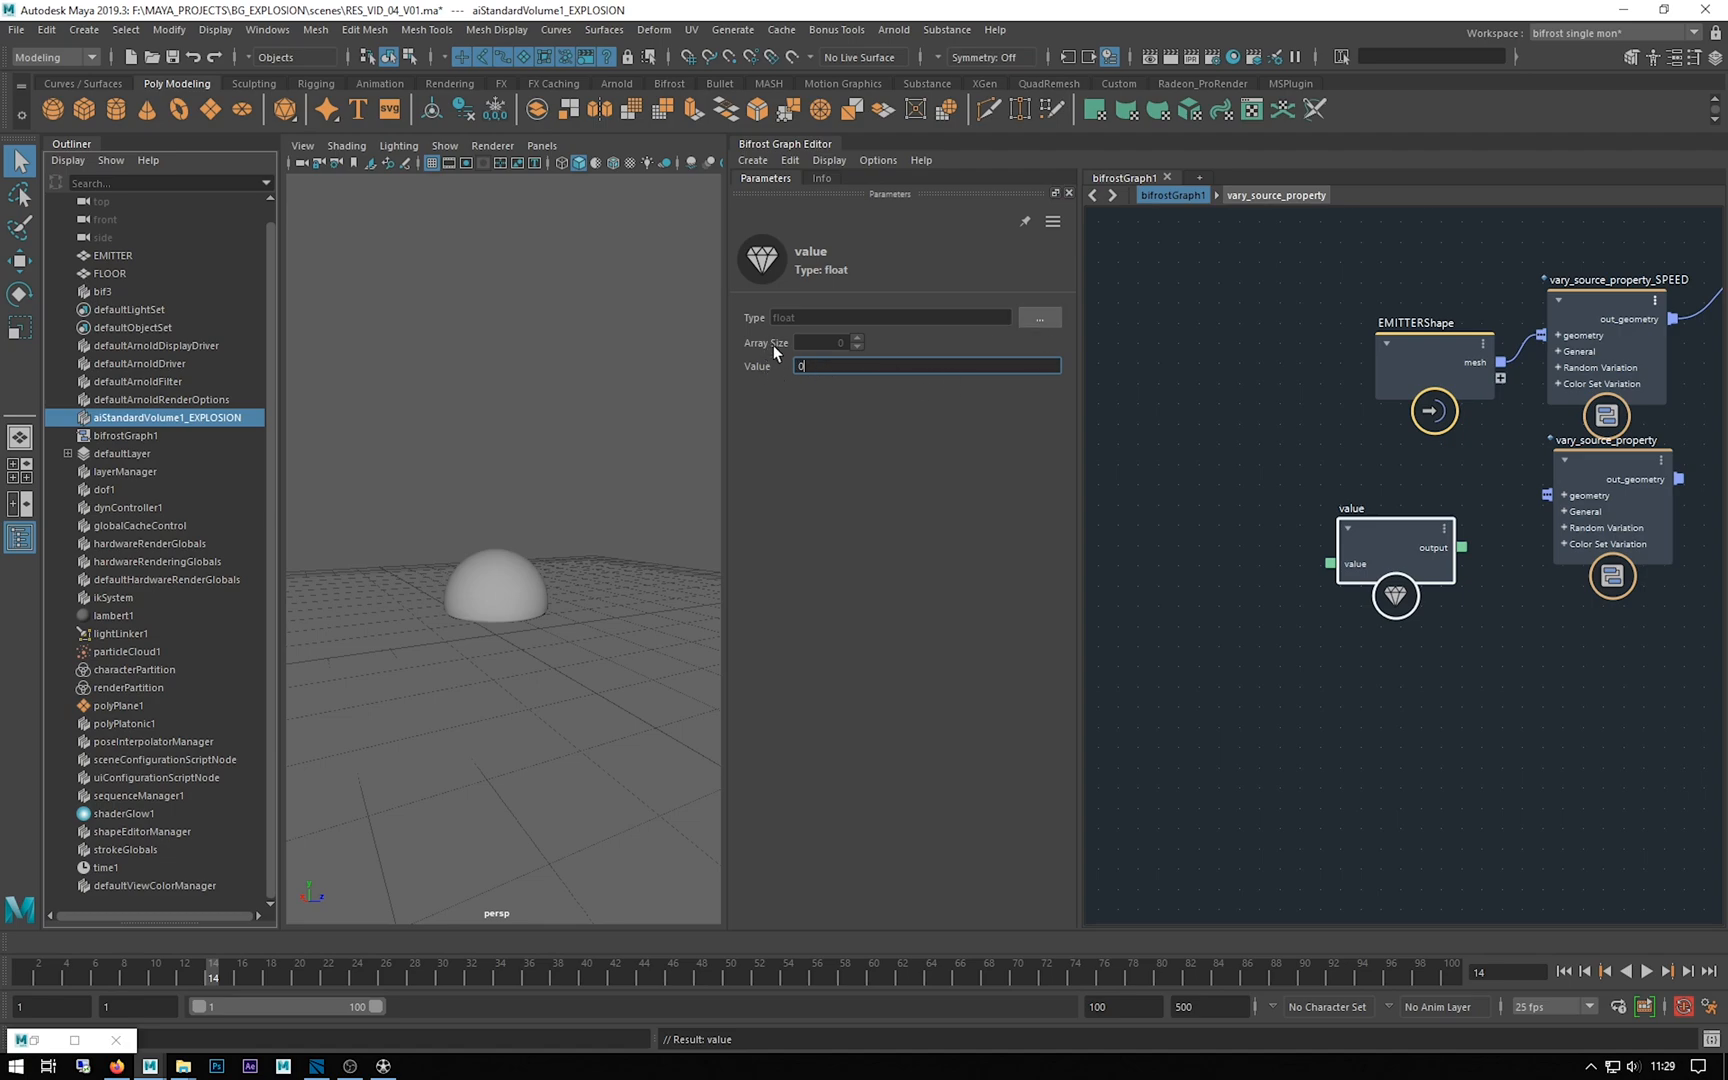
mouse_move(1007, 345)
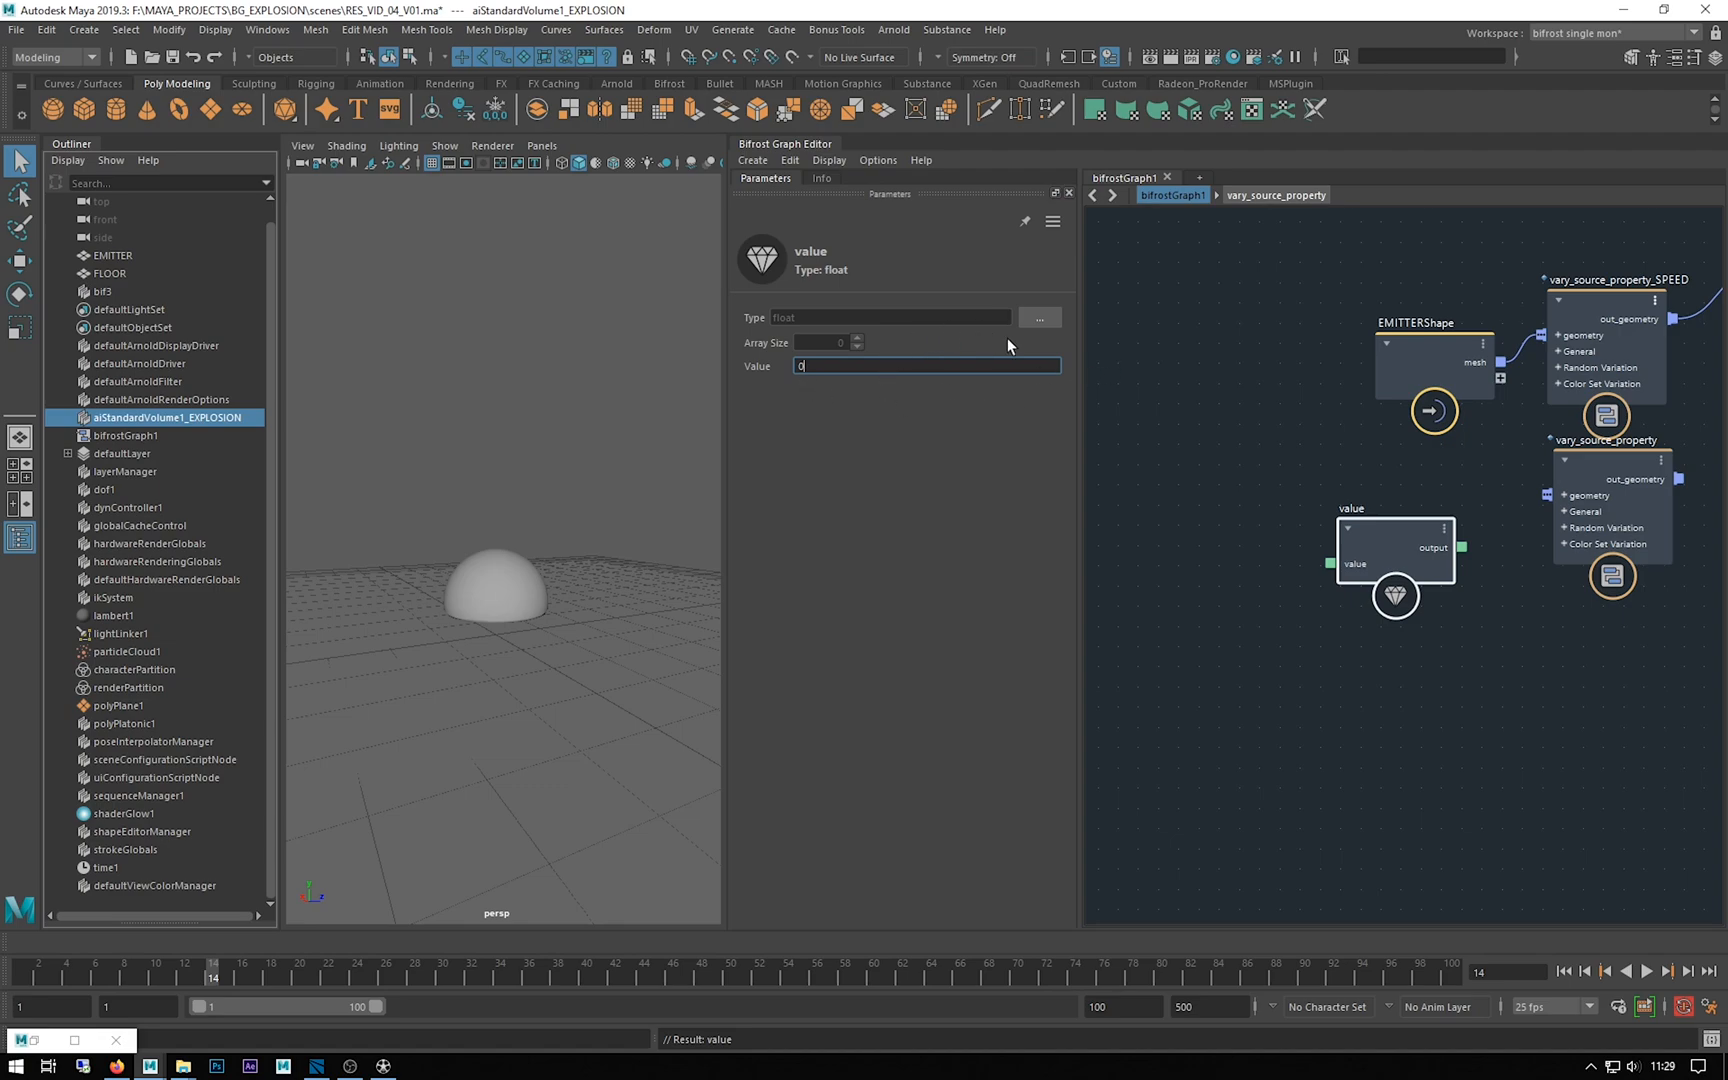
Change the value node's type to a three-component float vector (float3)
left_click(1037, 317)
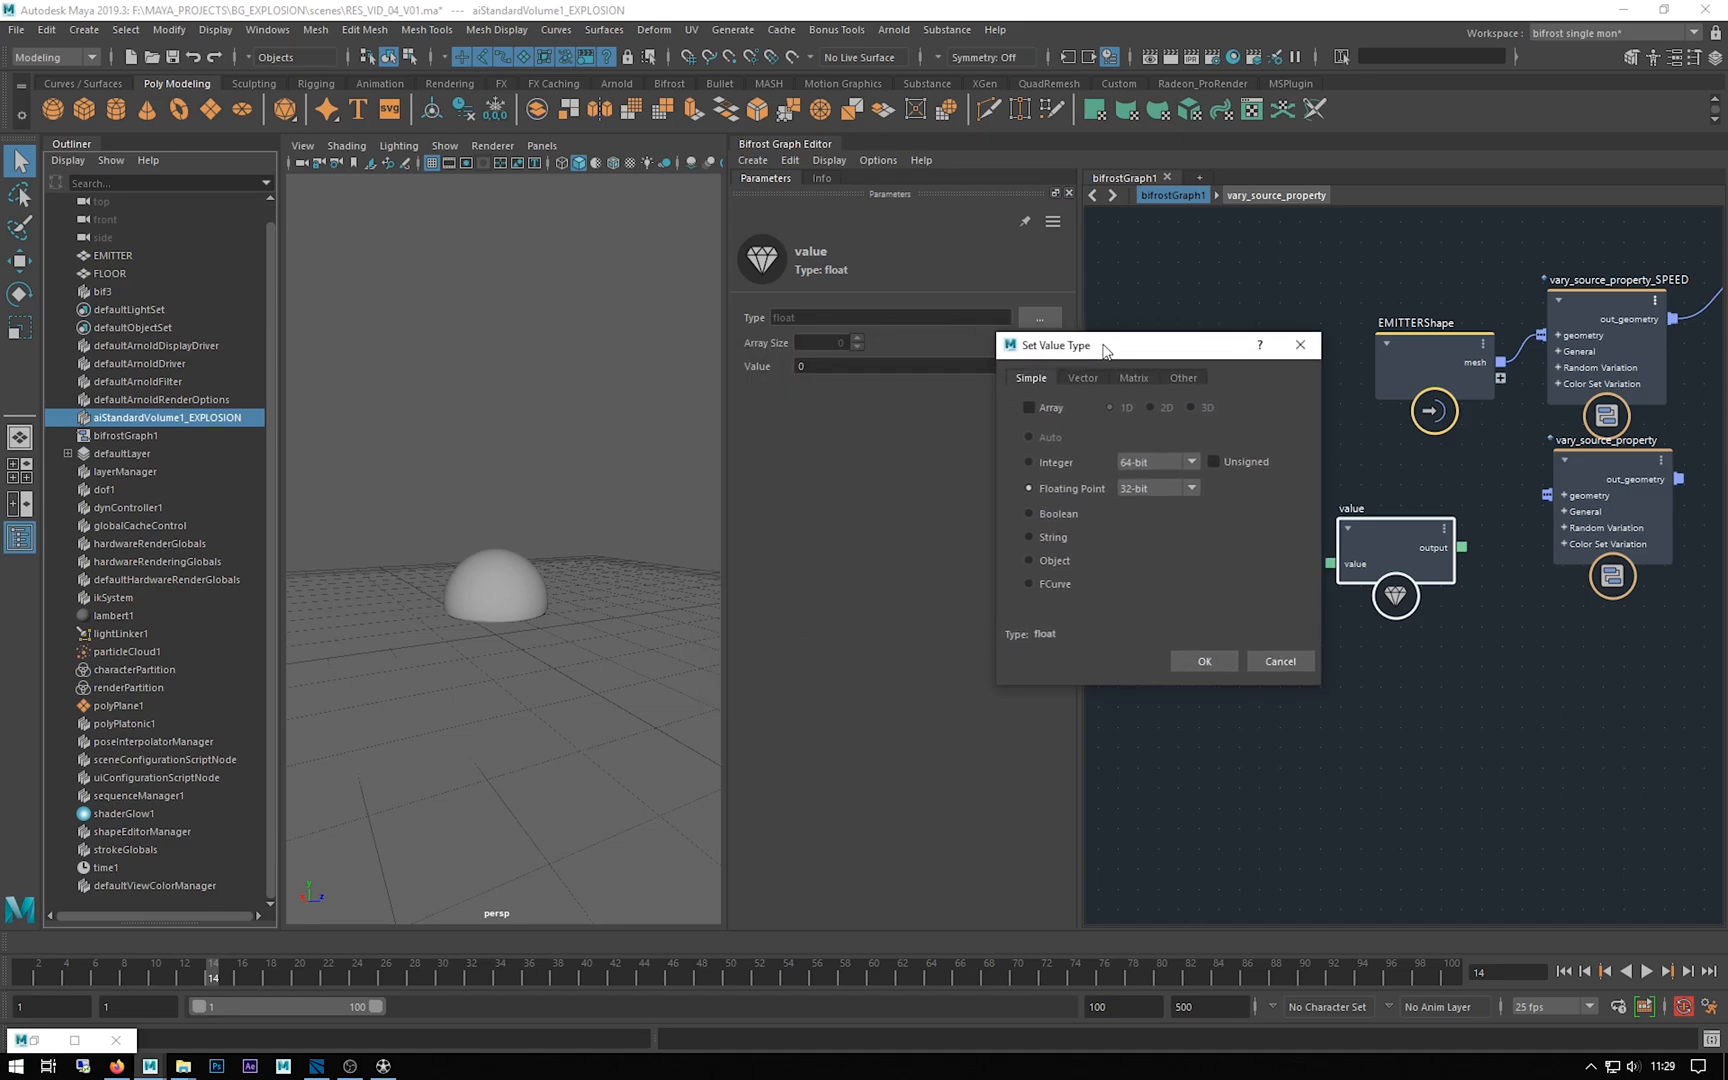
mouse_move(1009, 456)
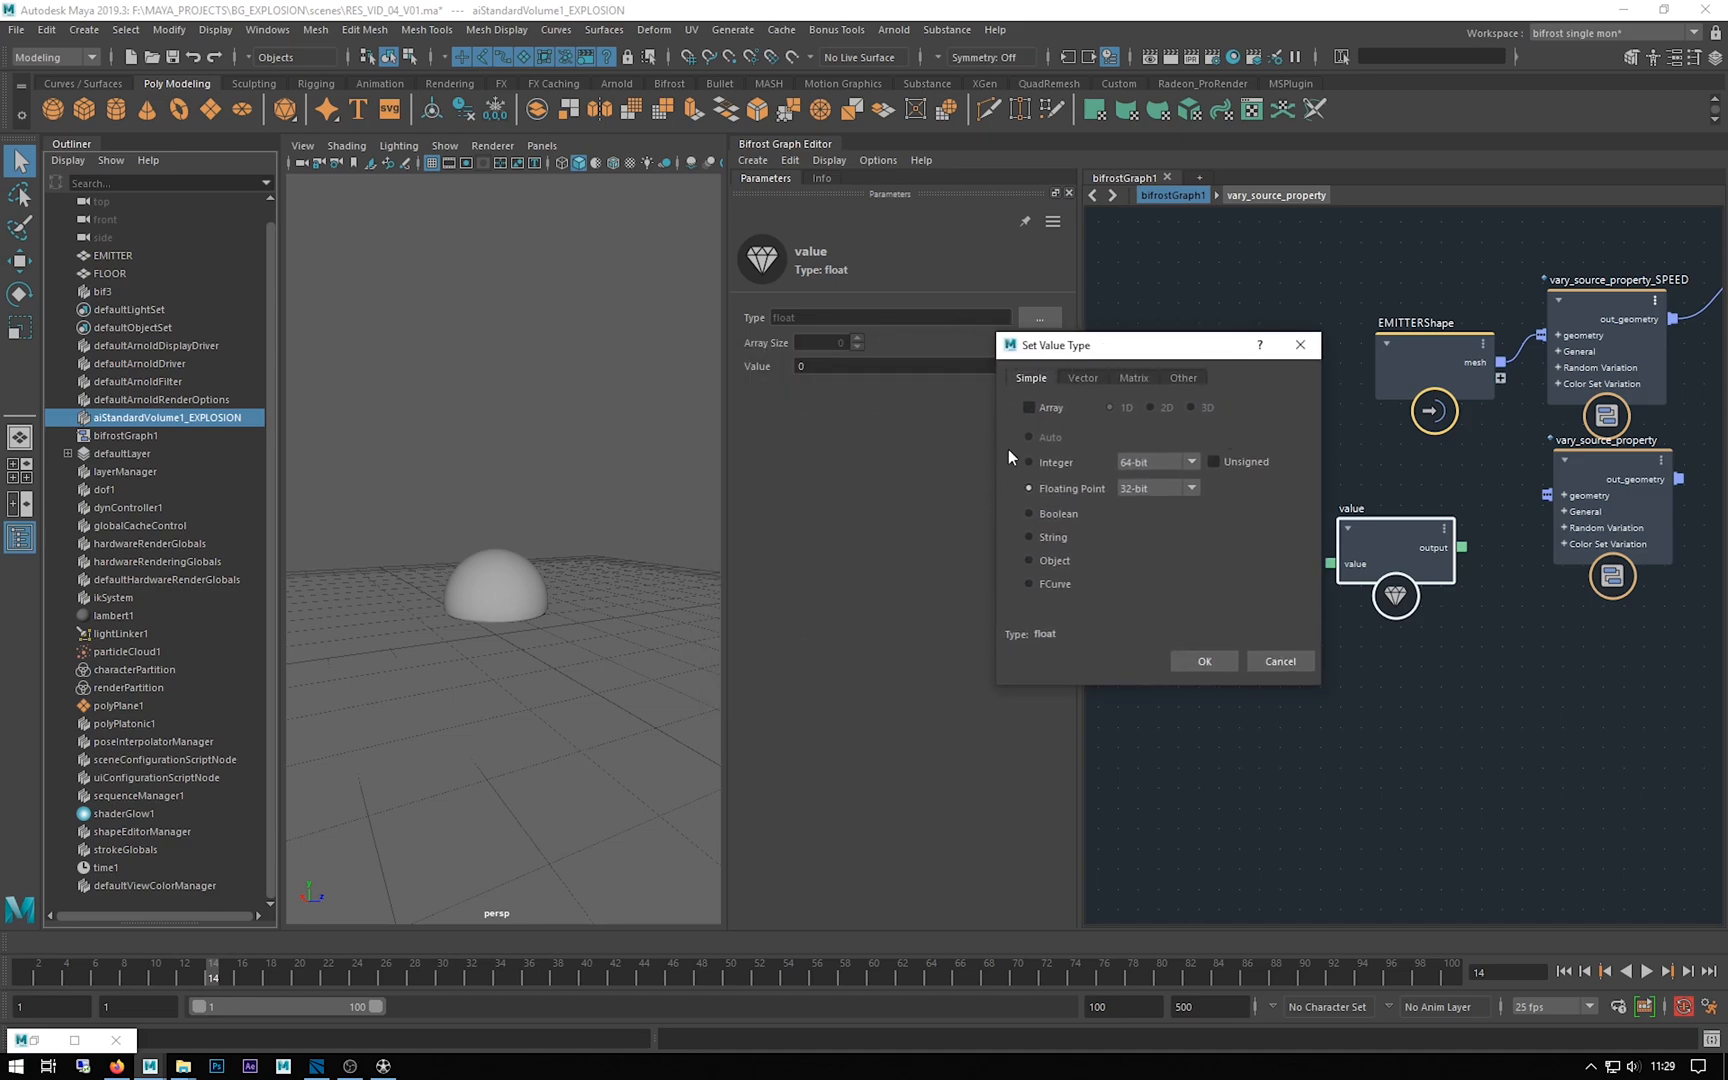
left_click(1081, 377)
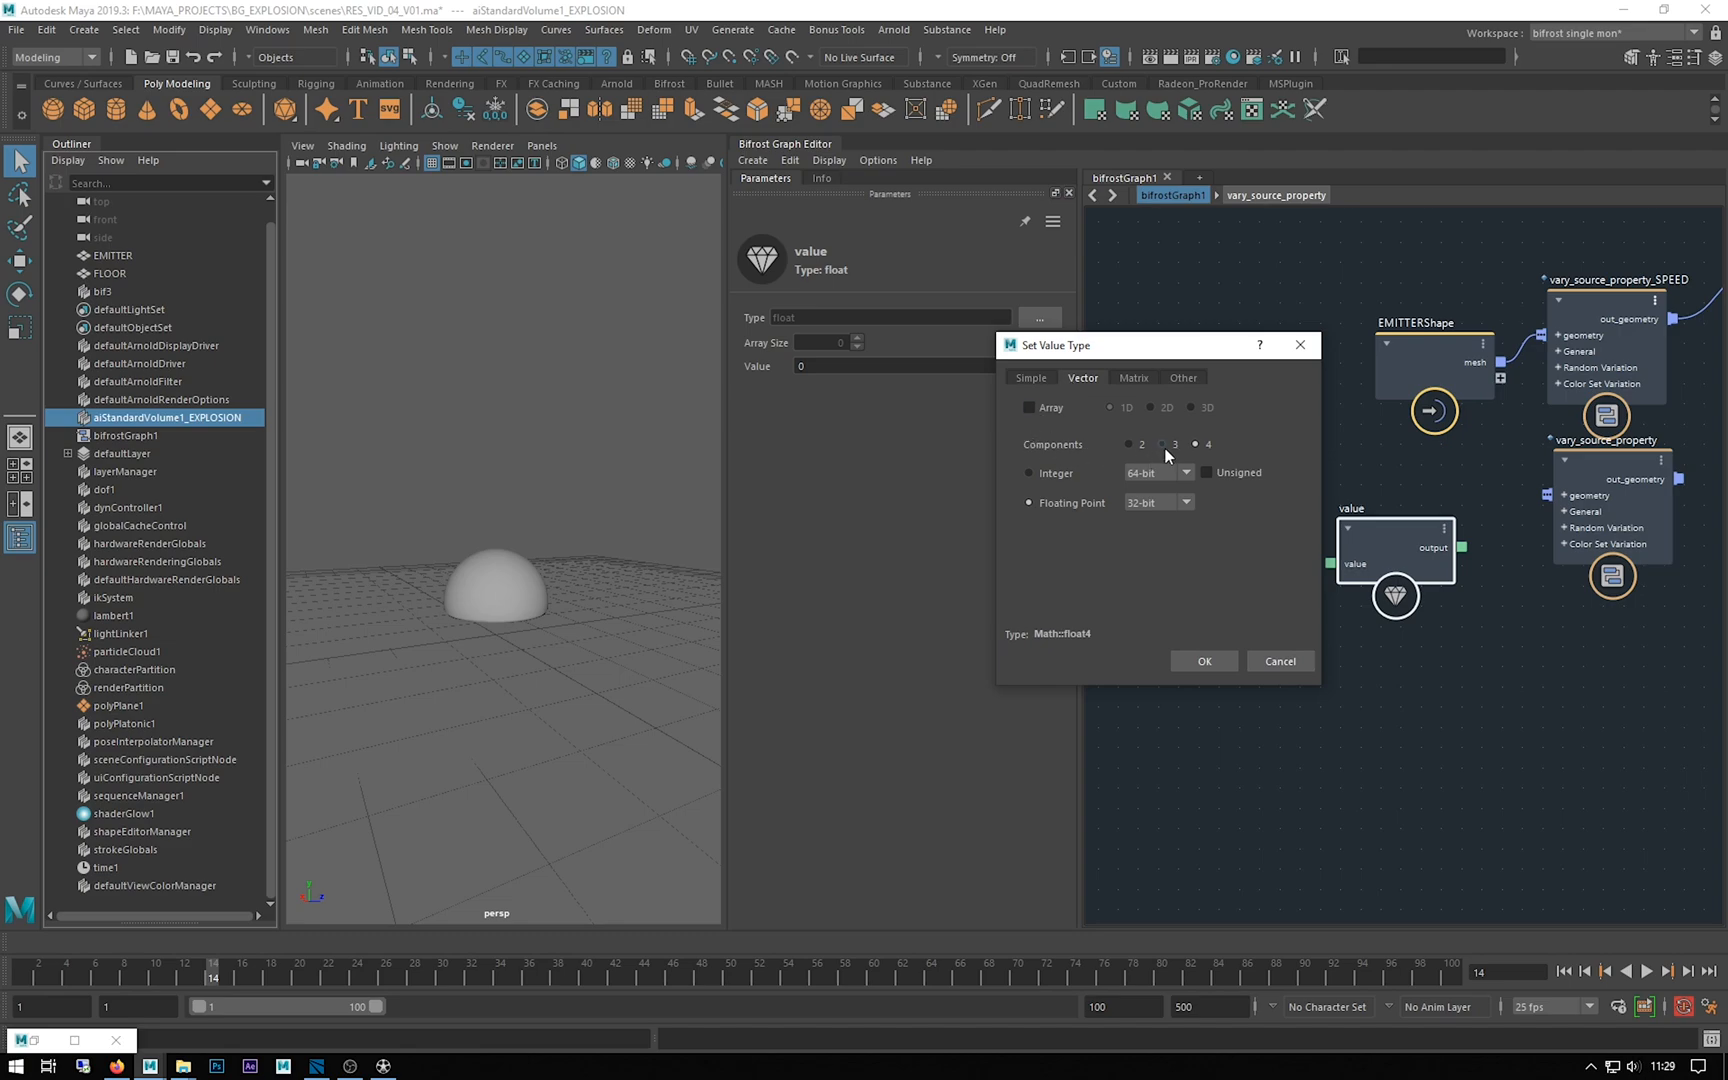
left_click(1173, 444)
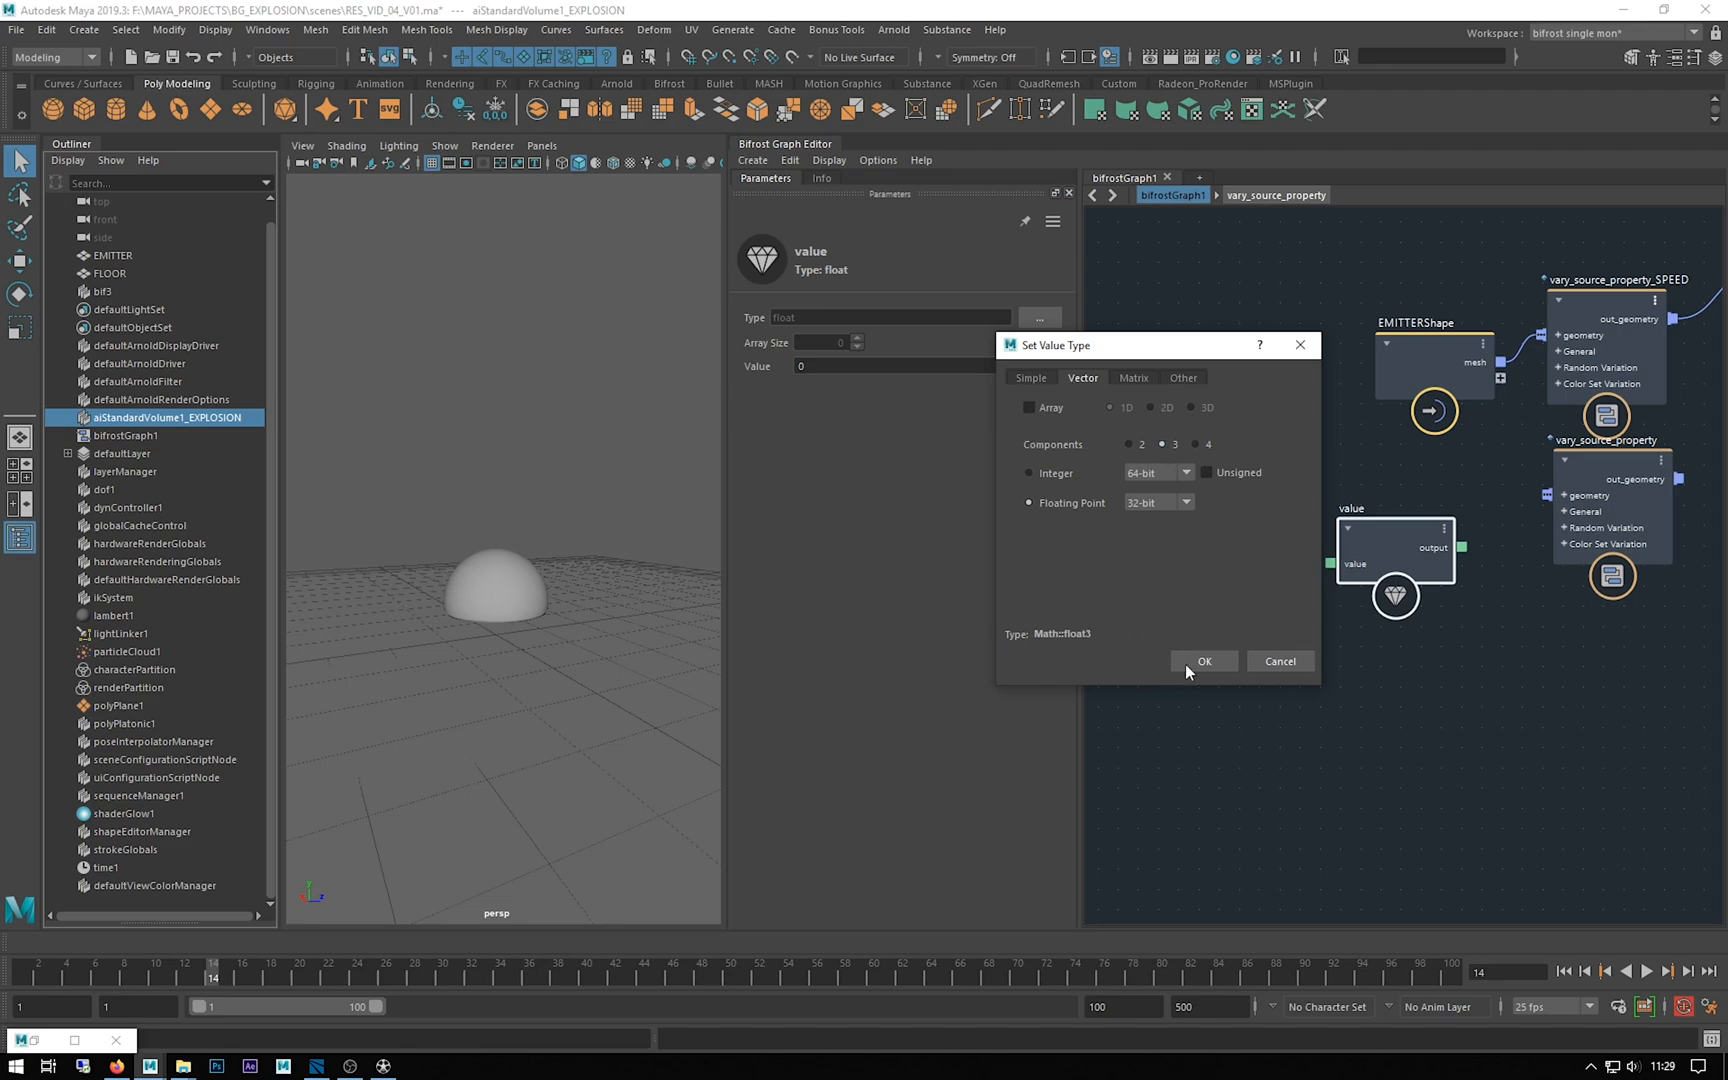
left_click(1202, 661)
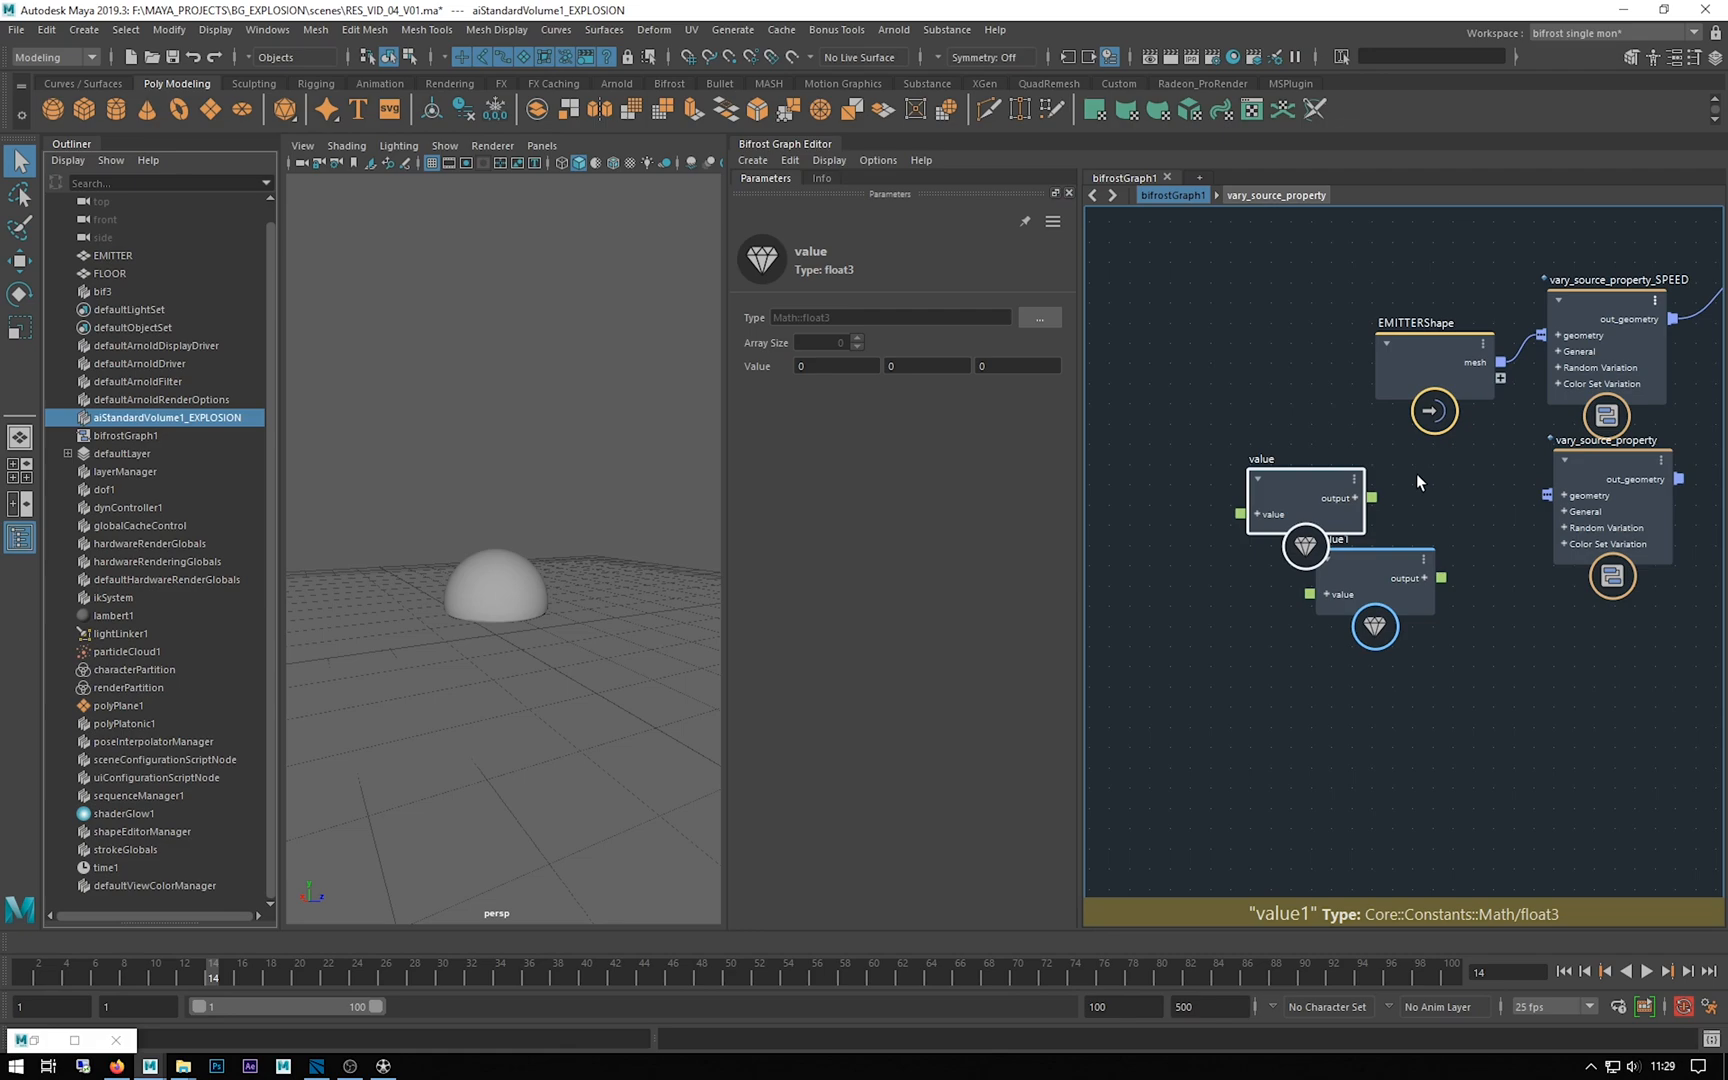
Pause Bifrost graph evaluation
left_click(1584, 518)
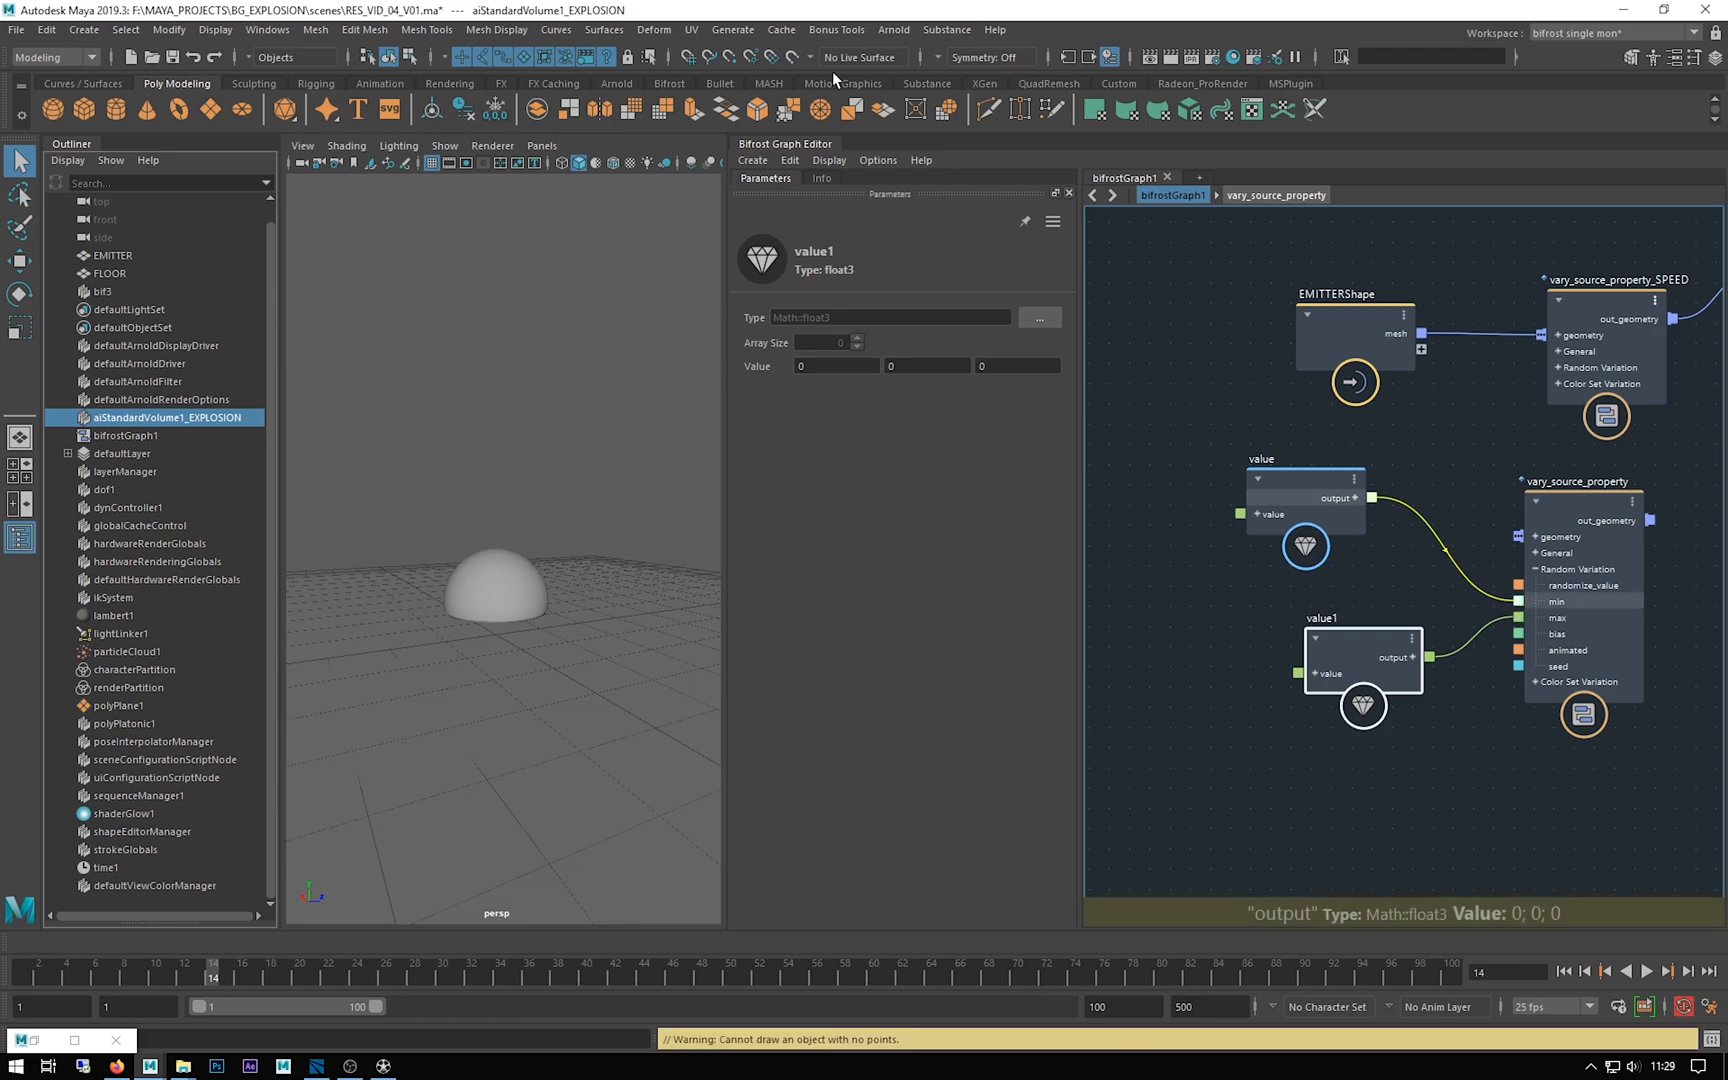
left_click(789, 160)
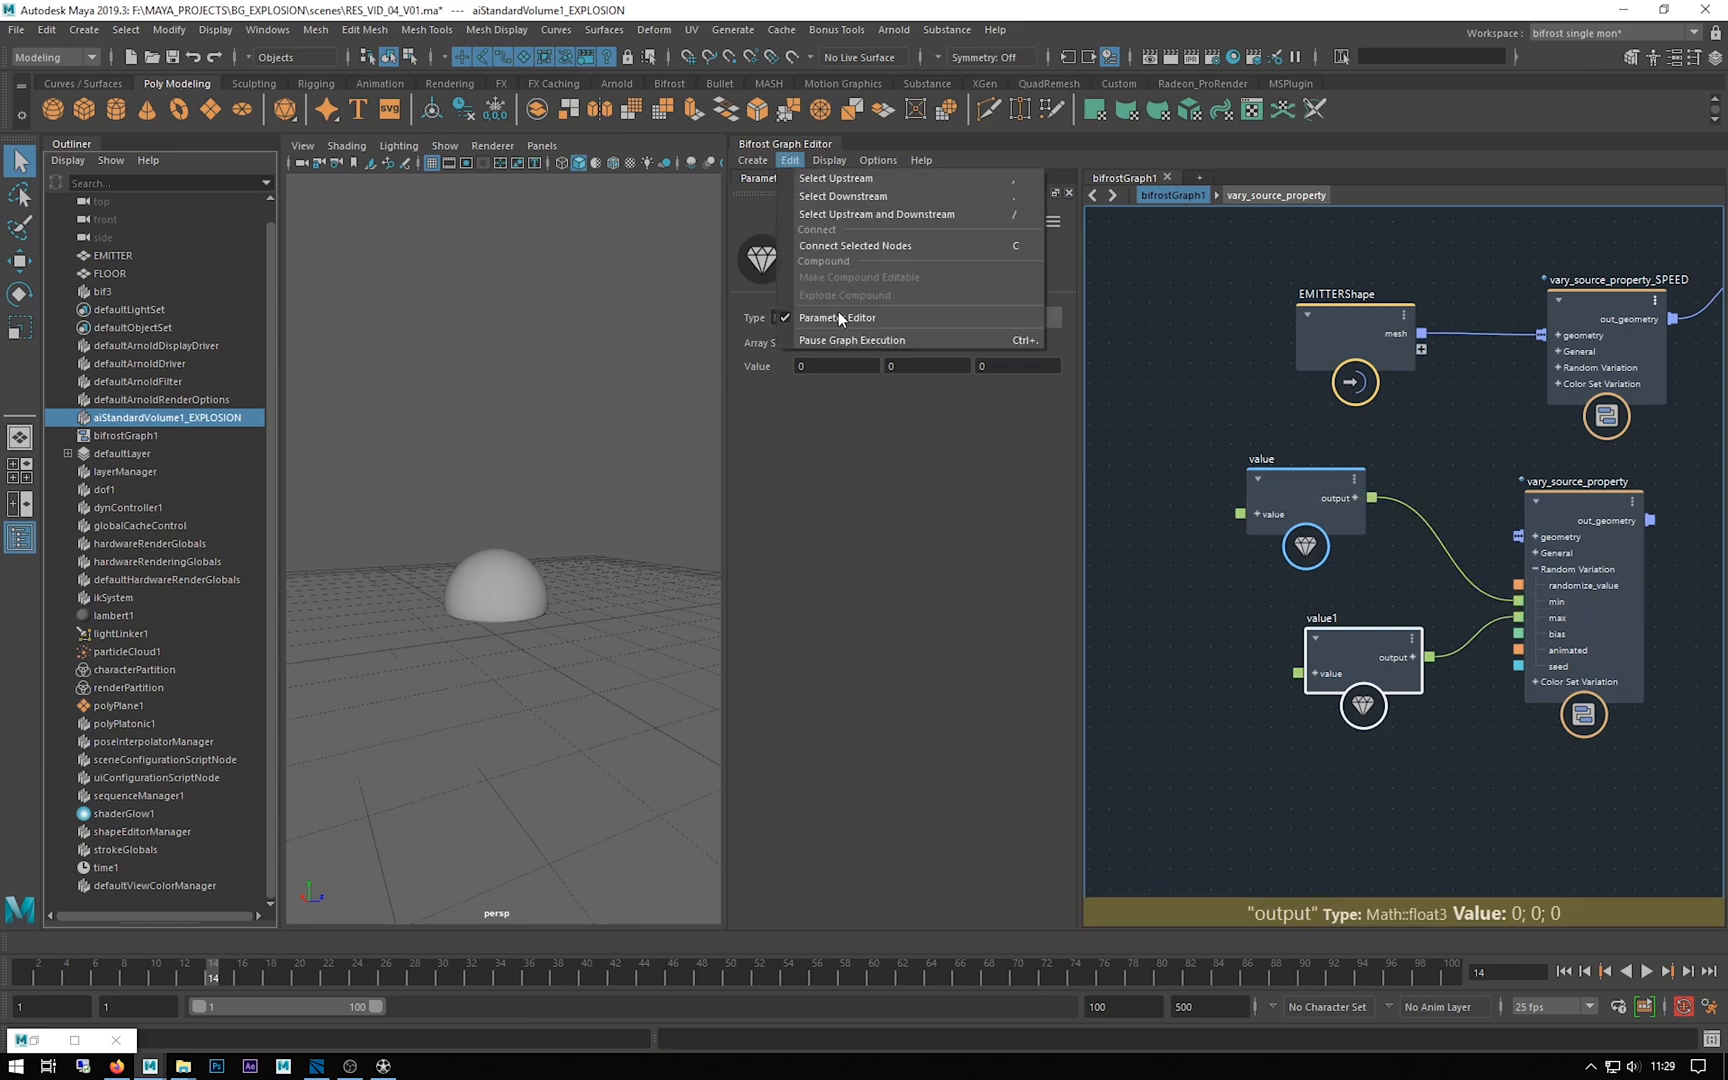
left_click(851, 339)
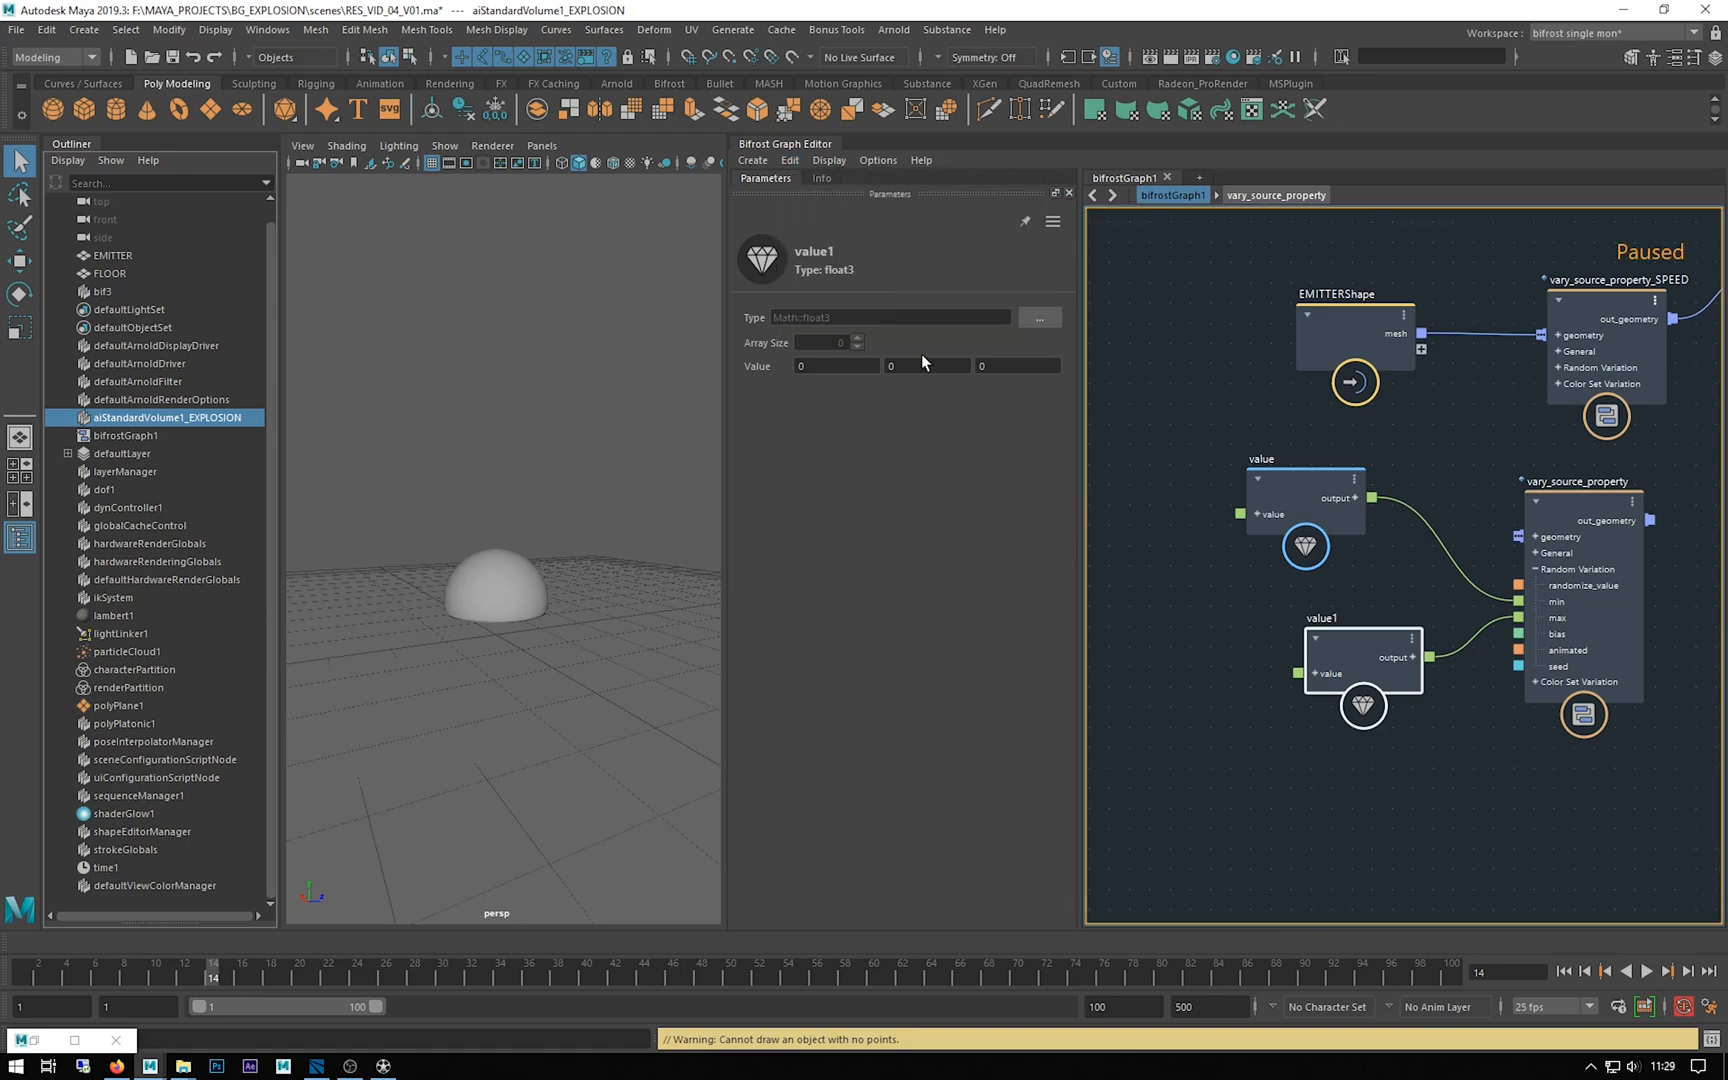
Enter the float3 Value fields for the min and max nodes (2, 4, -2)
left_click(1581, 480)
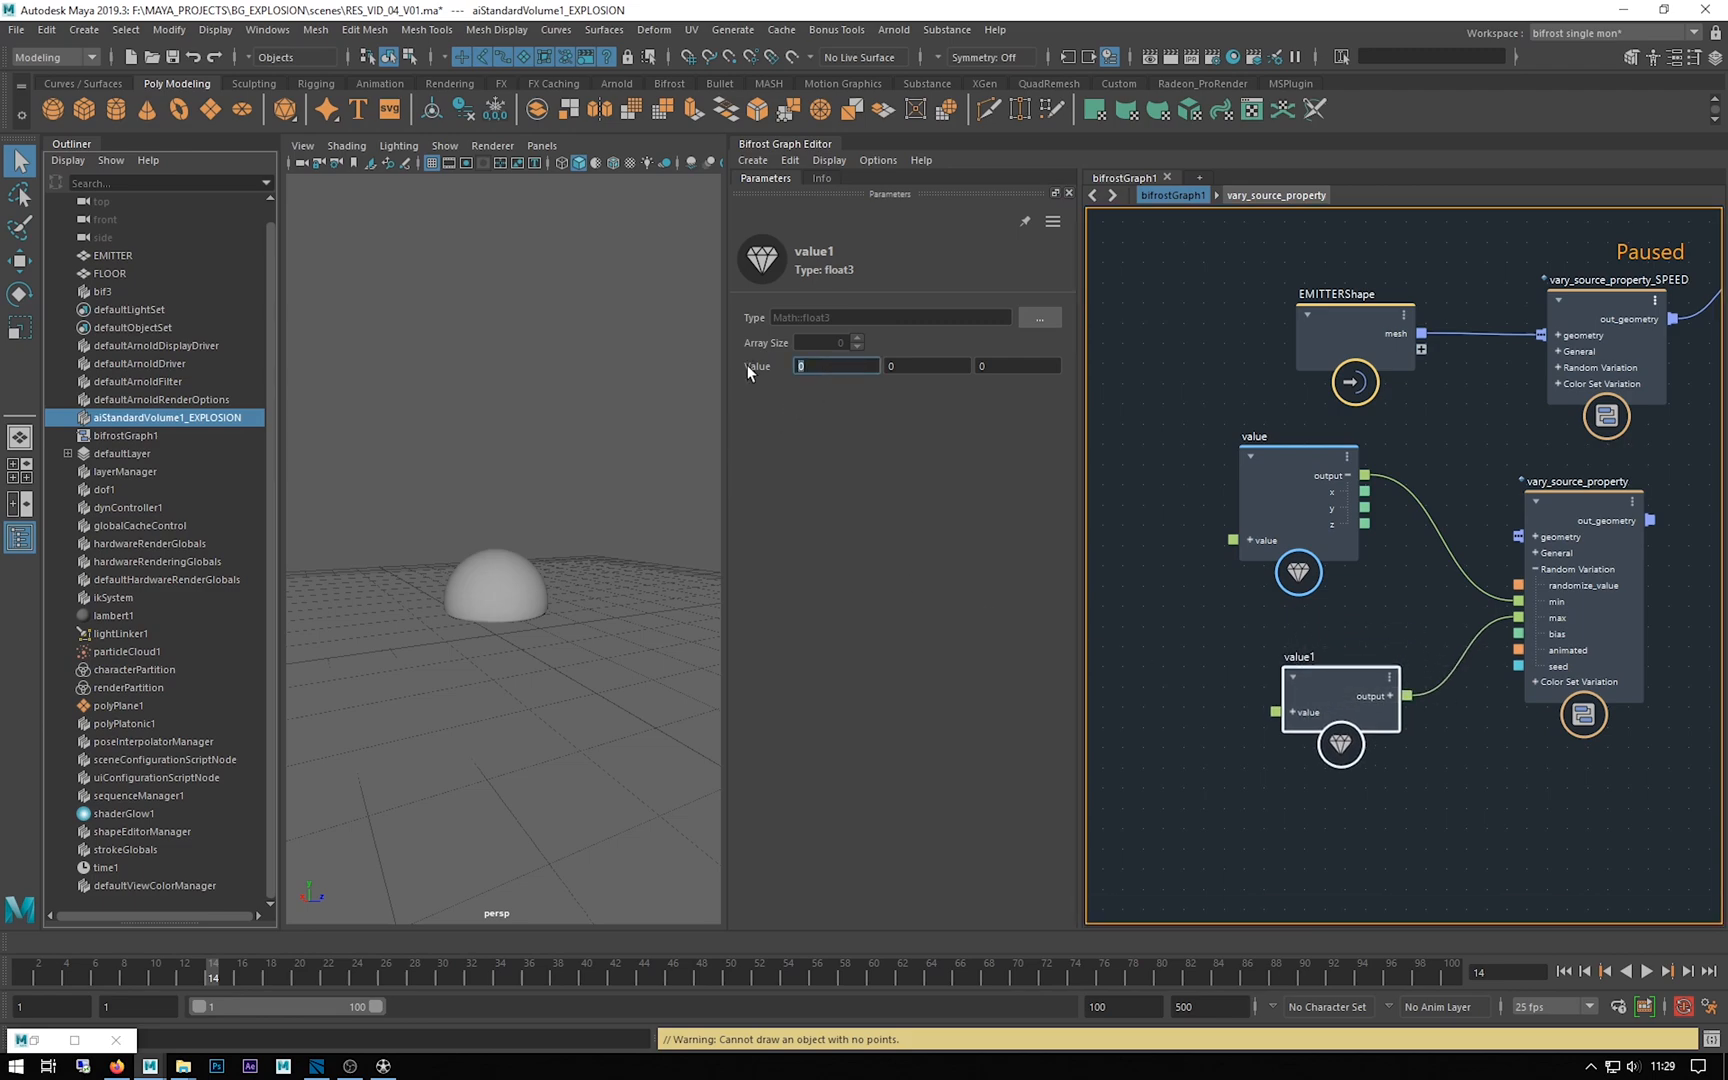
type("2")
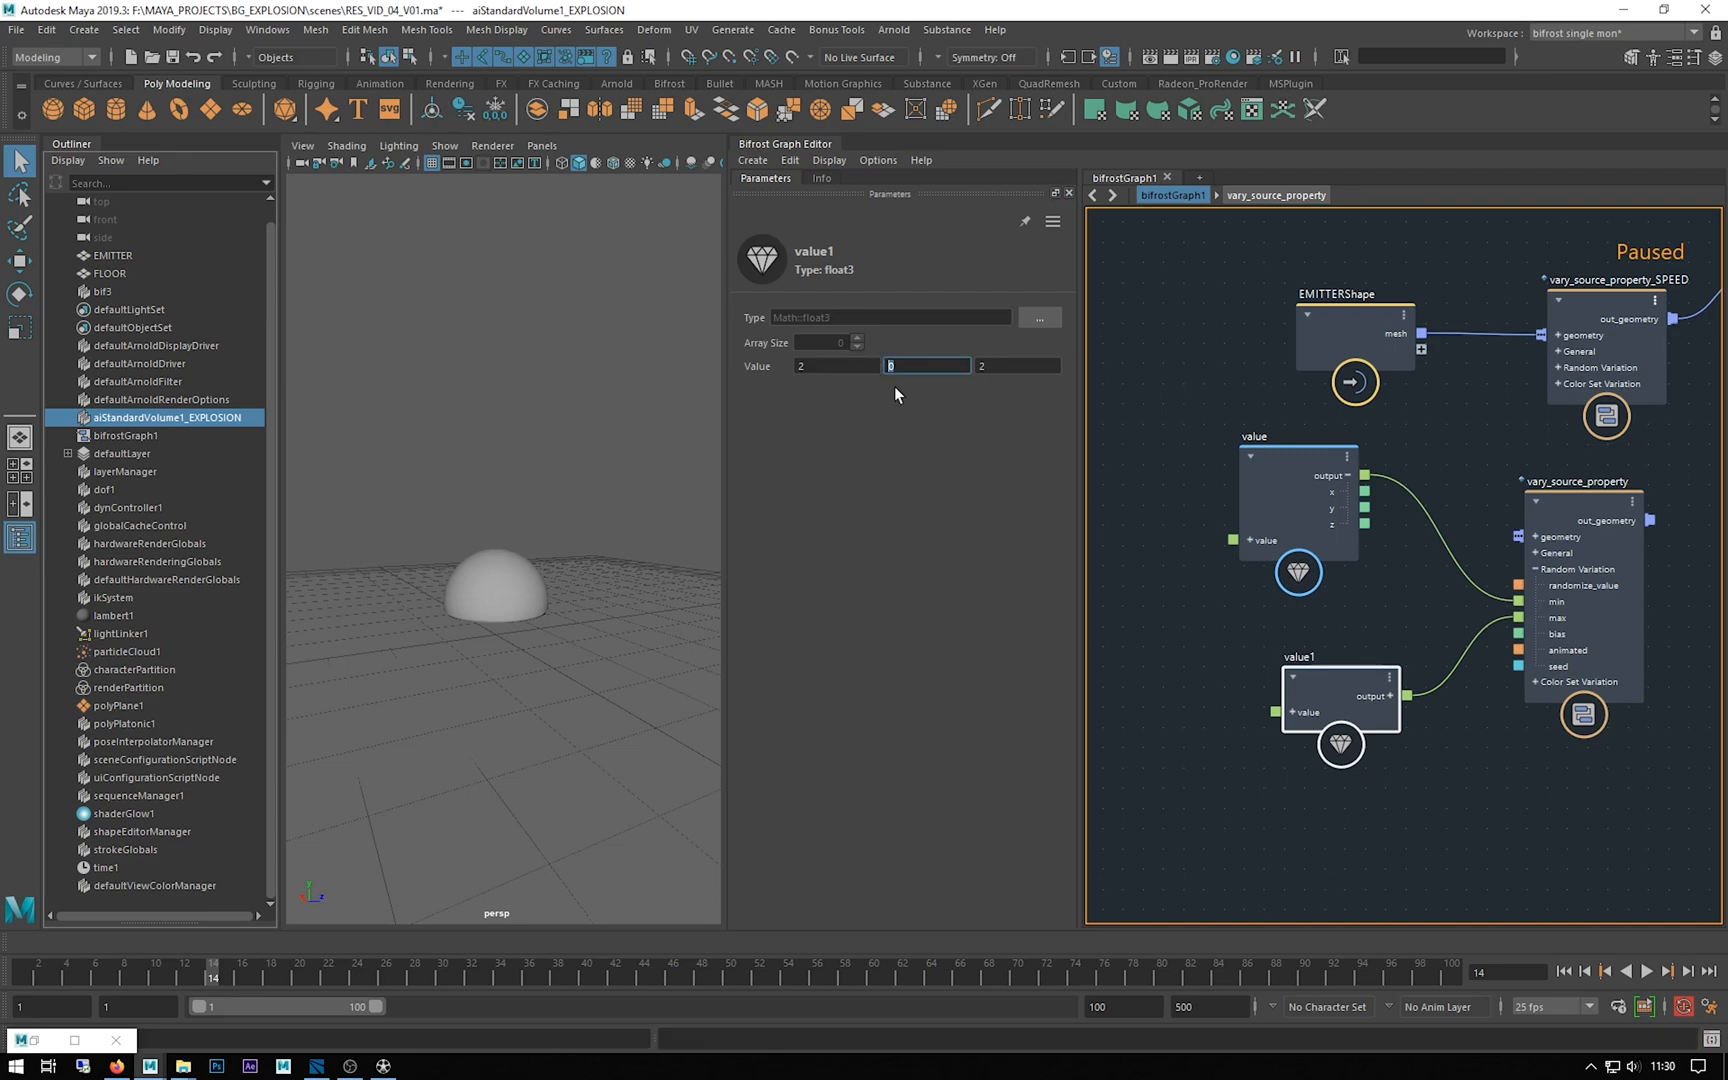
mouse_move(888, 510)
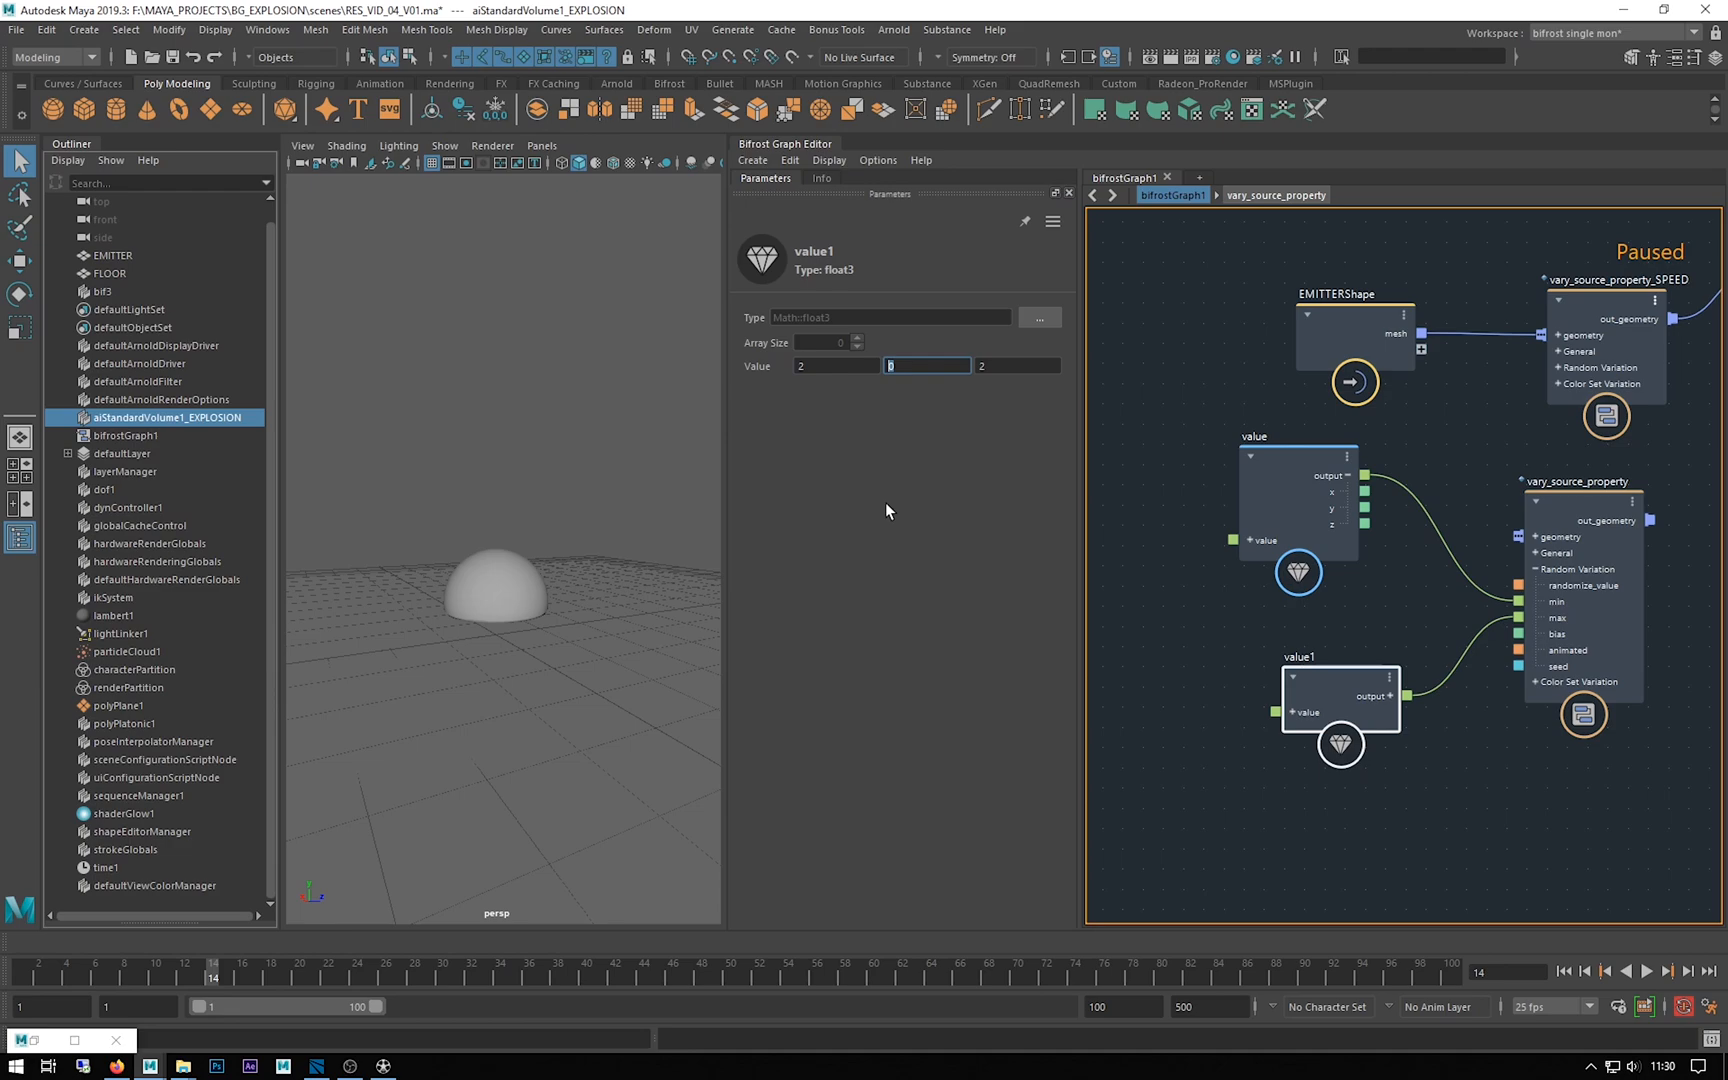
type("4")
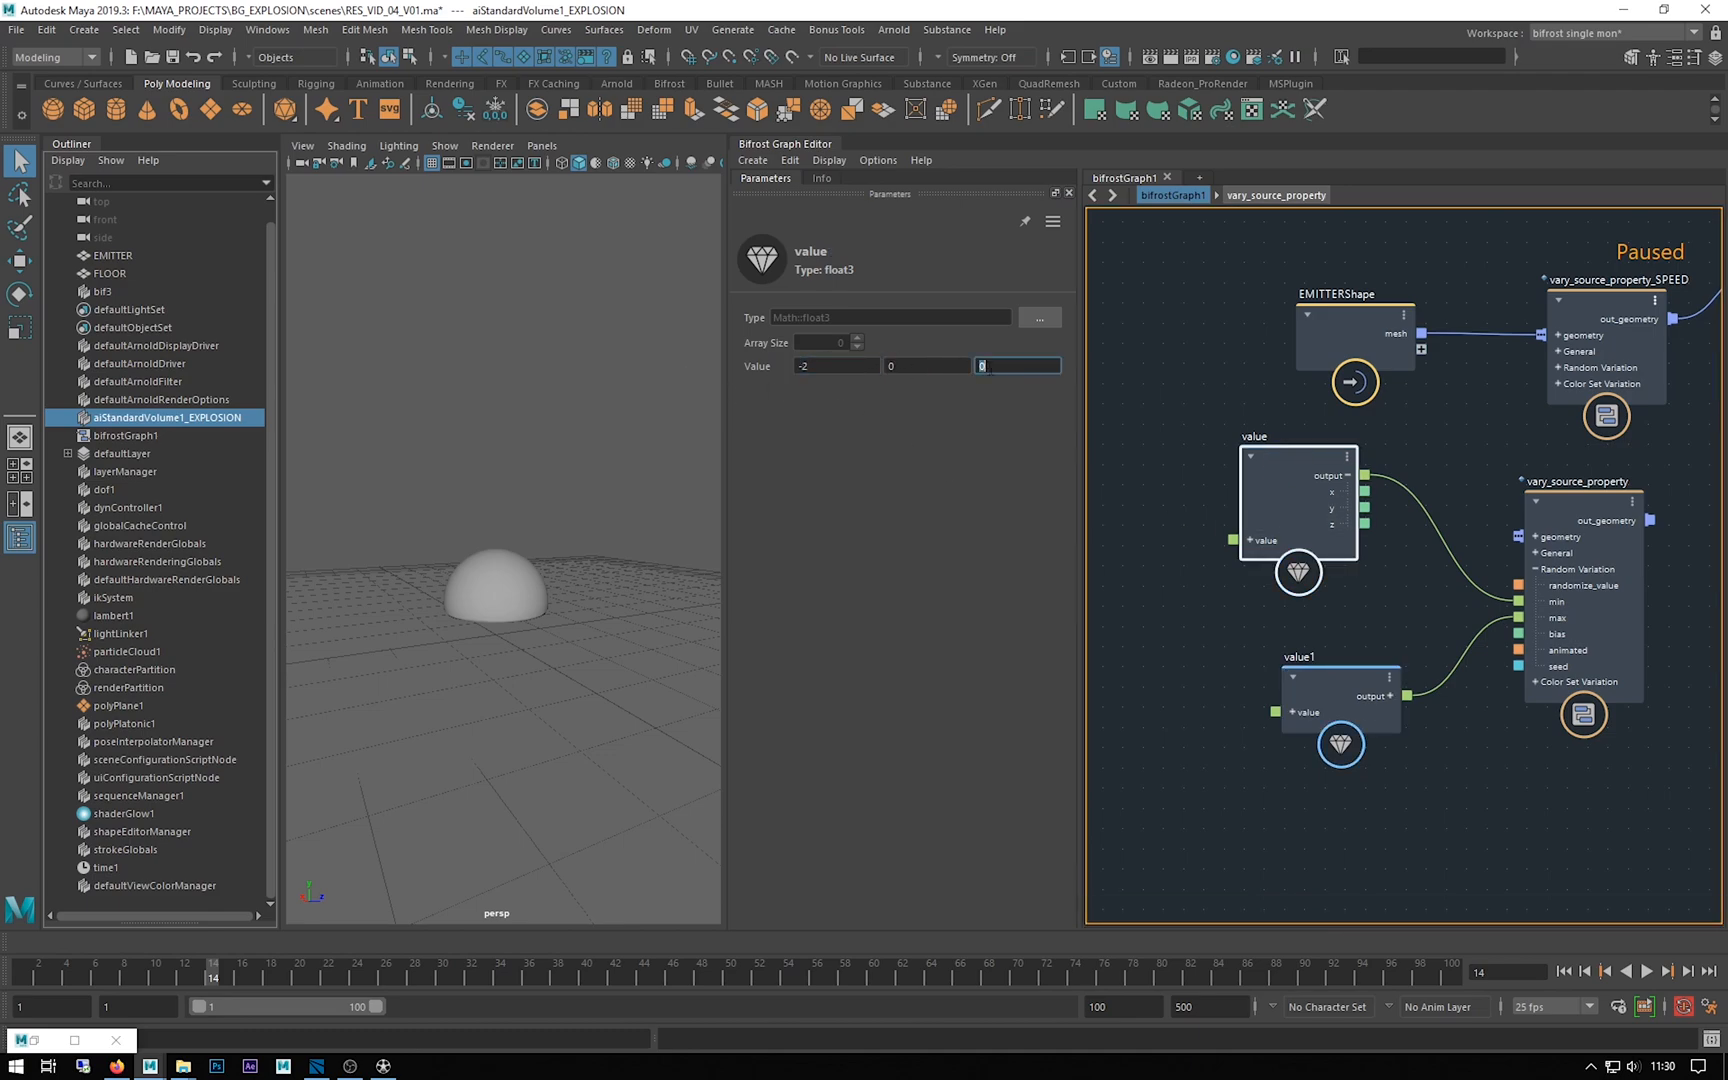
type("-2")
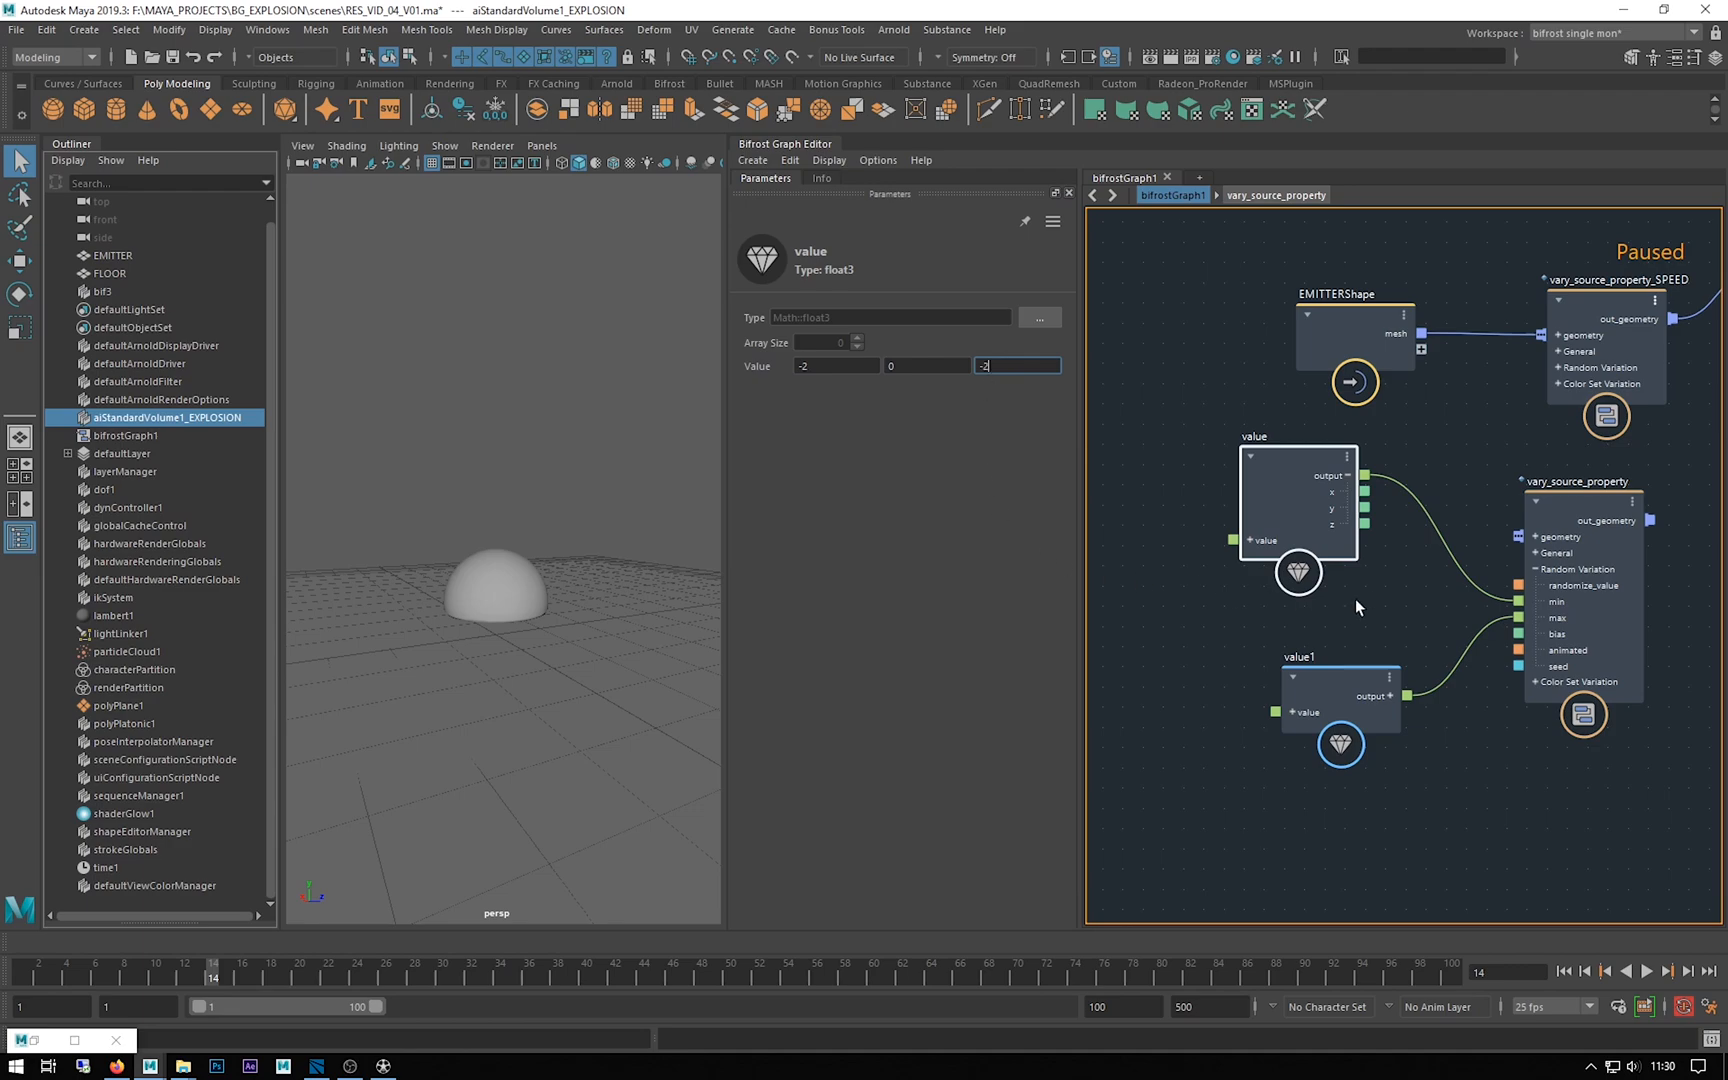
mouse_move(551, 551)
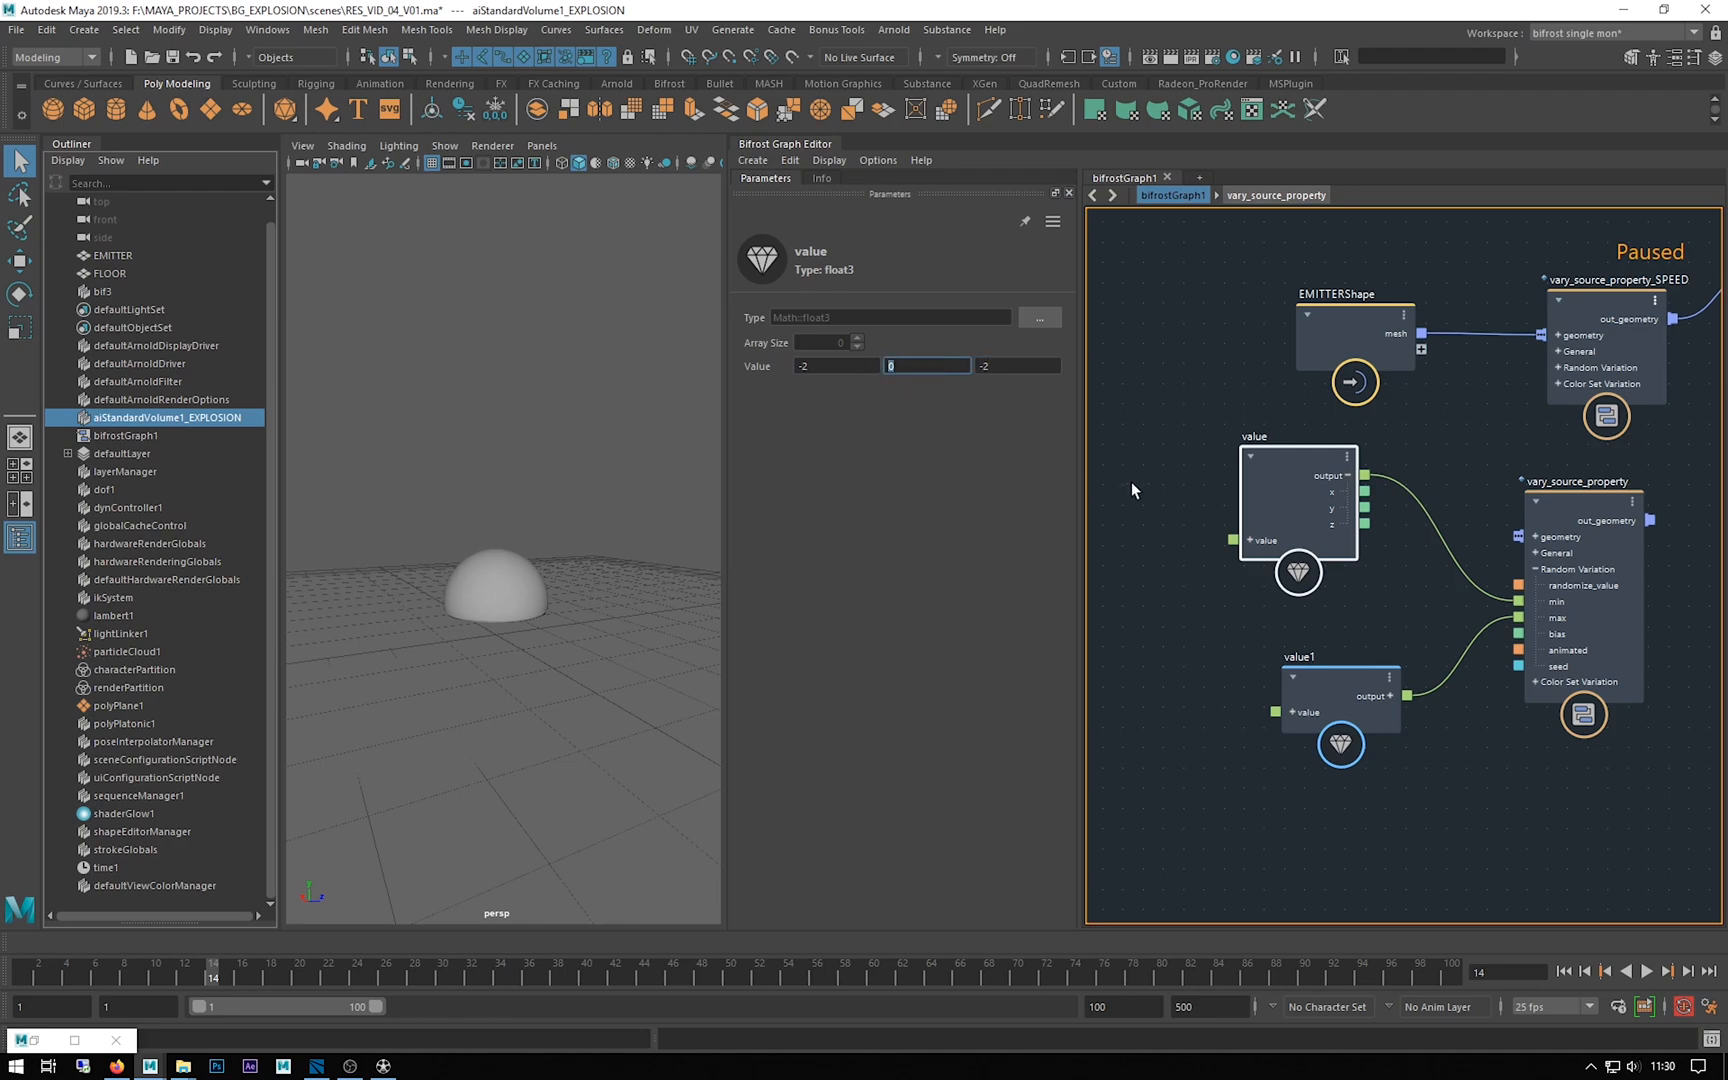
mouse_move(1371, 695)
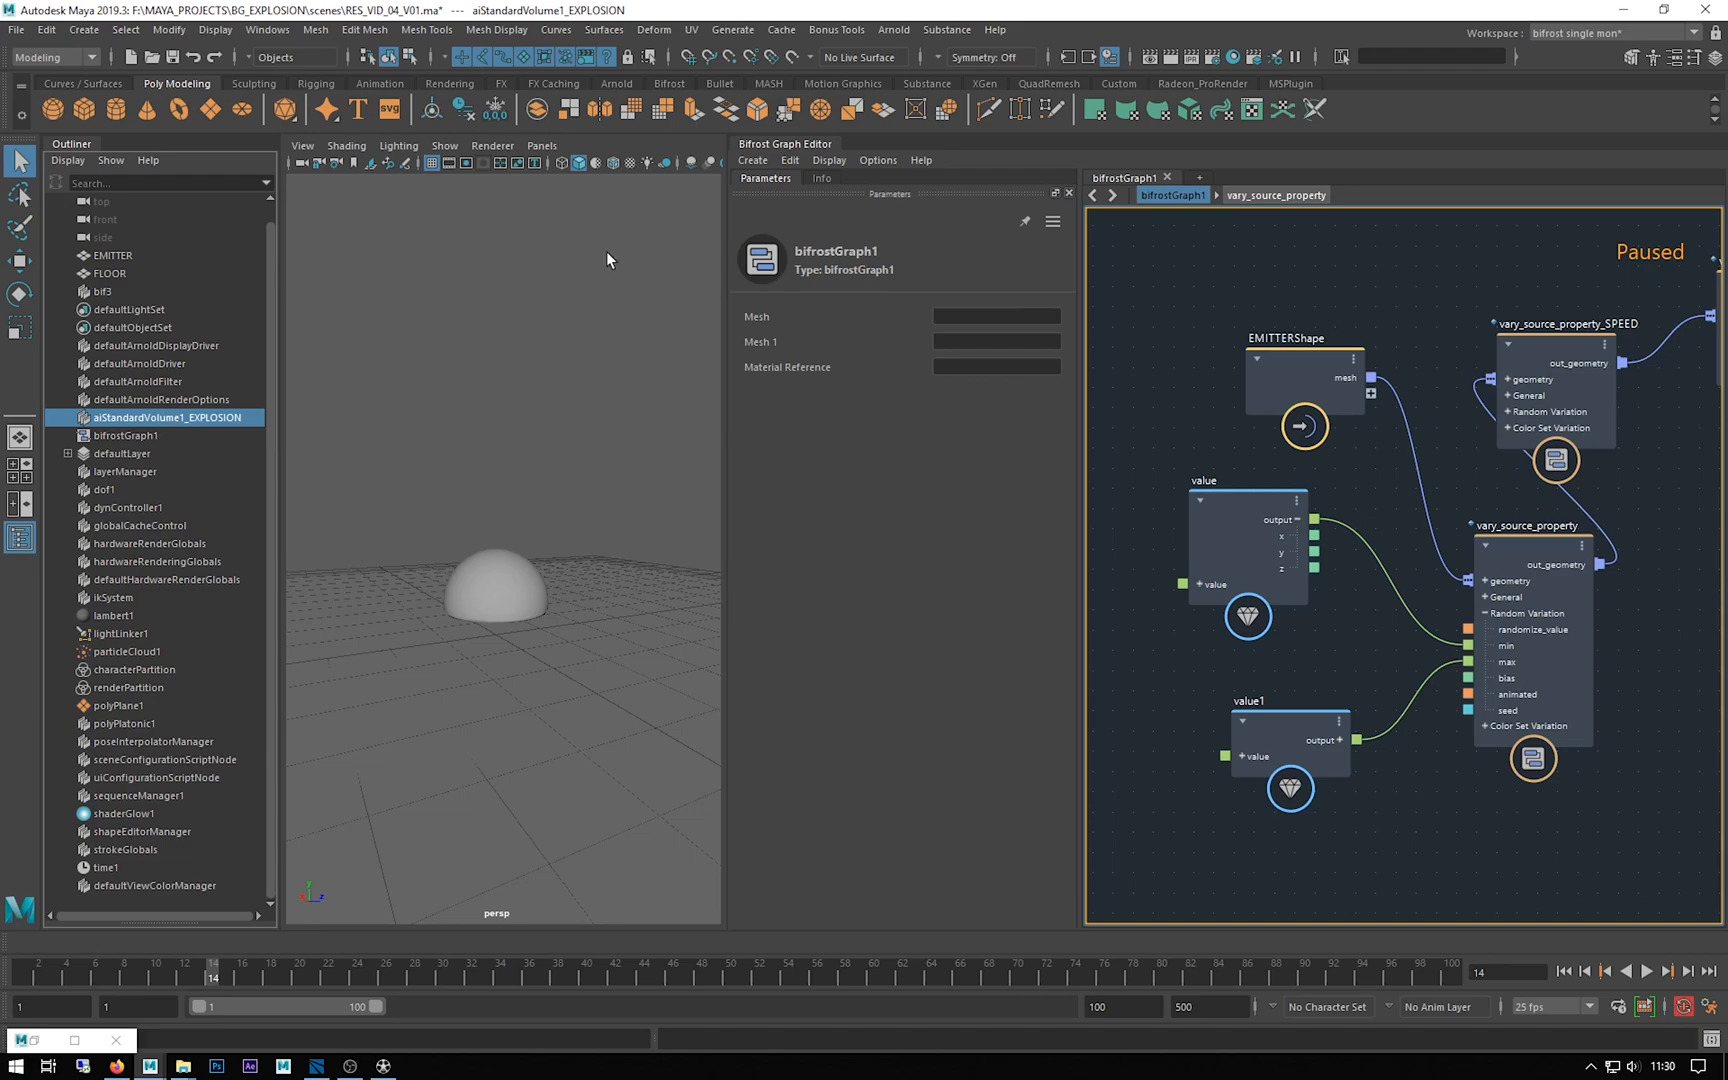
mouse_move(835, 187)
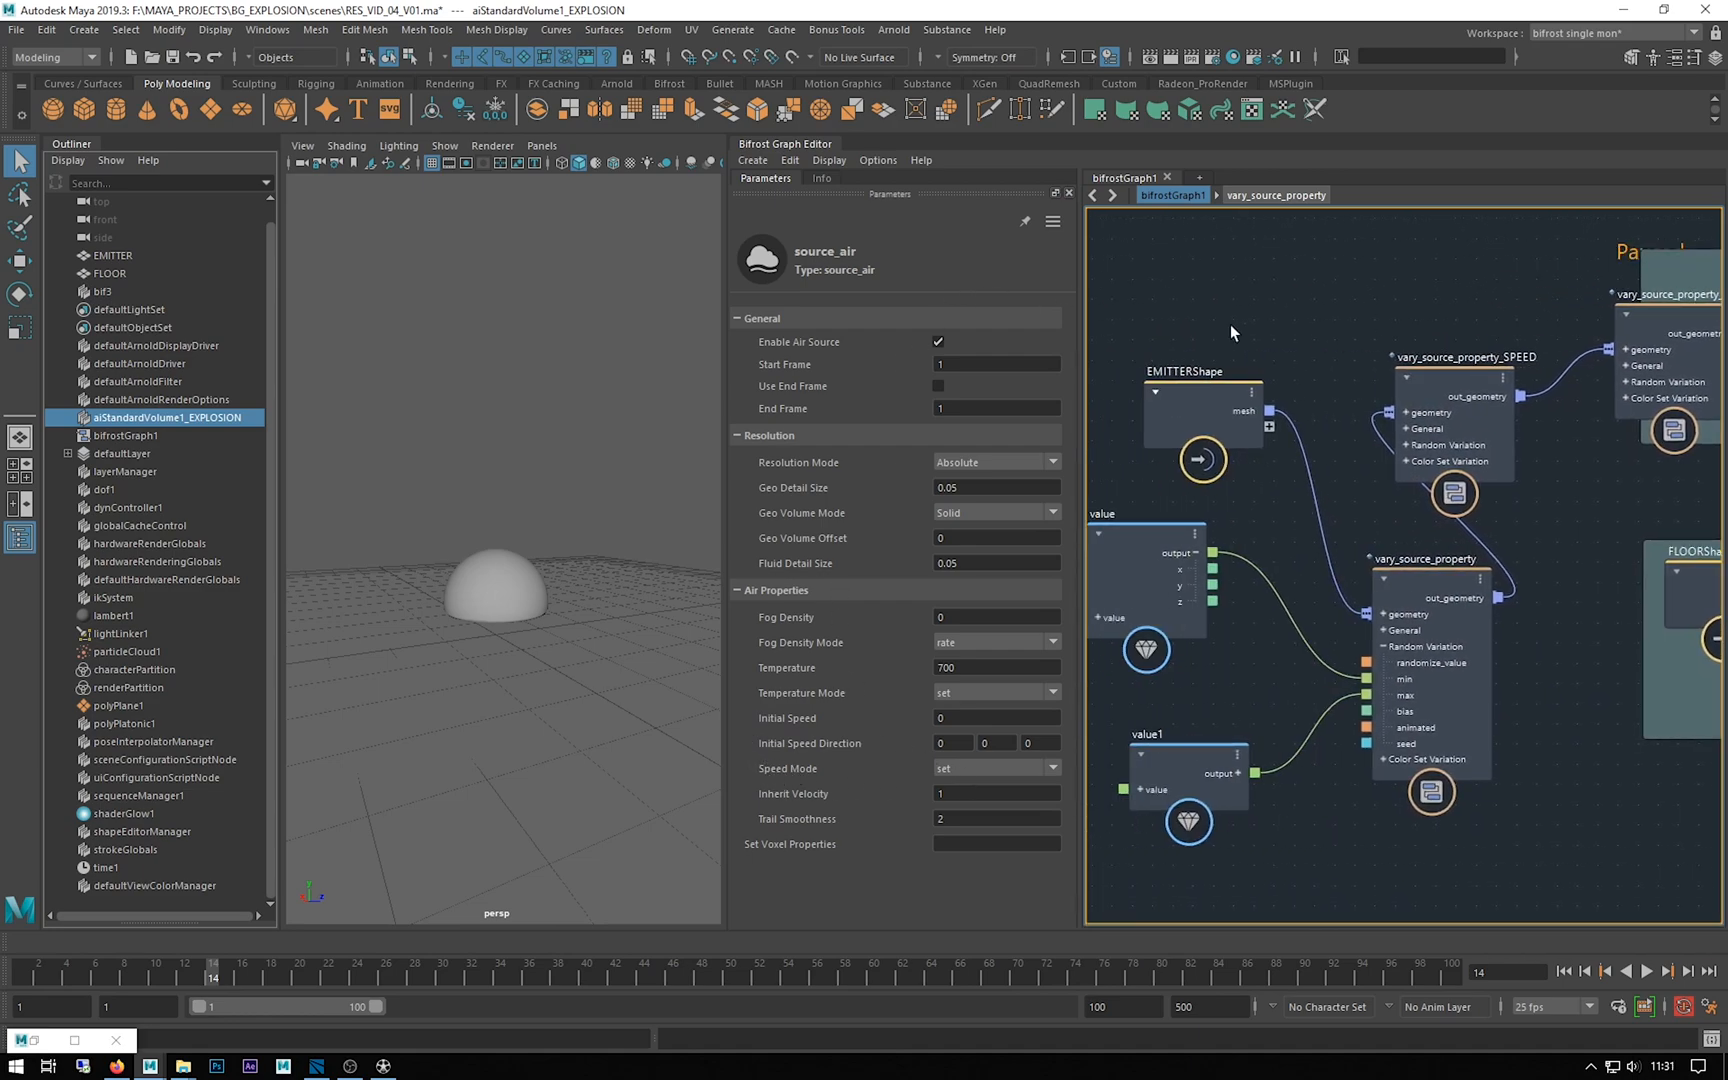
Rewind to the first frame, play the explosion simulation, then stop playback
left_click(789, 160)
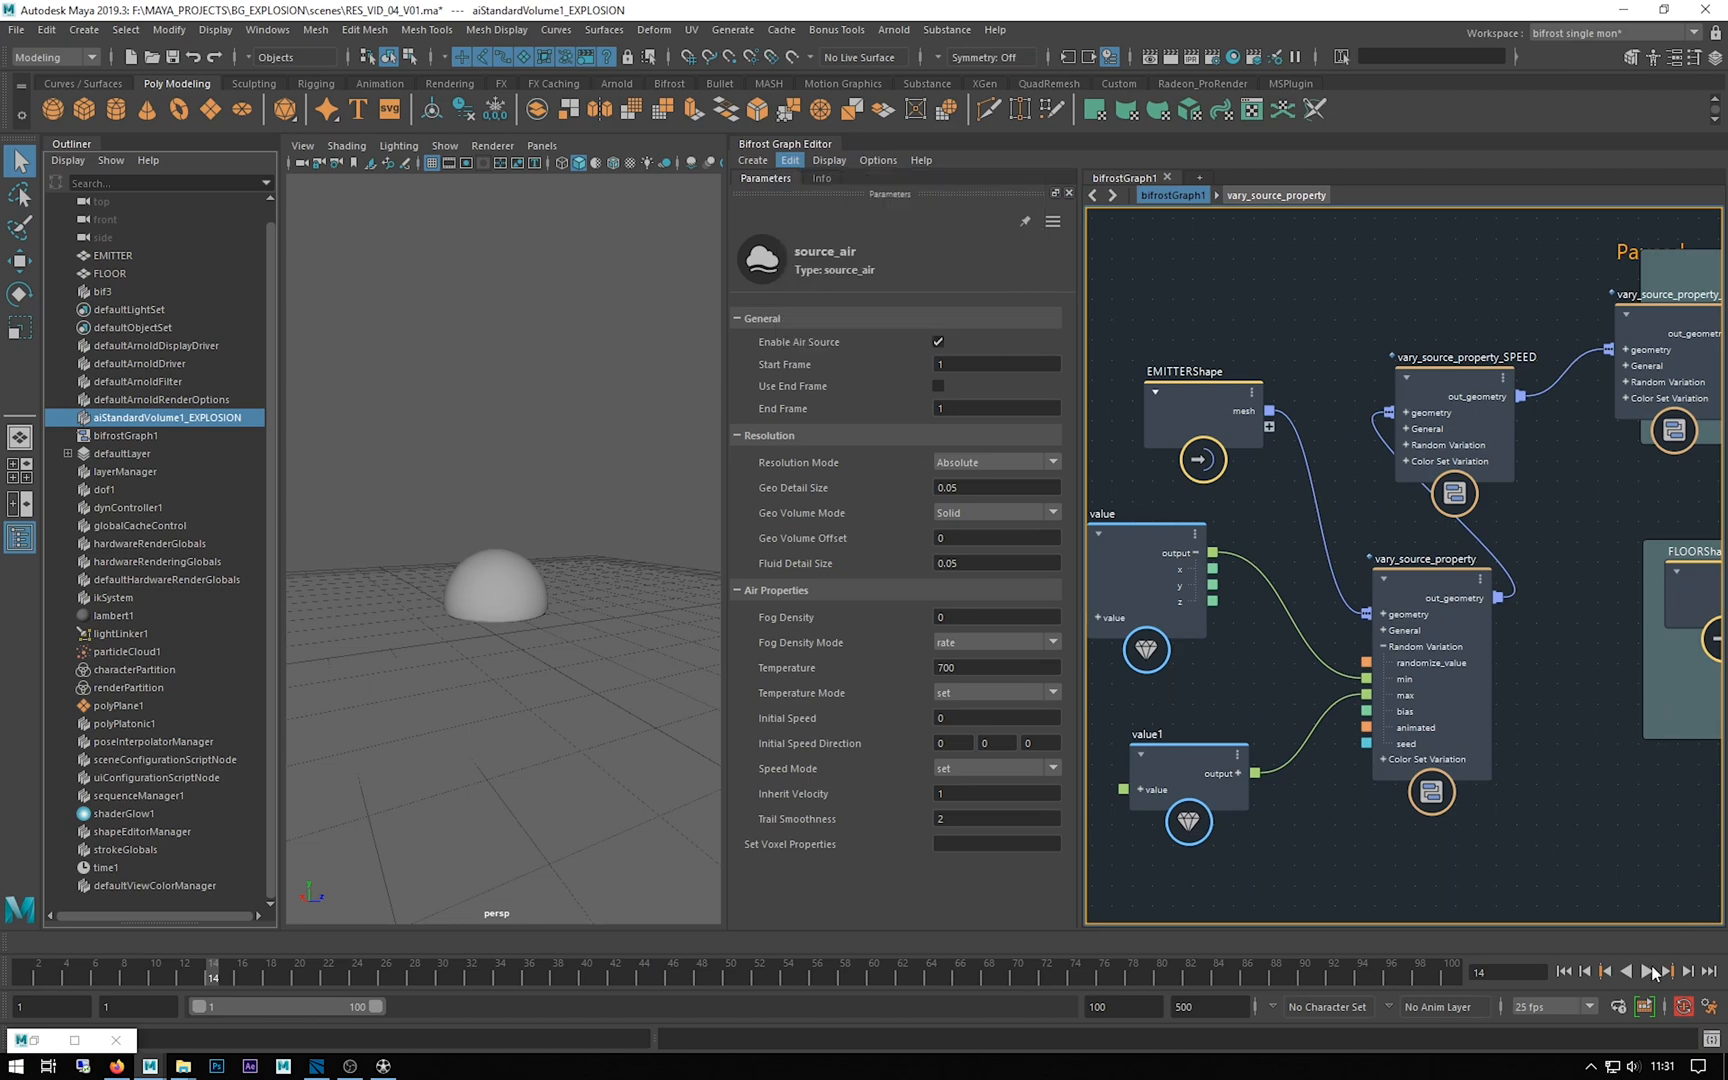
mouse_move(1562, 971)
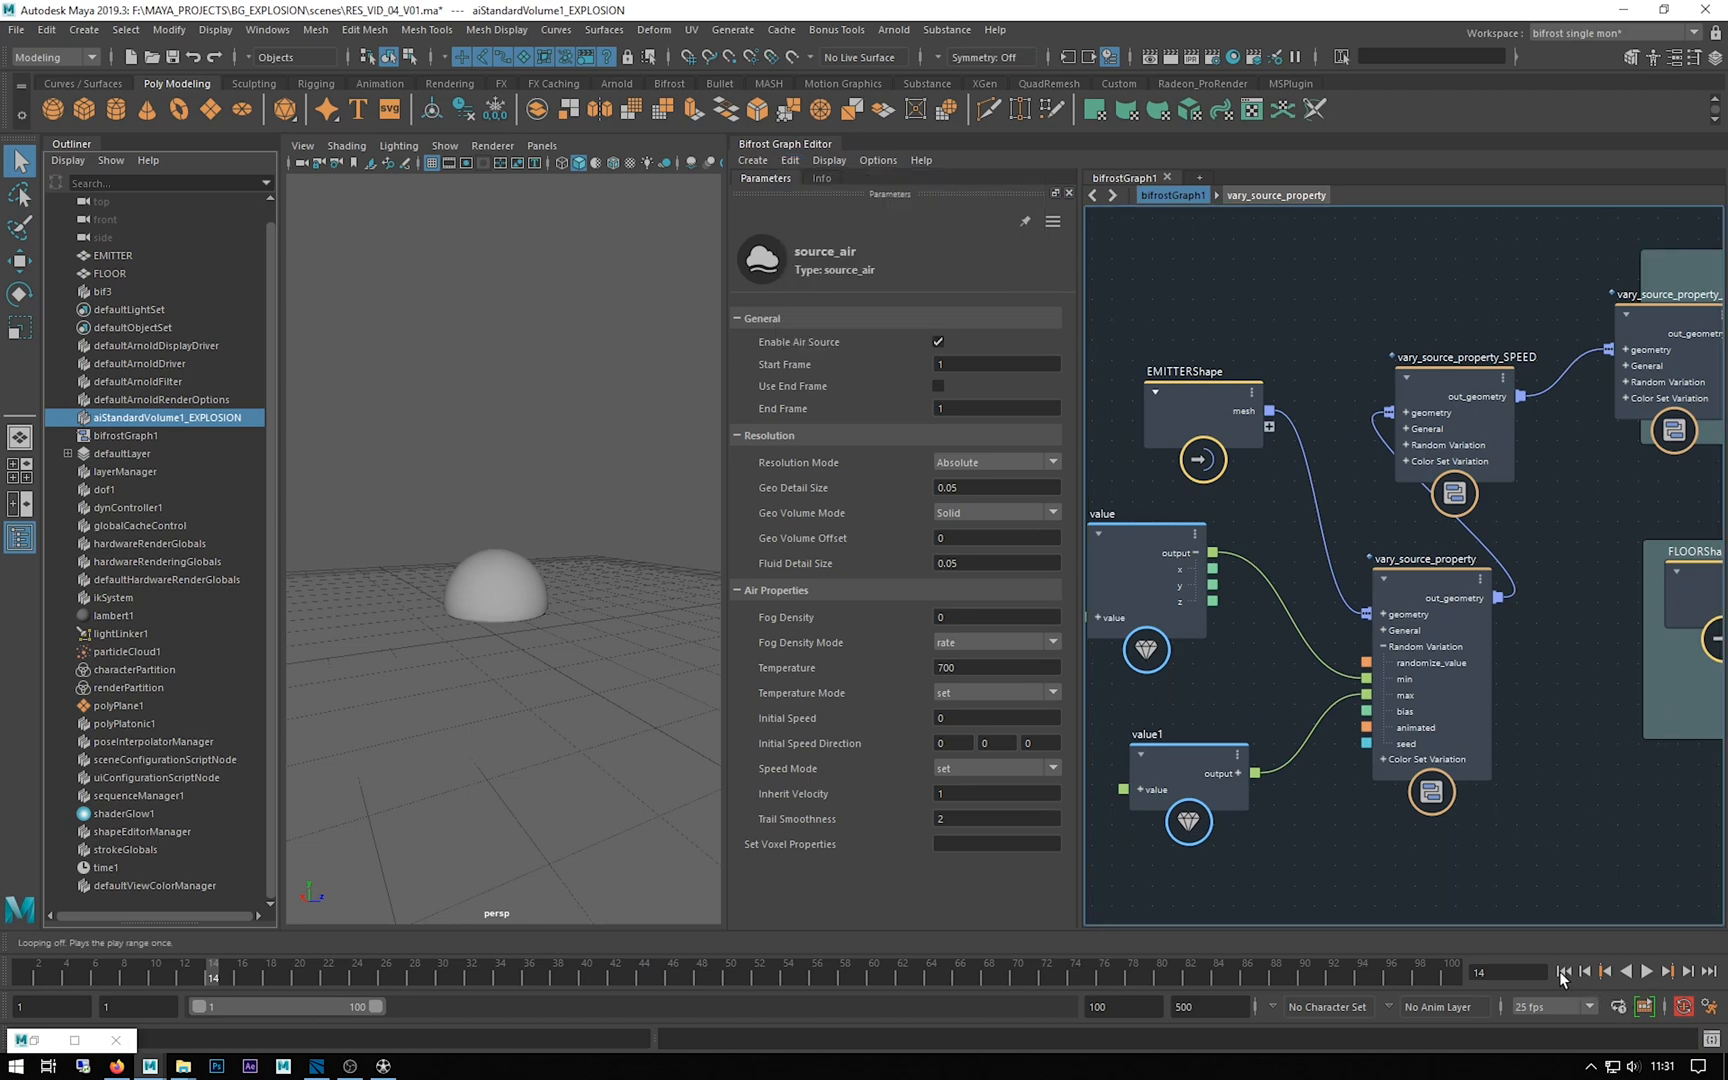
left_click(1563, 971)
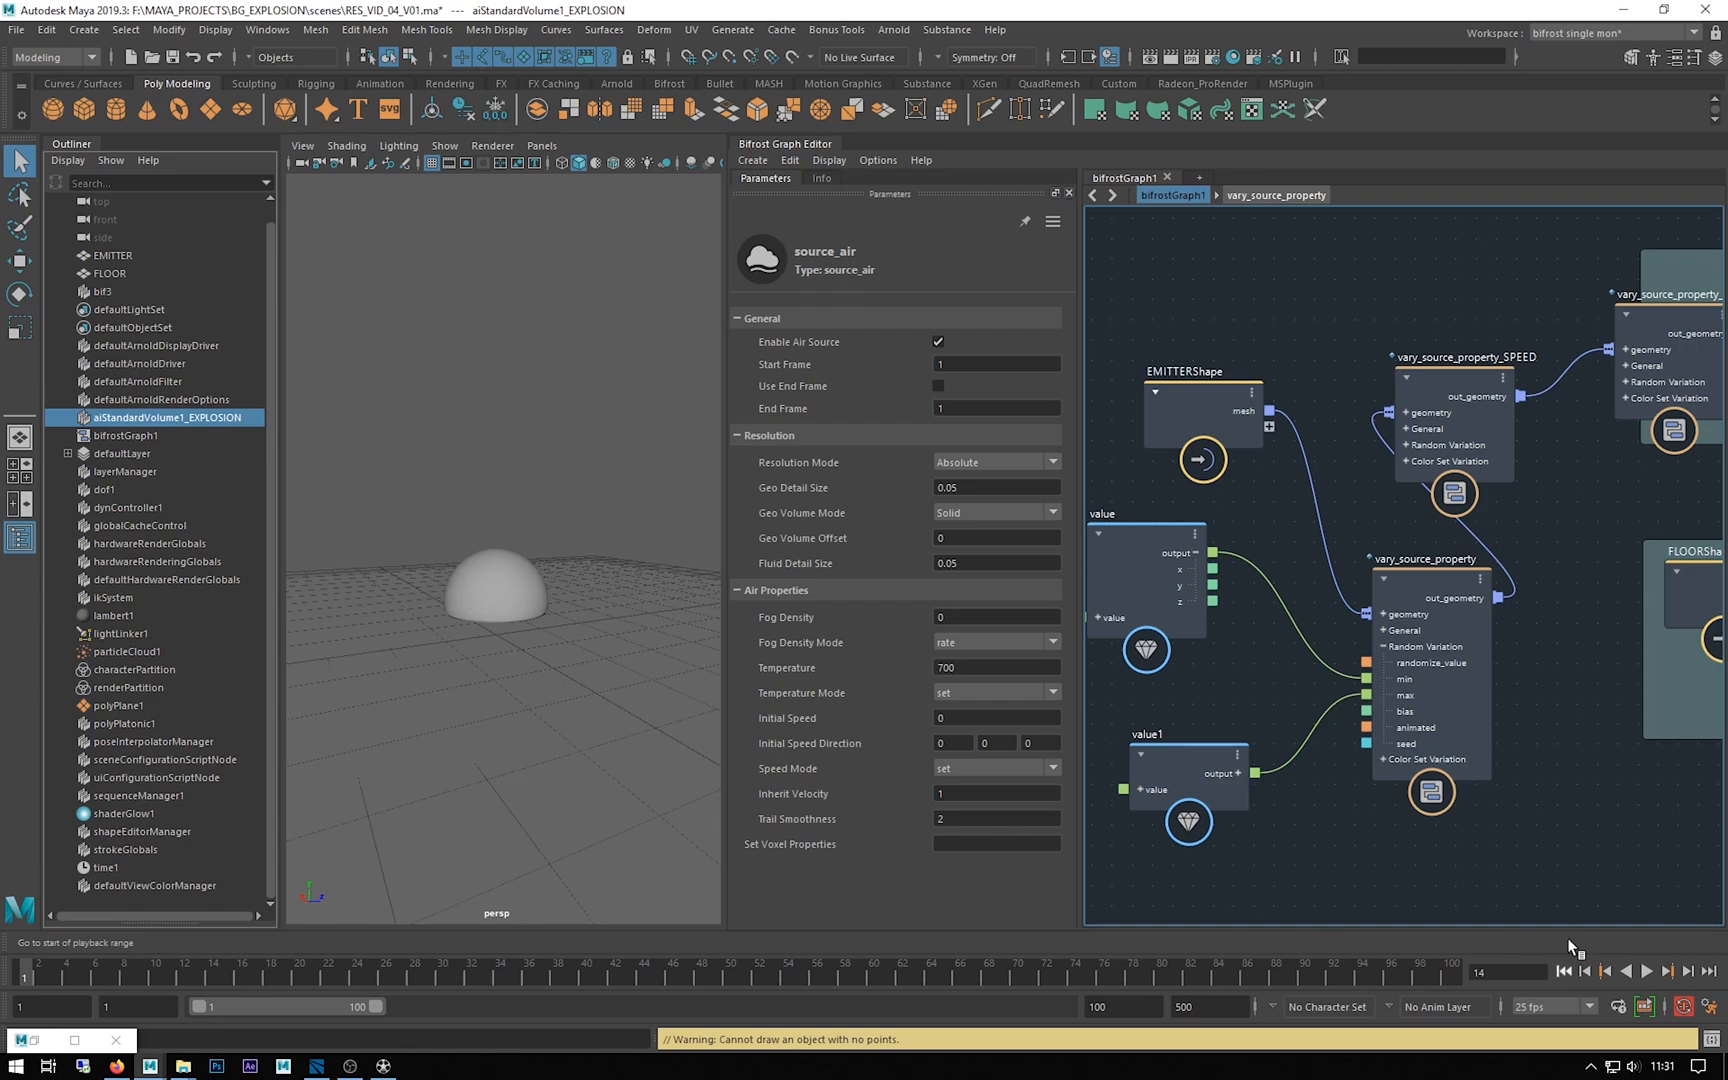
mouse_move(1651, 972)
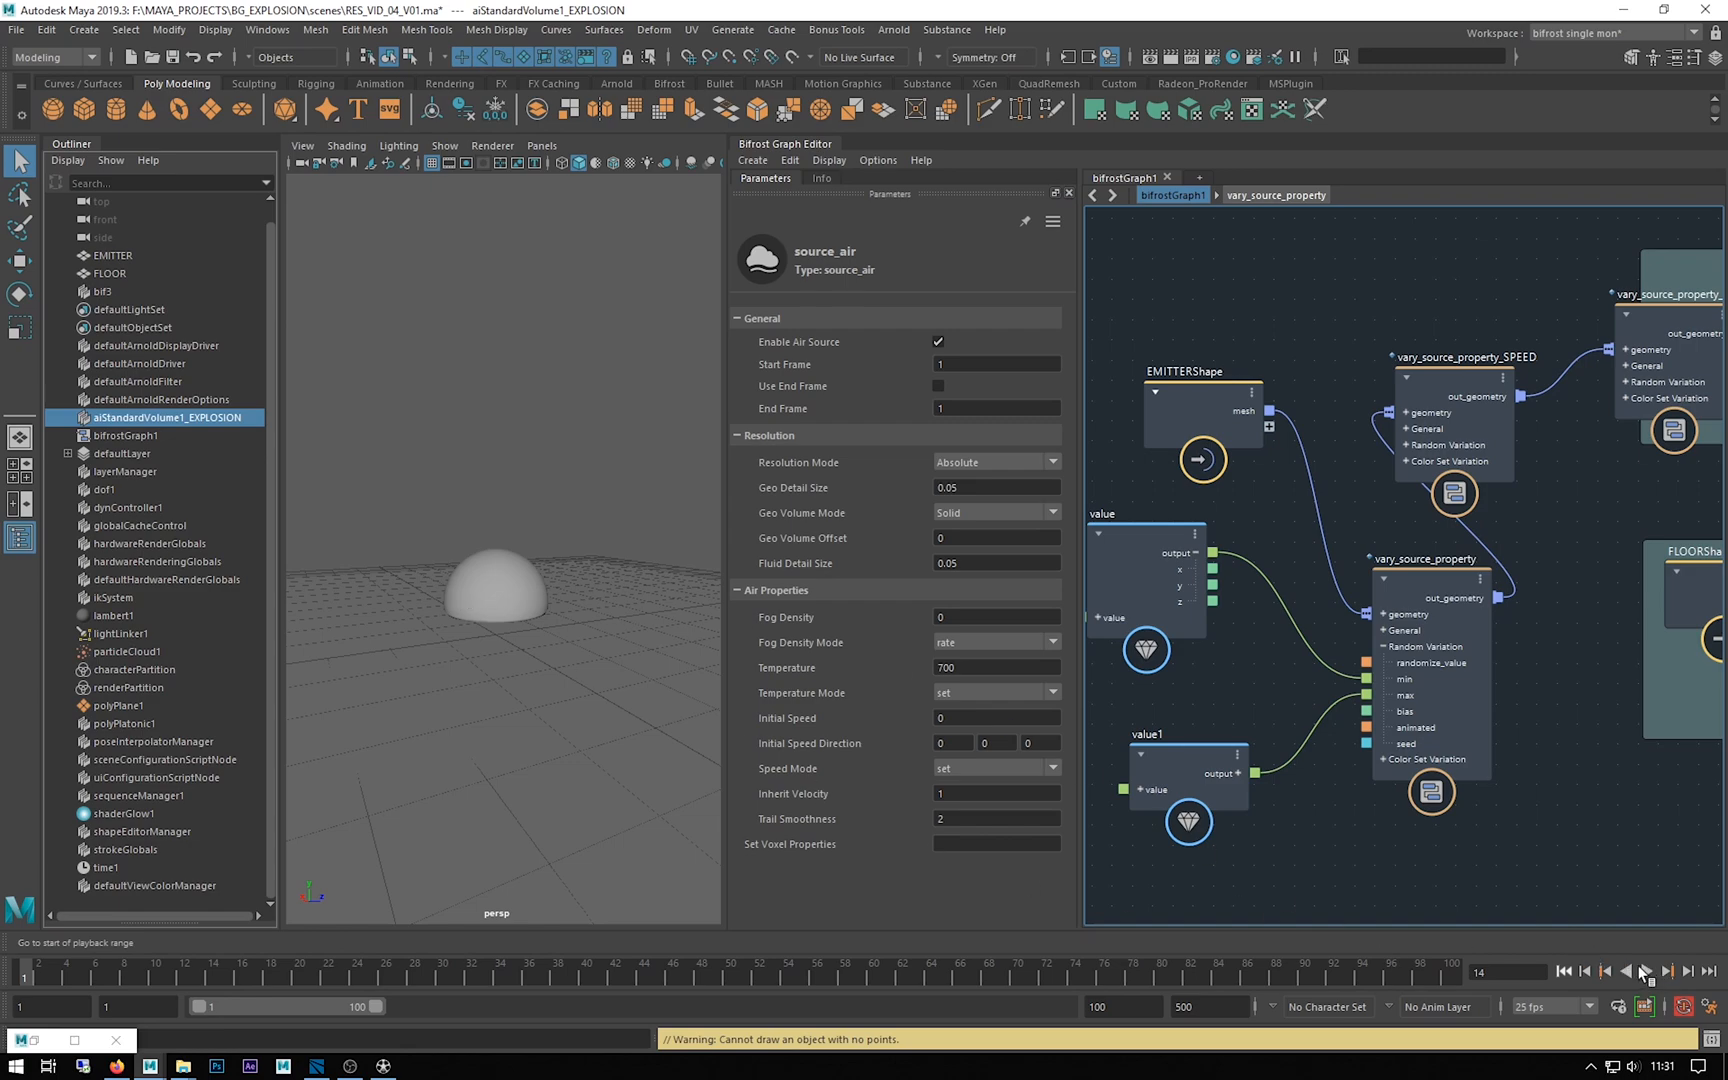
left_click(1666, 971)
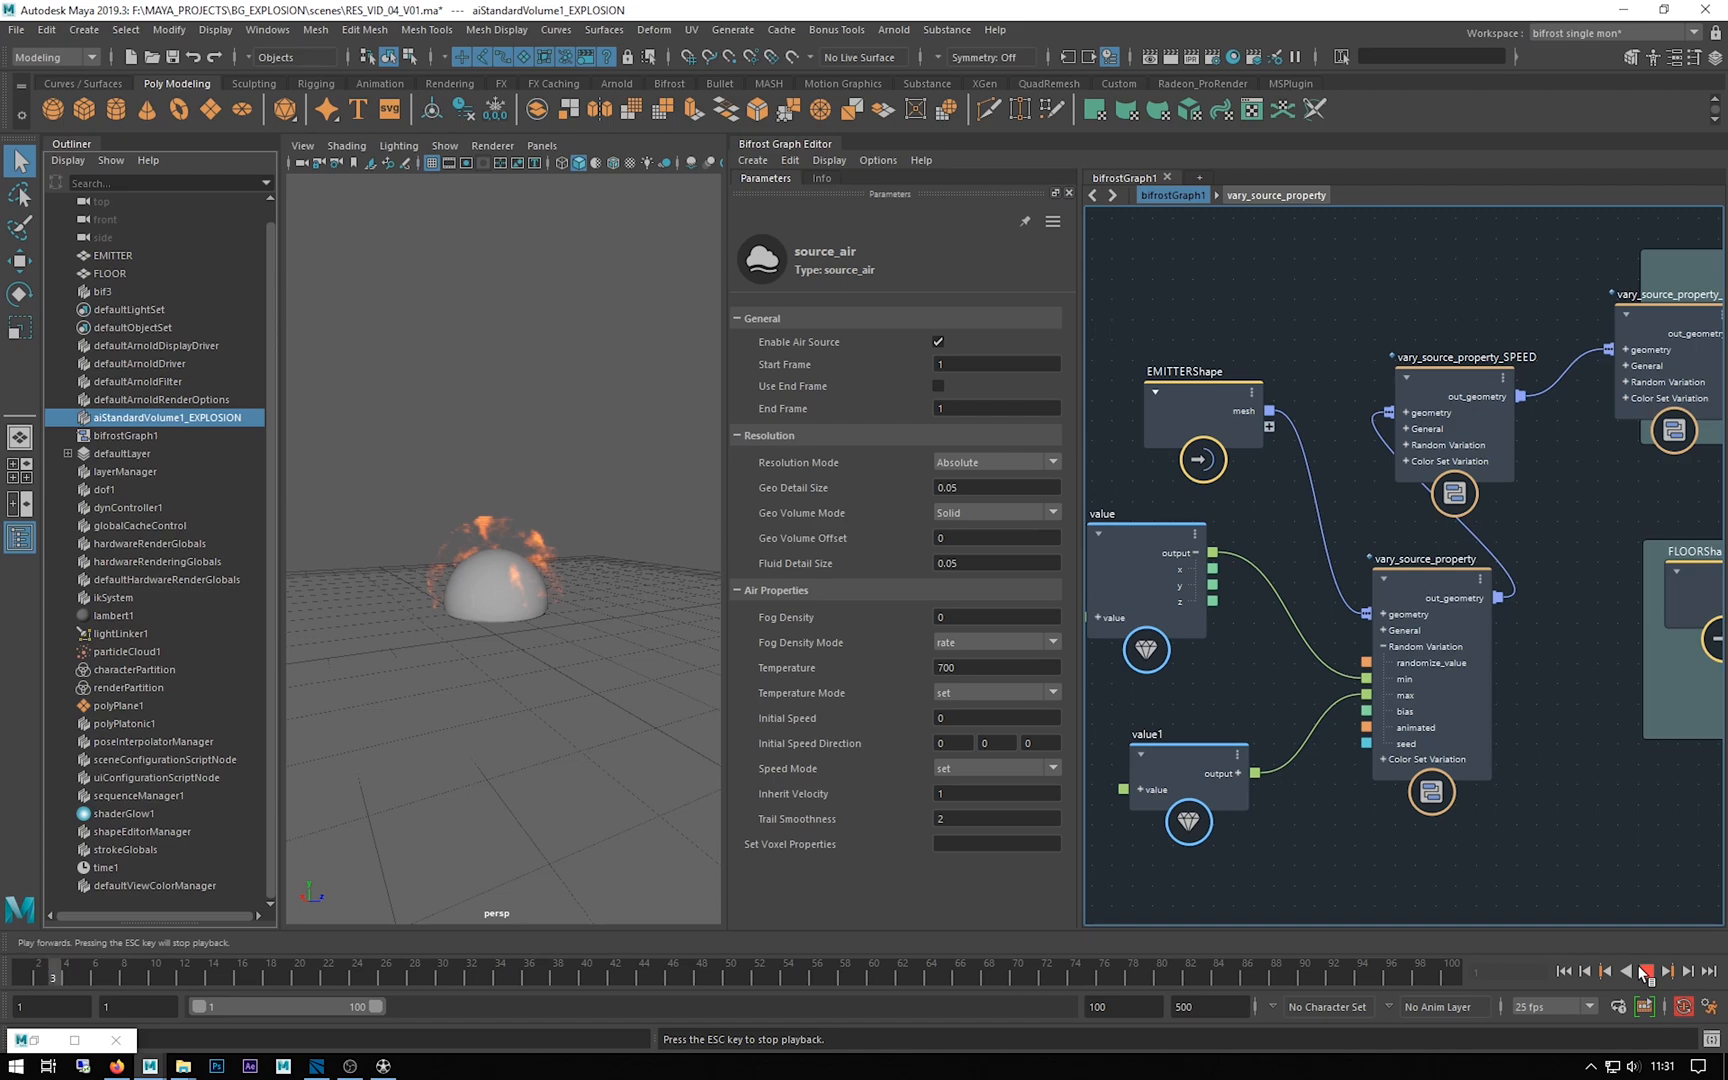
left_click(1640, 971)
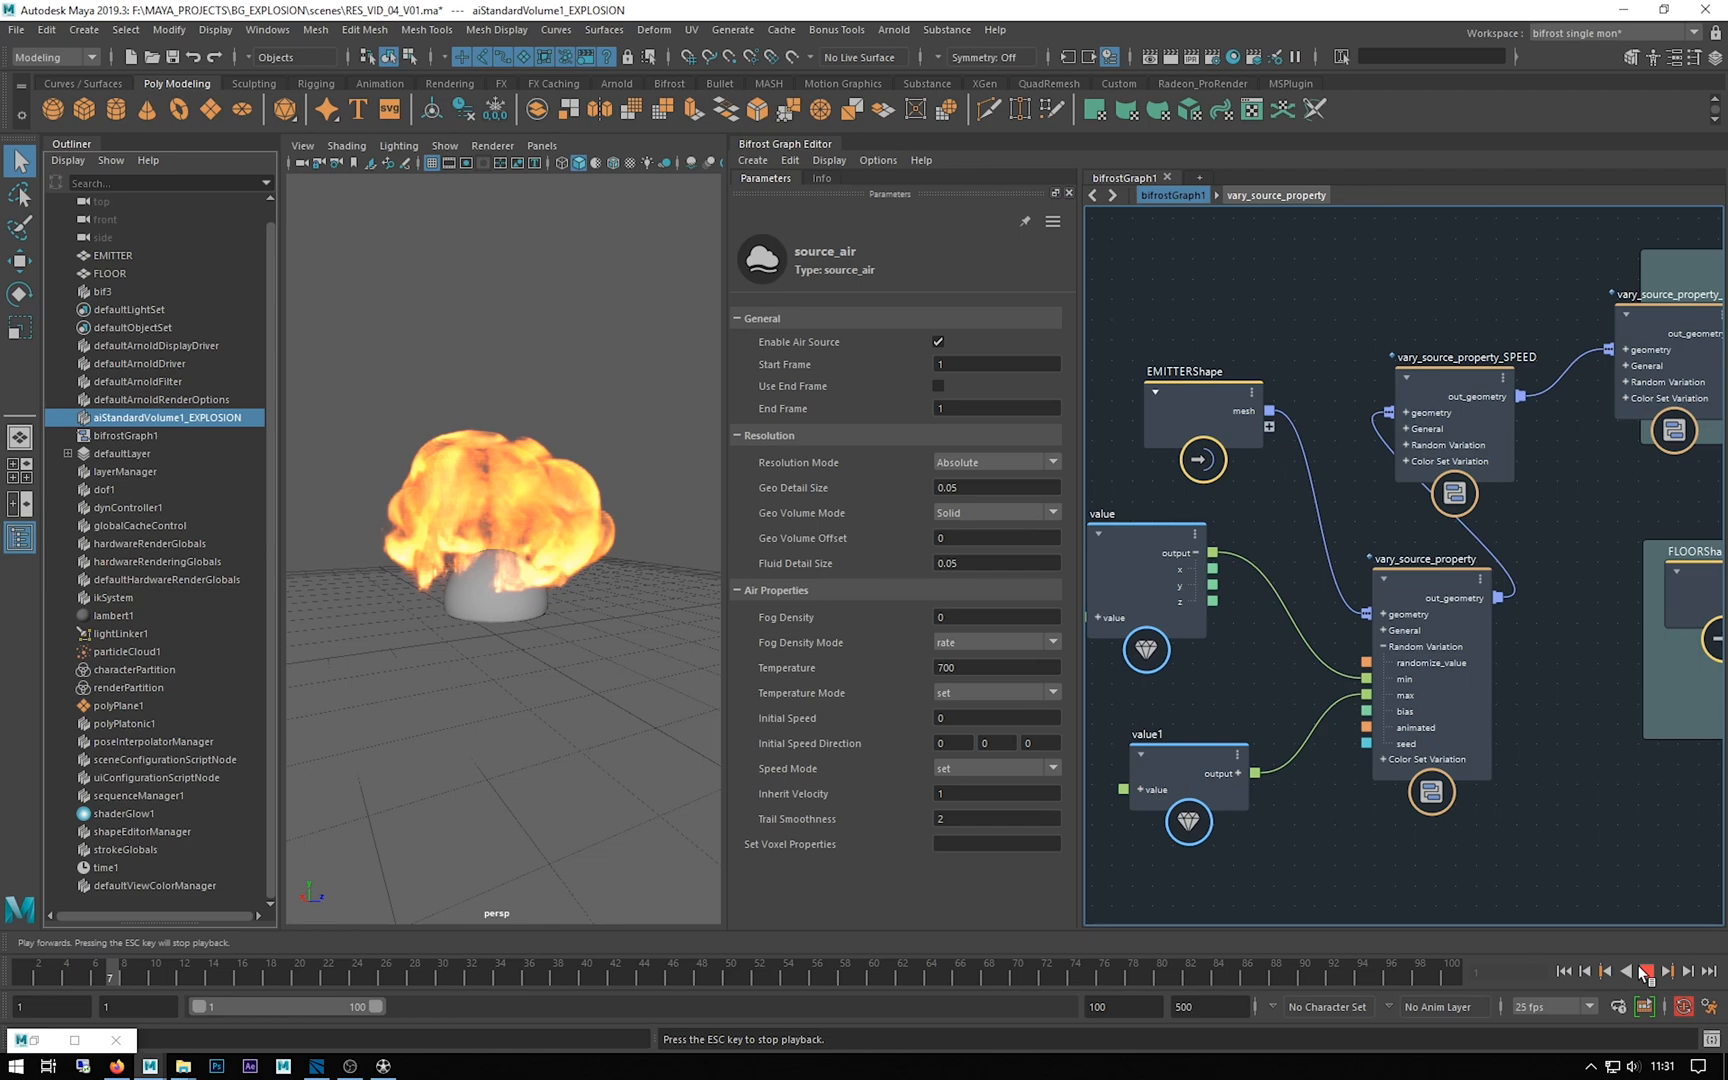
left_click(1646, 971)
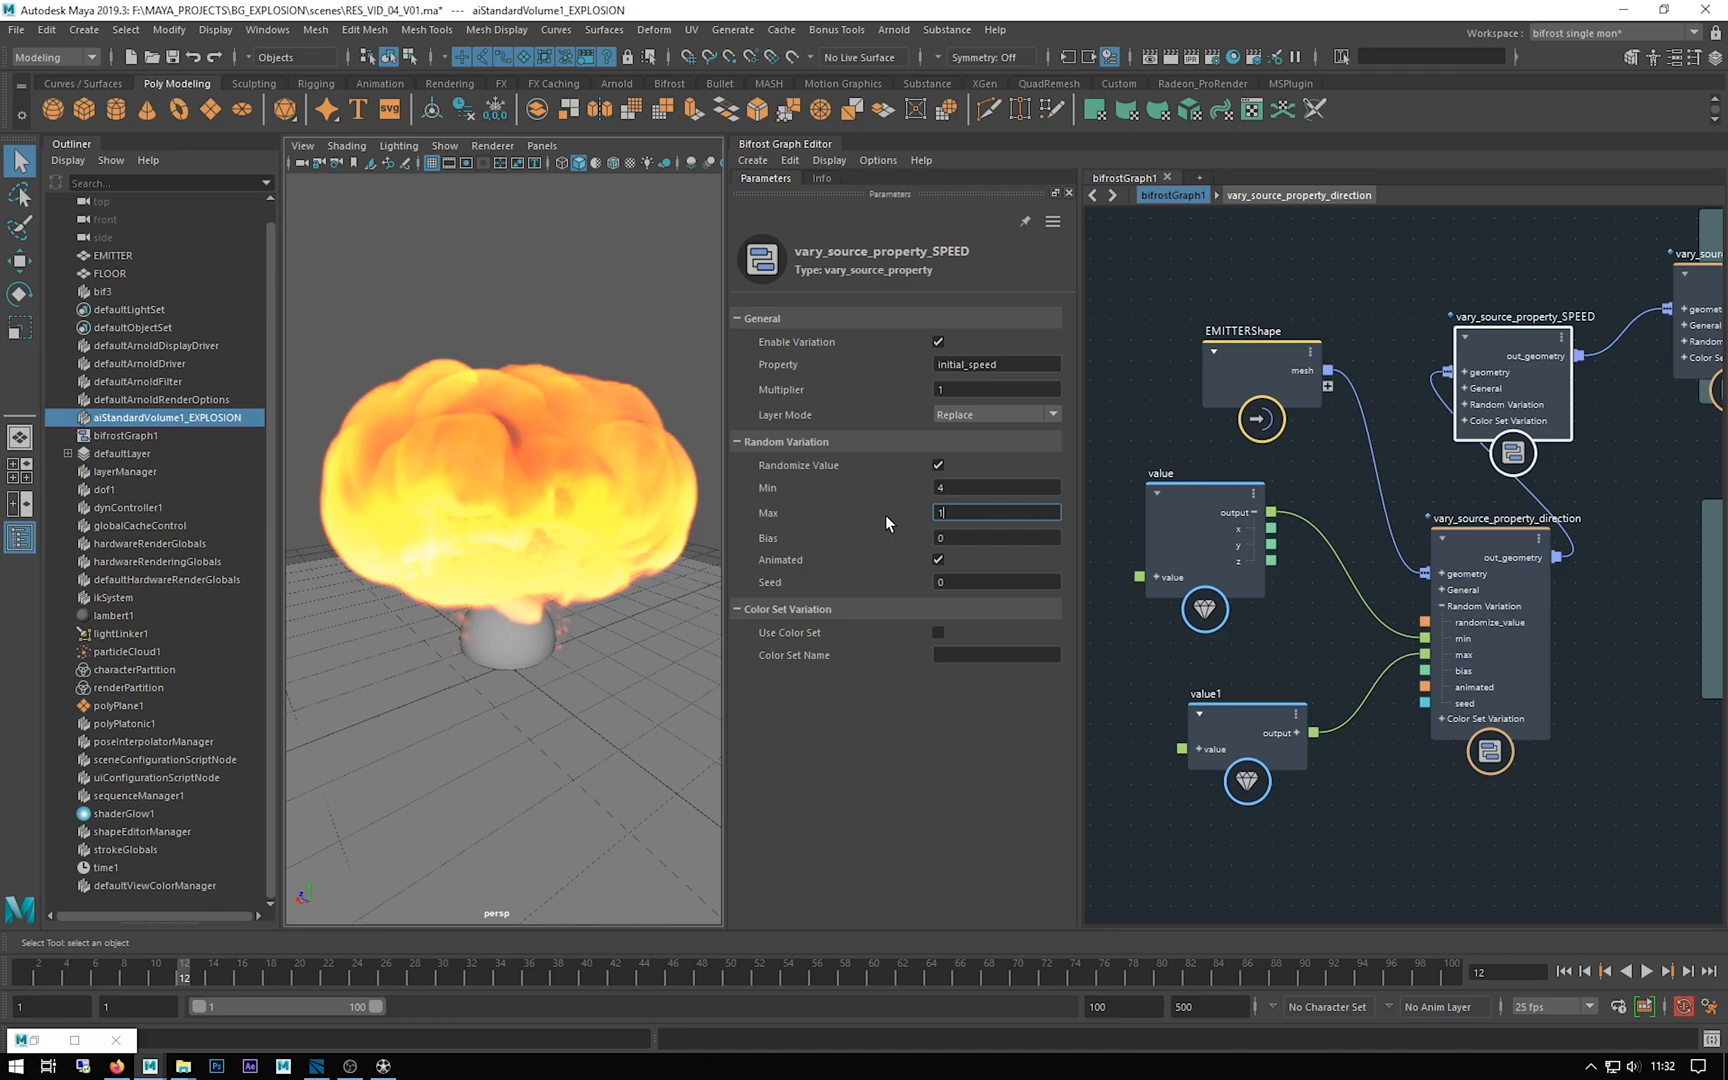
Set the SPEED node's Min to 6, replay the explosion, and edit its Max
left_click(995, 487)
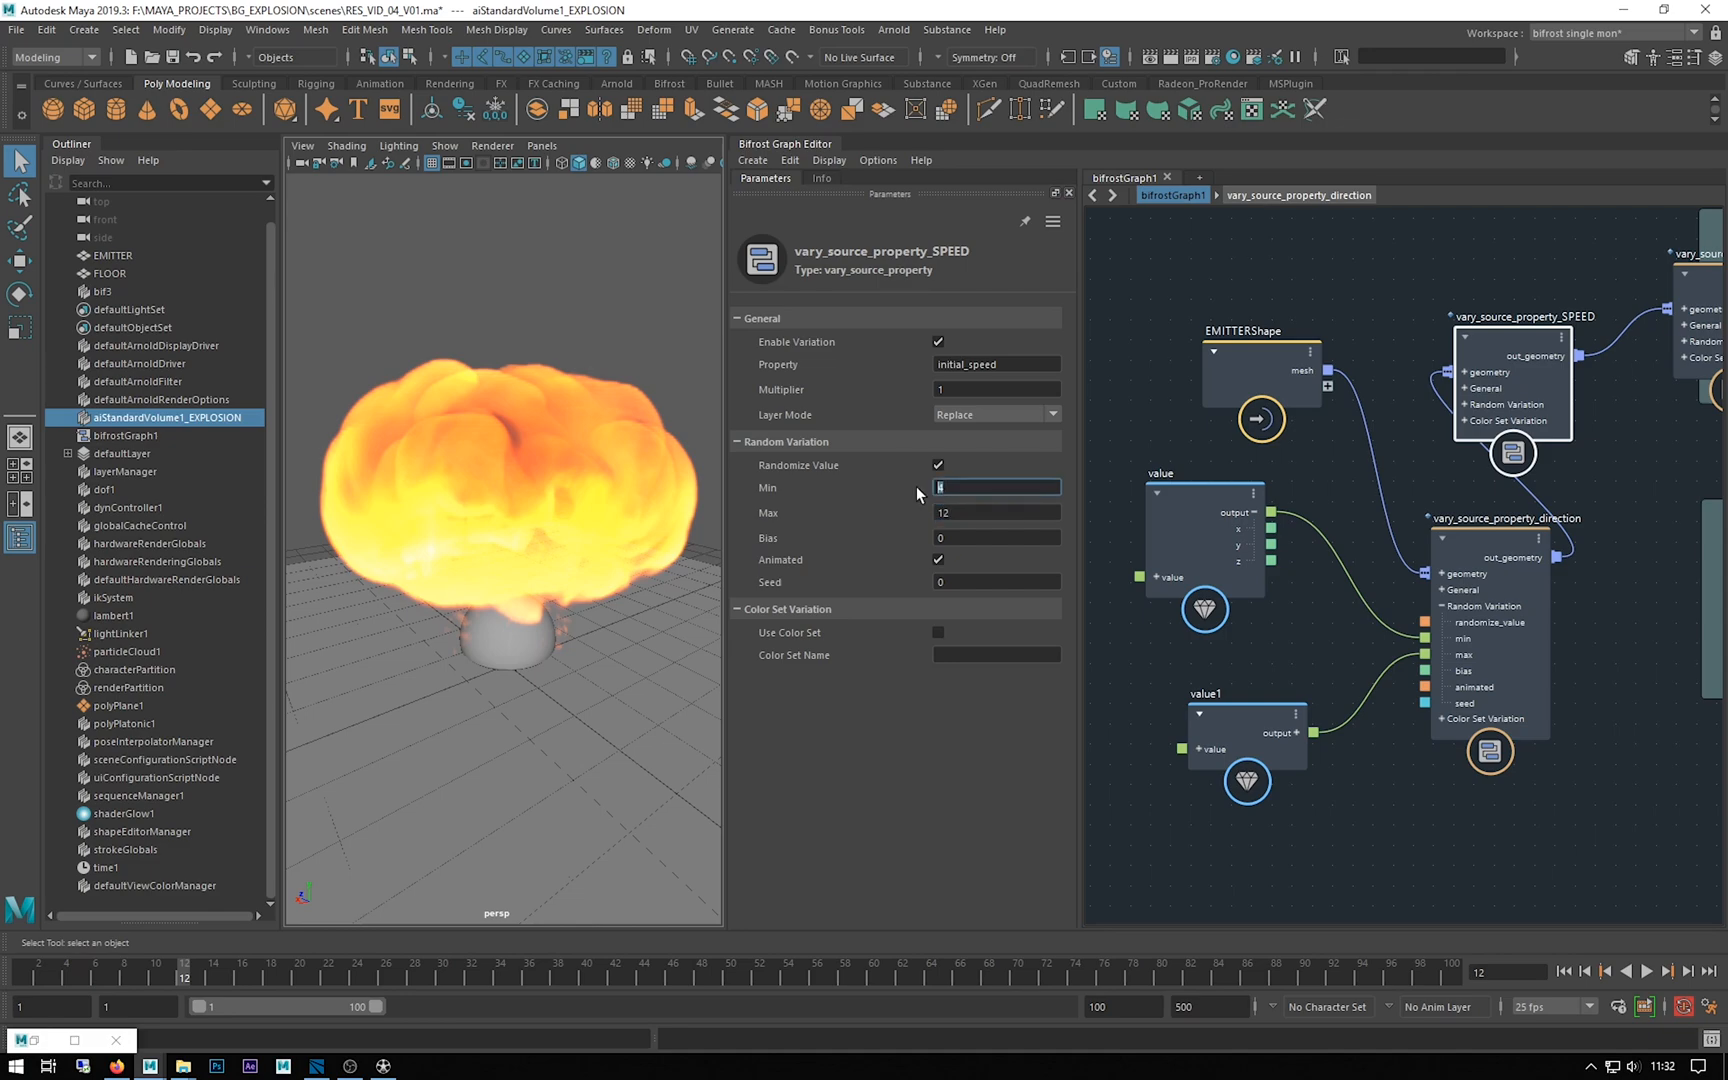
mouse_move(1141, 706)
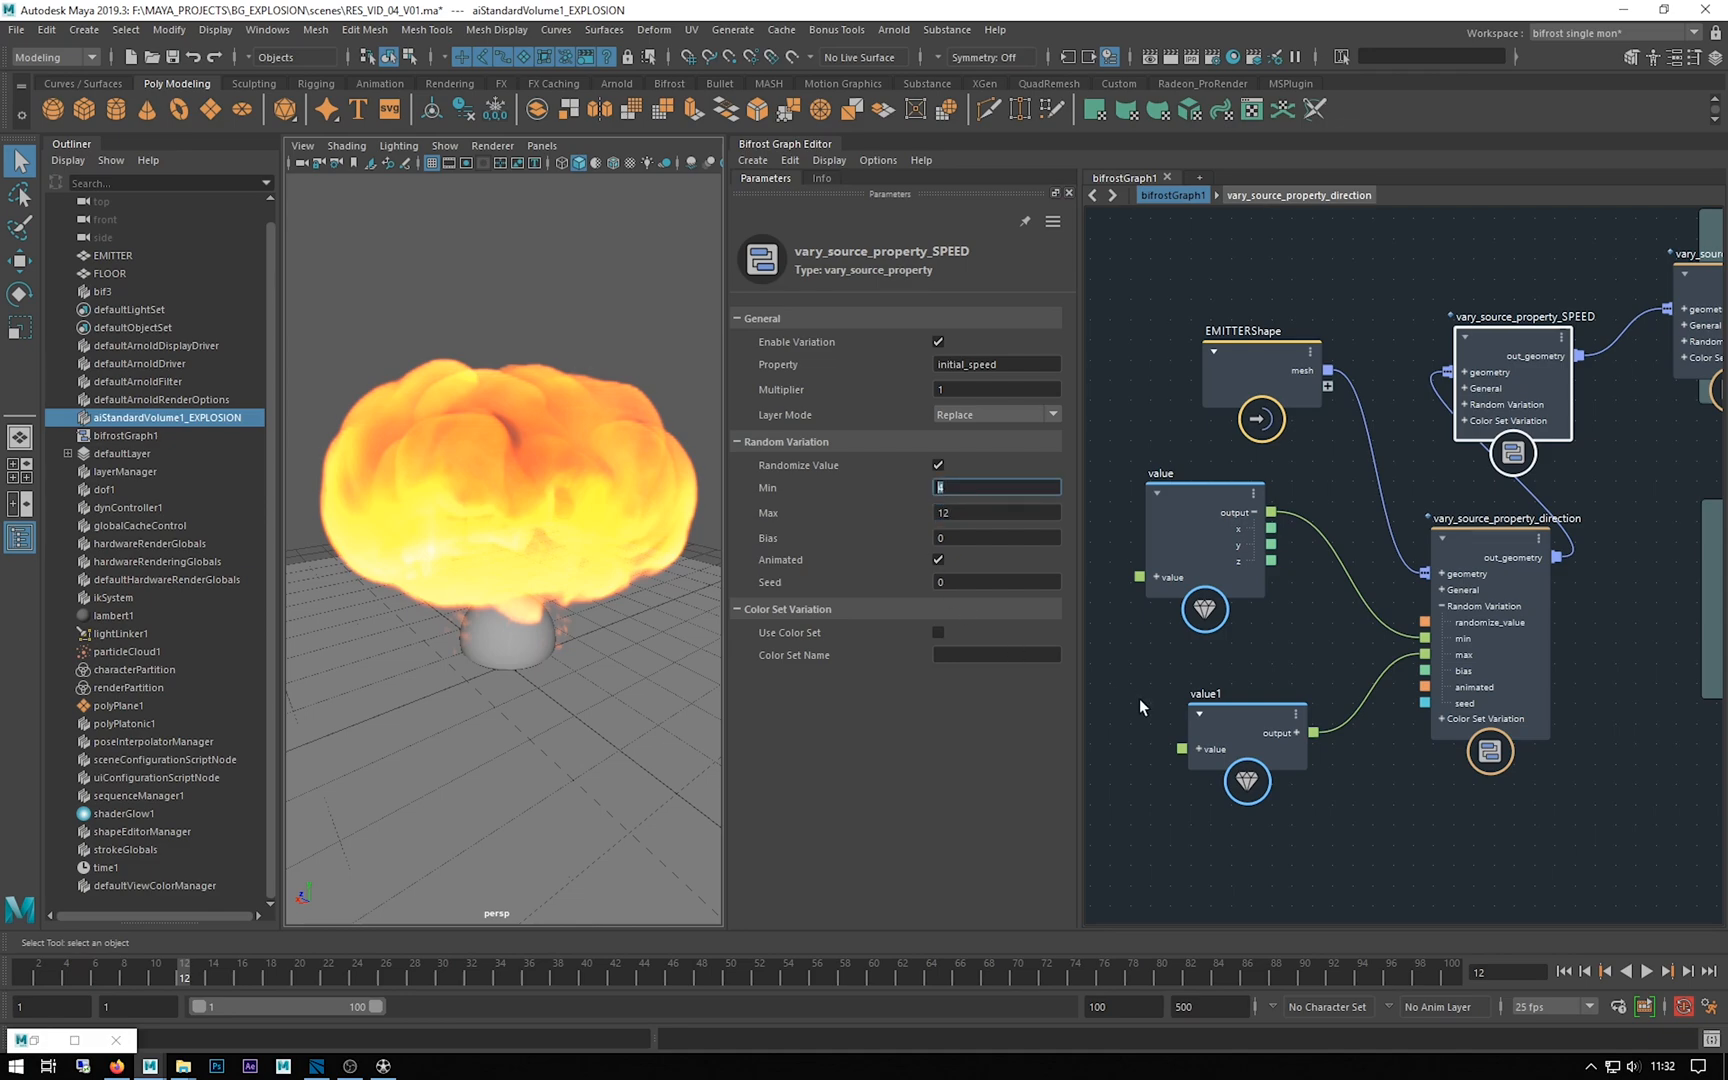
type("6")
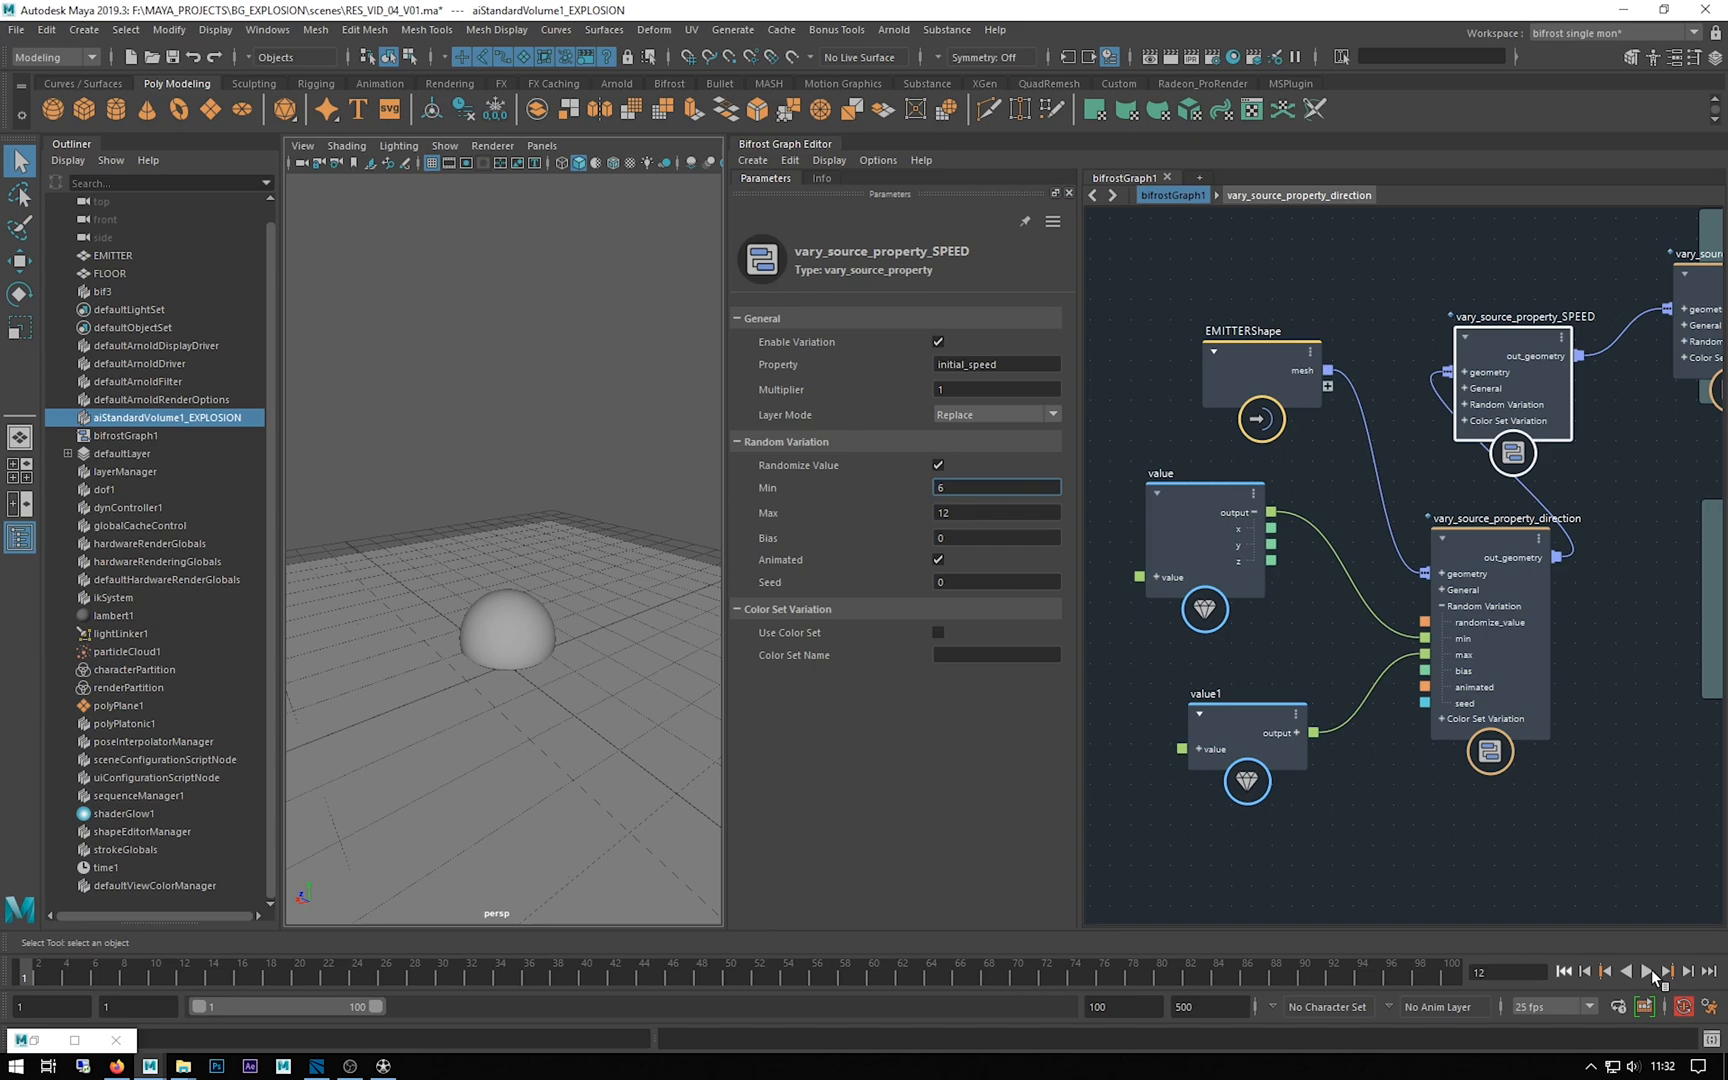
left_click(1652, 971)
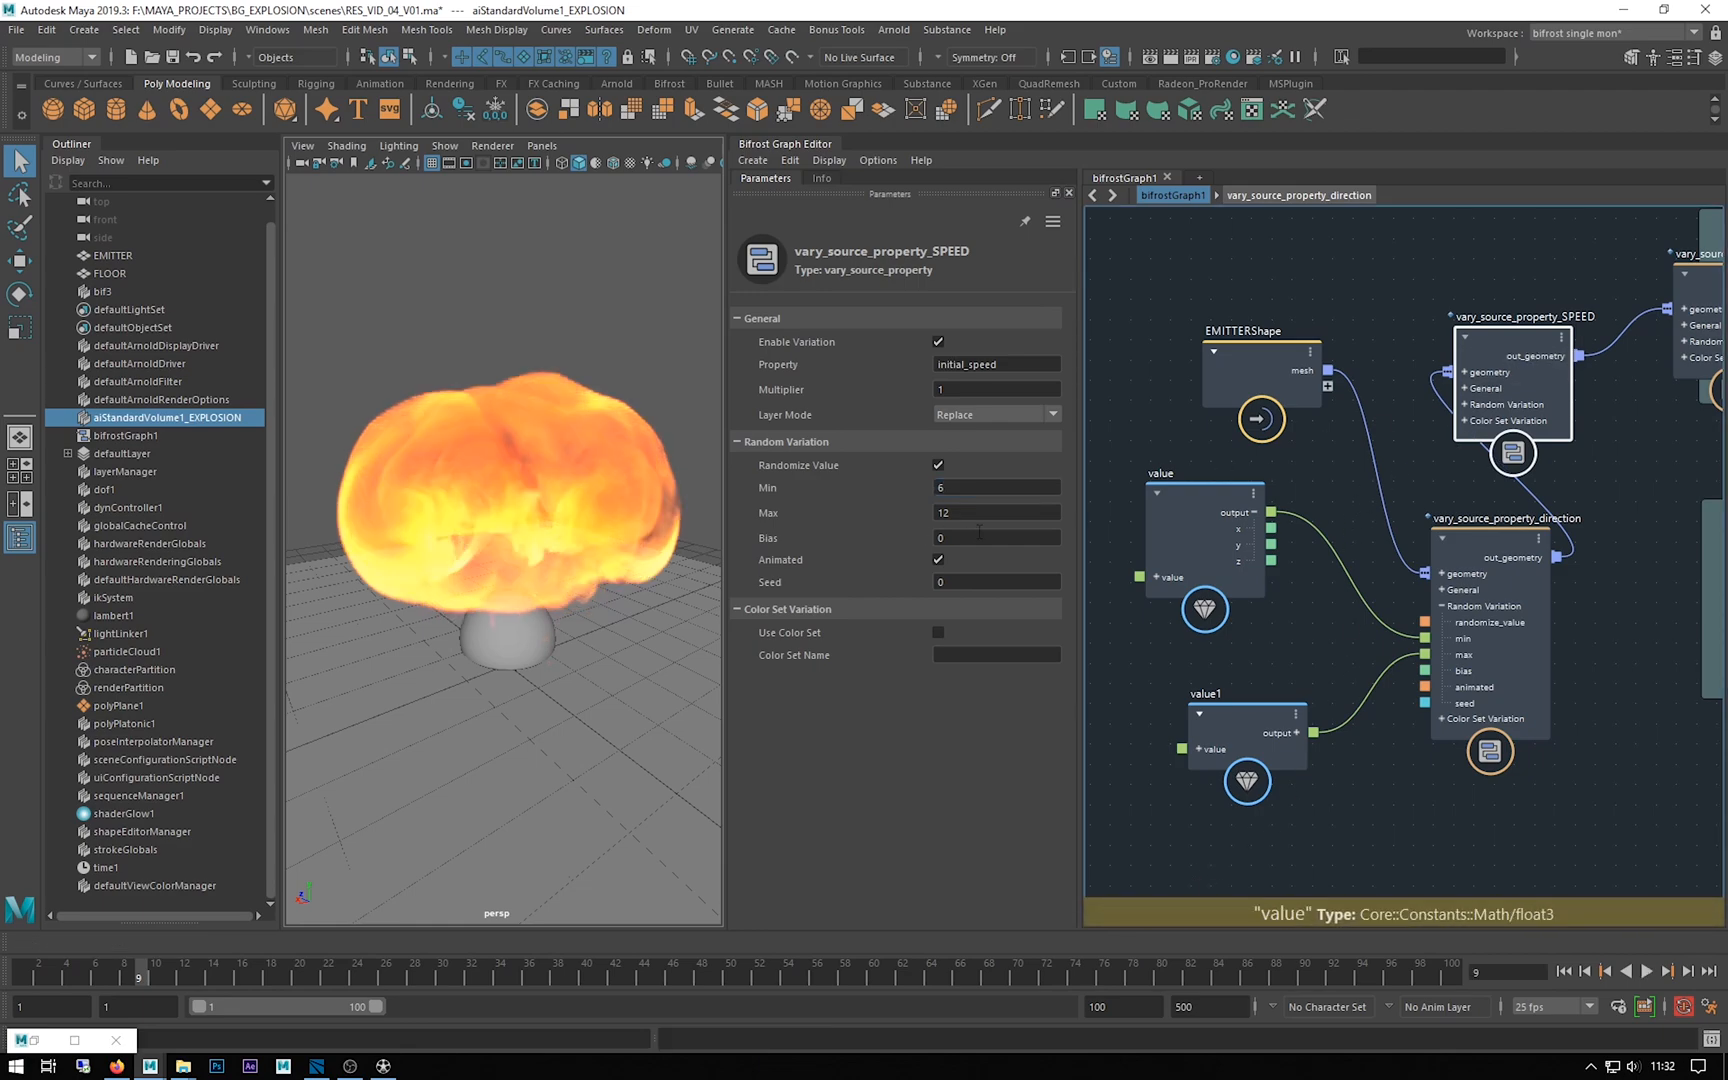
triple_click(995, 512)
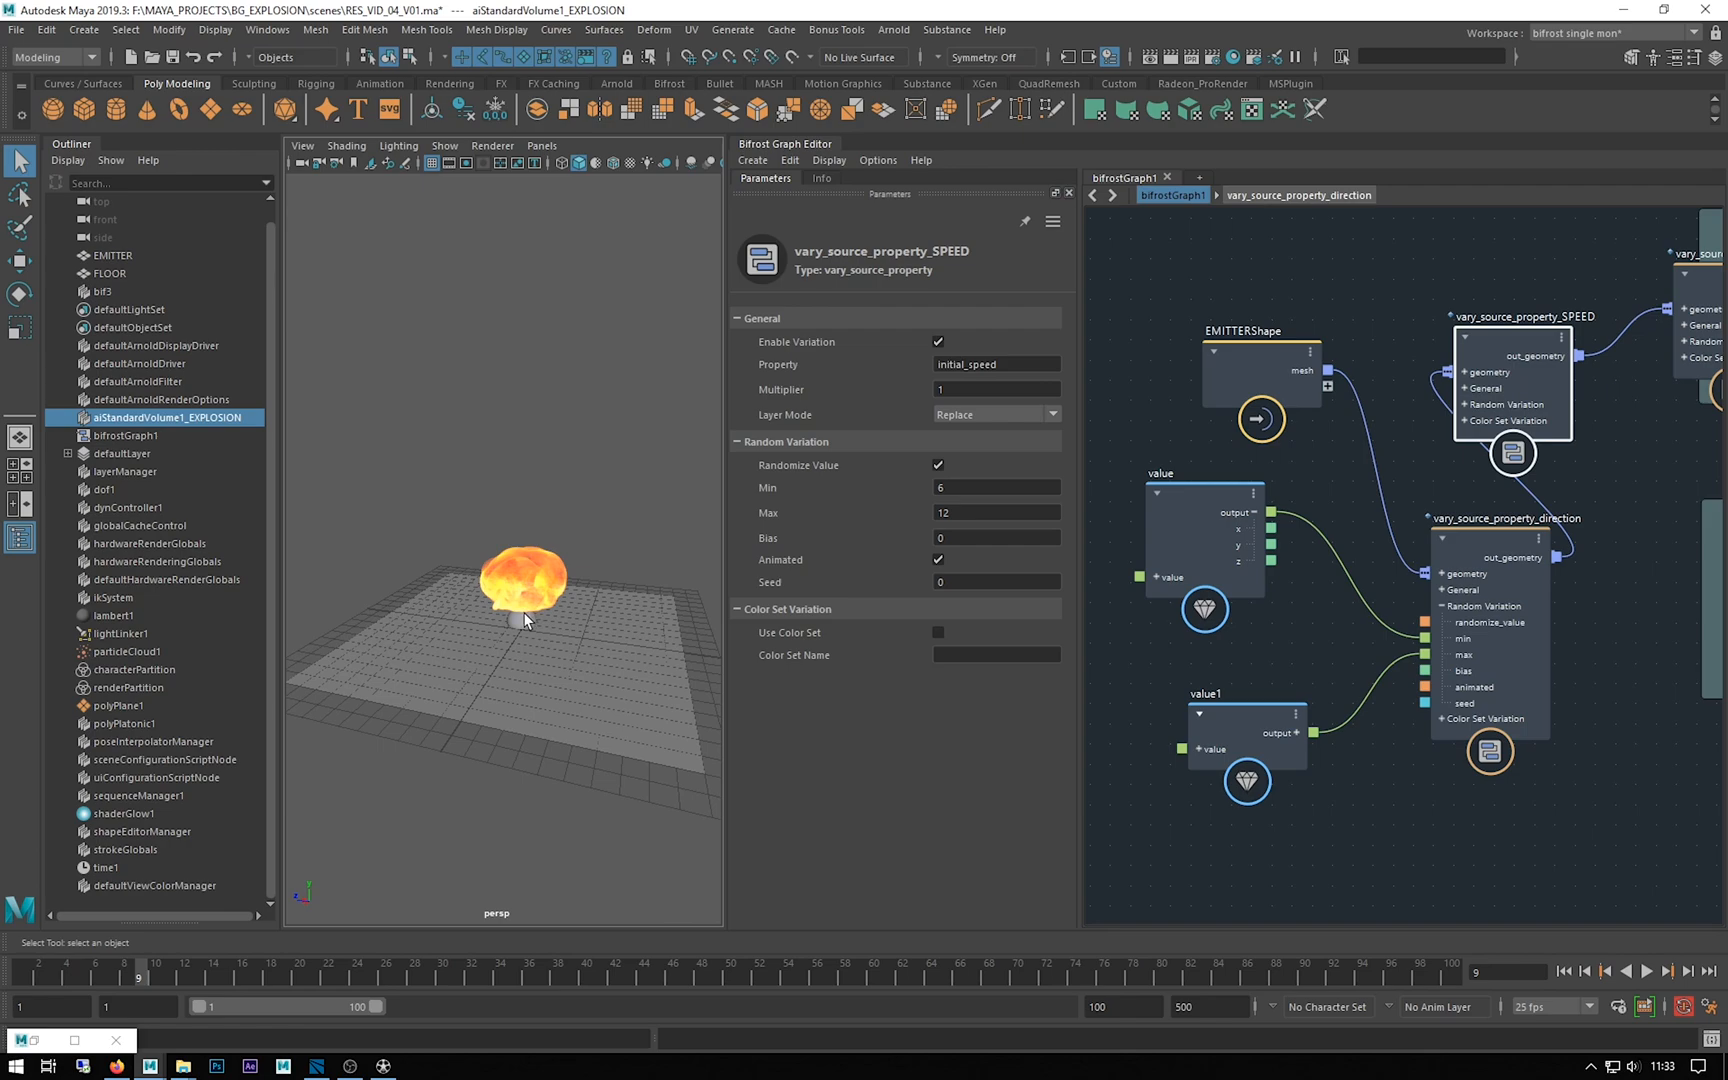
mouse_move(510, 641)
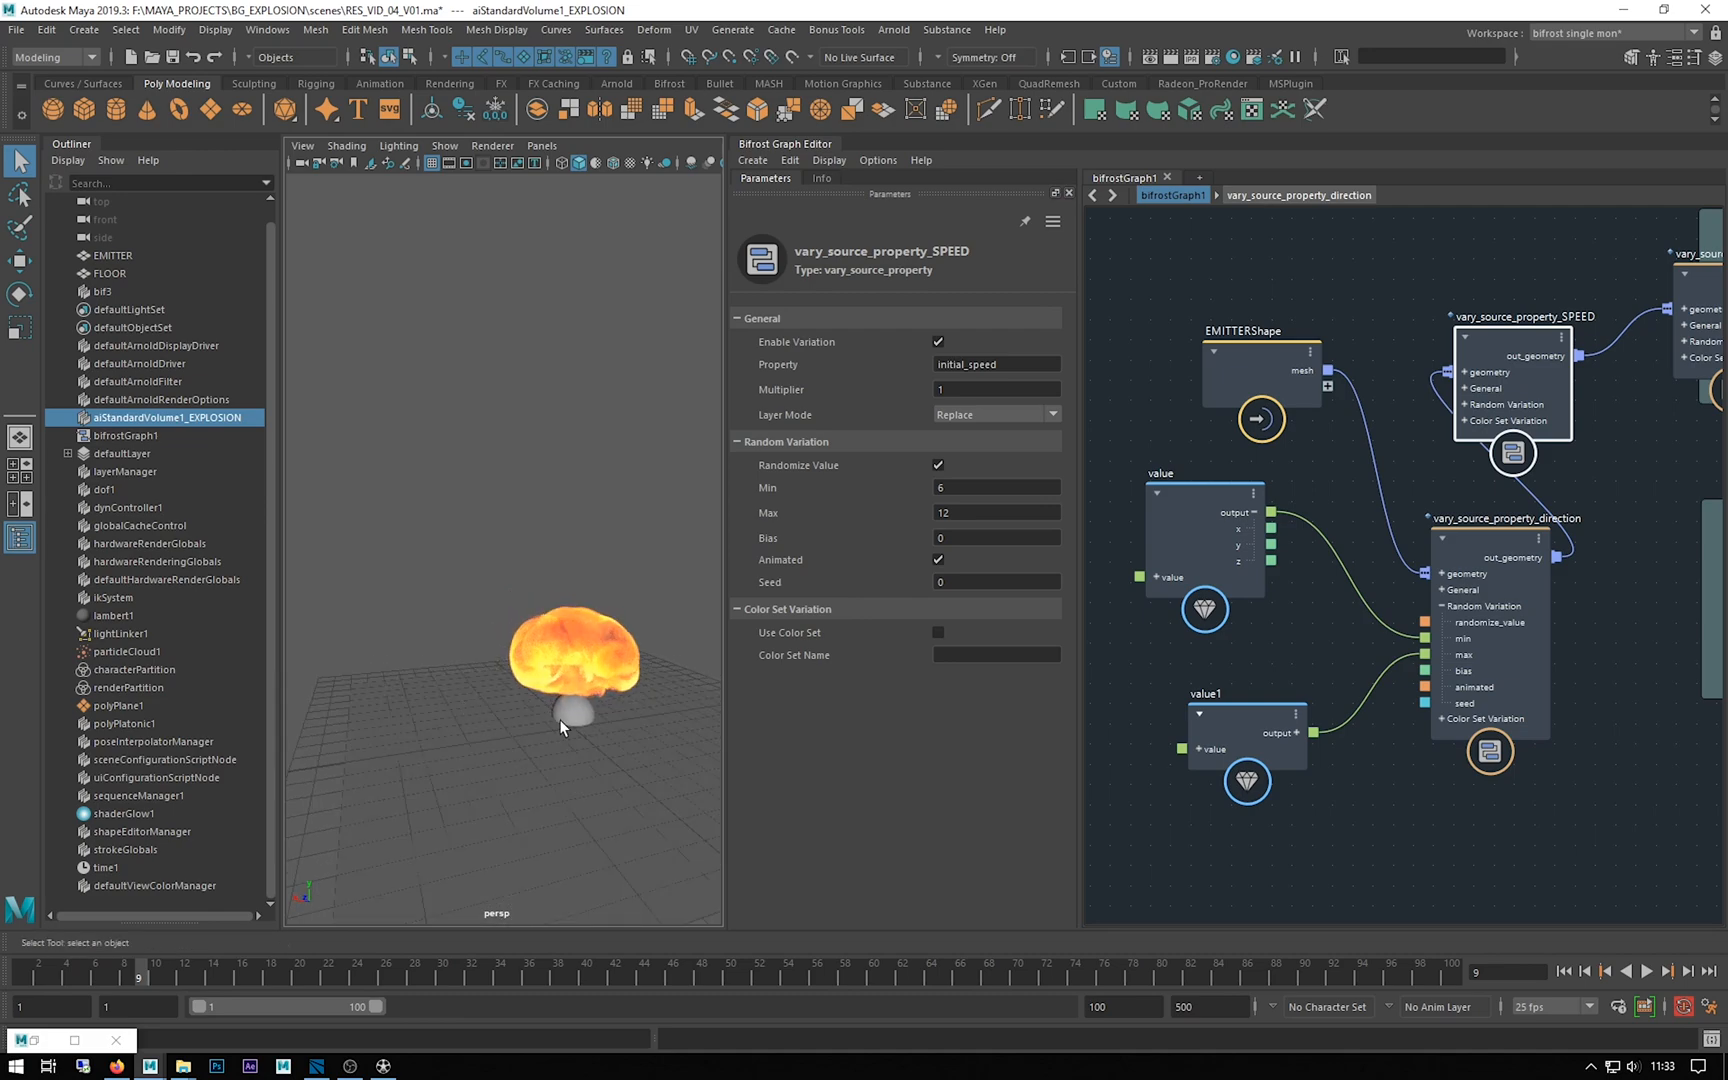
mouse_move(501, 649)
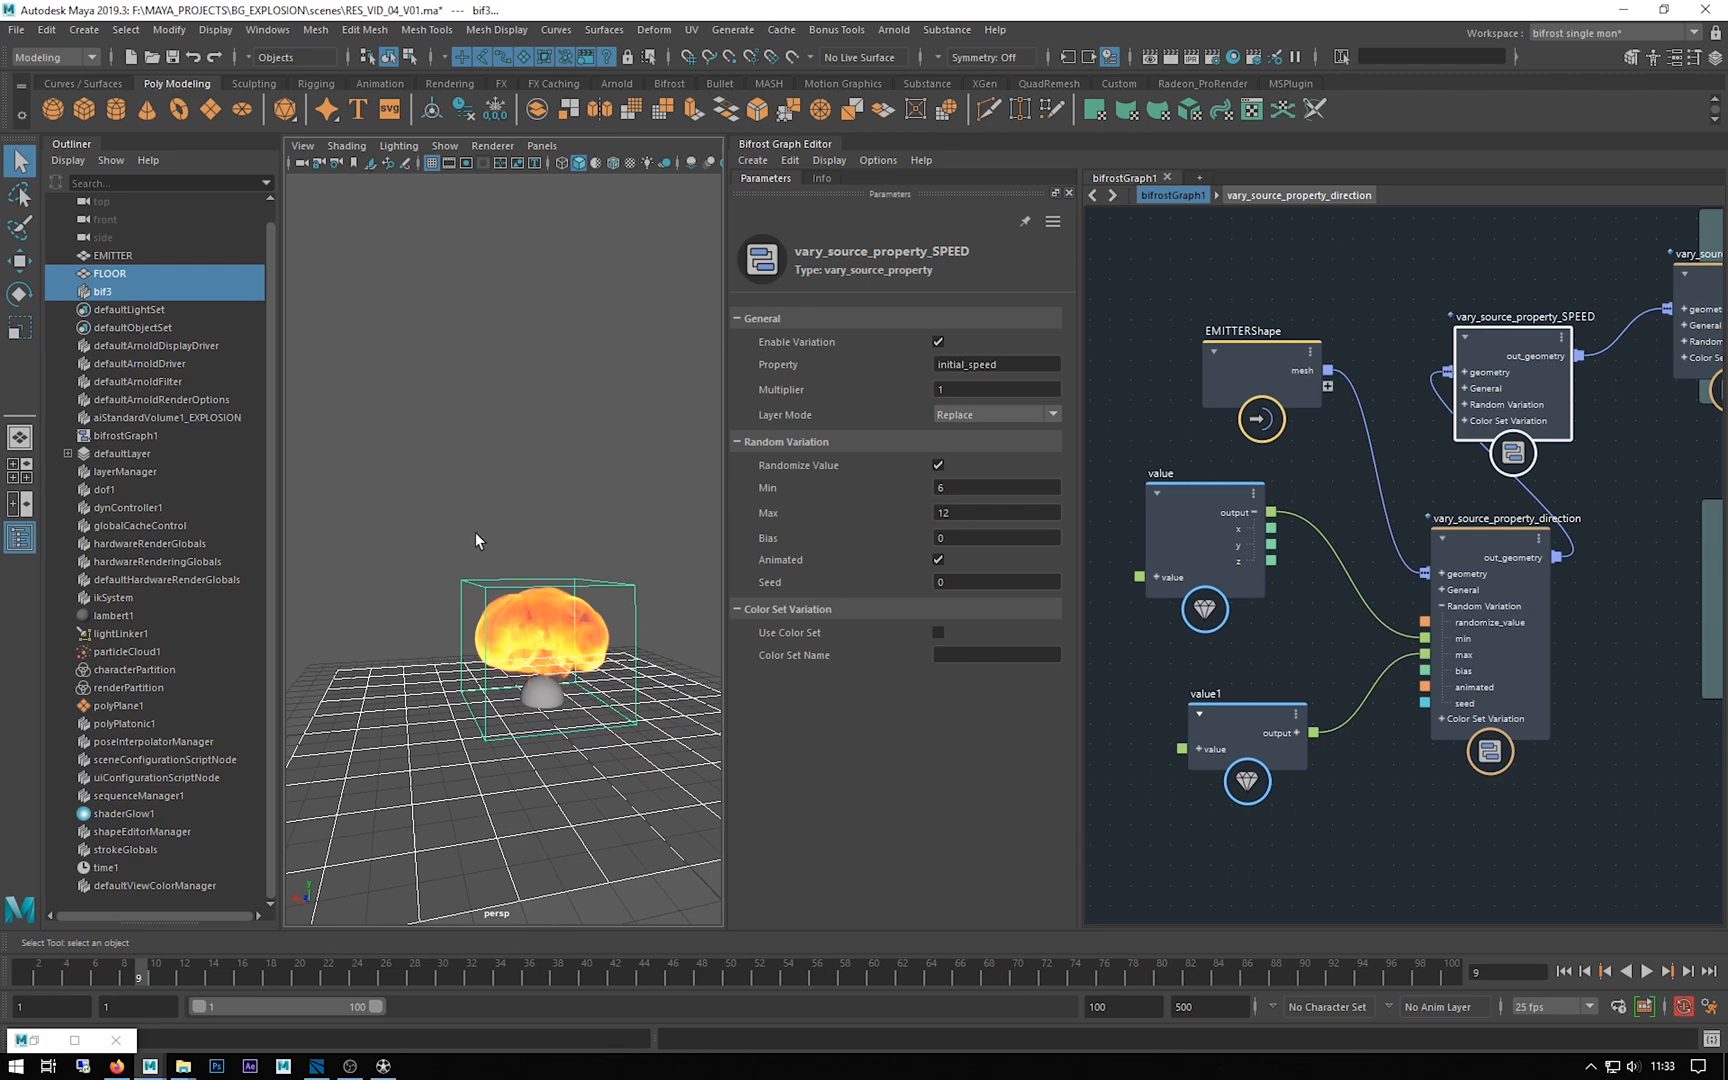
Deselect bif3 and FLOOR, then show the source_fuel node's parameters
triple_click(995, 512)
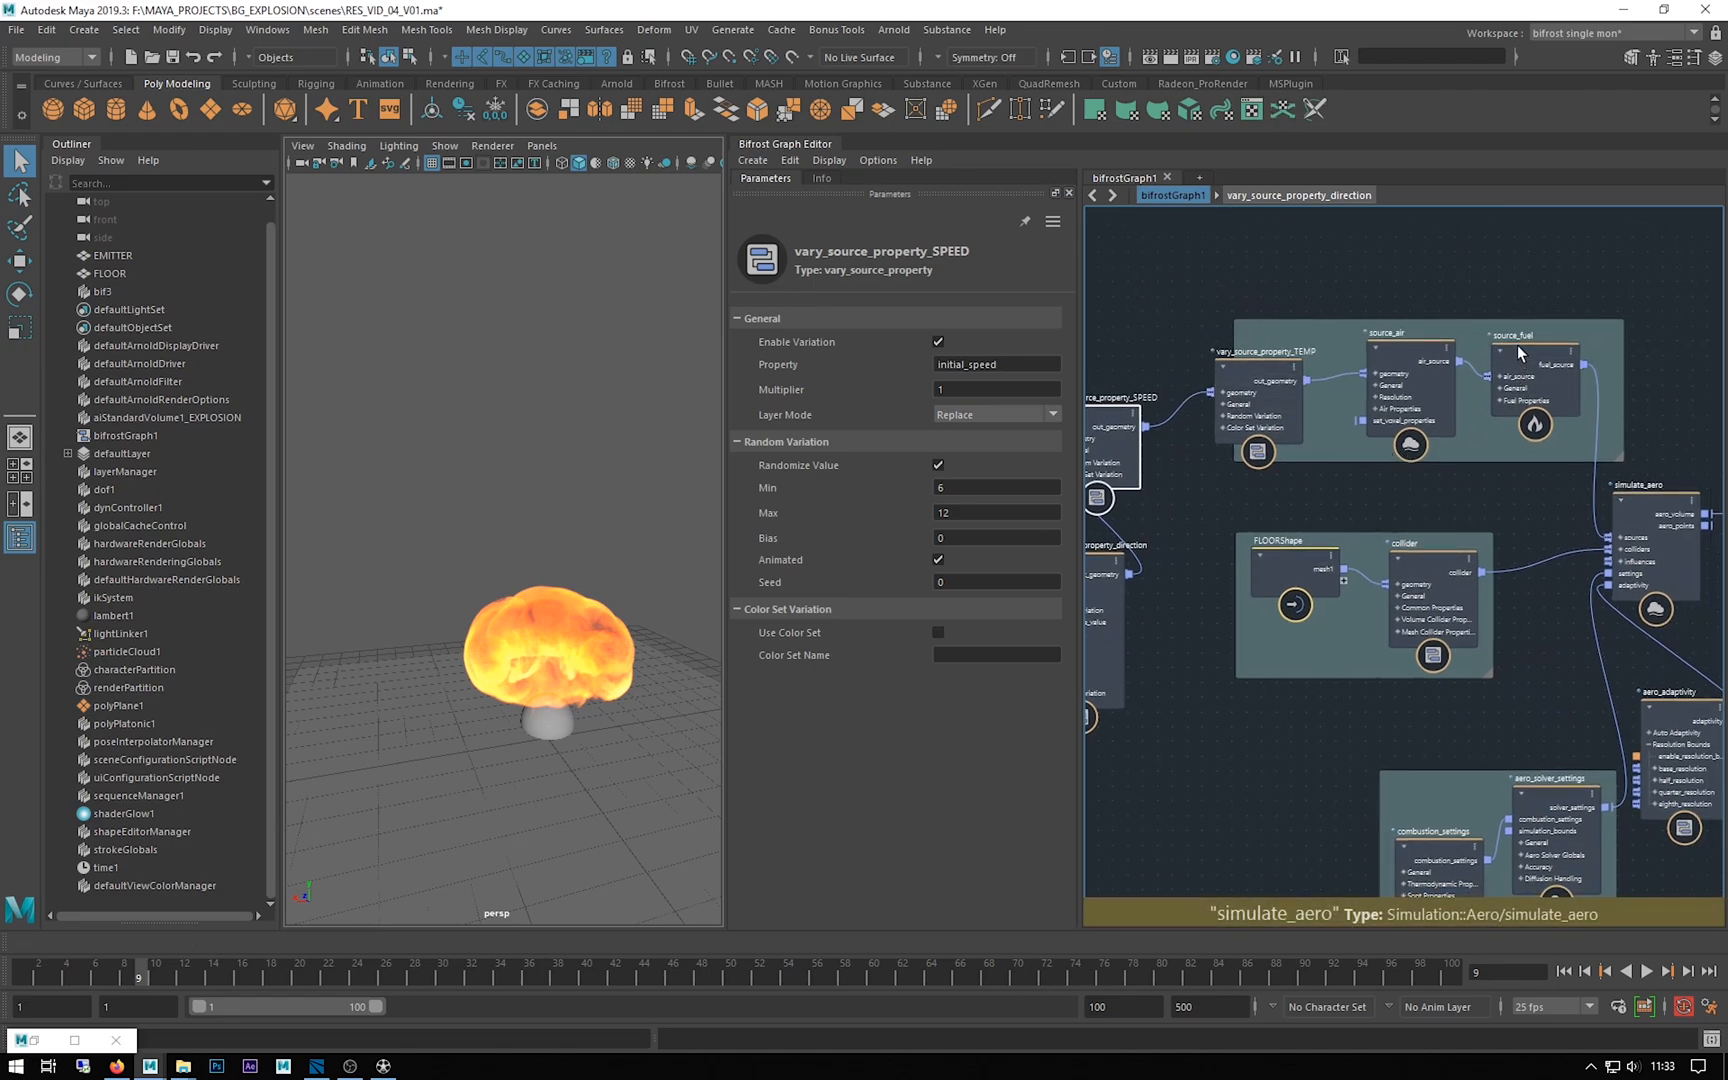
left_click(1533, 364)
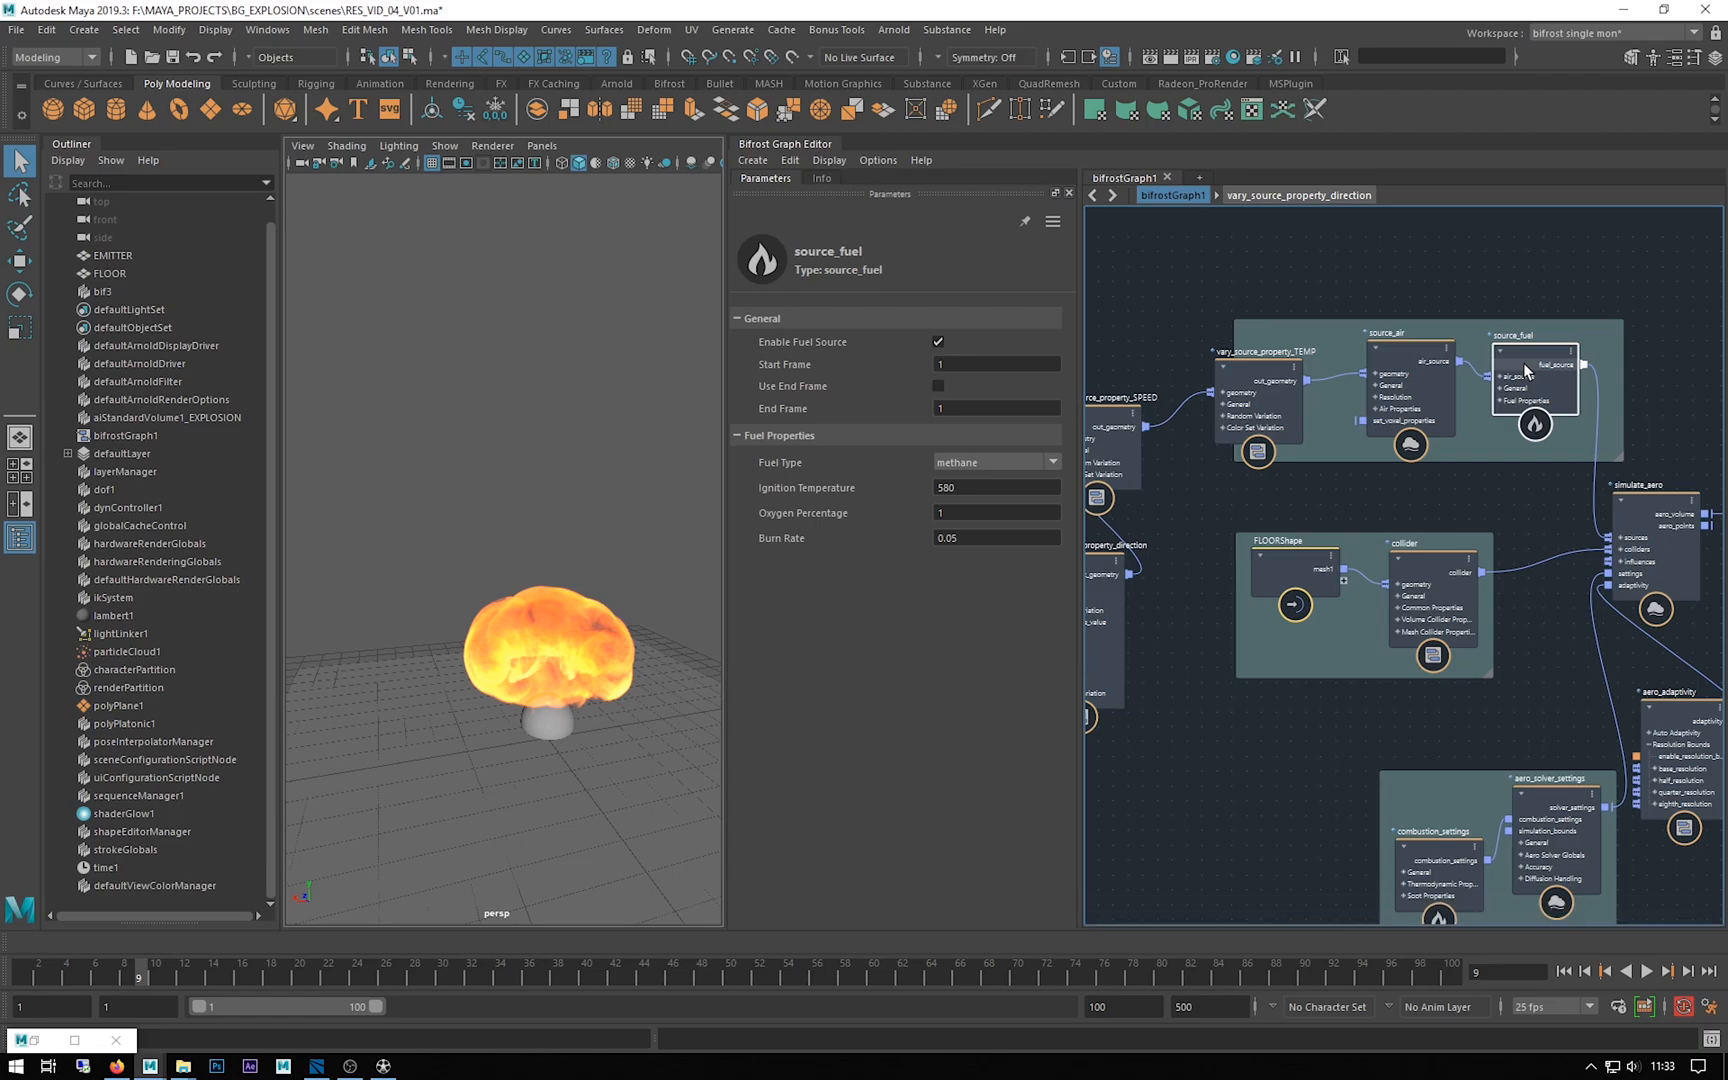